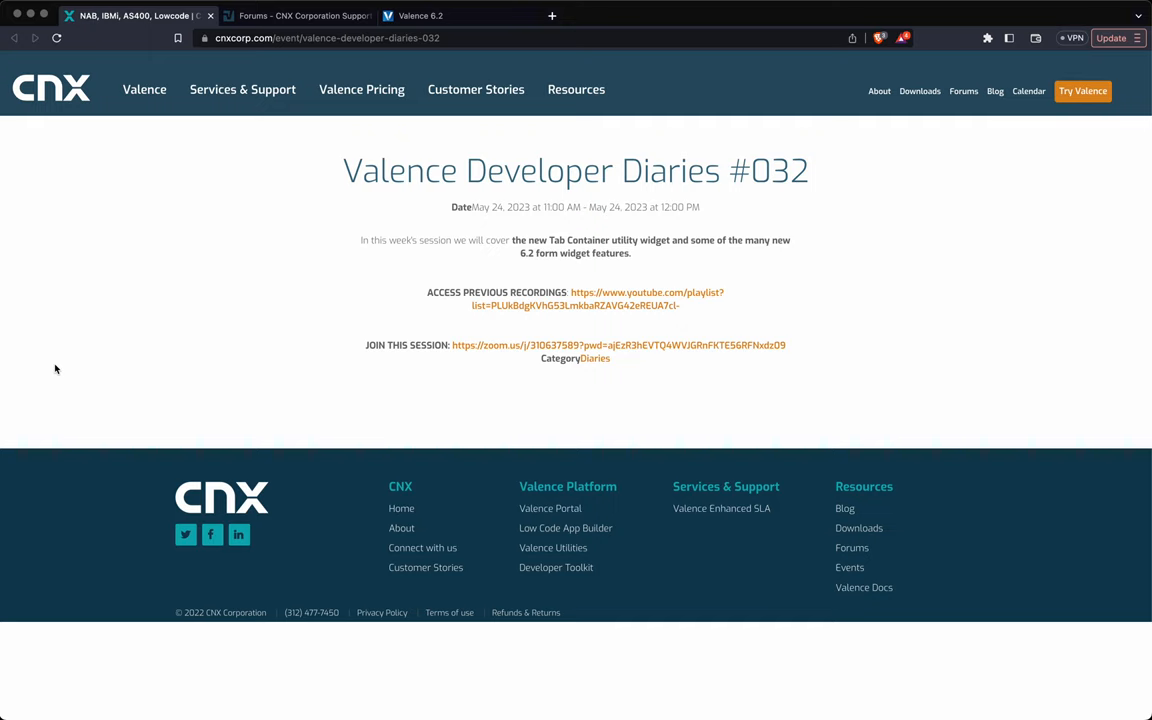
mouse_move(200, 236)
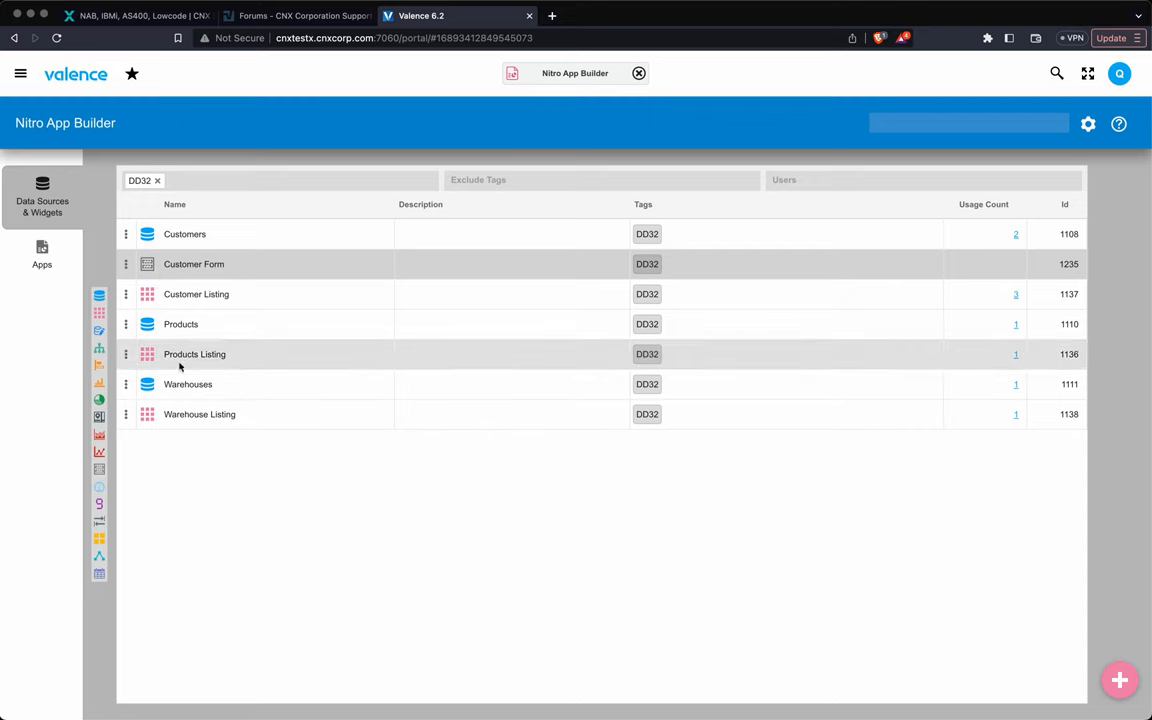
mouse_move(544, 268)
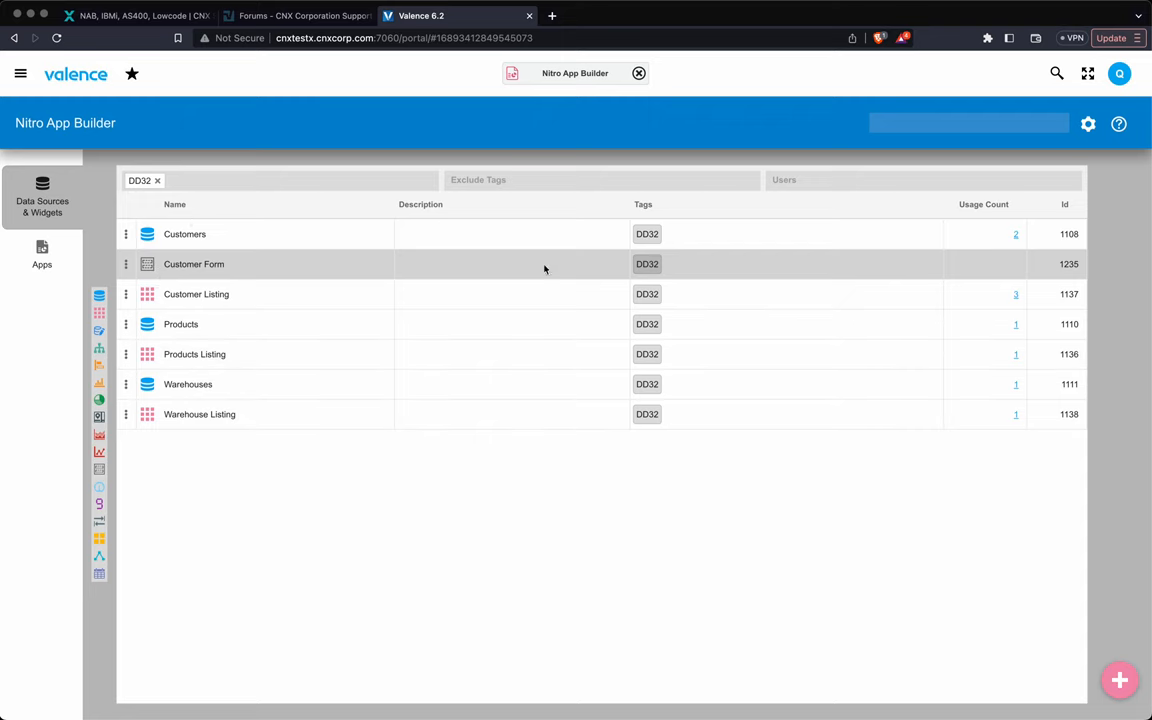
Go to the Apps list and create a new app, landing in the Add Widget picker.
click(648, 234)
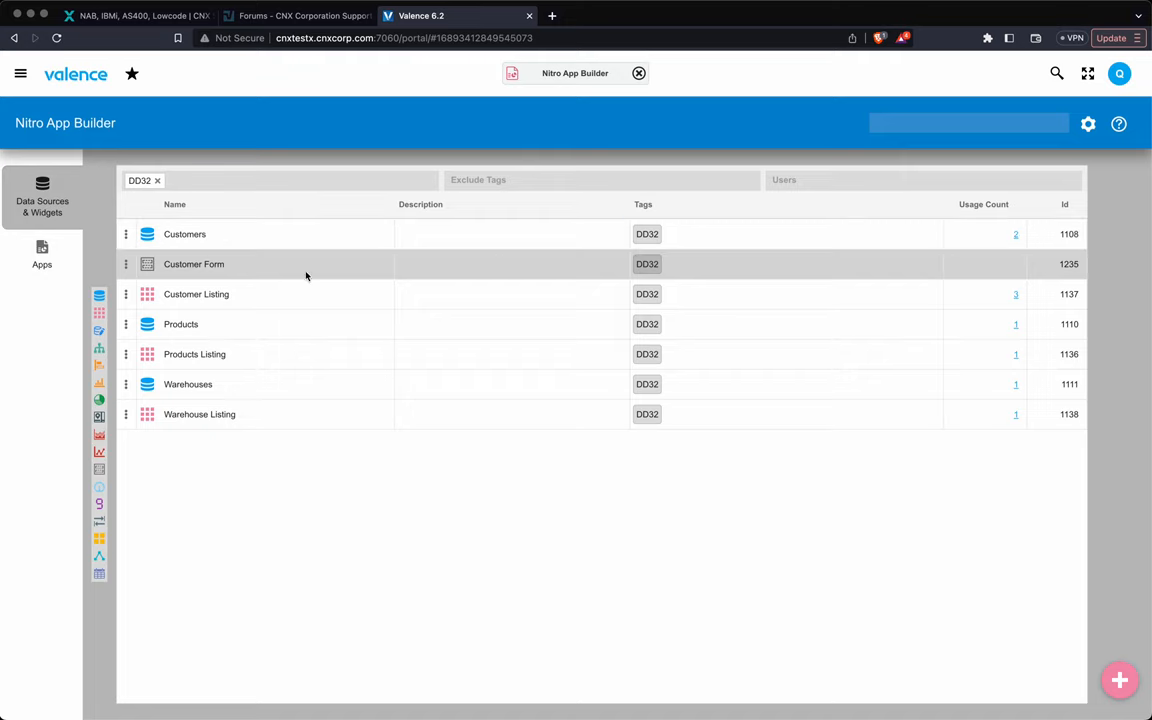
click(42, 254)
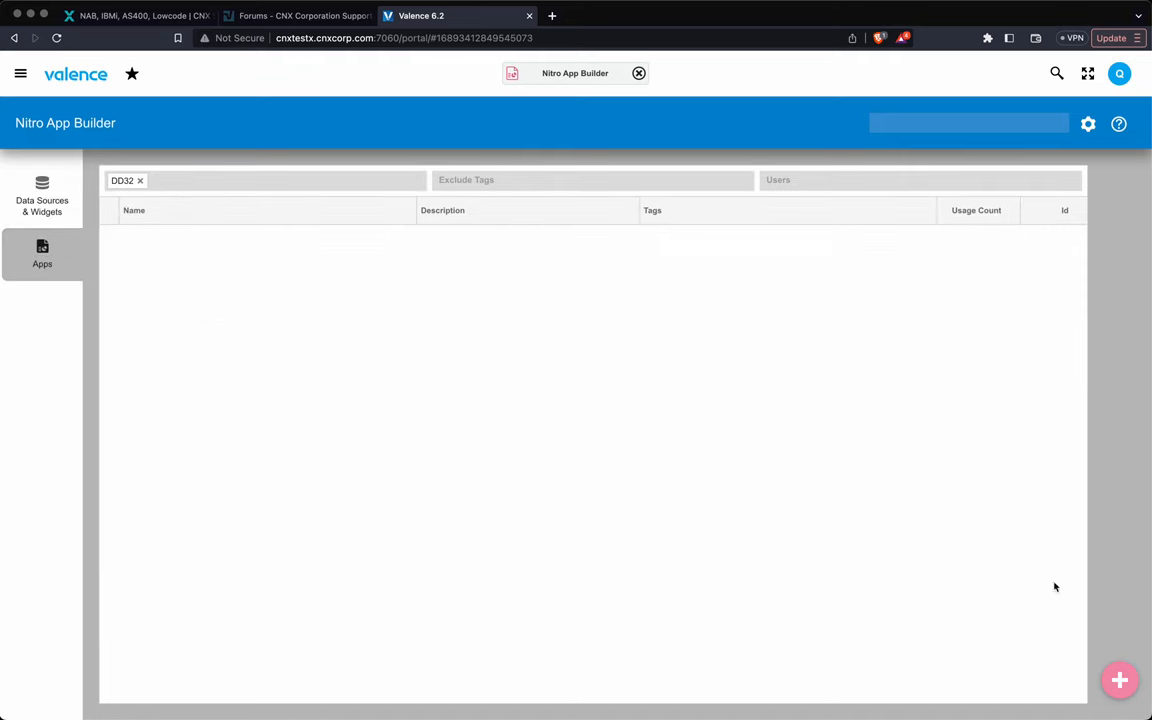
click(1120, 680)
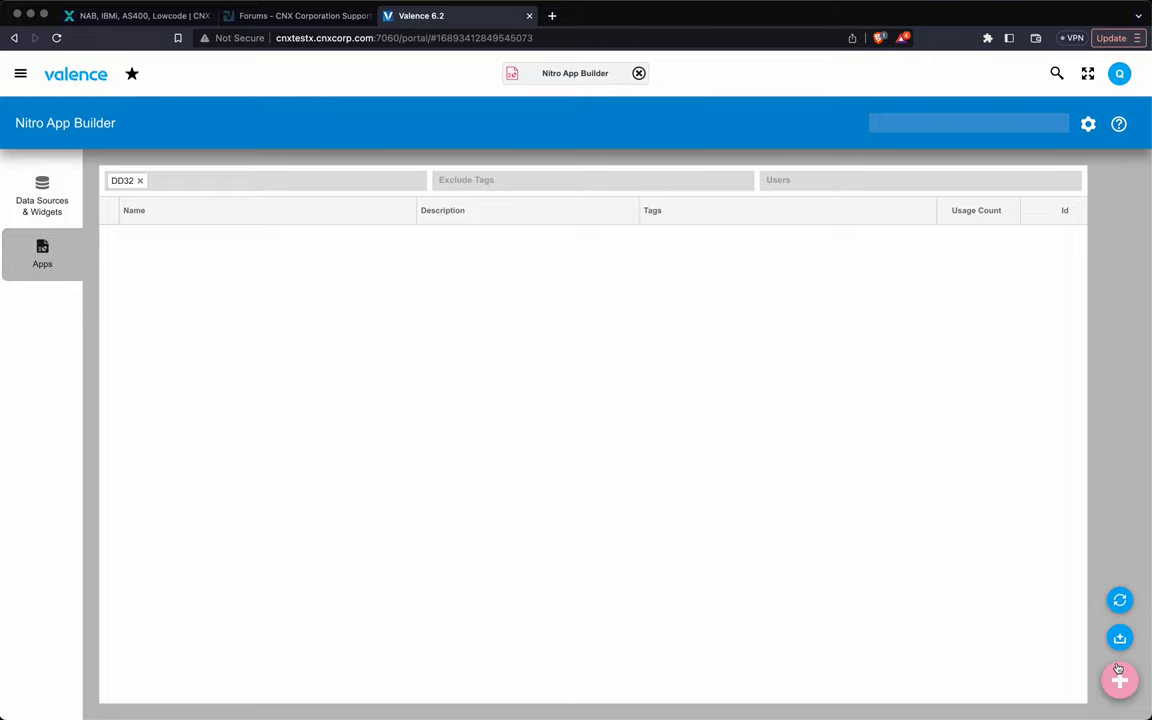
click(1120, 680)
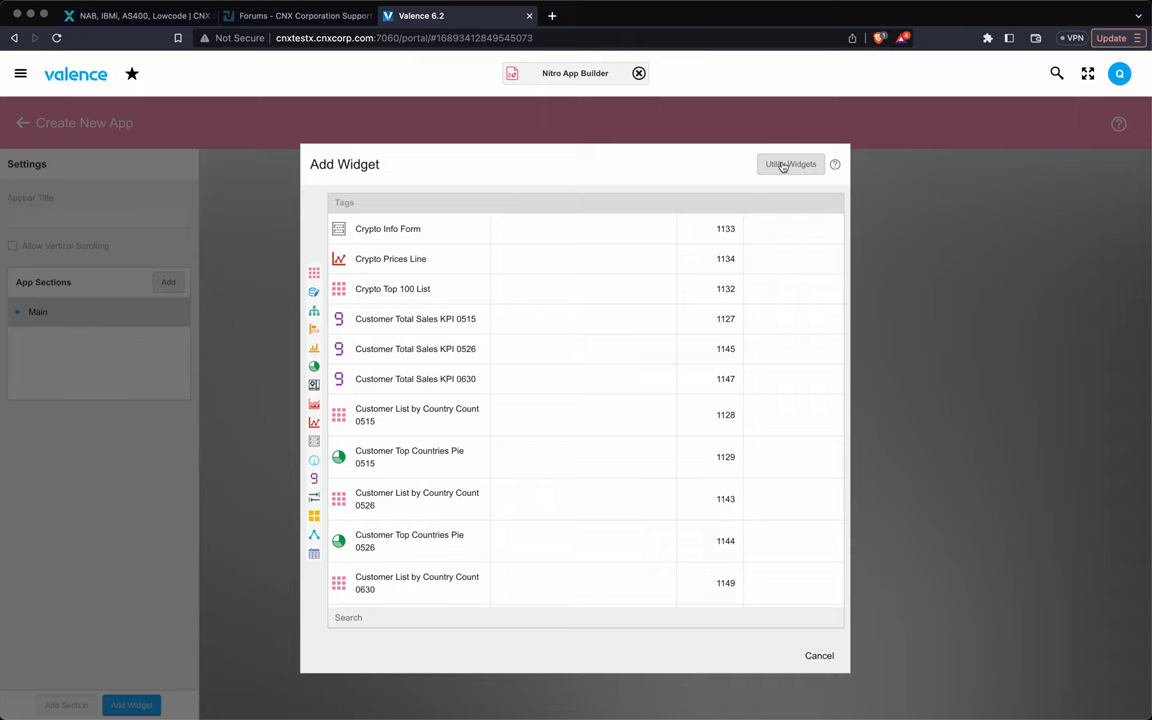
Add a Tab Container utility widget with tab title 'First' and reference name 'myTabC'.
click(790, 164)
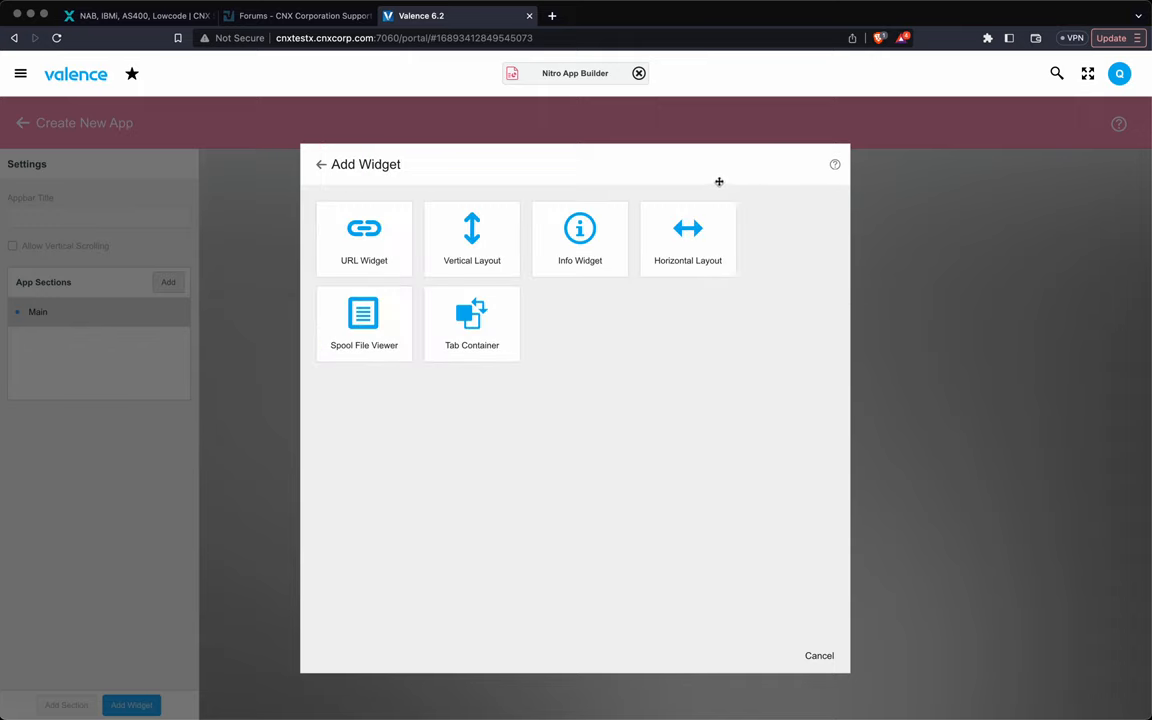
click(472, 320)
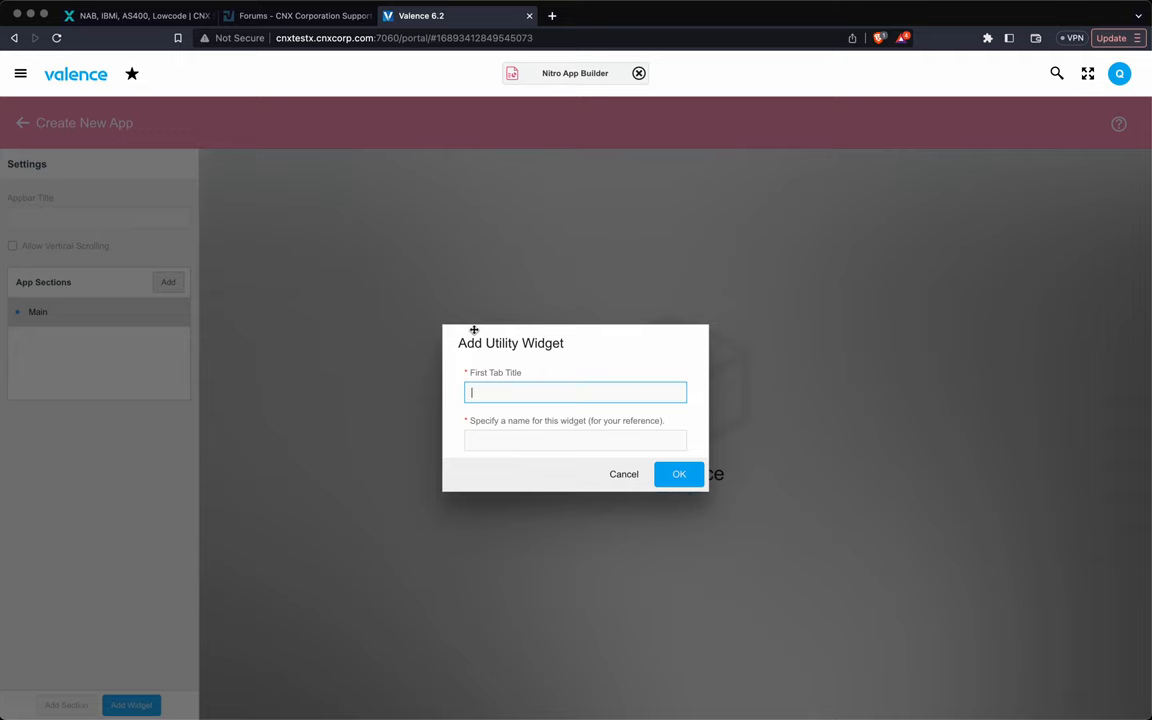
text(Fi)
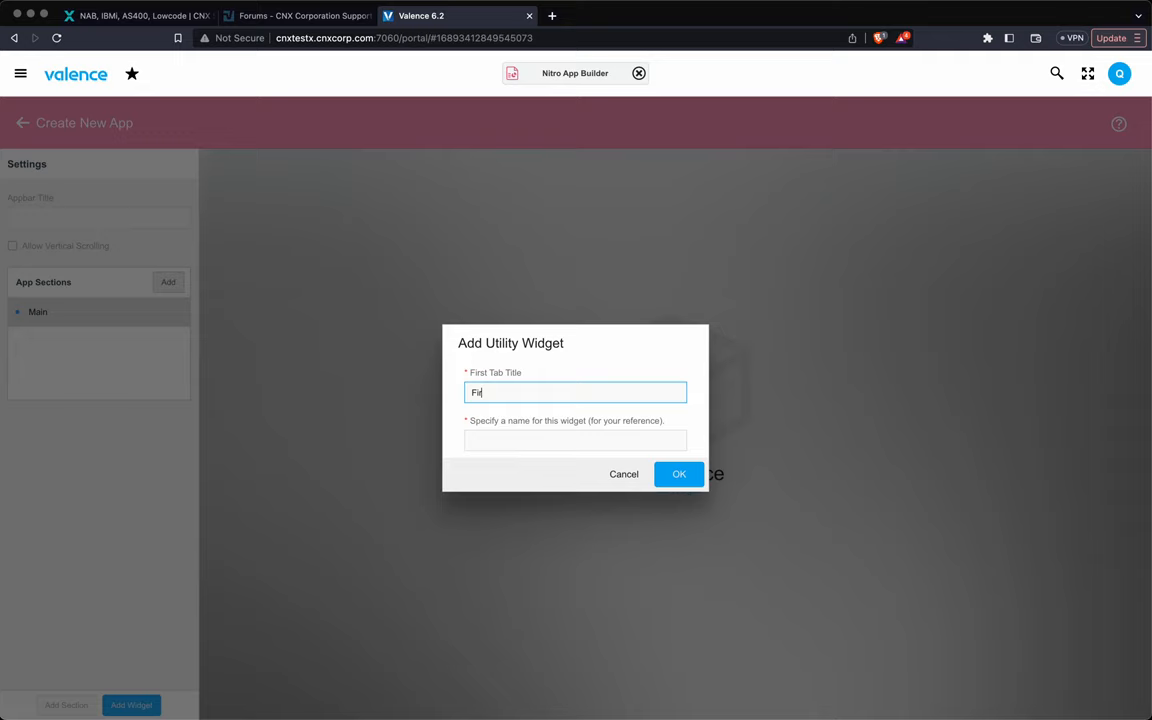
click(576, 440)
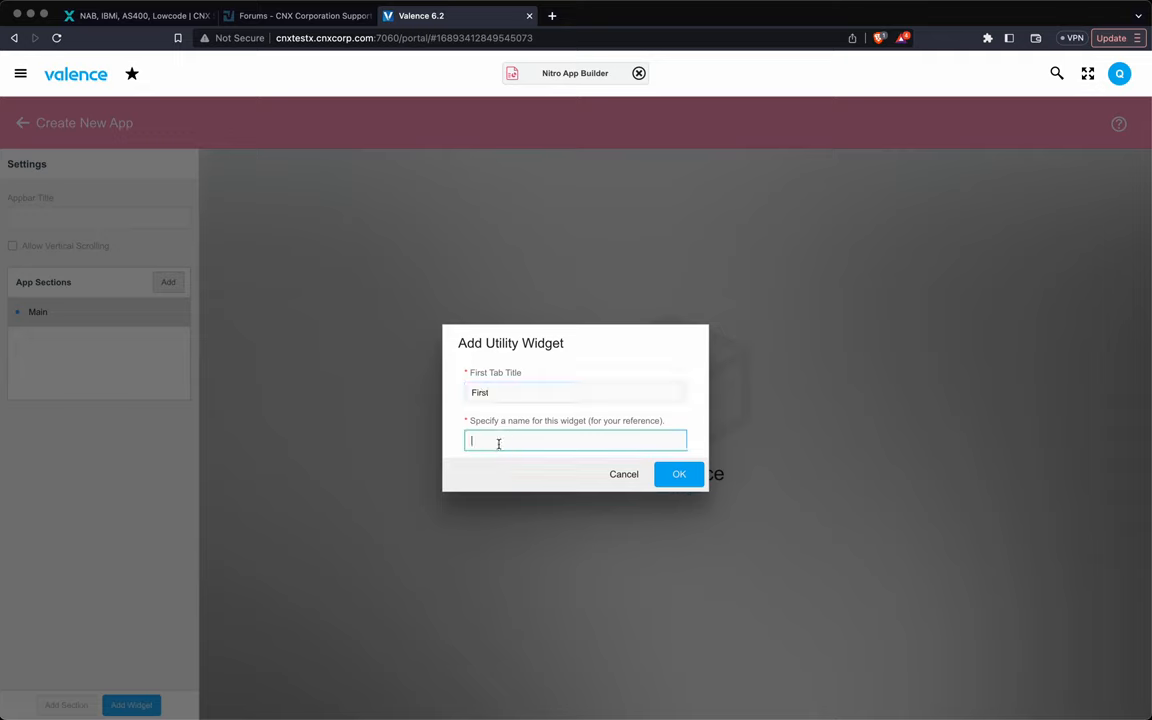
text(my)
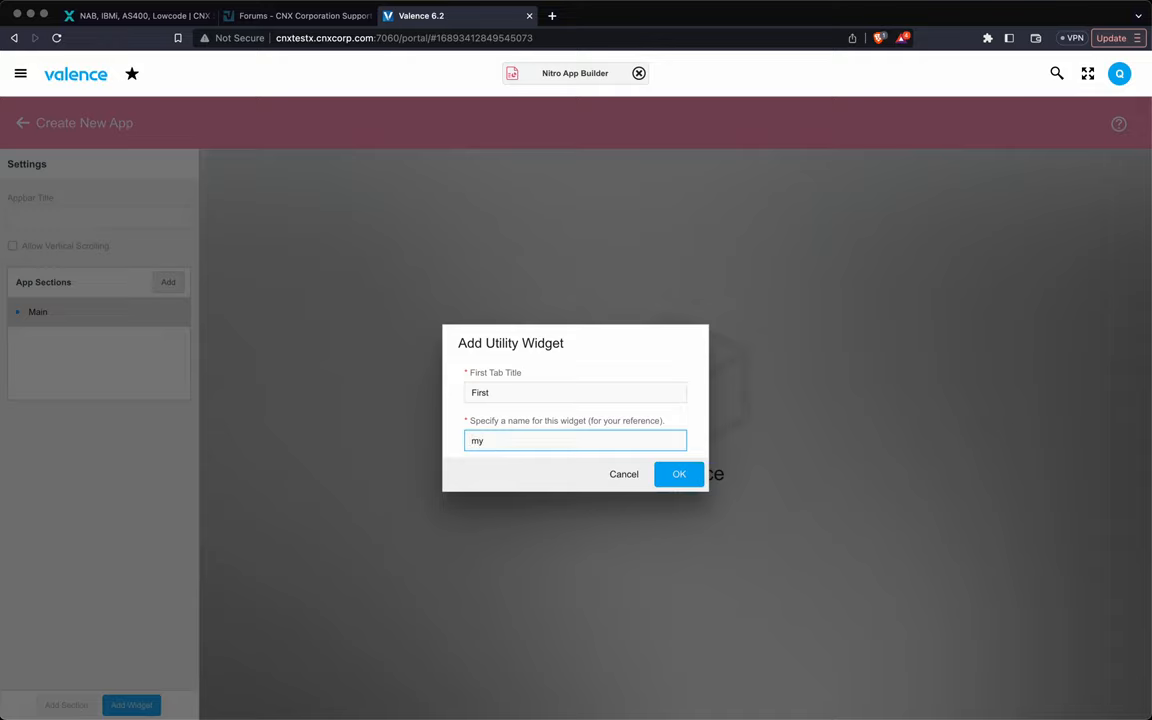
text(TabC)
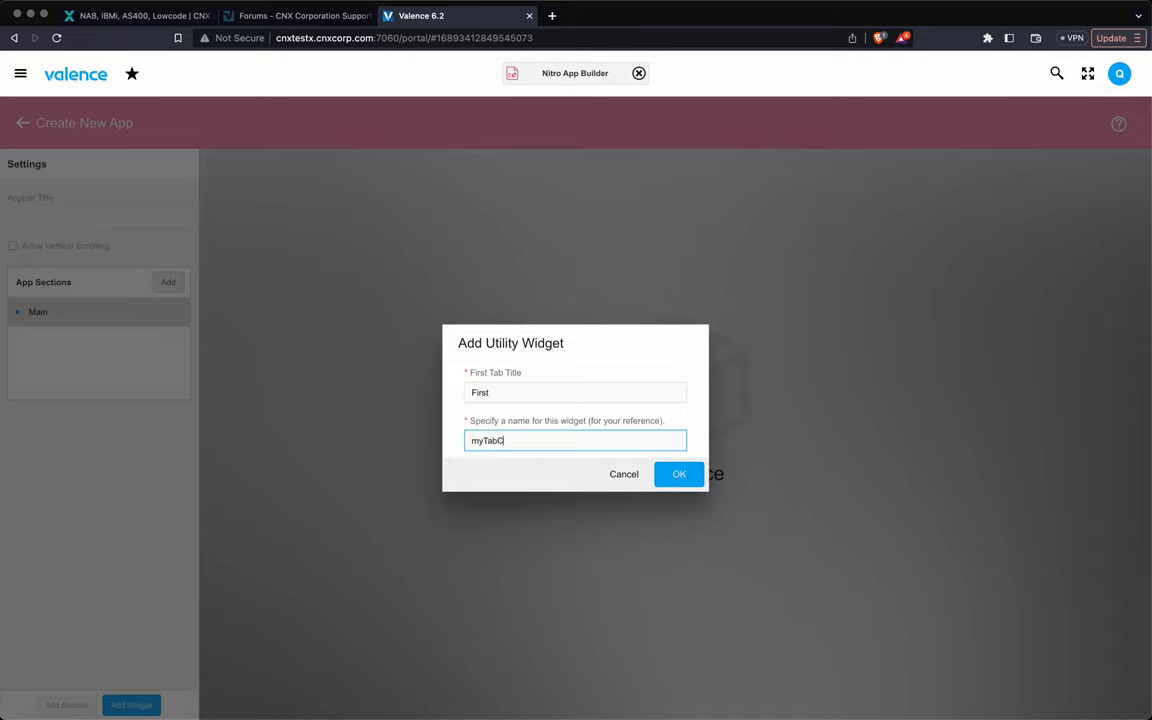
click(680, 474)
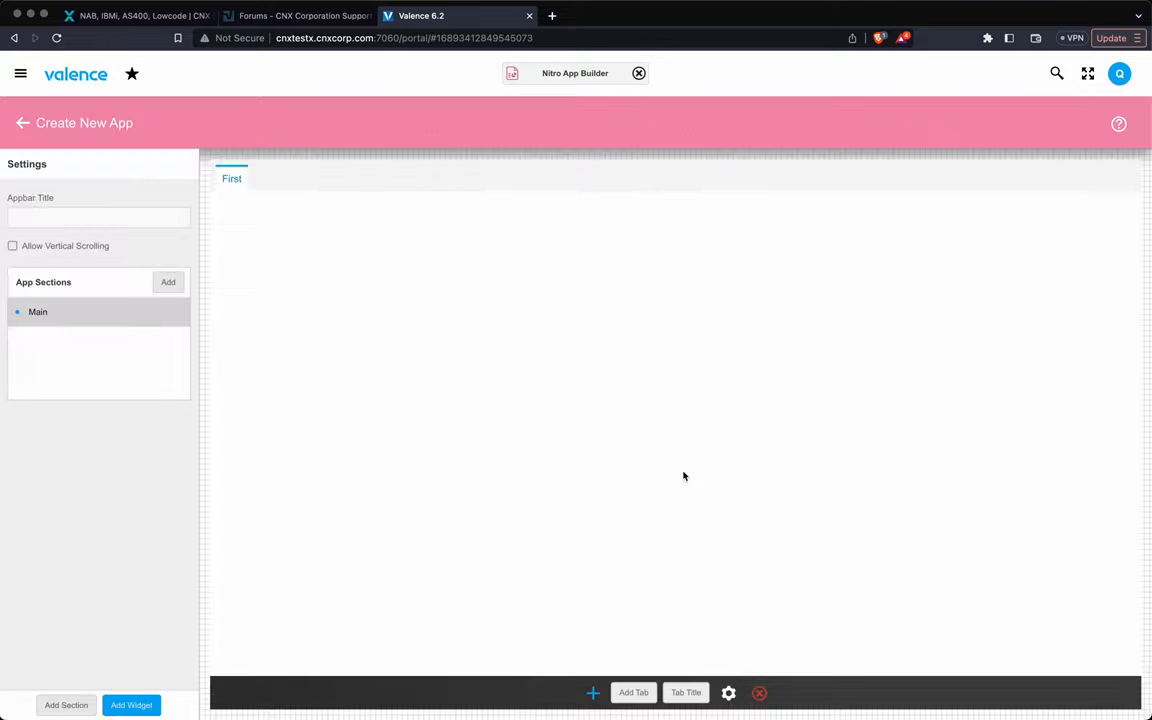
mouse_move(526, 434)
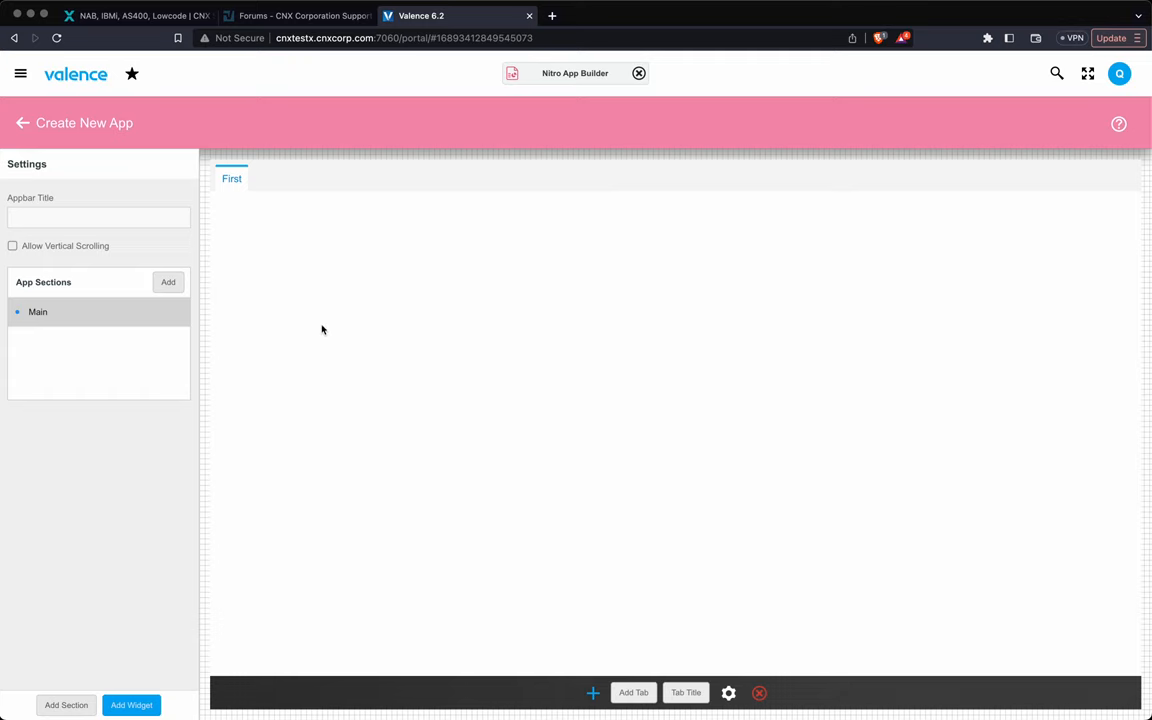
mouse_move(584, 668)
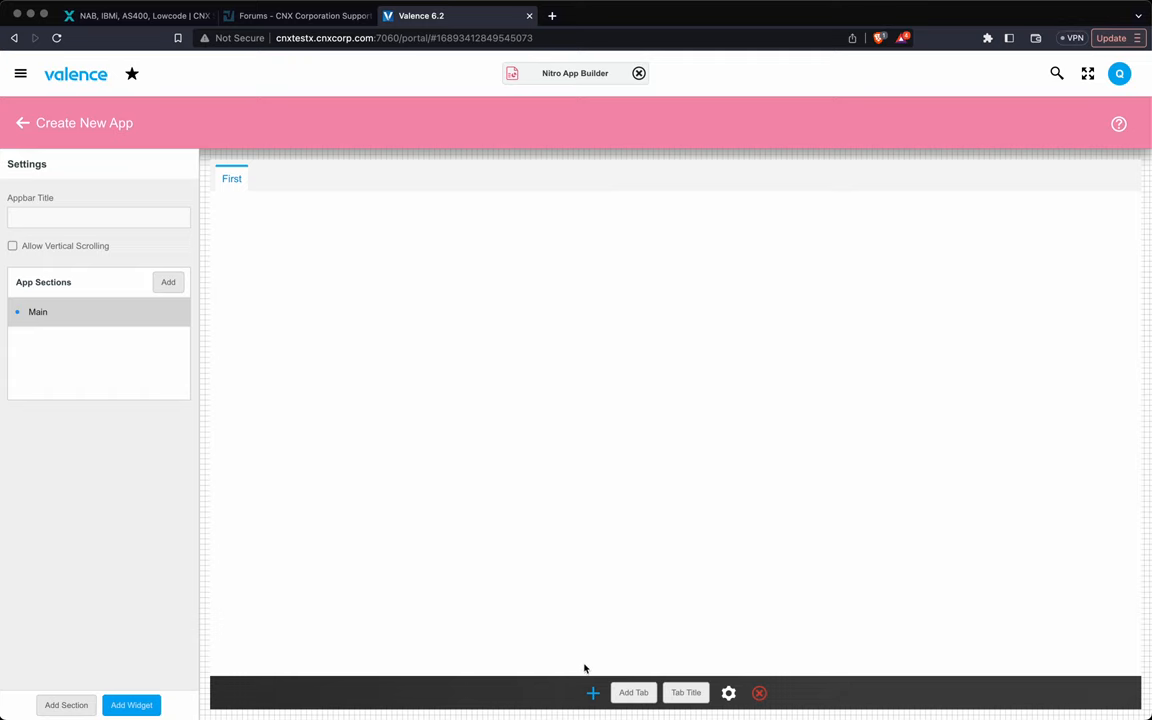
mouse_move(592, 692)
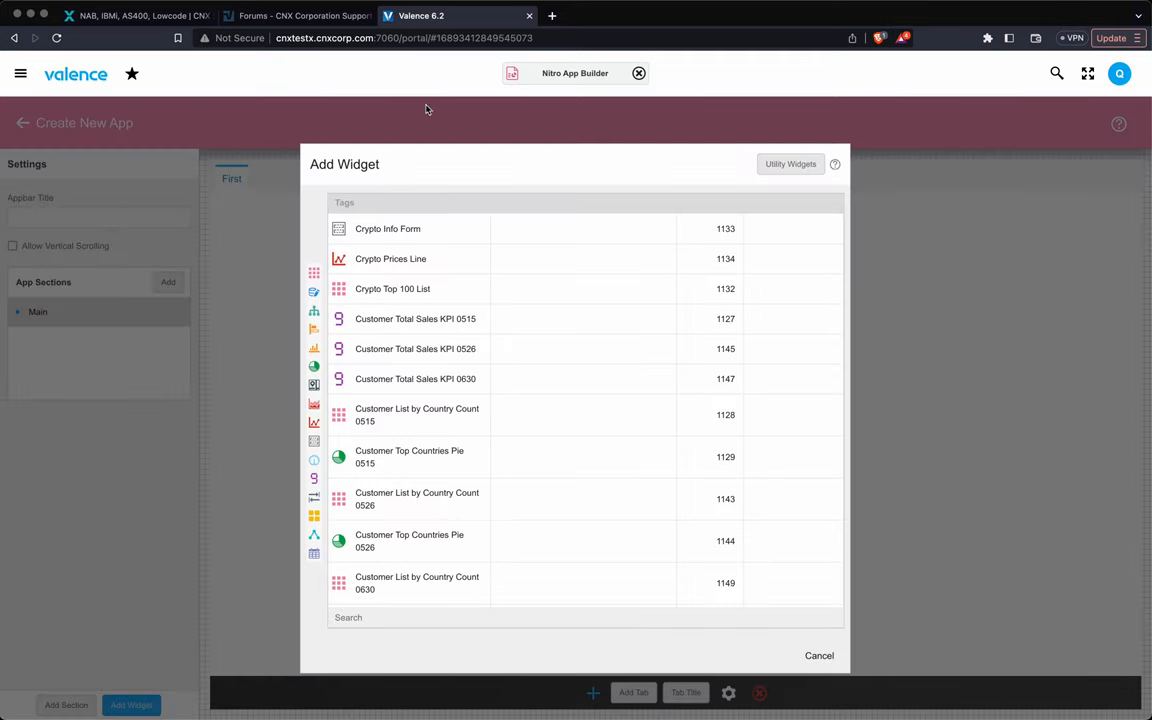
Filter widgets by tag DD32 and add Customer Listing to the First tab.
click(388, 228)
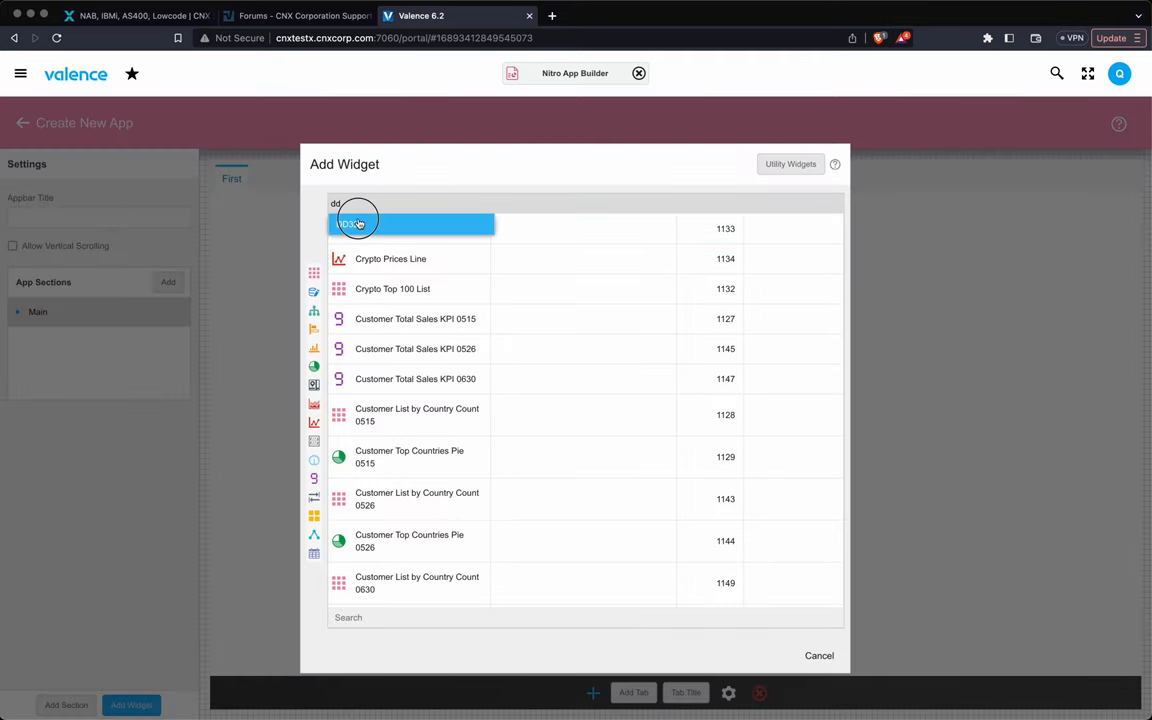
text(DD32)
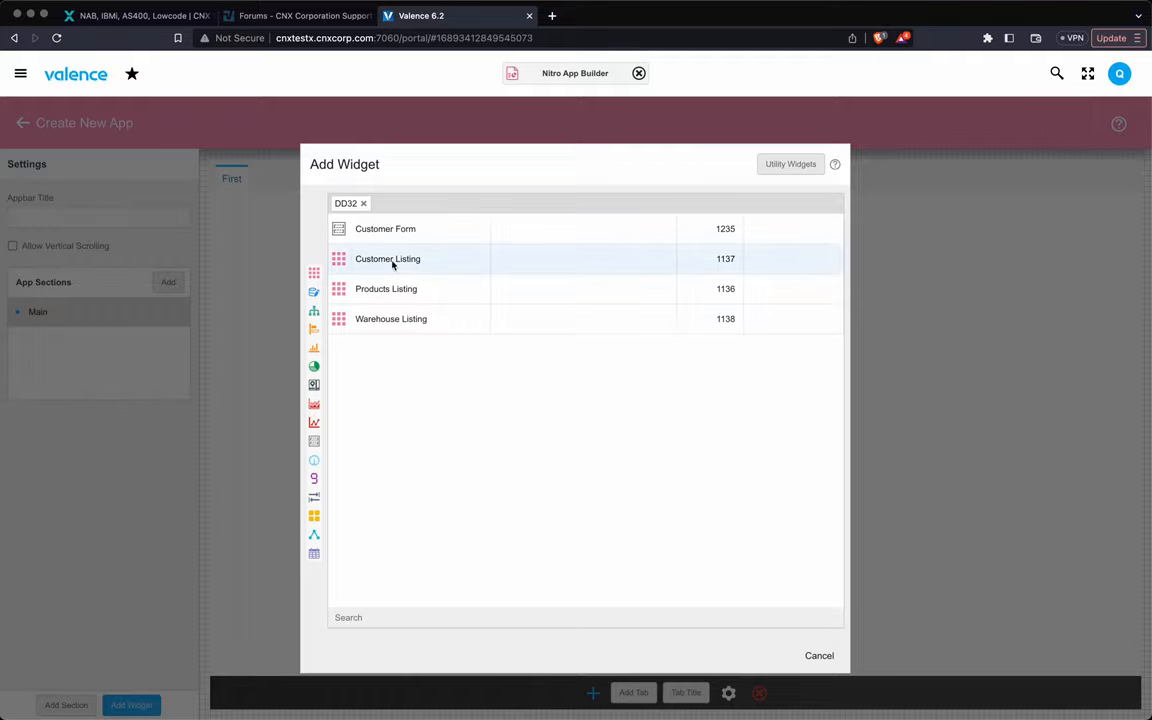
click(388, 258)
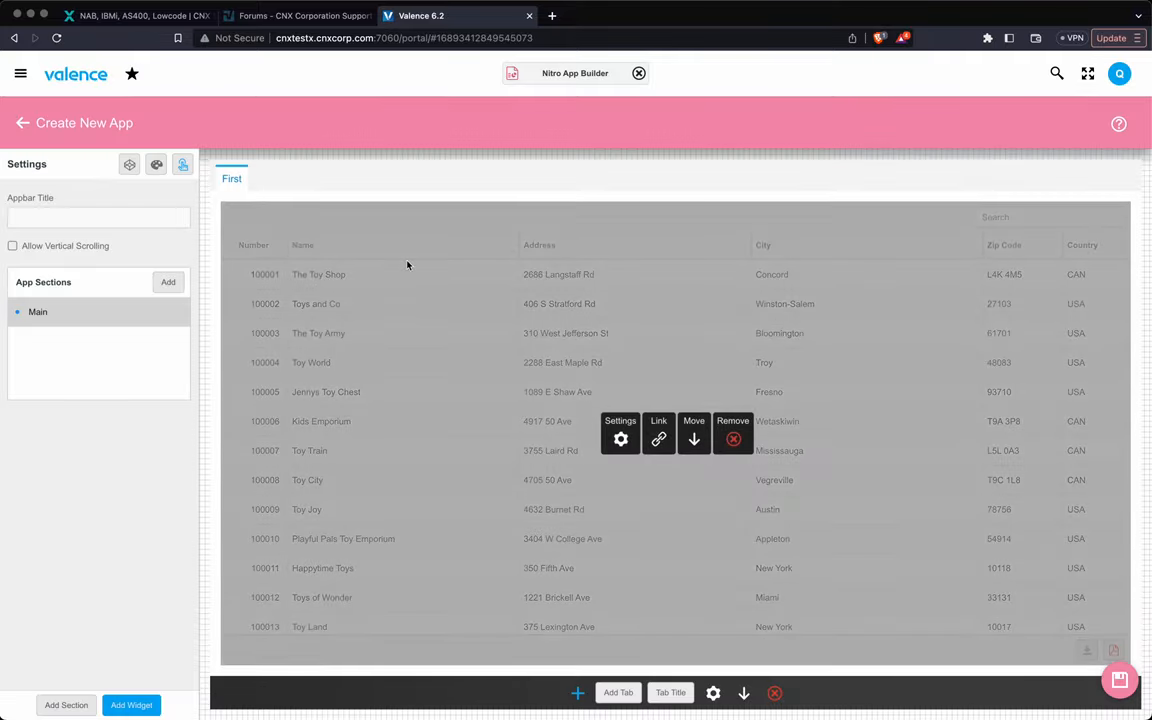
mouse_move(414, 400)
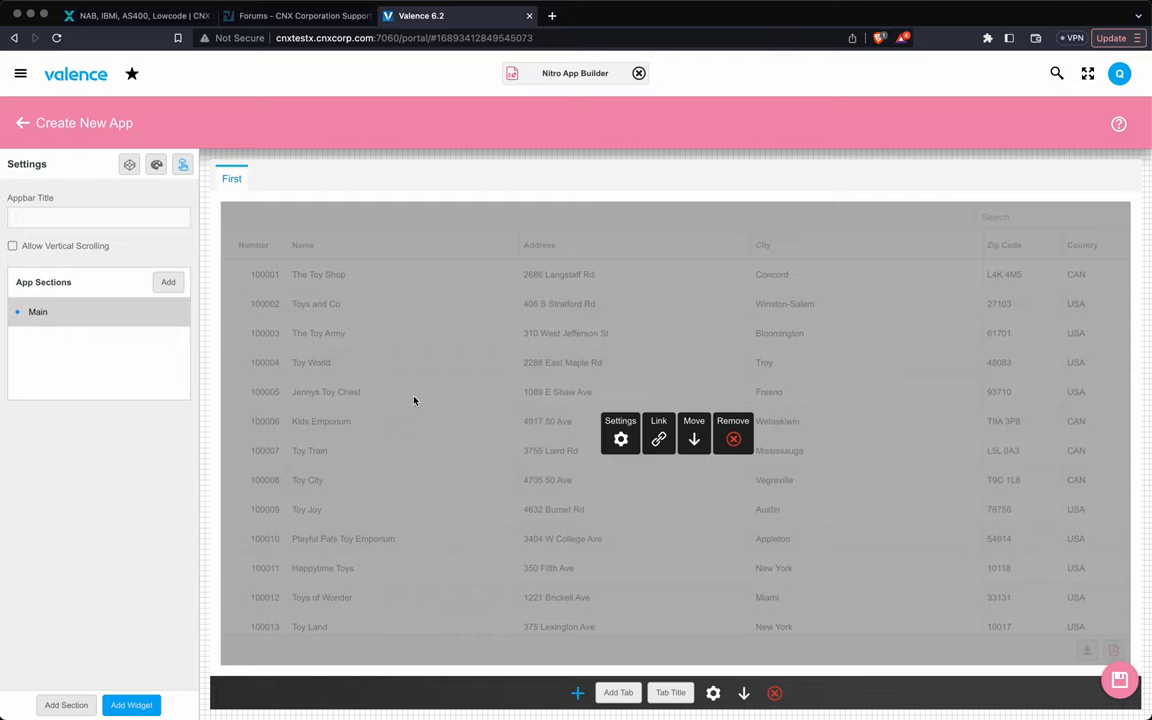
mouse_move(576, 648)
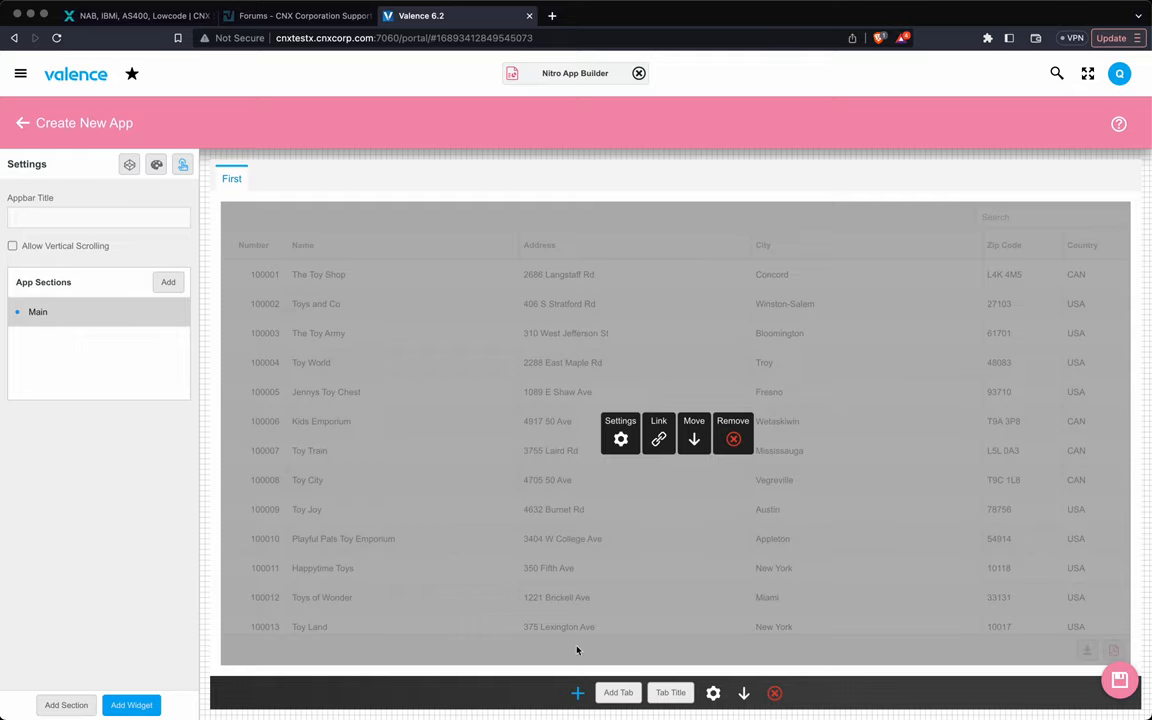
Add a tab titled 'Second' and fill it with the Products Listing widget.
click(618, 692)
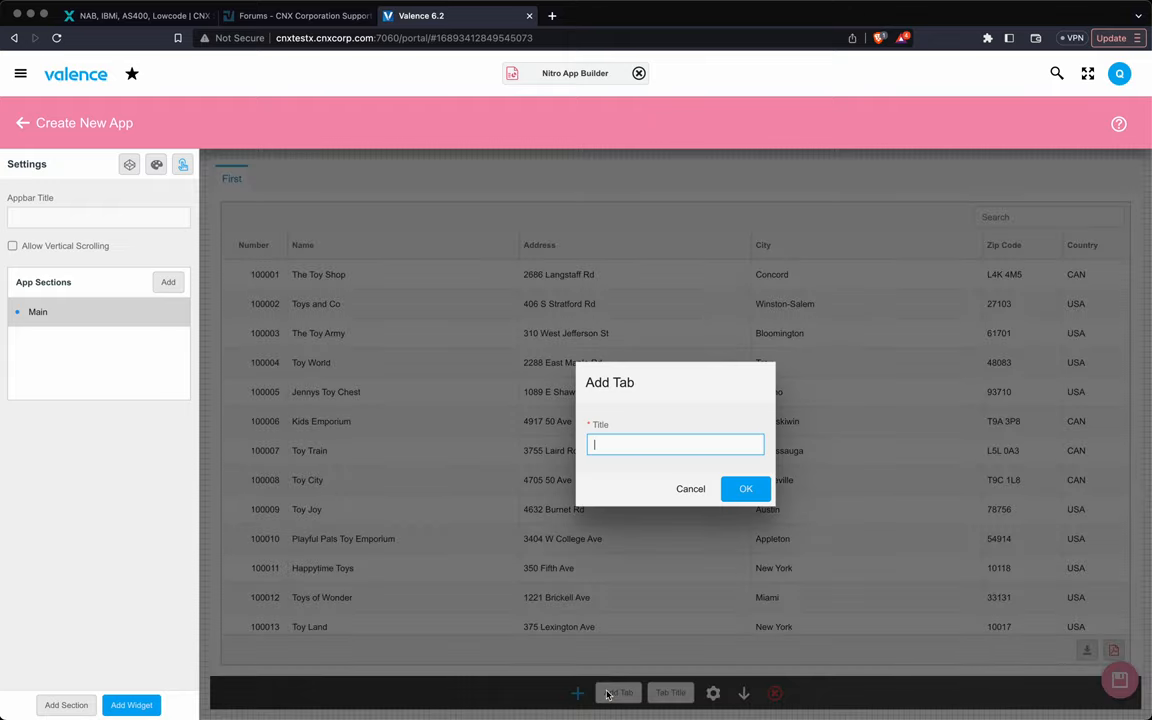
mouse_move(684, 422)
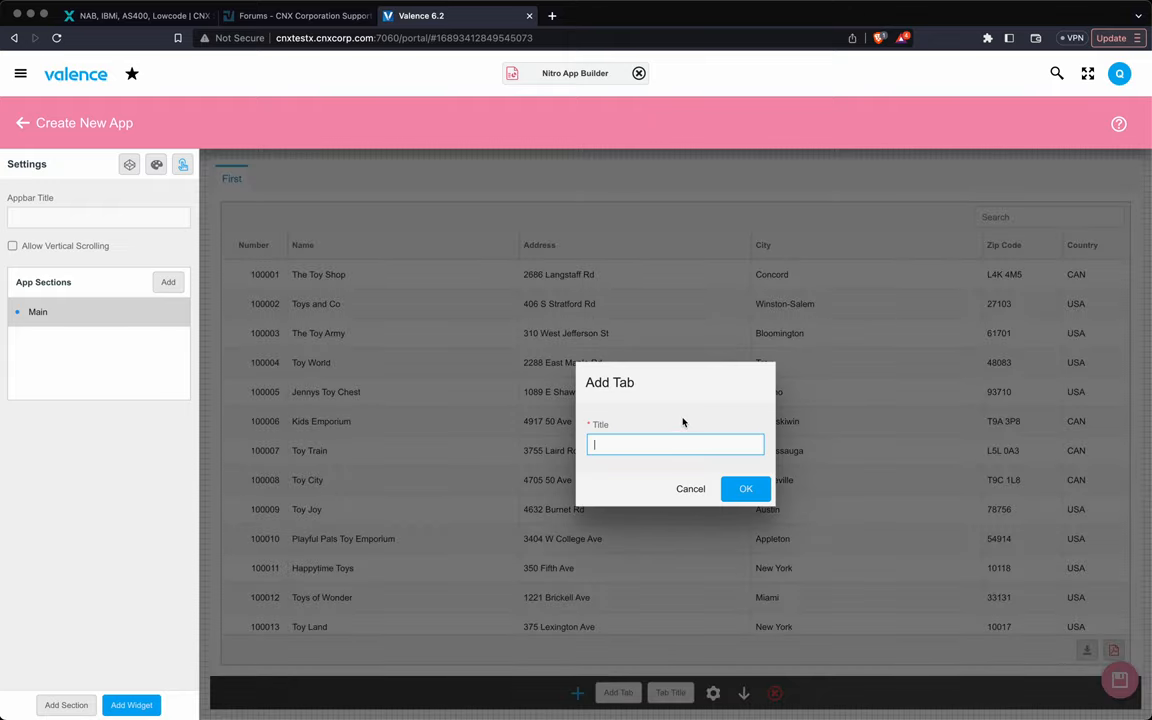
text(Second)
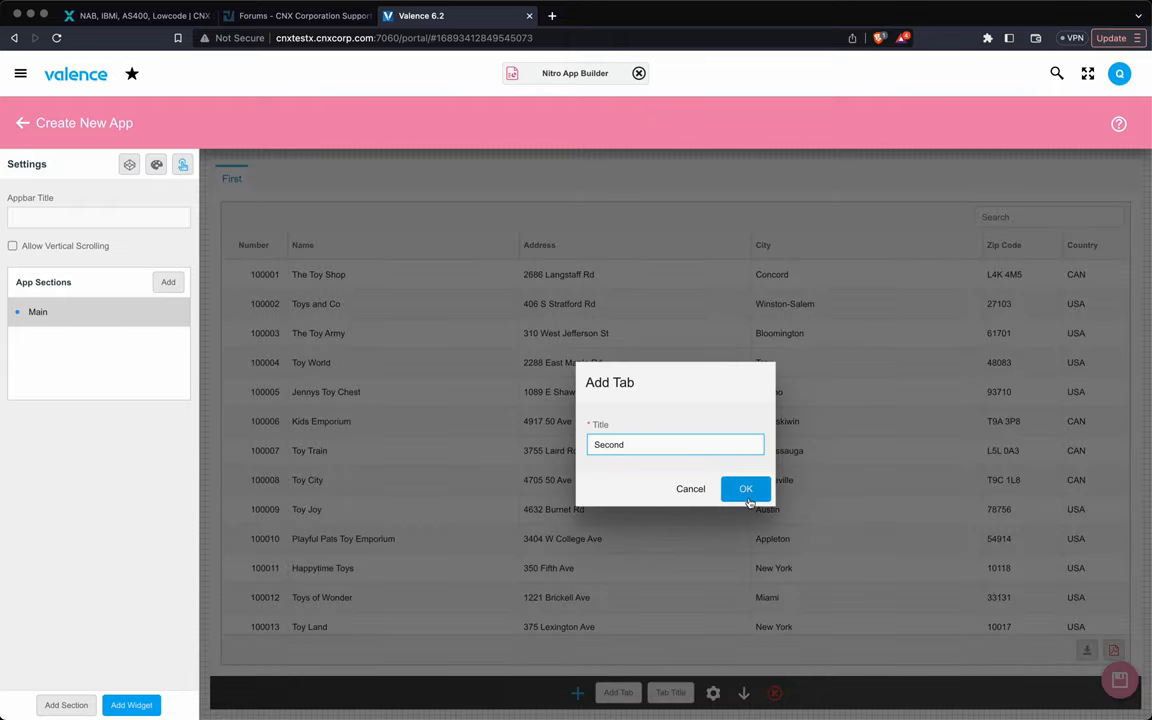
click(744, 488)
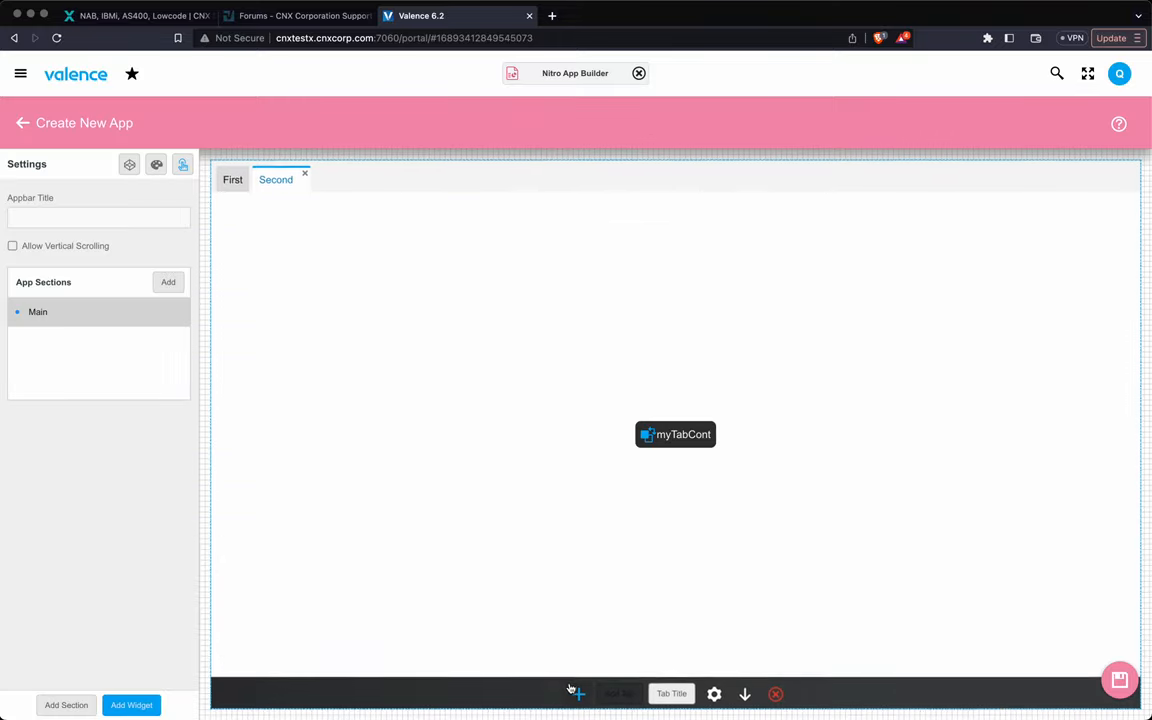
click(132, 704)
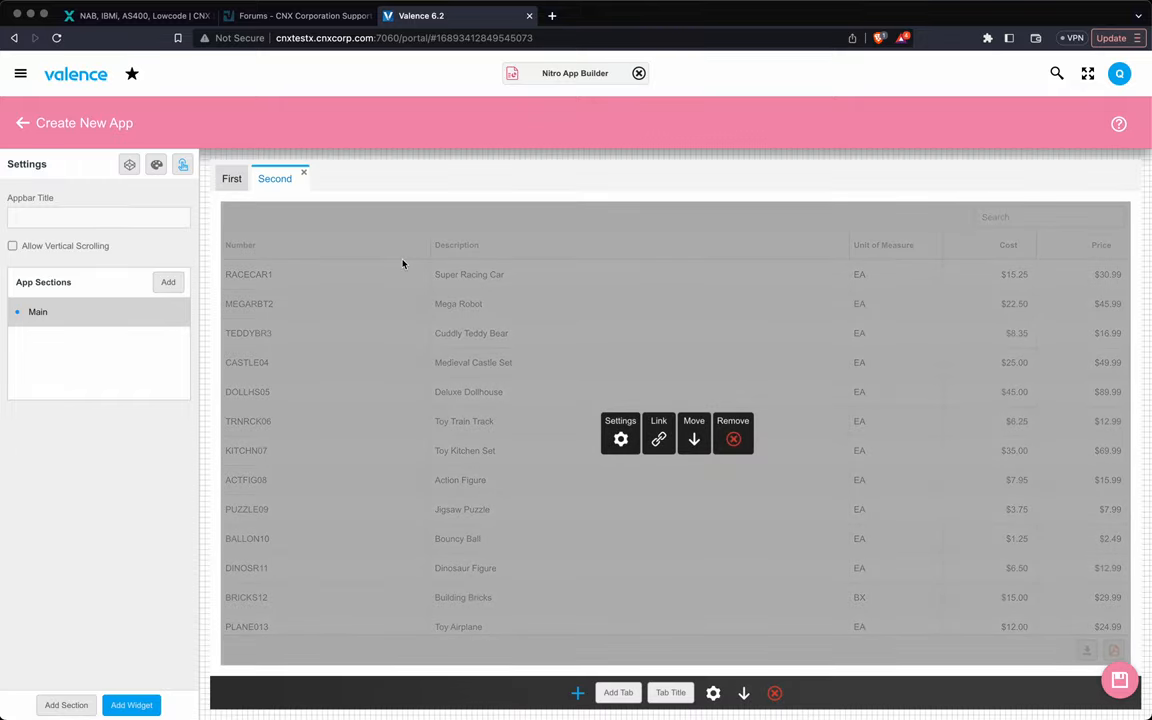
mouse_move(250, 392)
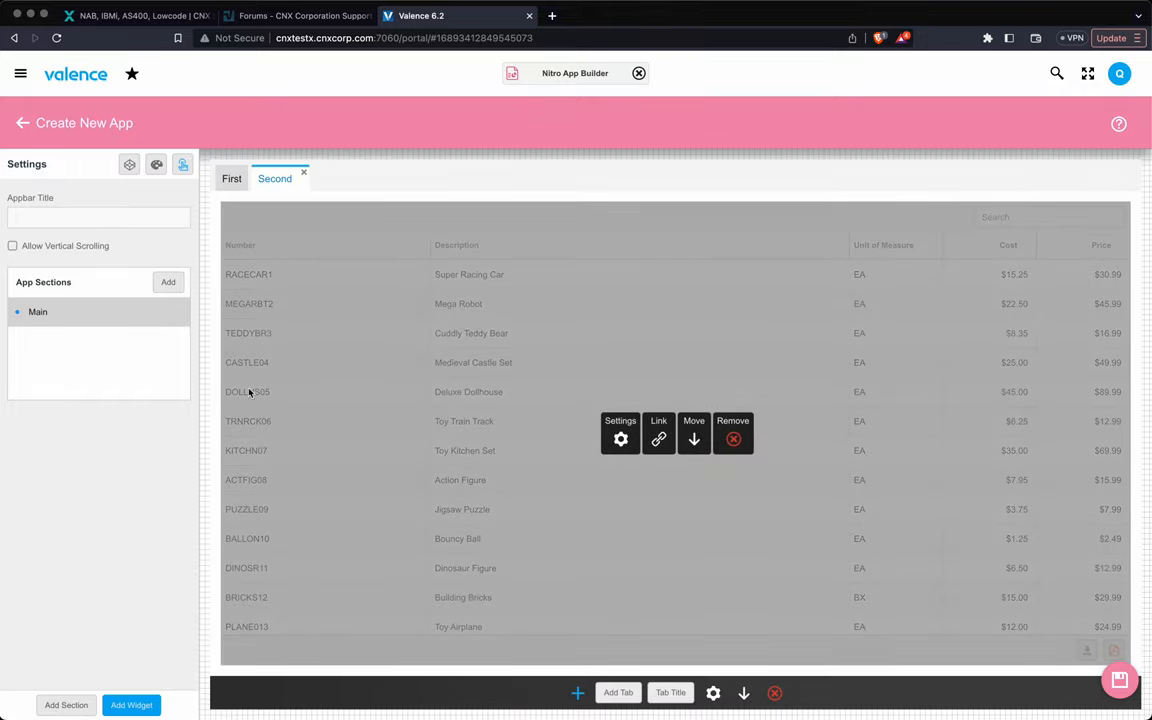
click(232, 178)
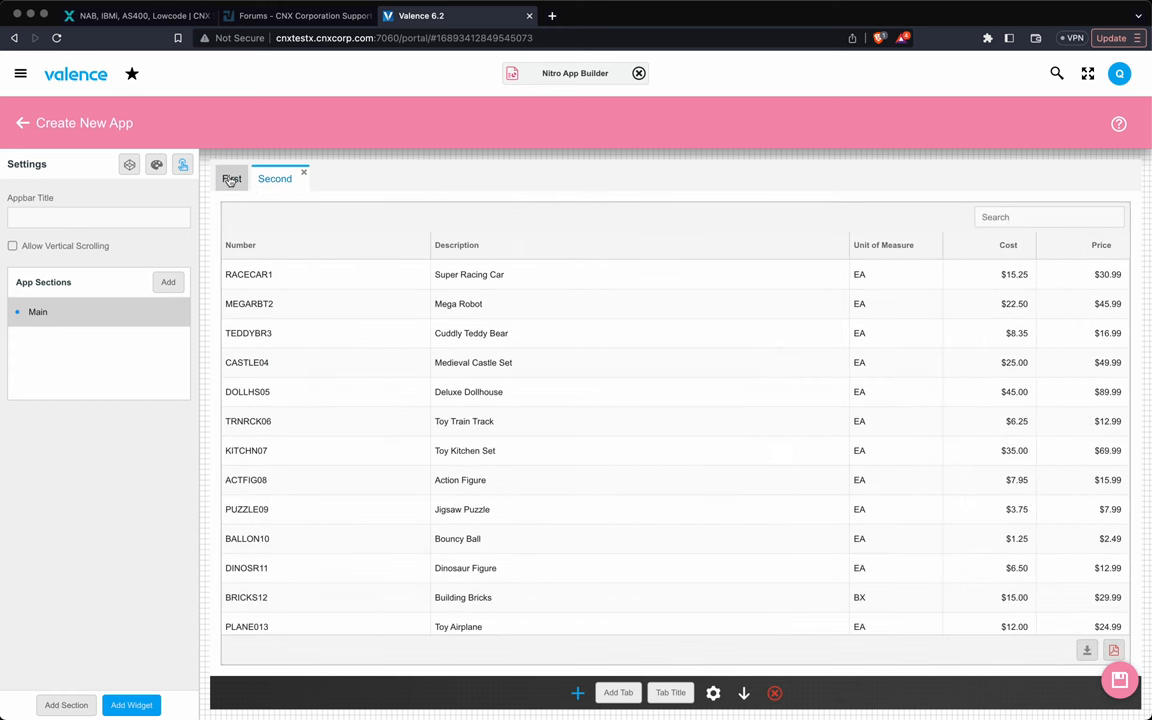
Save the app as 'Tab Container' with tag DD32.
click(232, 178)
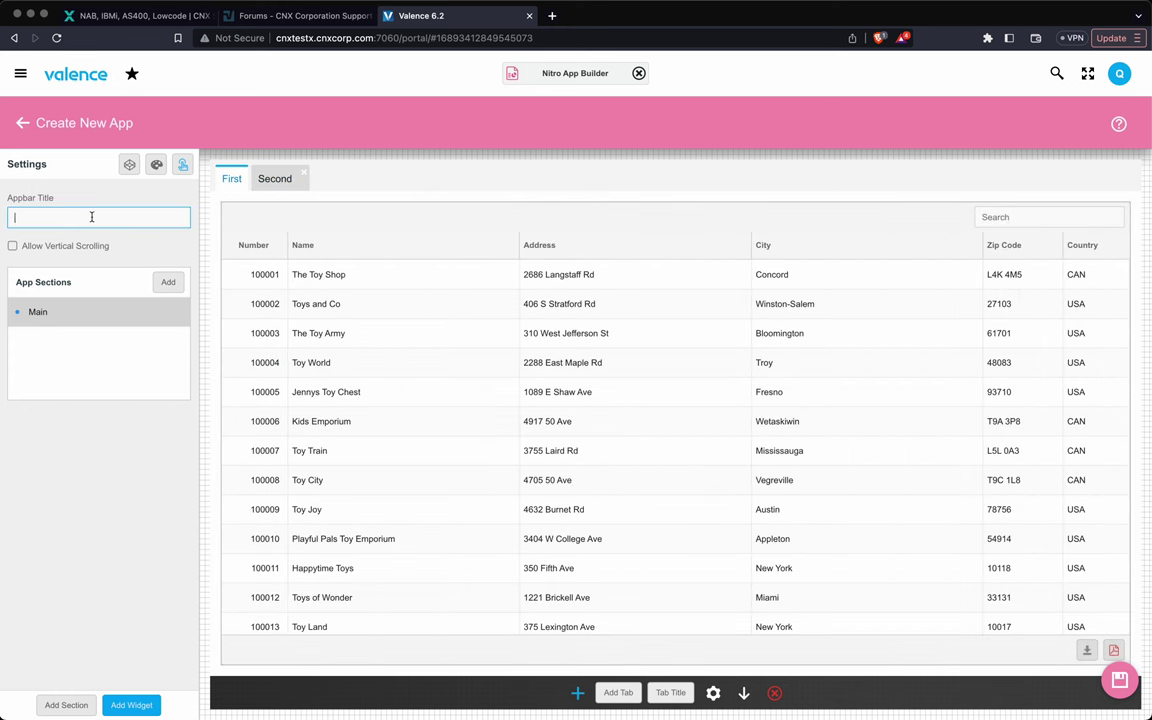
text(Tab Container)
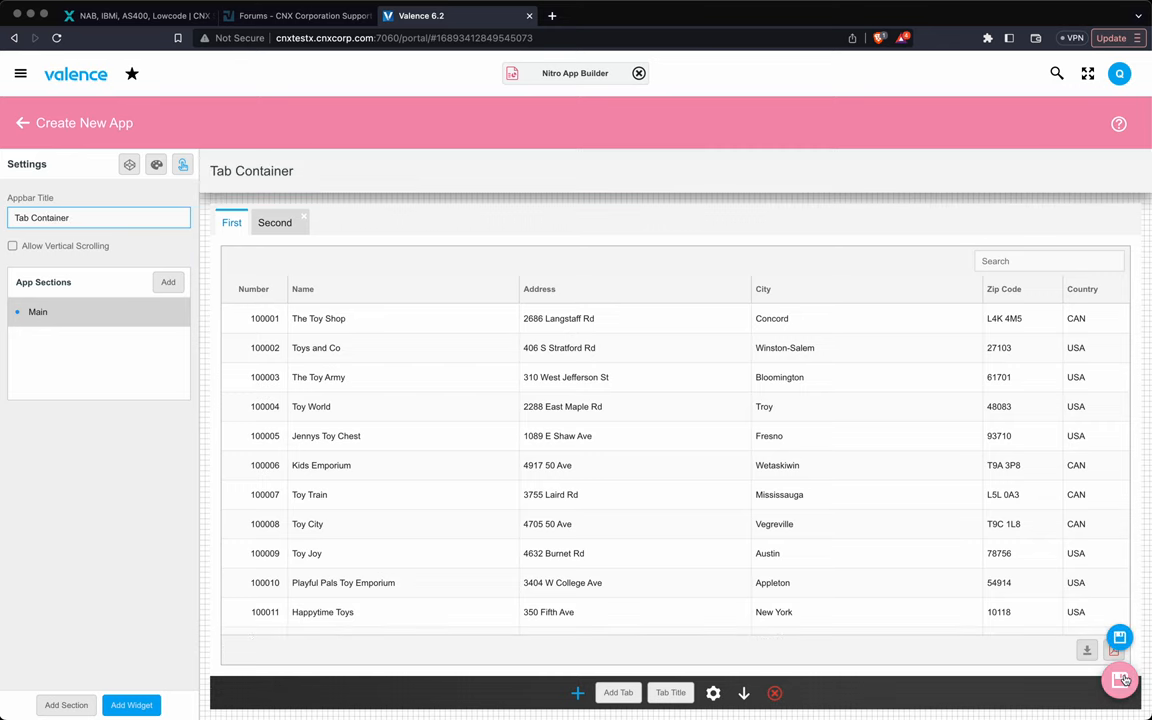
click(1120, 636)
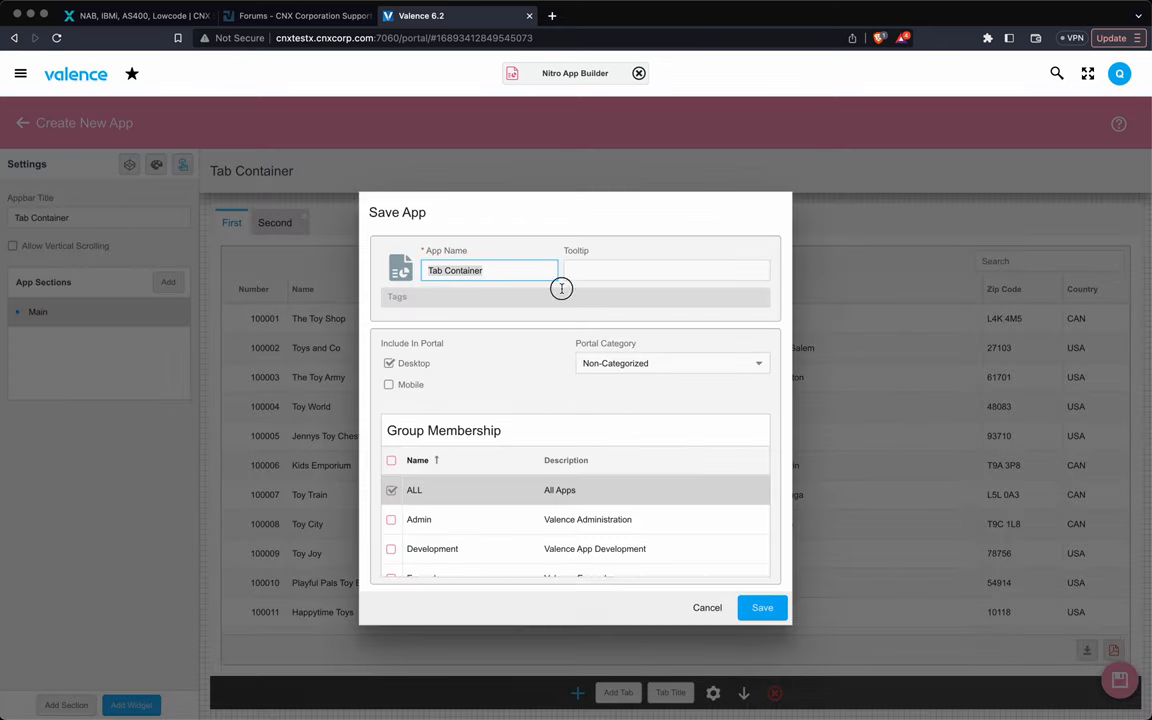
text(DD32)
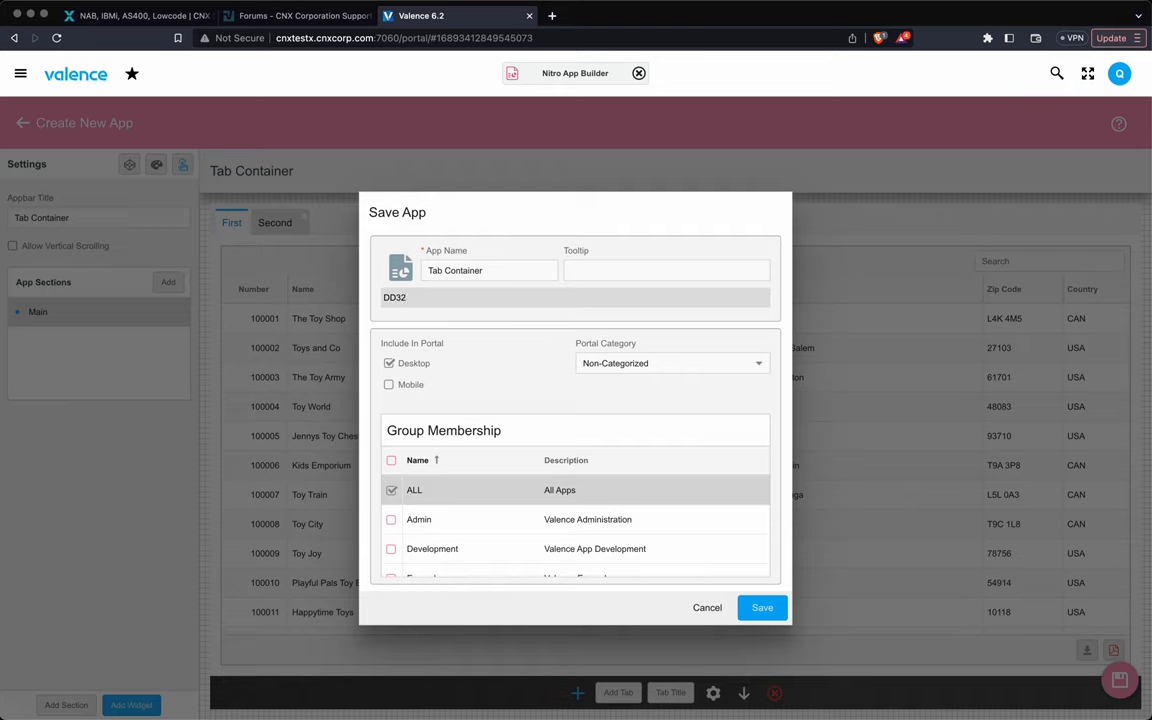
click(762, 608)
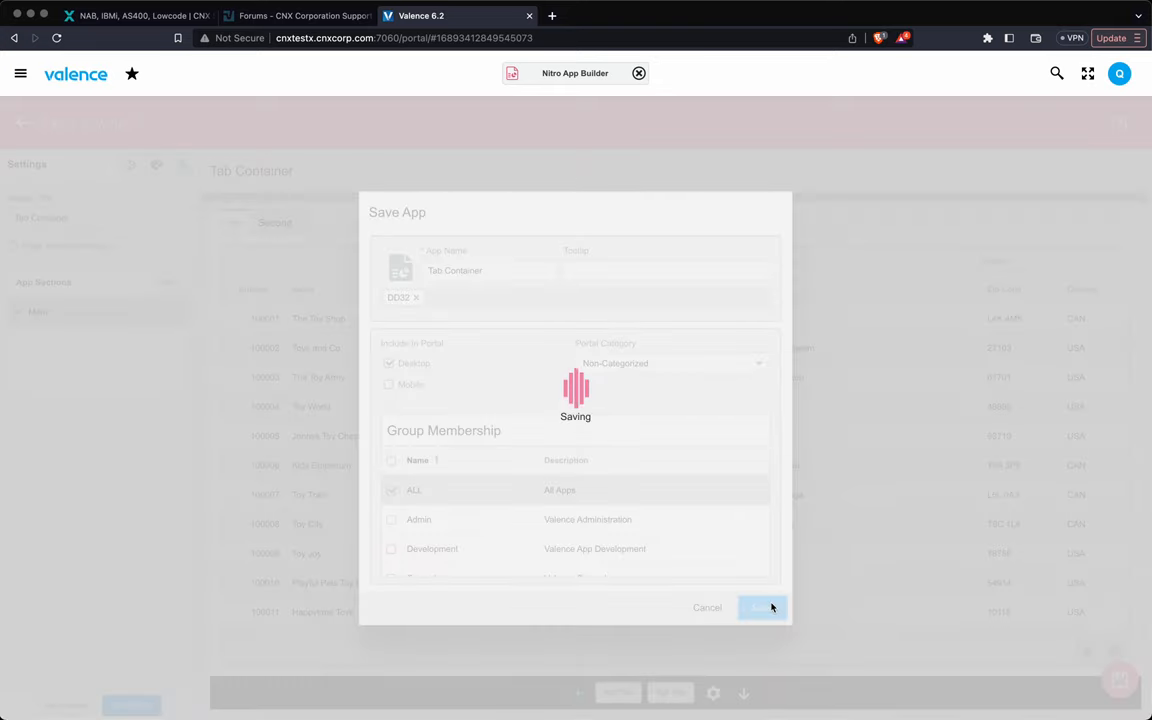
click(762, 608)
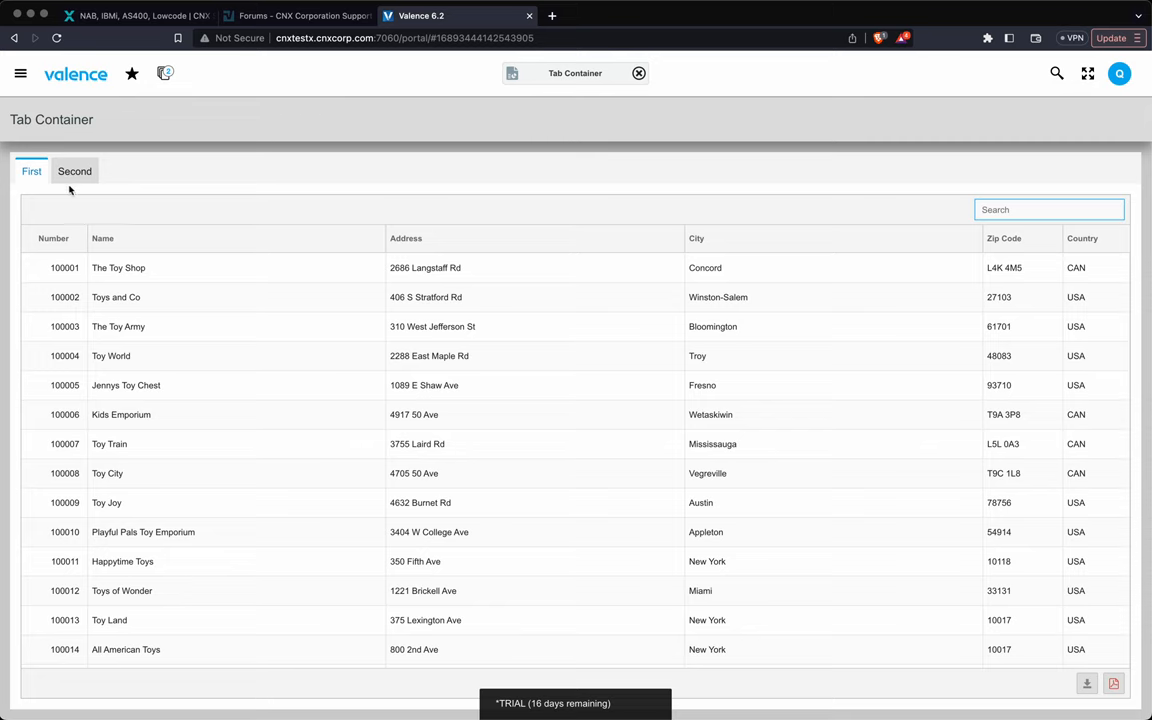
Check the Second tab's products and First tab's customers, then close the preview.
click(74, 172)
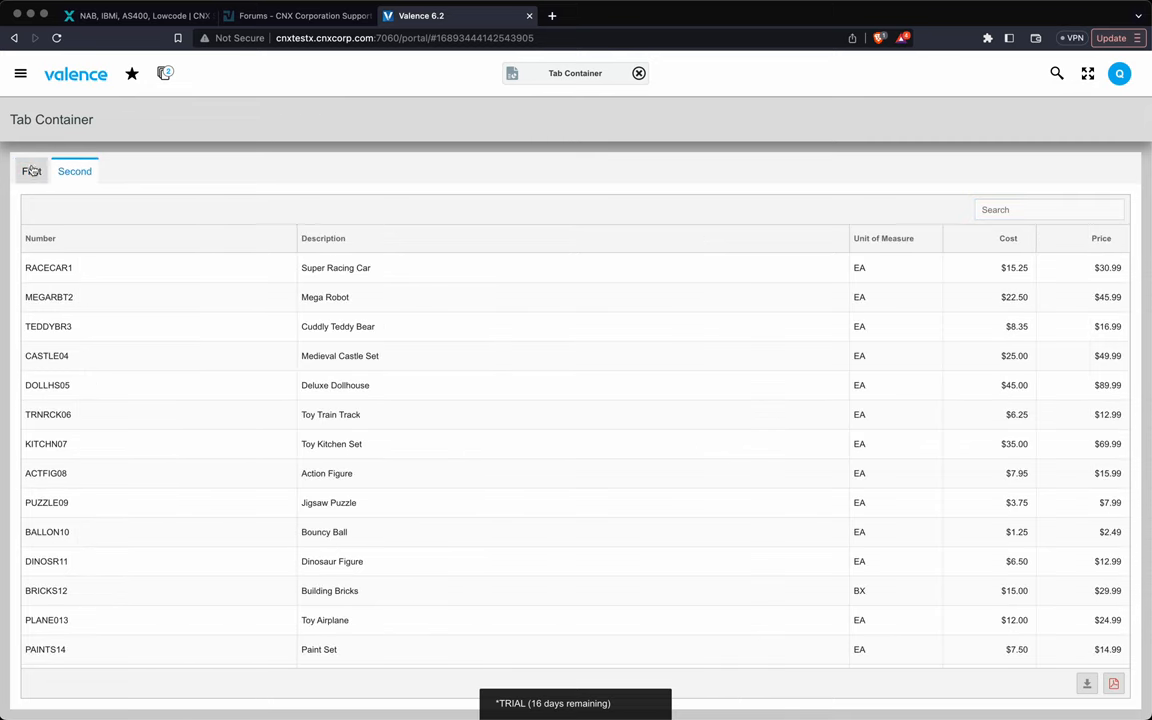
click(32, 172)
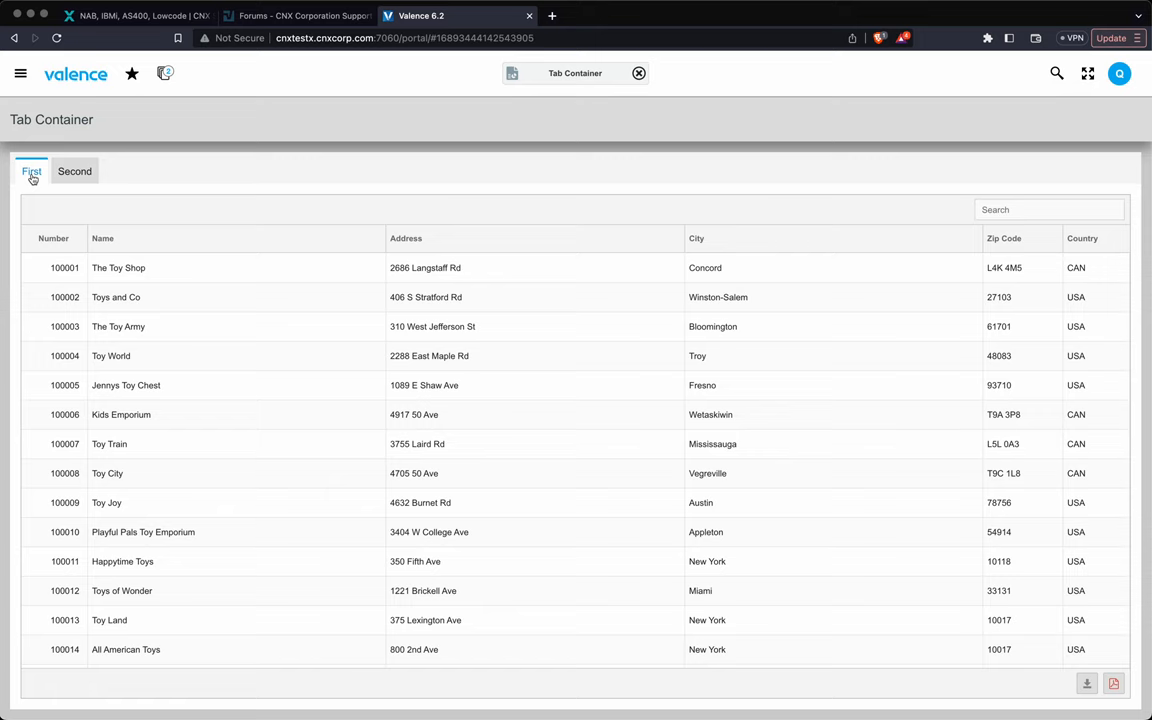
click(74, 172)
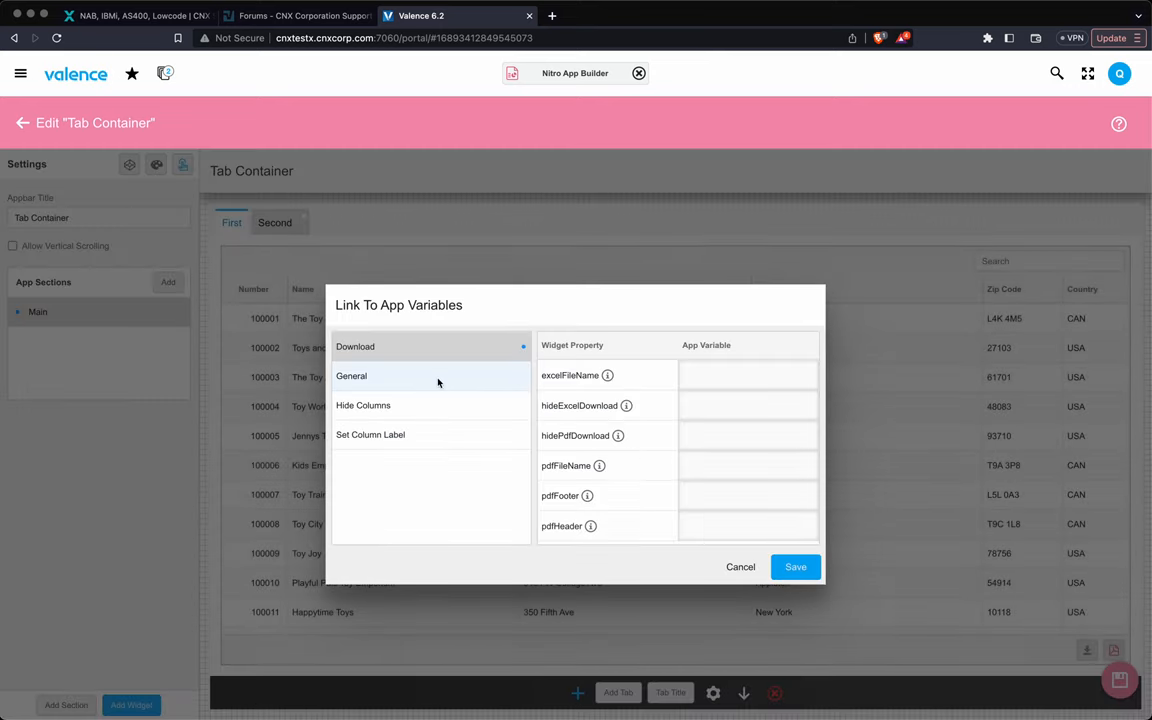
click(352, 376)
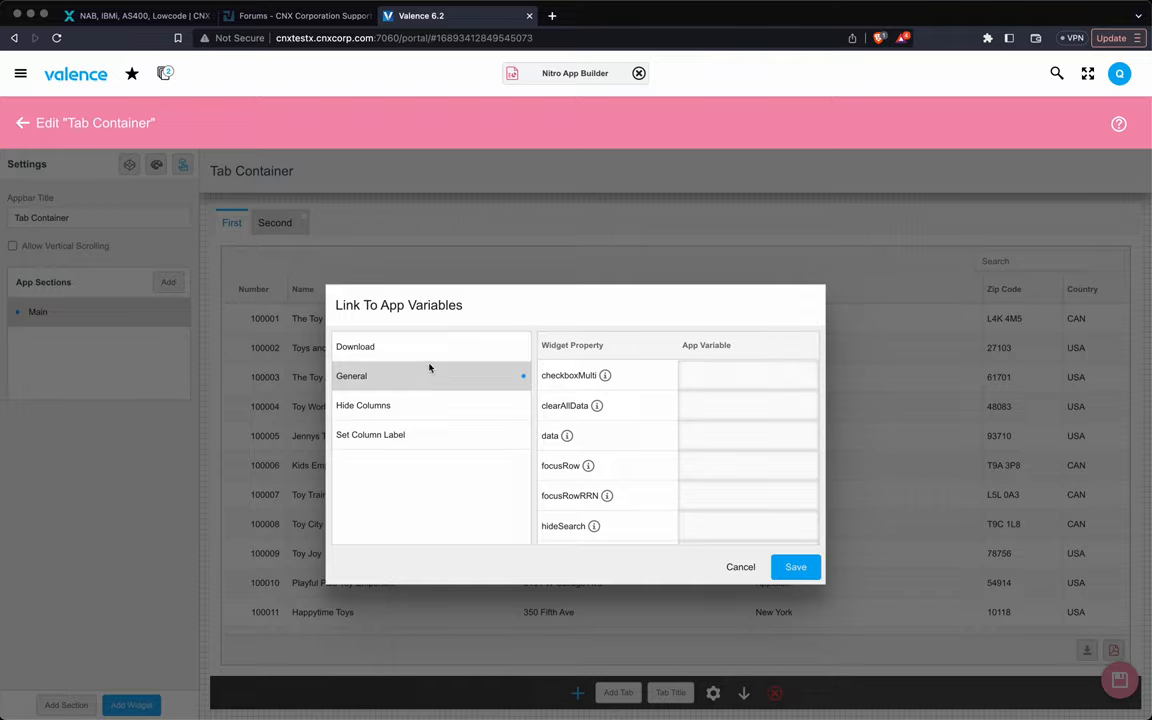
click(356, 346)
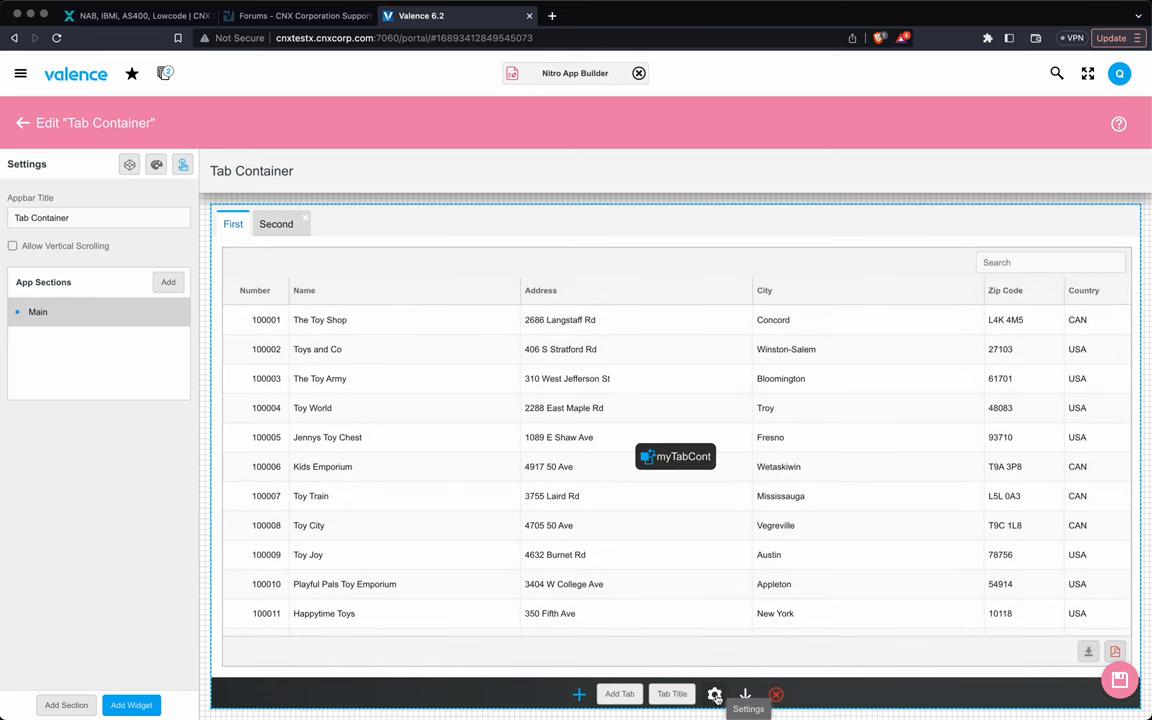
click(712, 694)
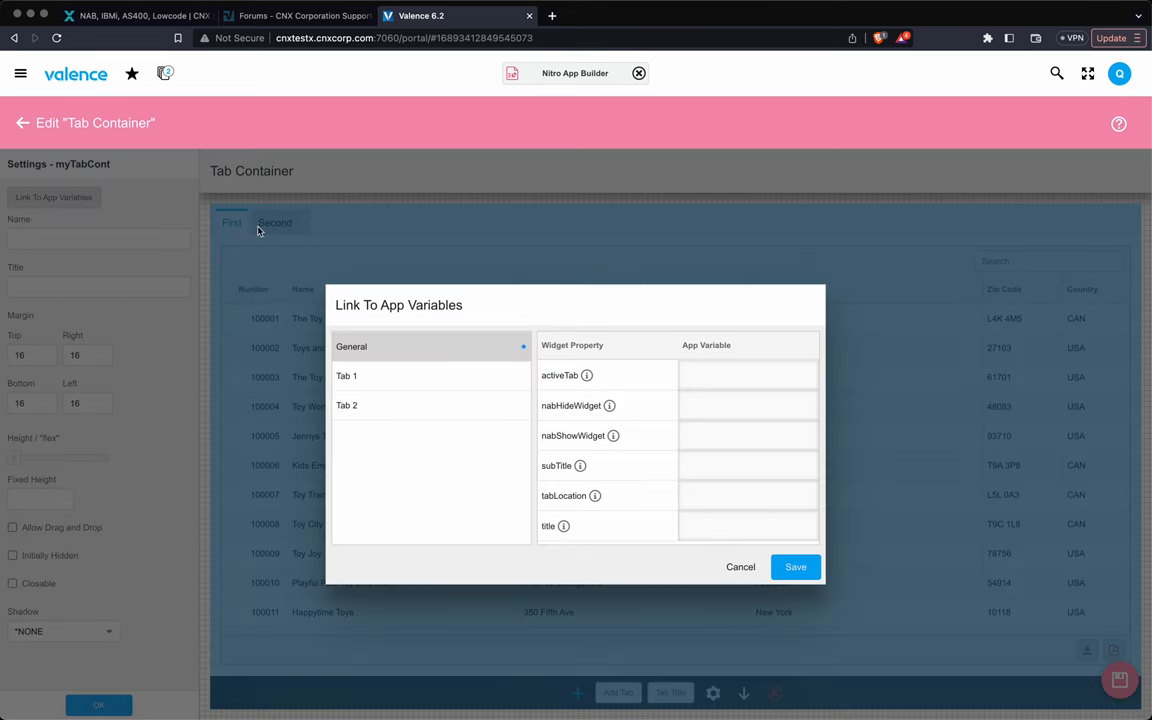
click(346, 376)
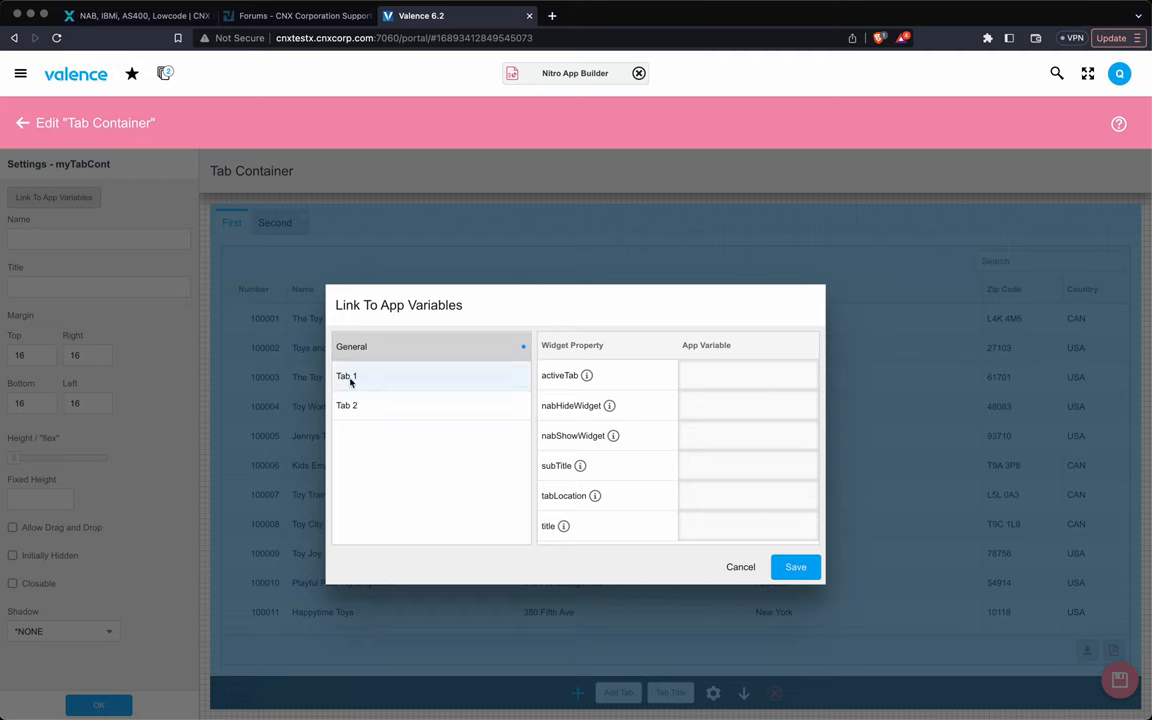
click(346, 404)
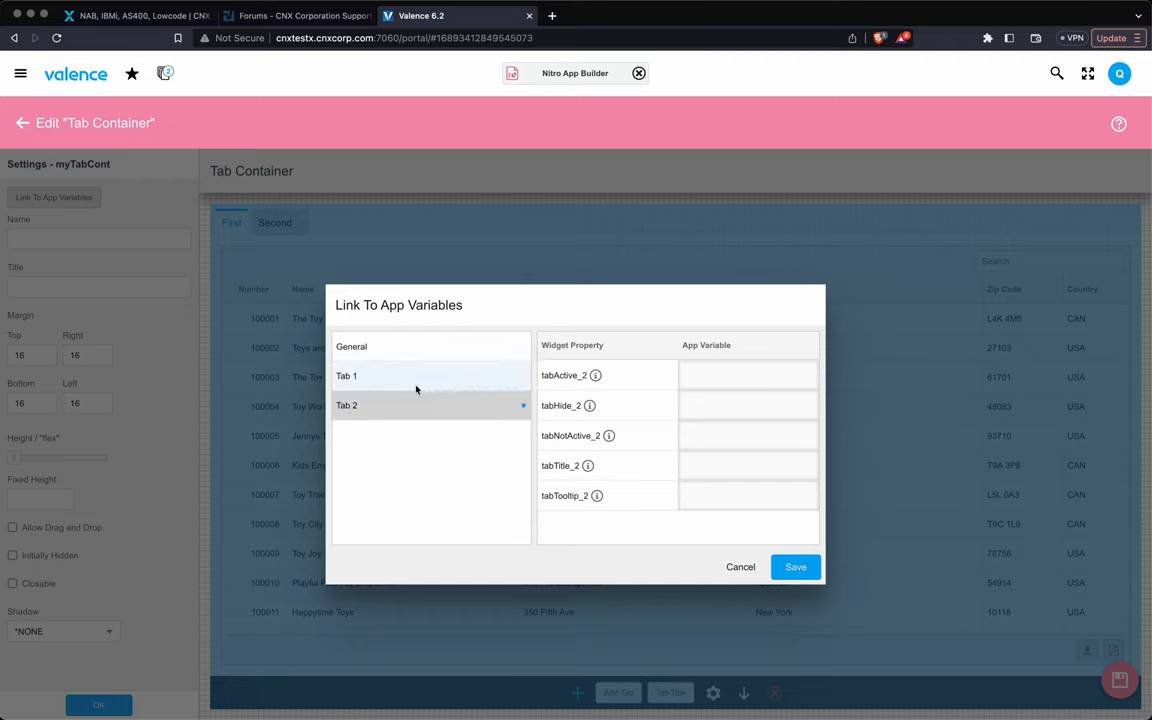
click(346, 376)
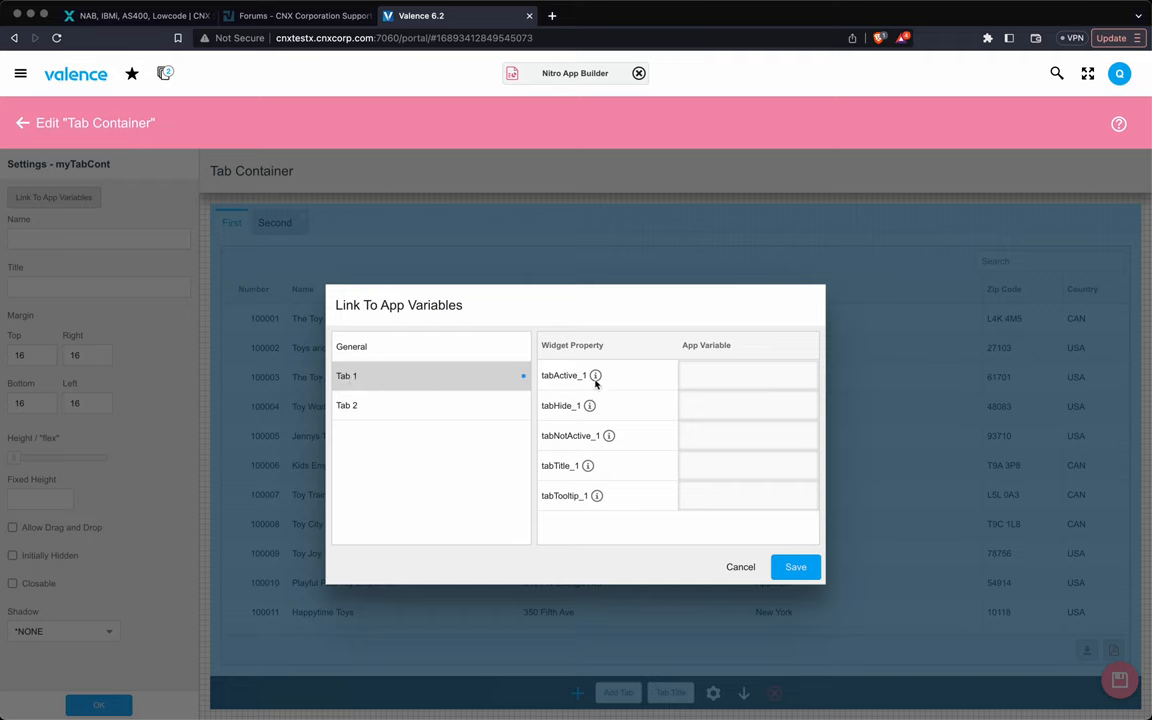
mouse_move(596, 376)
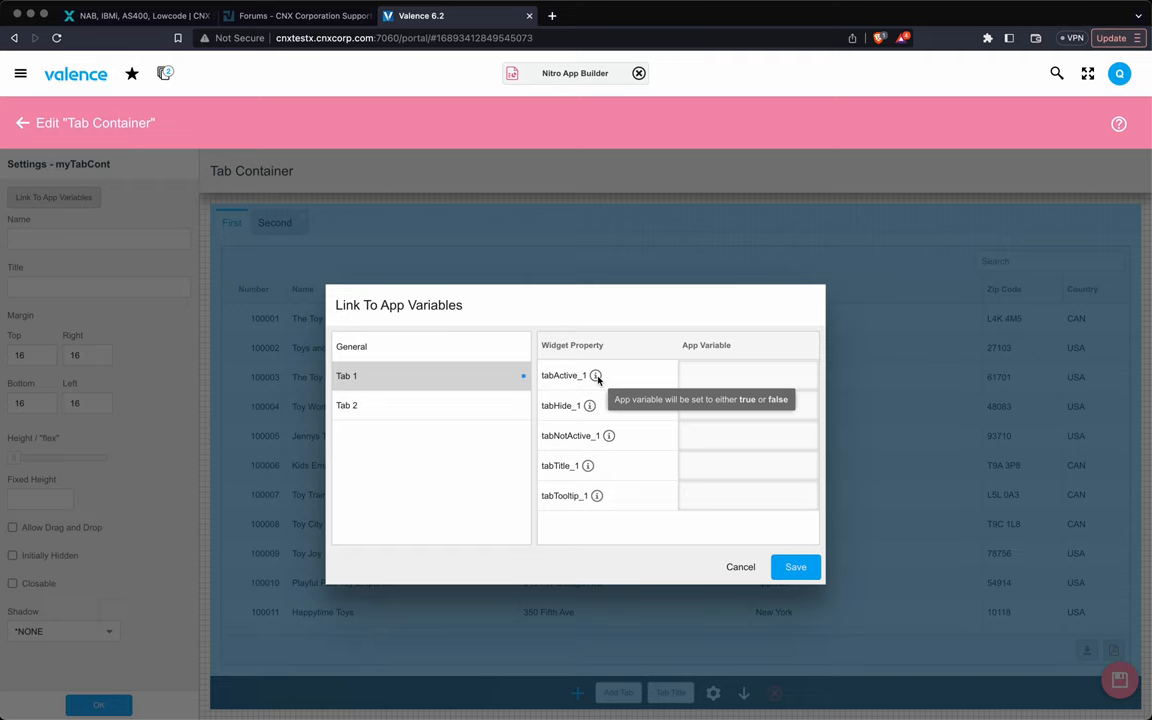
mouse_move(352, 496)
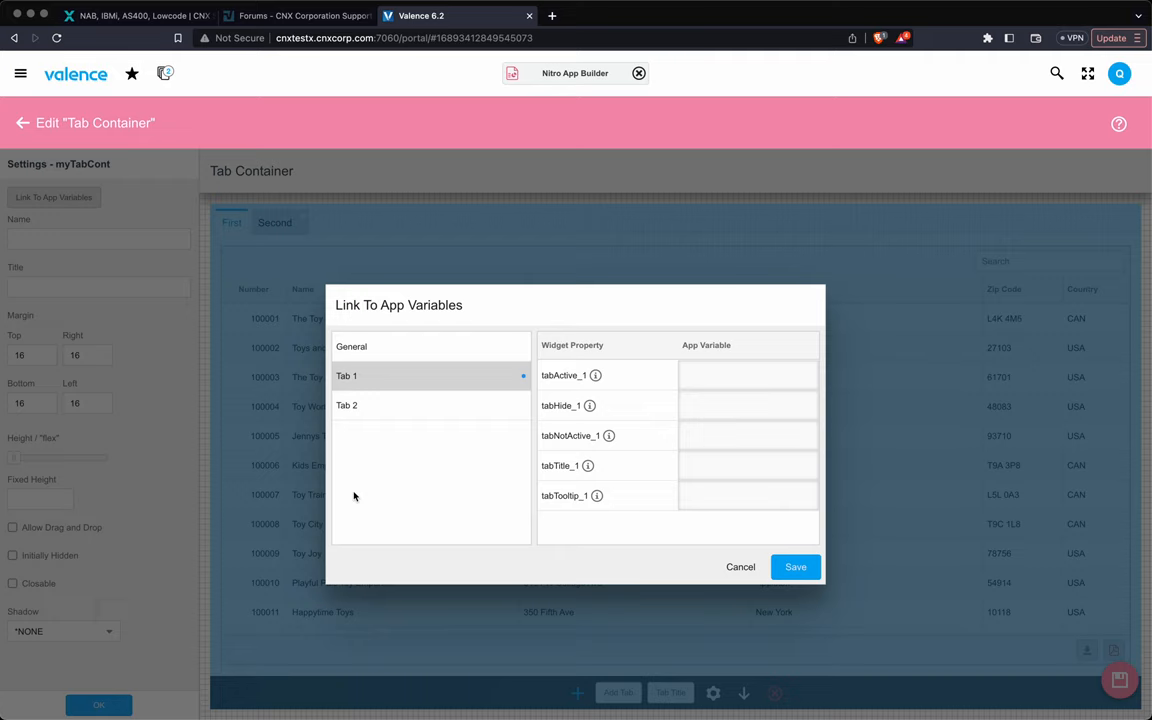
mouse_move(558, 456)
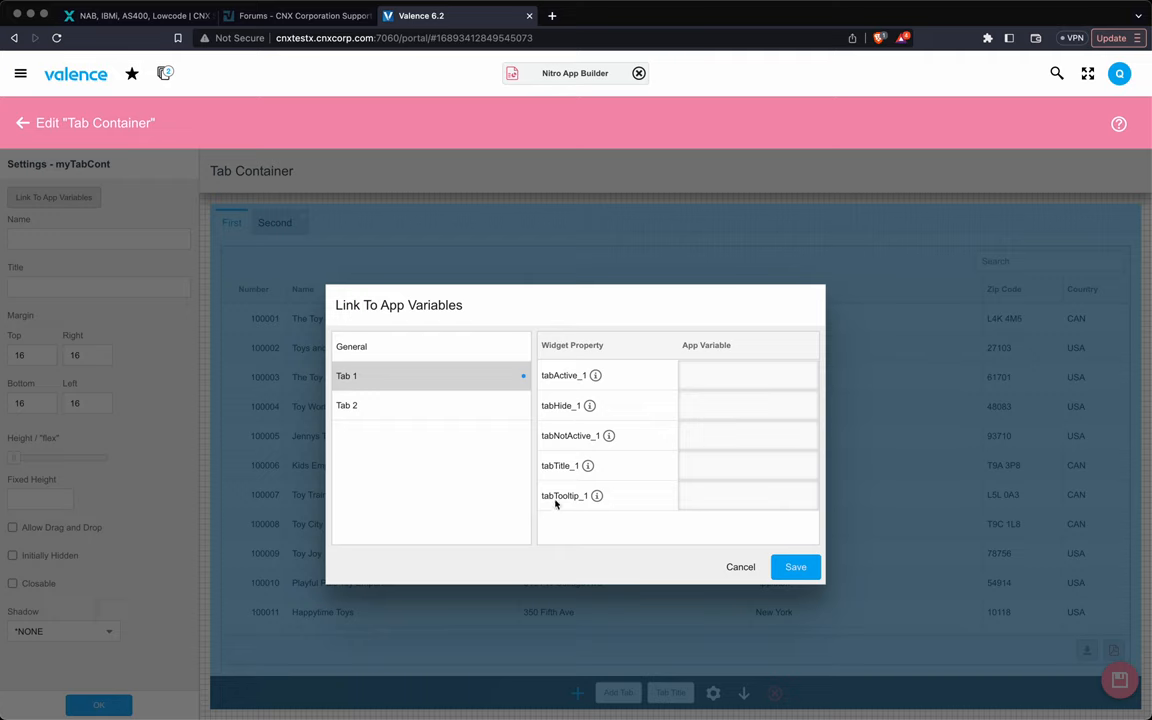
mouse_move(508, 488)
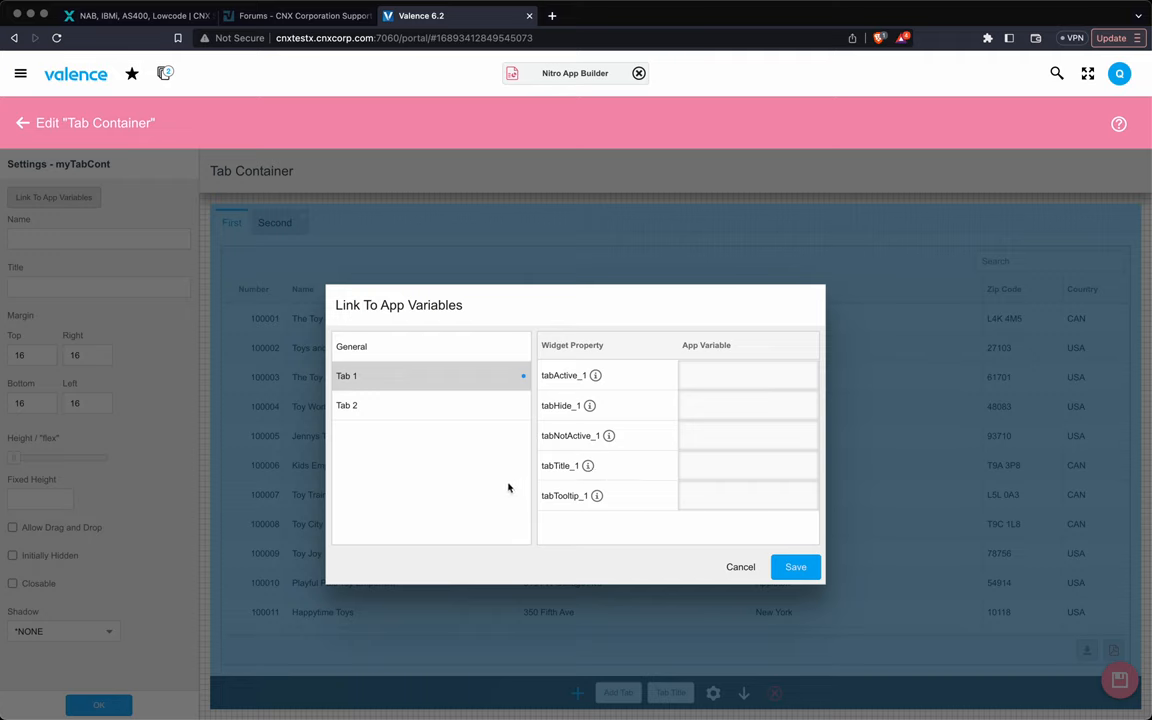
mouse_move(600, 506)
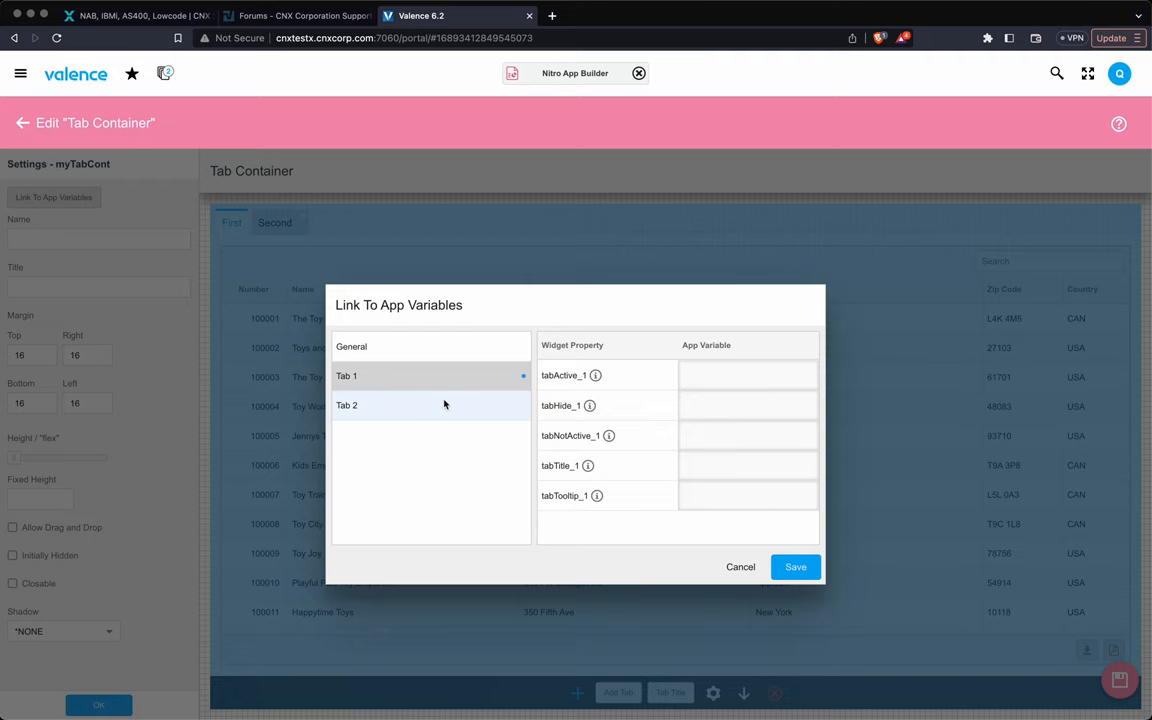
click(346, 404)
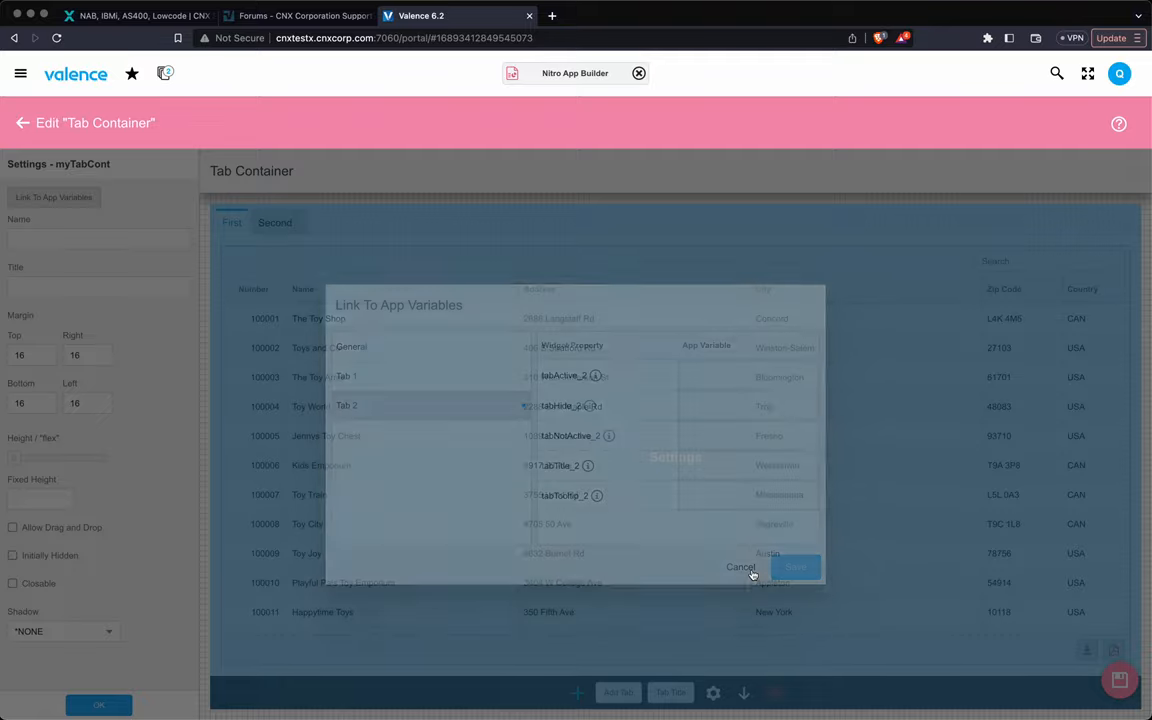
Add the DD32-tagged Warehouse Listing widget beside the tab container in Main.
click(740, 568)
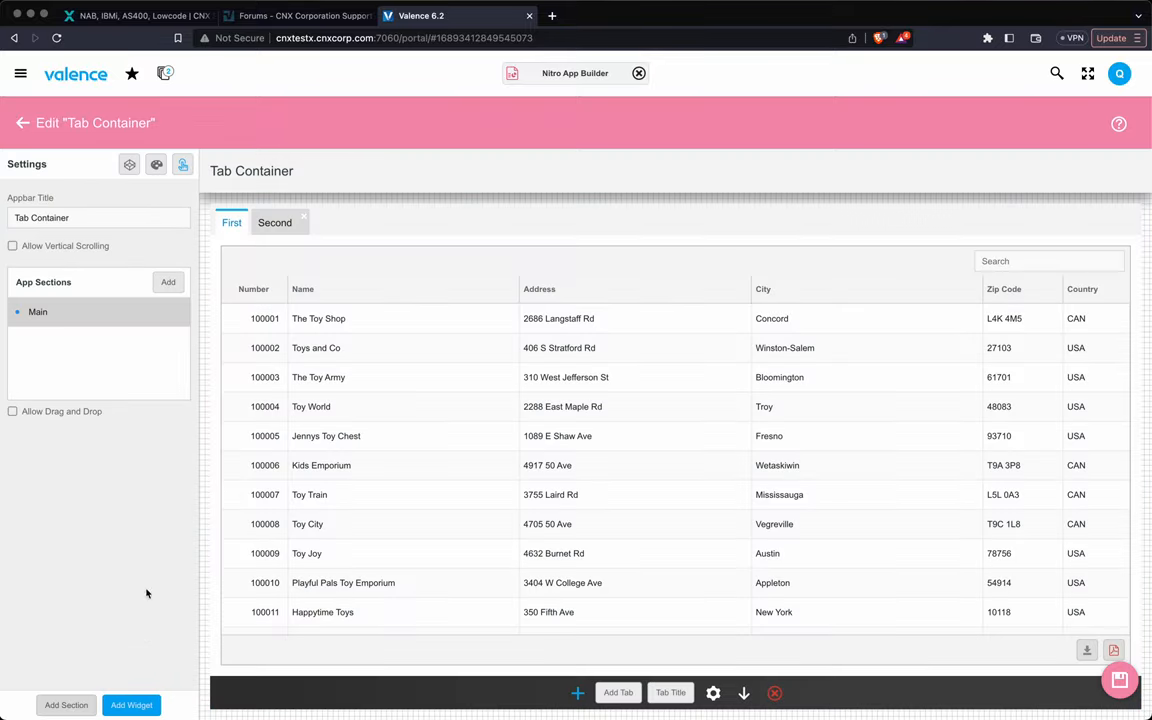
click(670, 450)
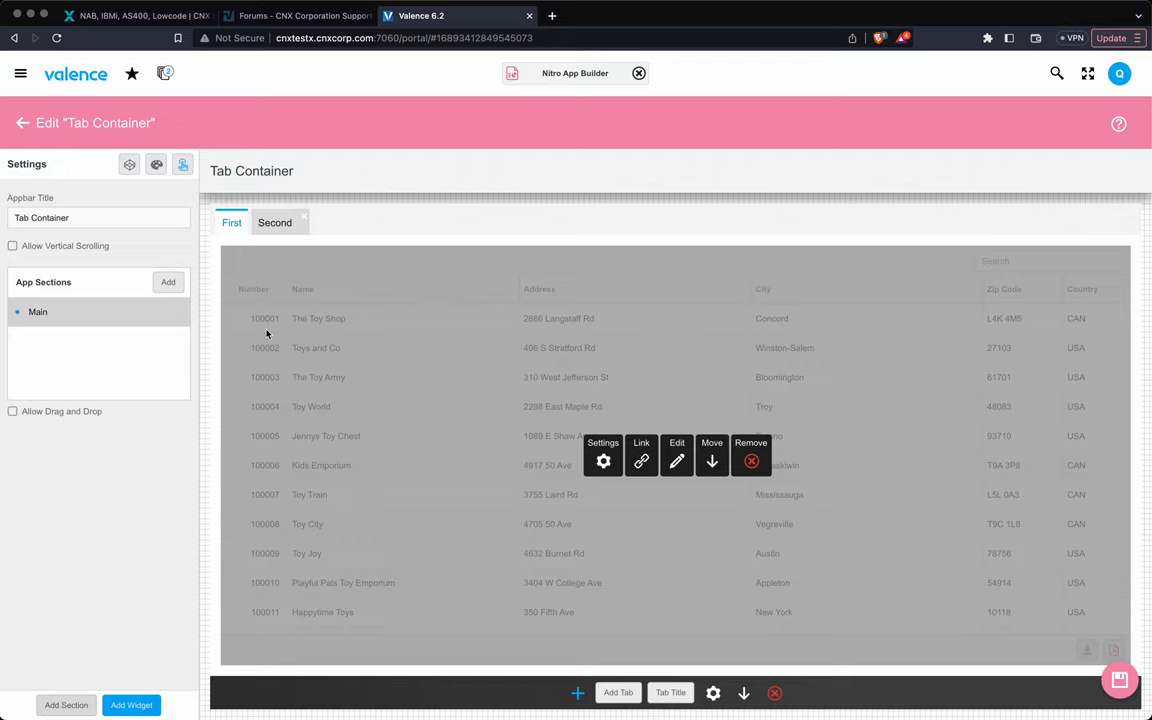
click(132, 704)
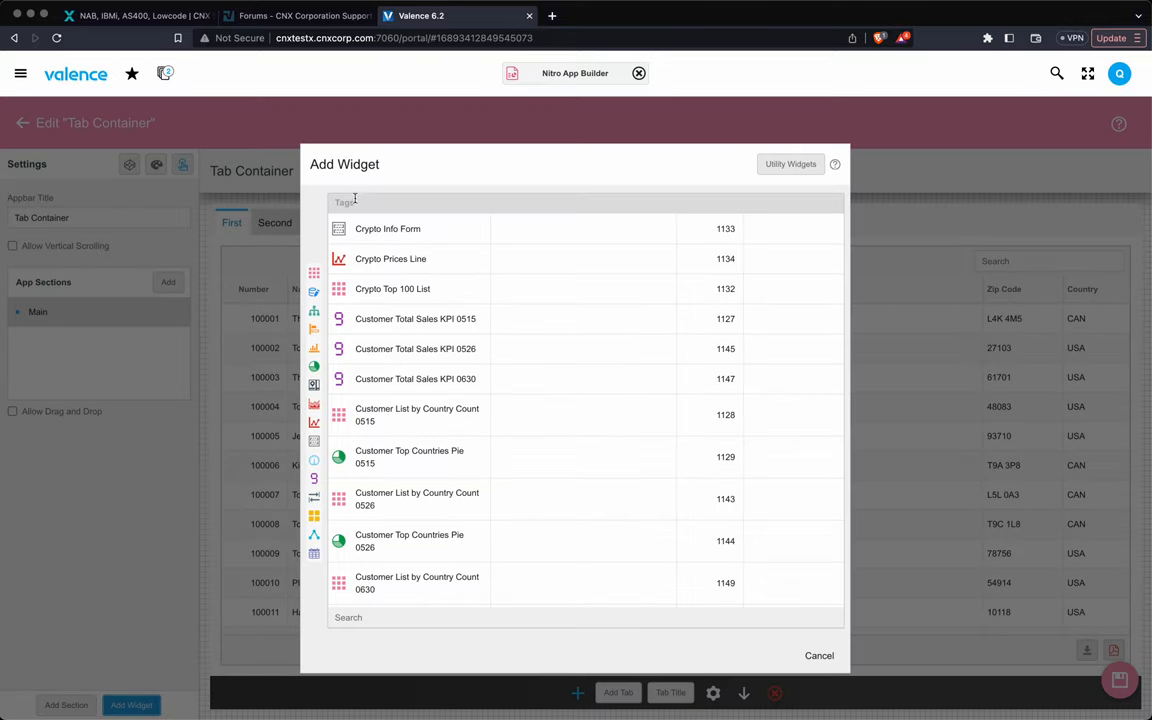
text(DD32)
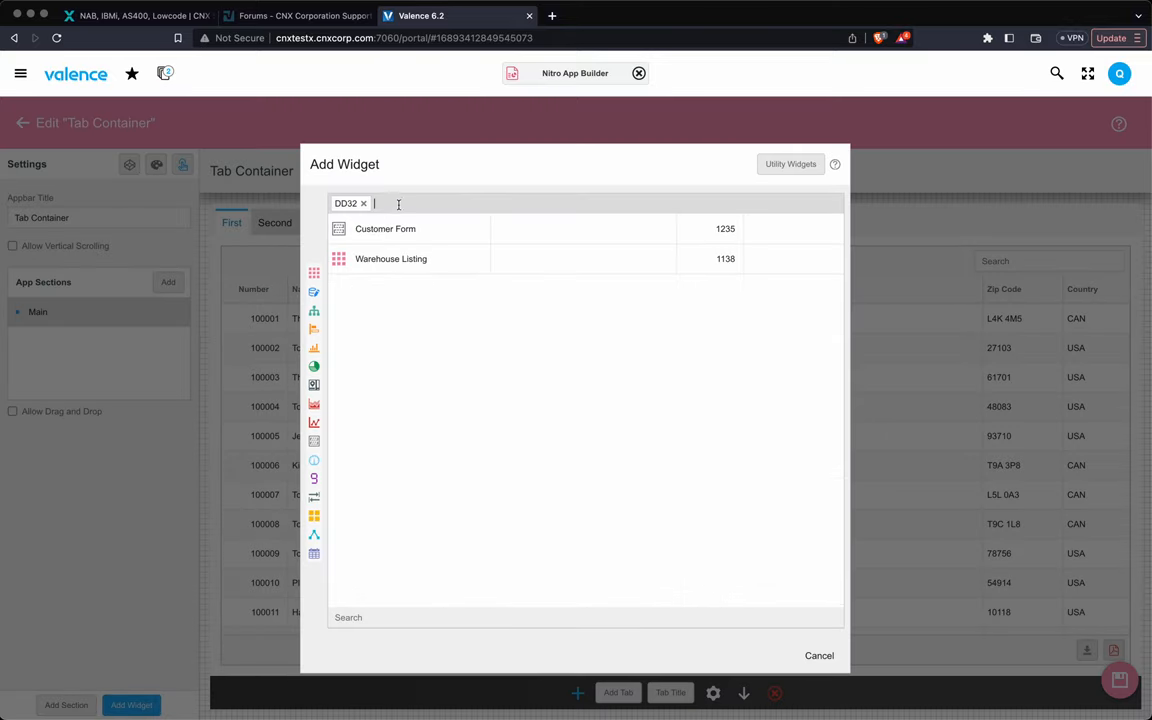
click(818, 656)
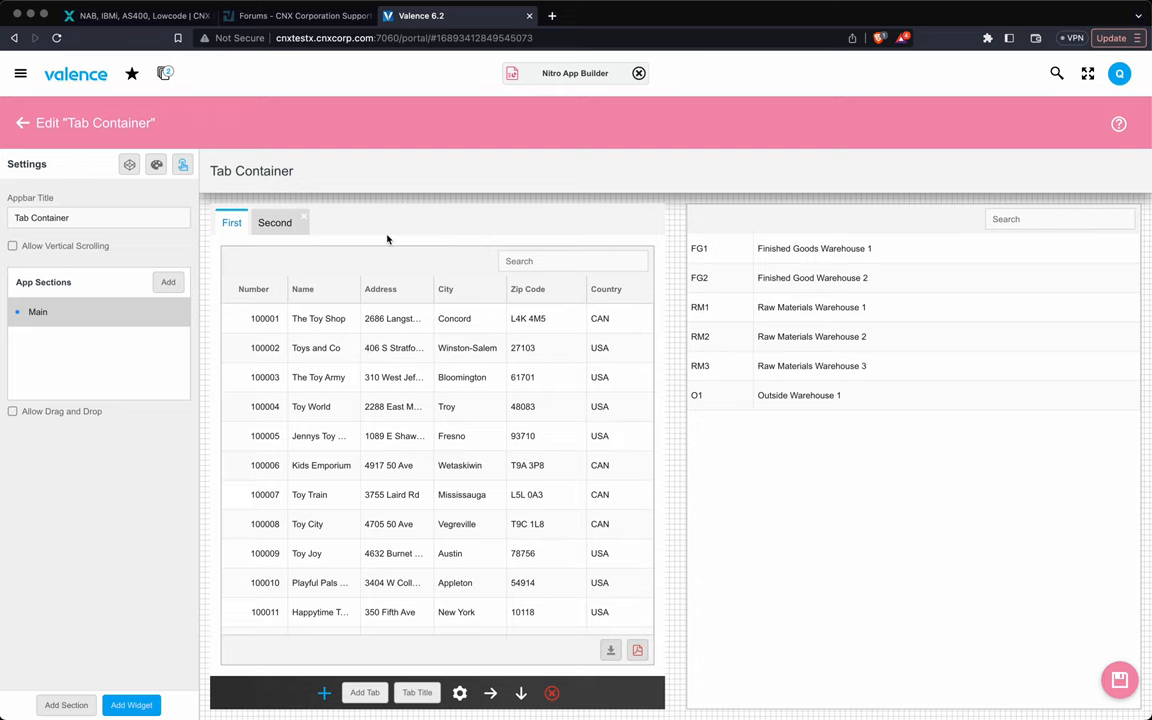
mouse_move(160, 96)
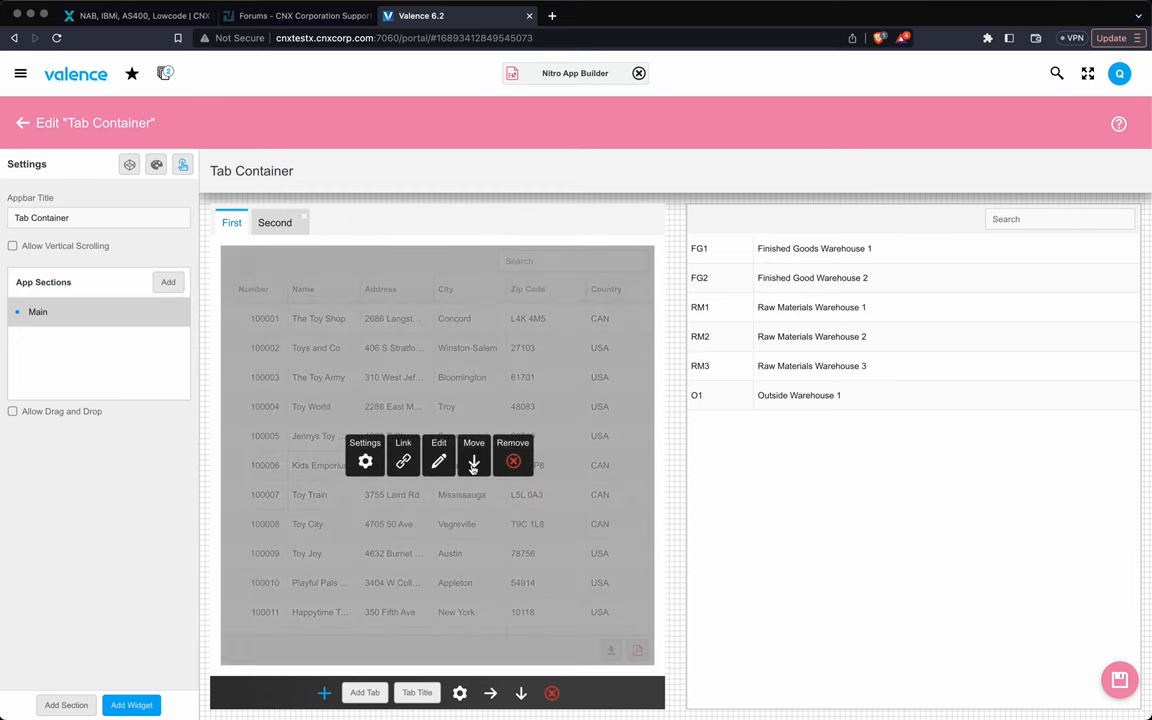
mouse_move(472, 460)
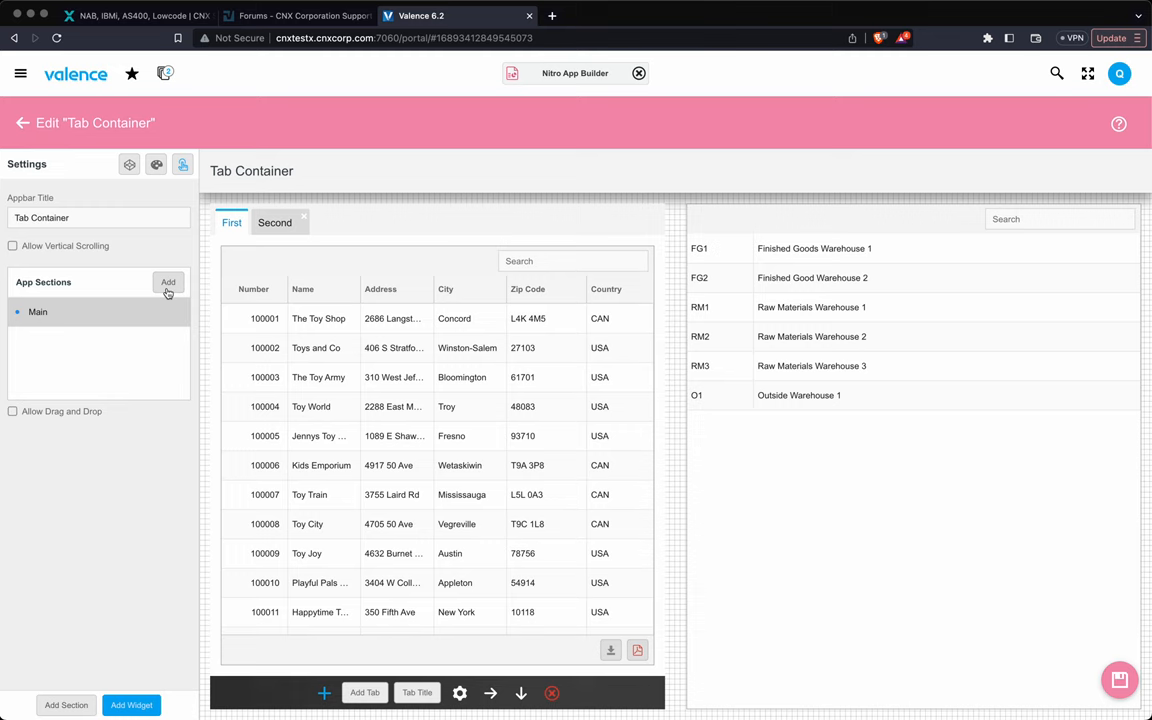
Create a 'Types' section holding a tab container with first tab 'First Type'.
click(168, 282)
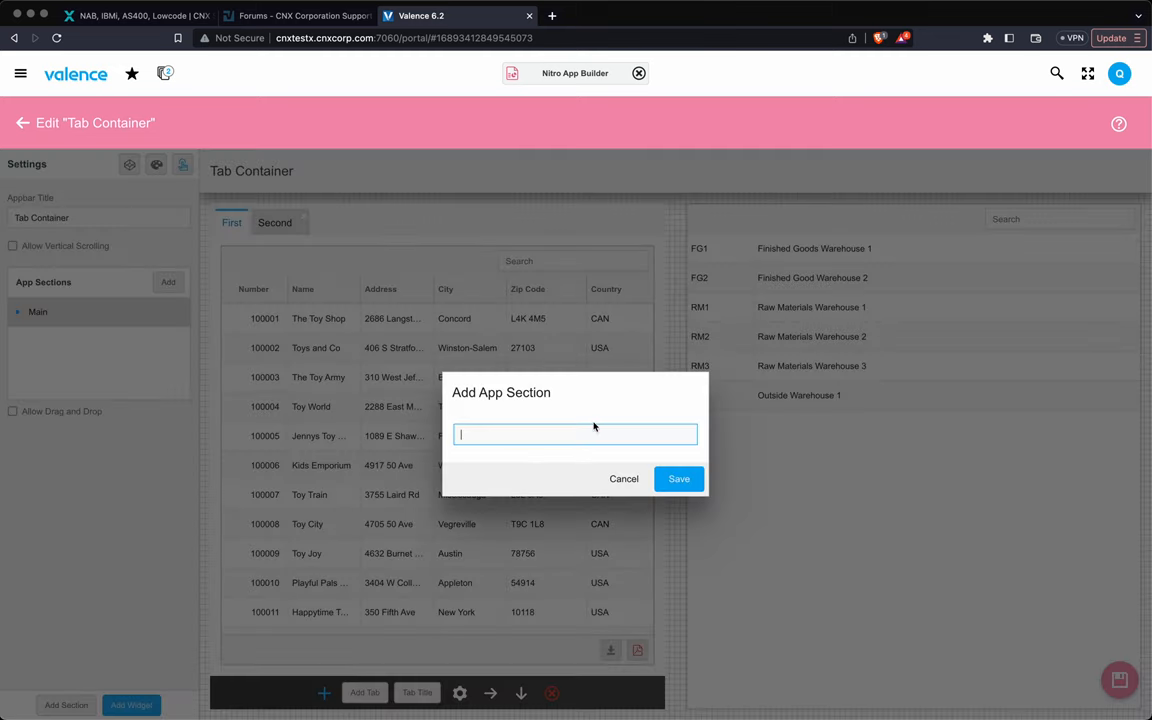
text(Types)
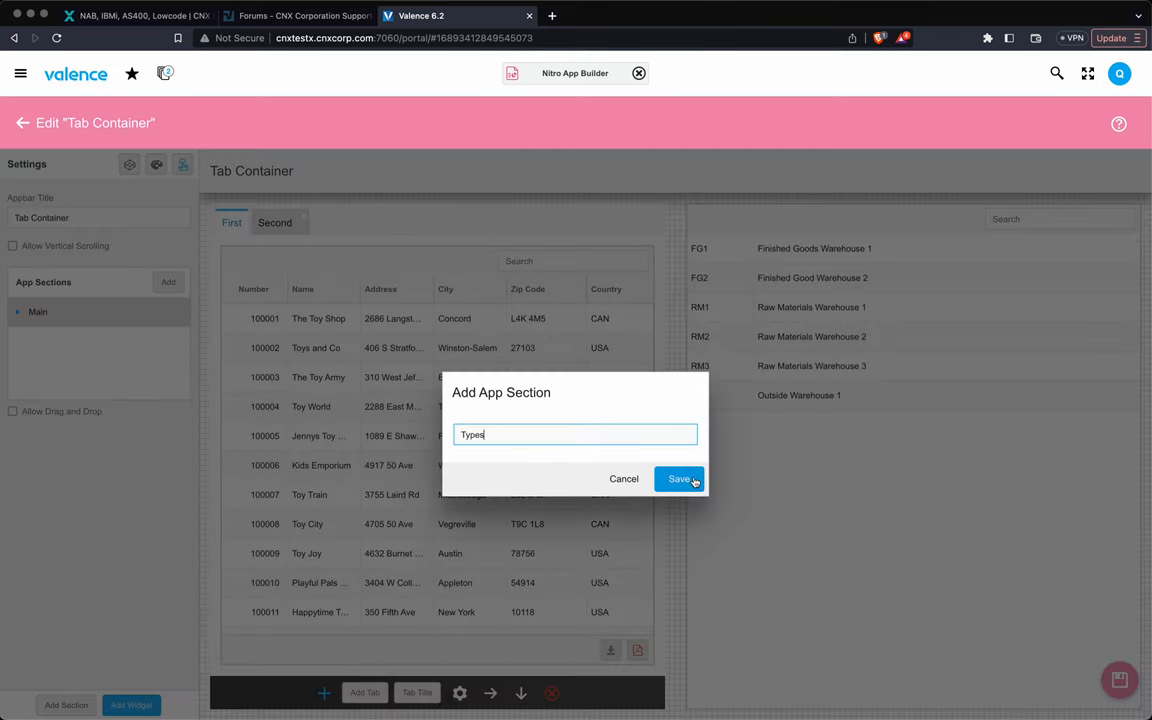
click(680, 478)
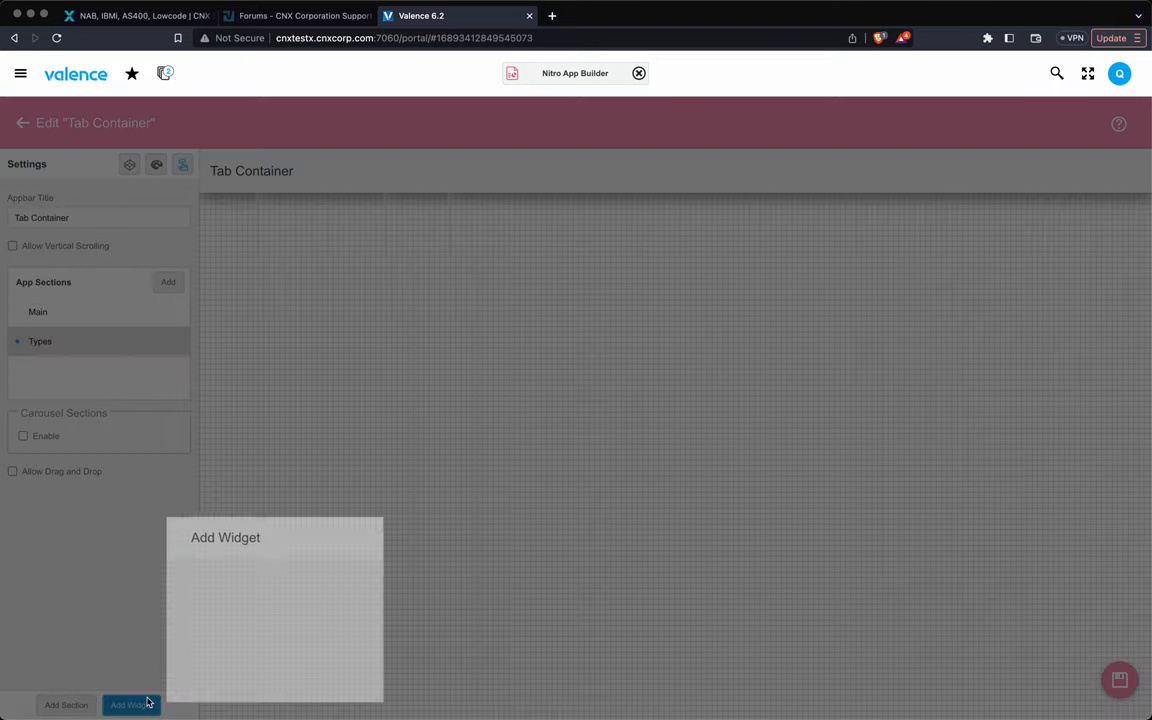
click(132, 704)
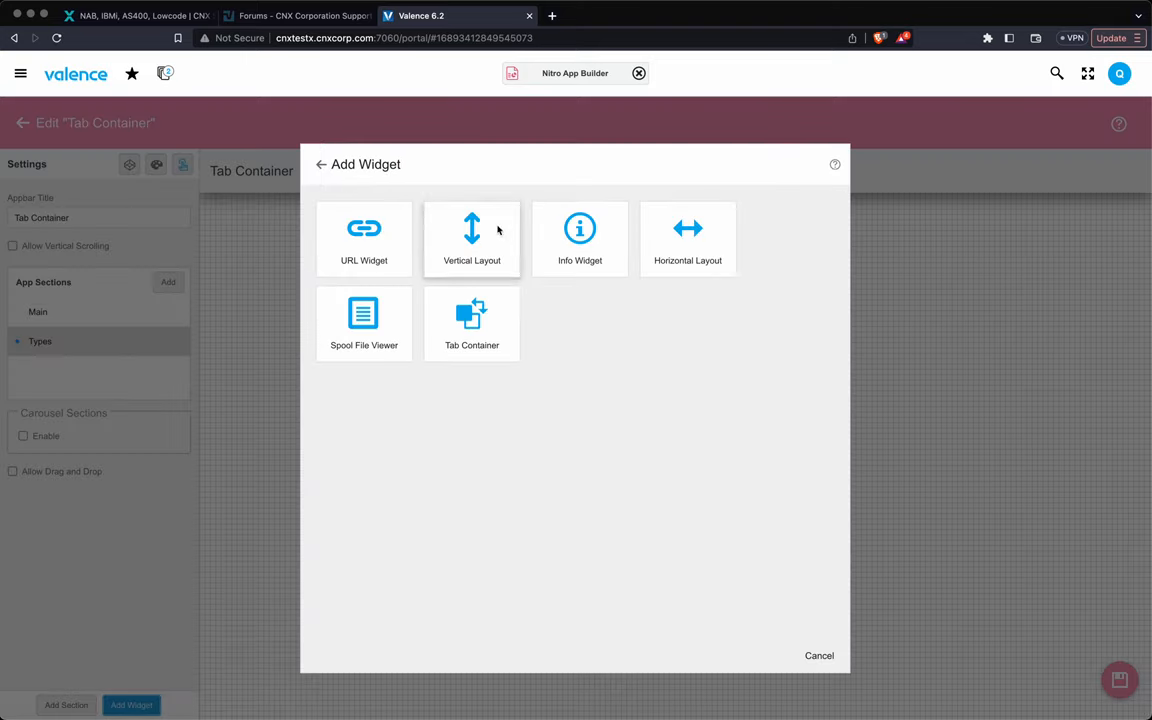
click(472, 320)
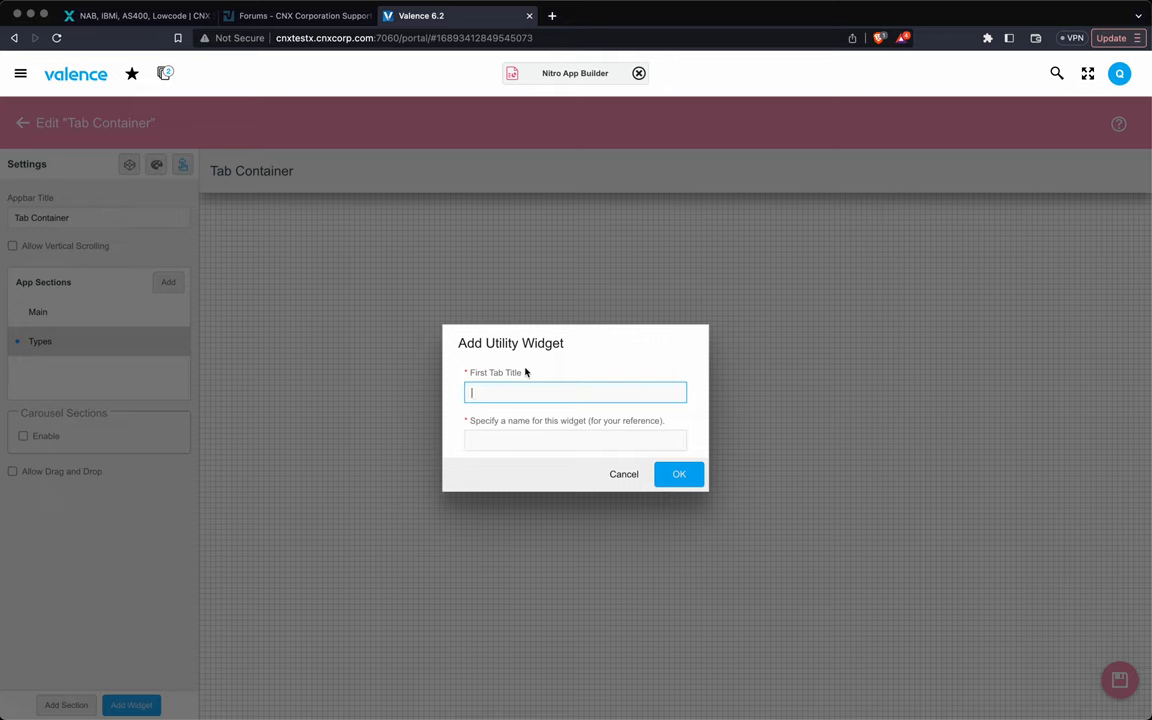
text(Firs)
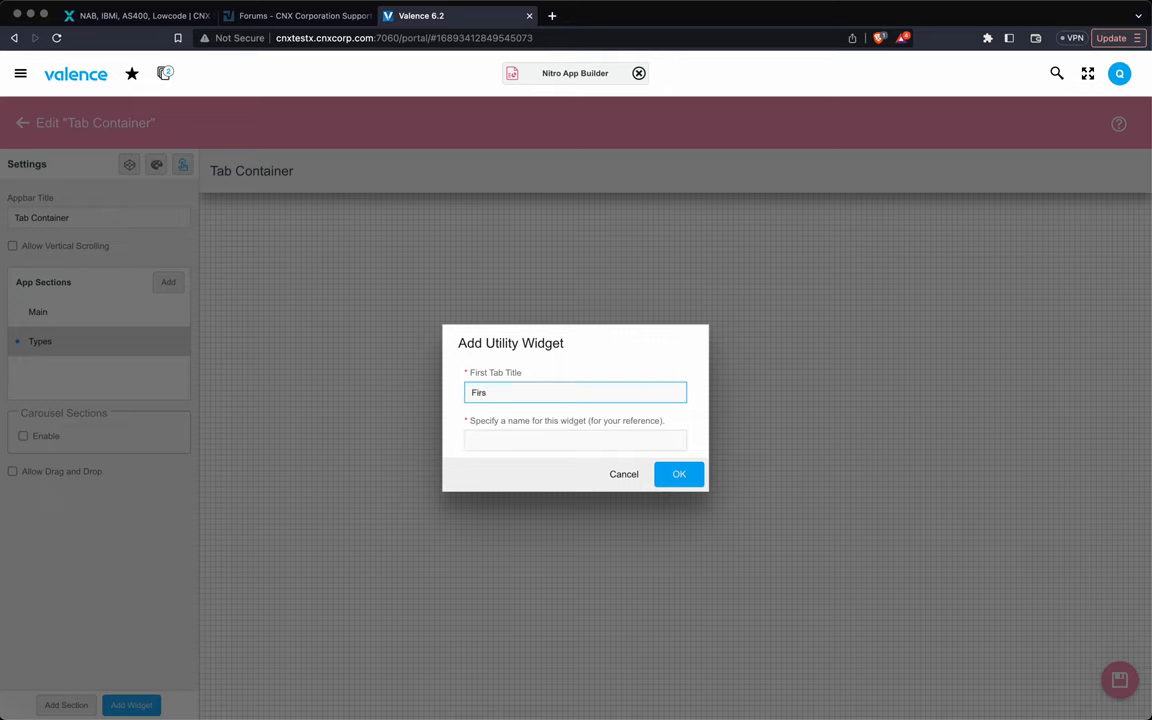
text(t Type)
click(576, 440)
text(typeTabs)
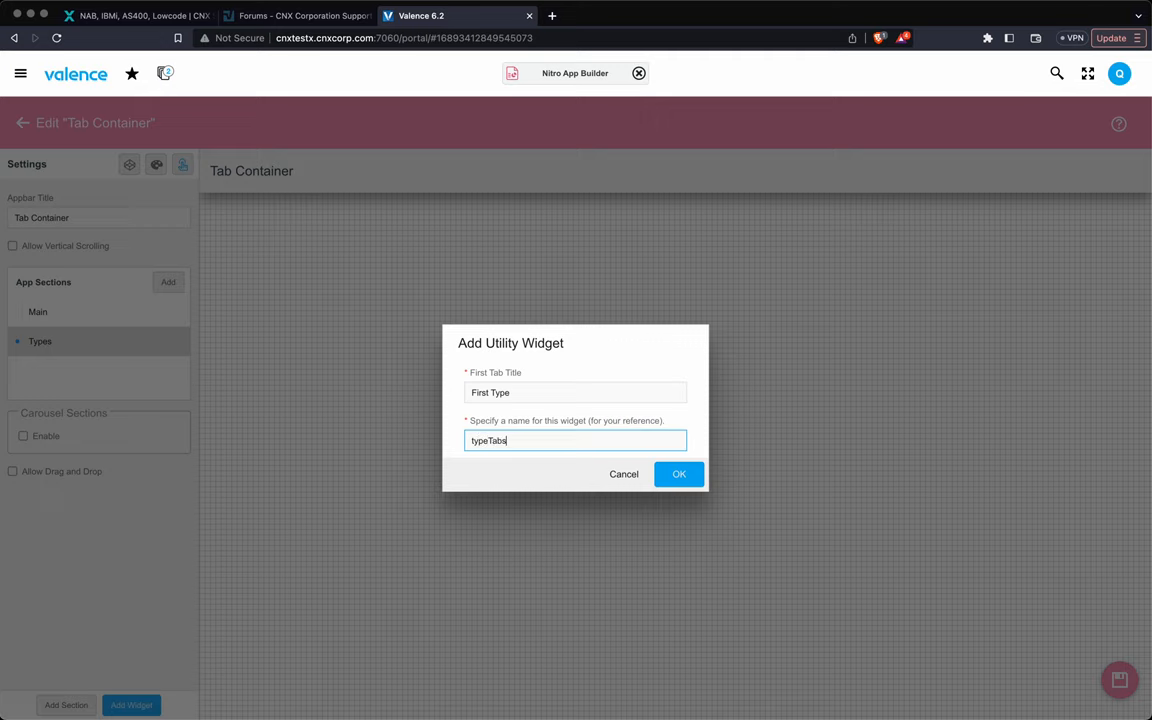
click(680, 474)
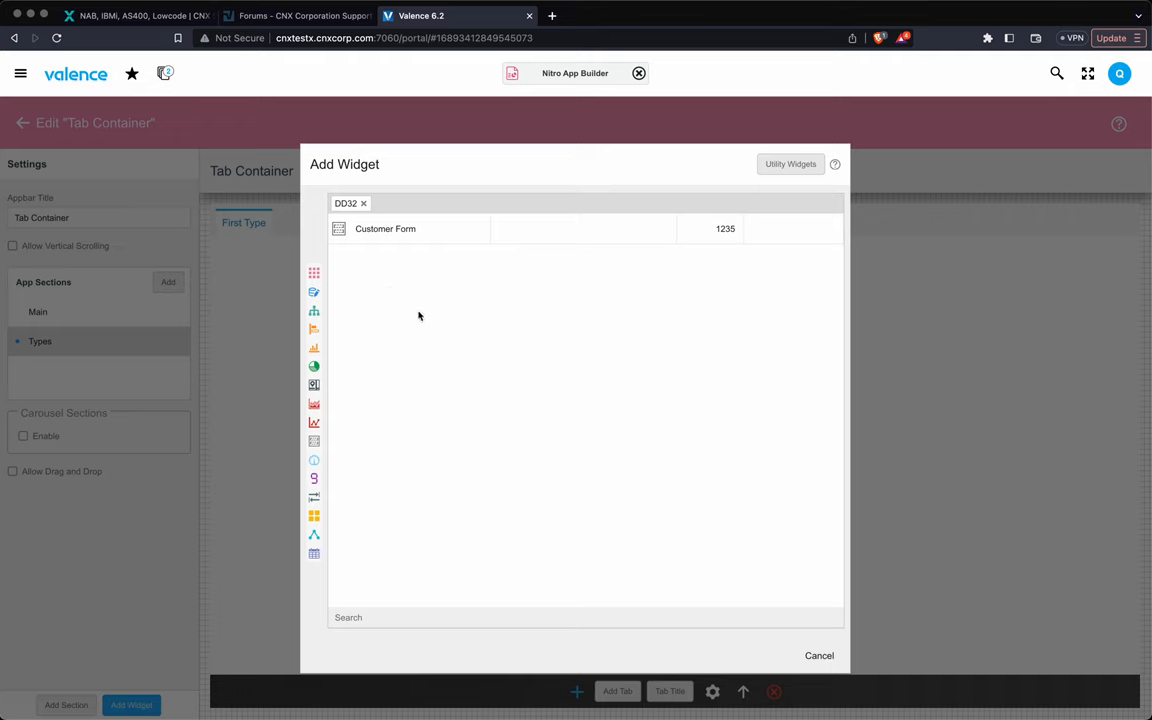
Clear the tag filter and scroll to the Customer Top Countries pie widget.
click(364, 204)
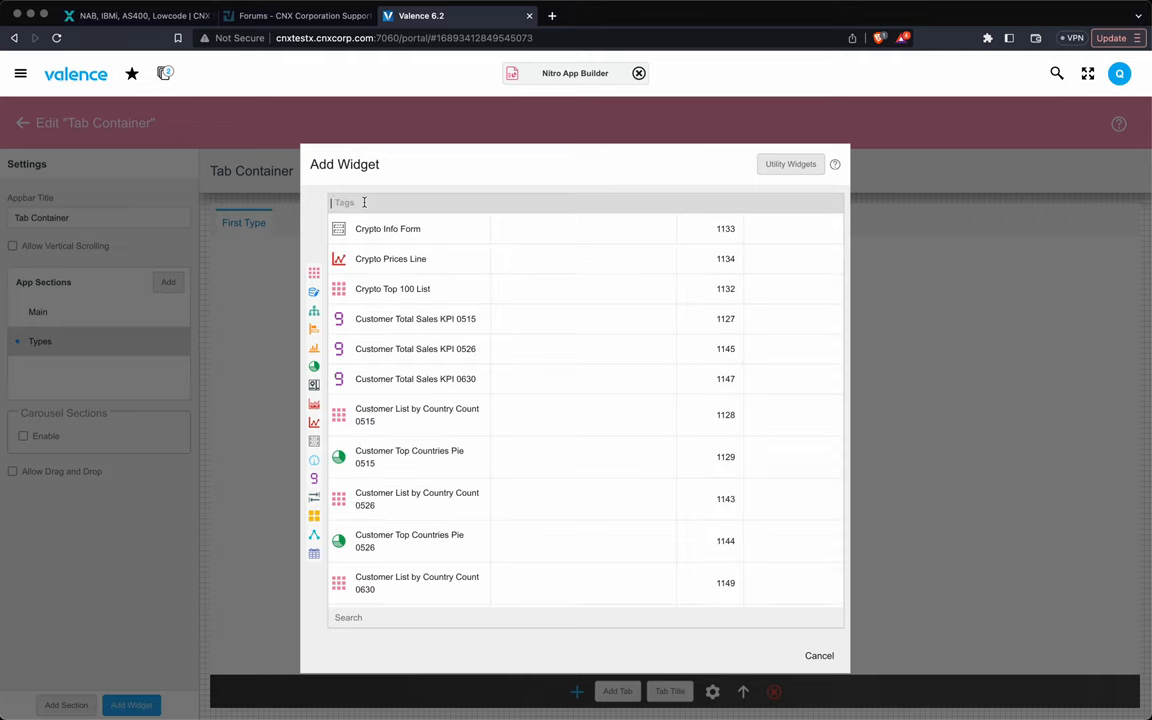
scroll(down, 3)
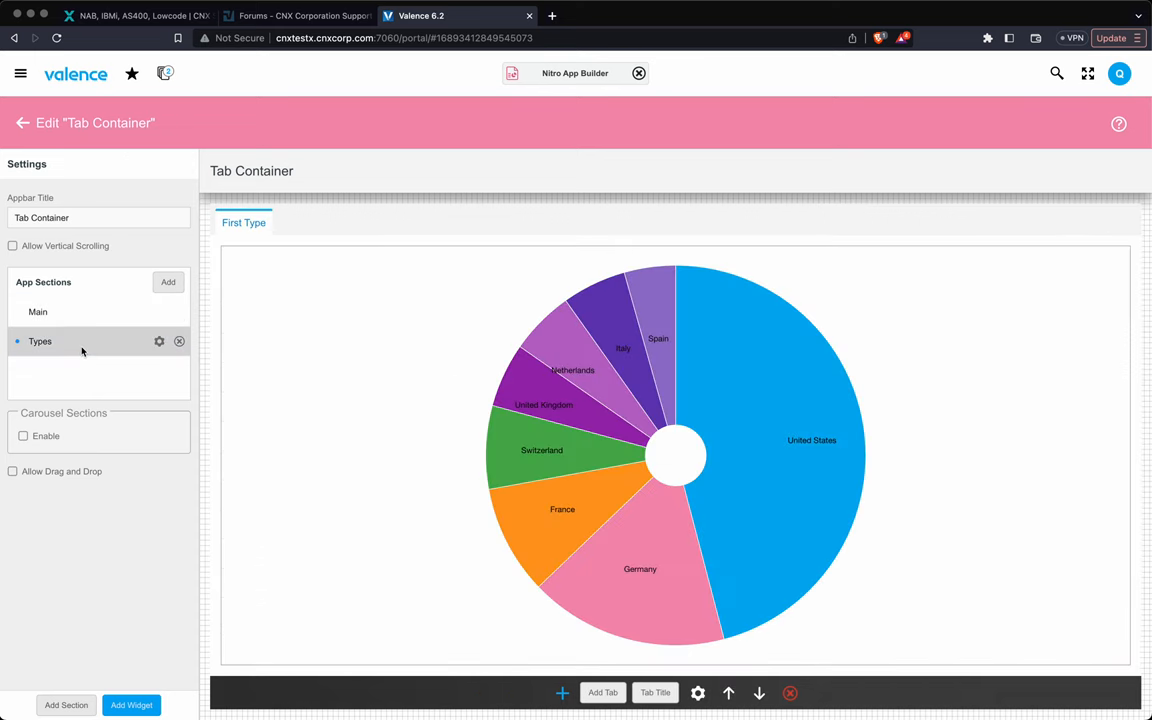
Add a Types On Click Hide/Show Widgets action: Main = Hide, Types = Show.
click(36, 312)
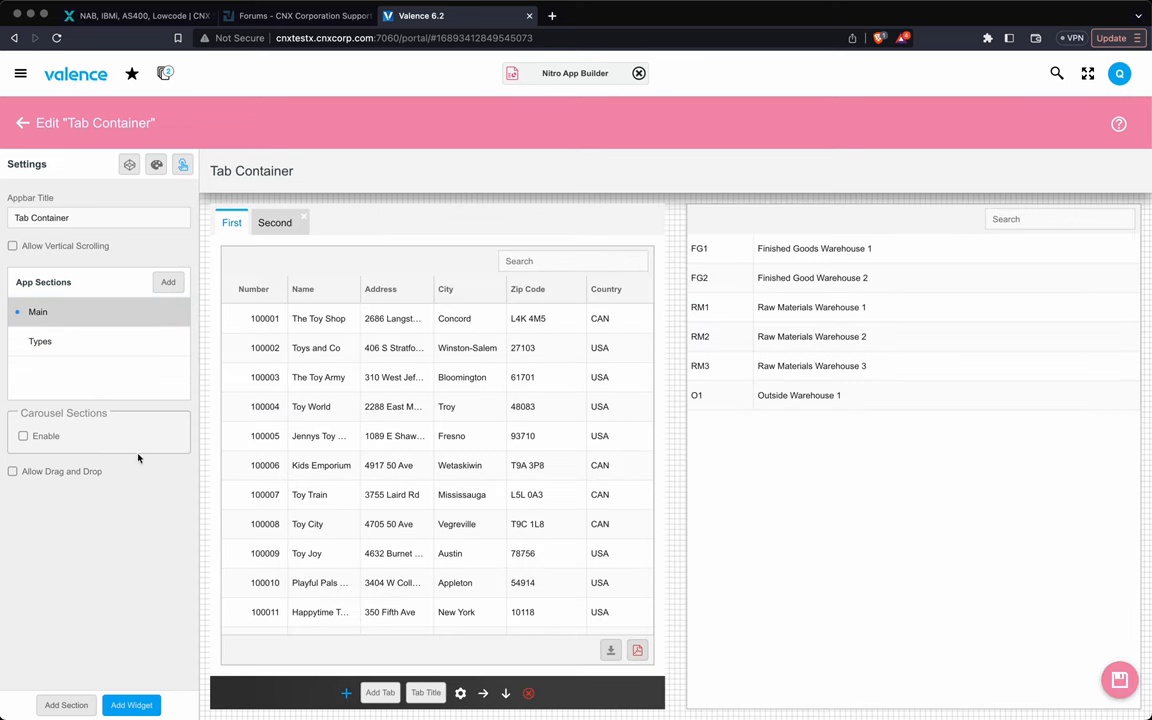
mouse_move(184, 164)
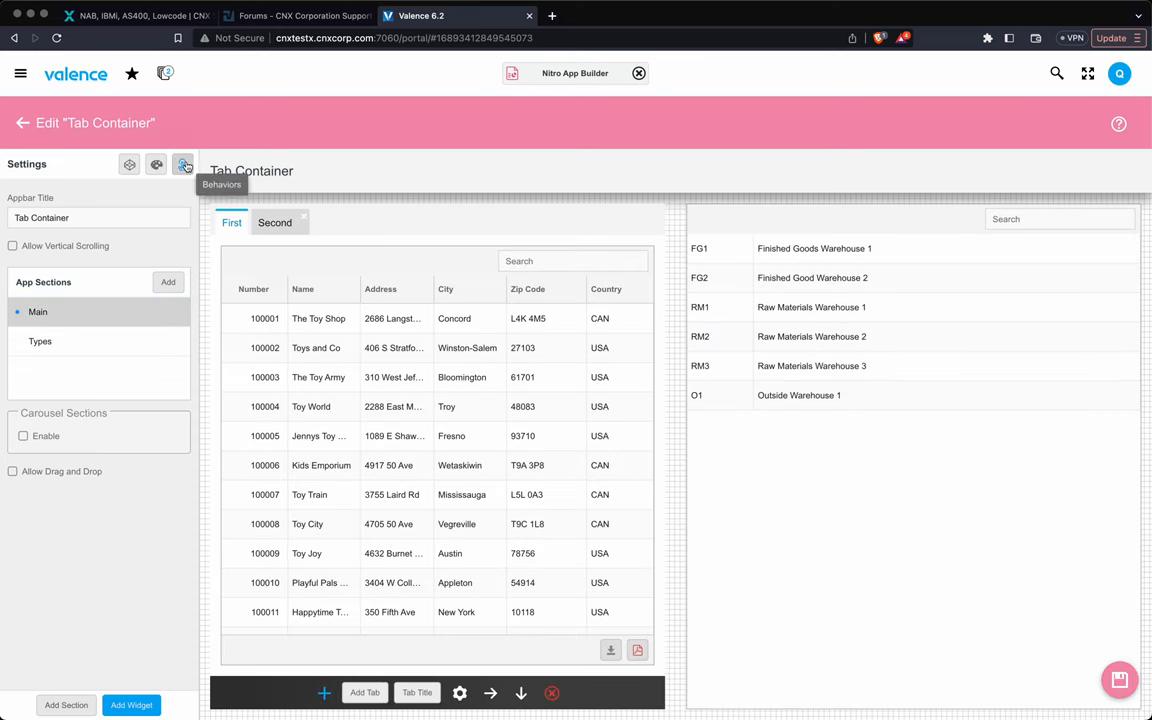
click(184, 164)
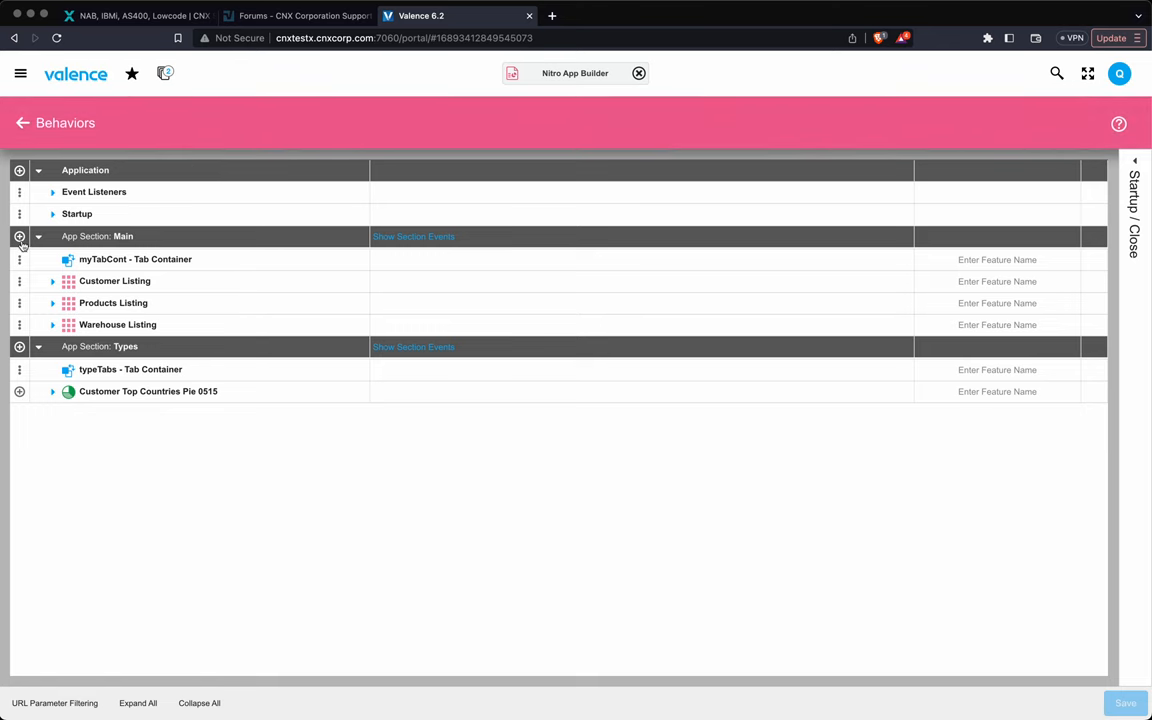
click(20, 236)
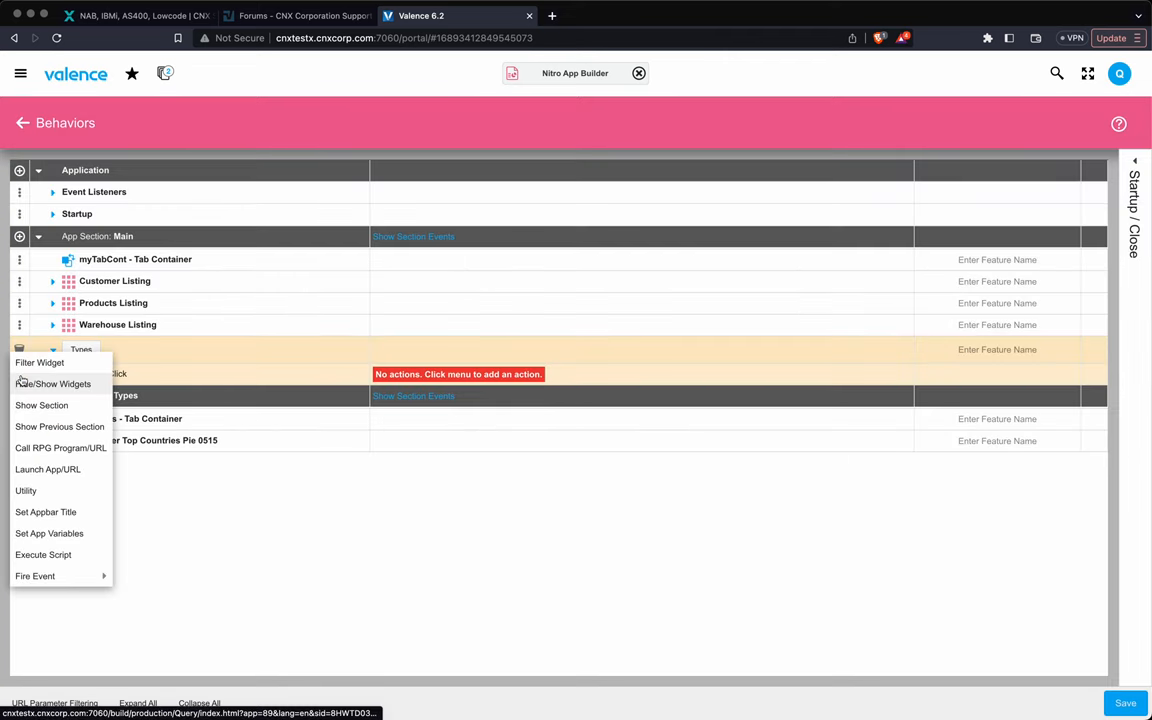
mouse_move(40, 404)
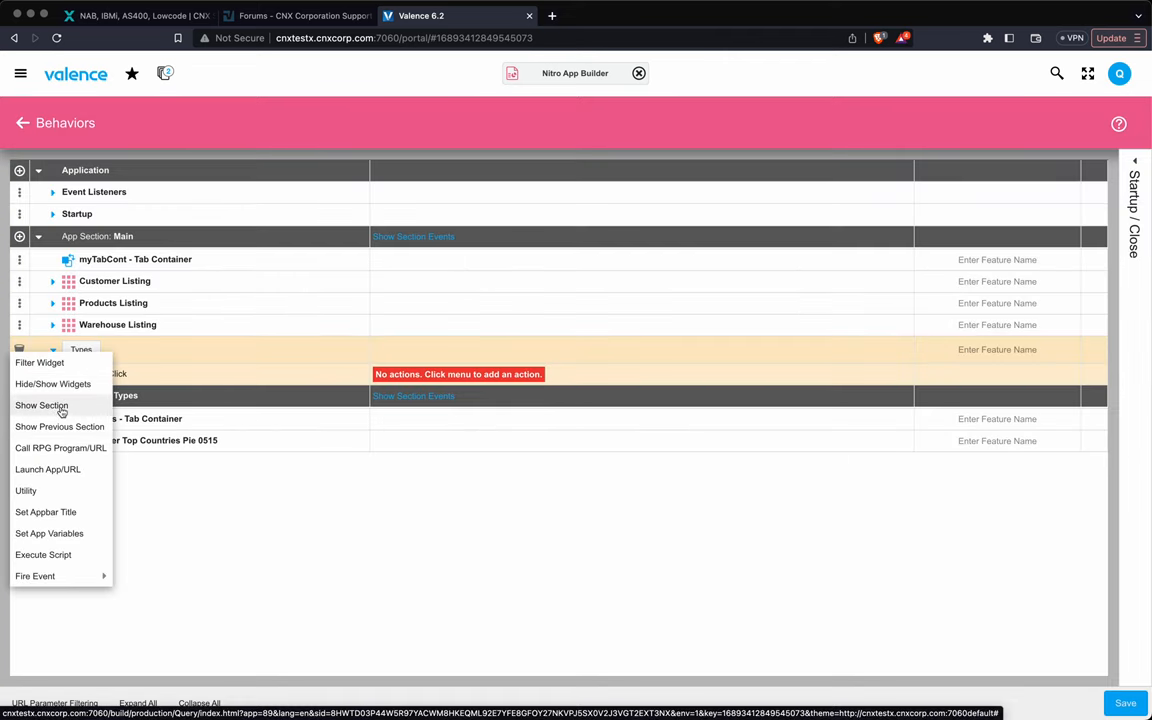
click(52, 384)
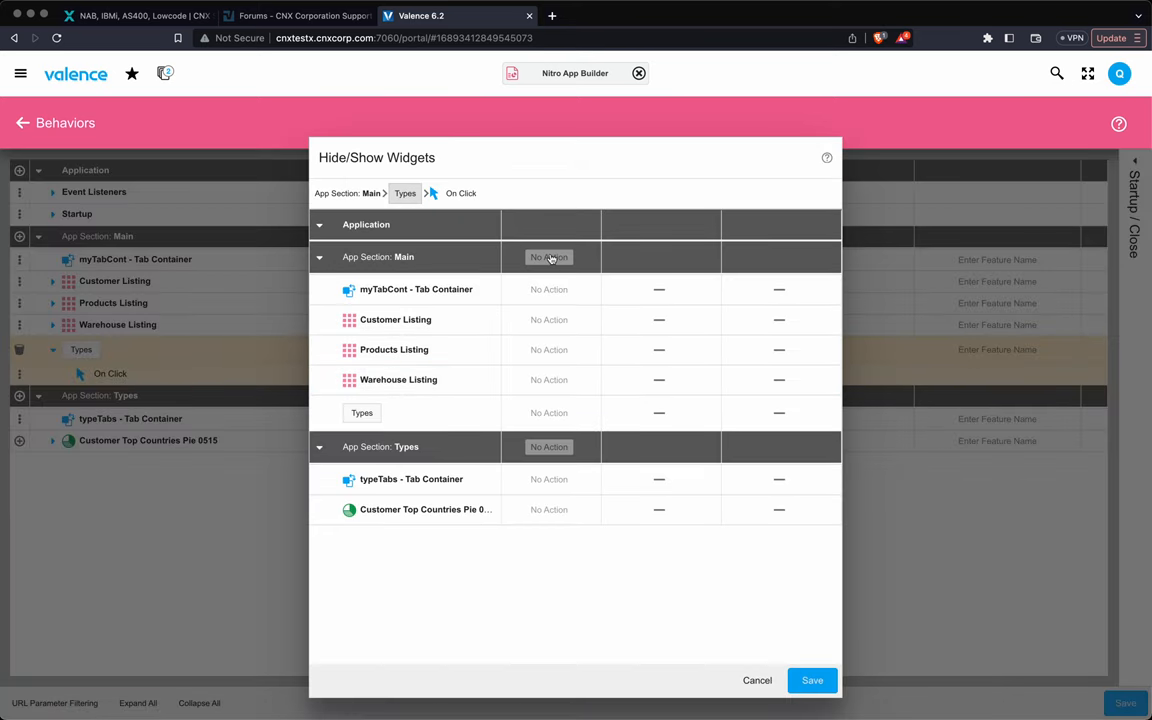
click(548, 256)
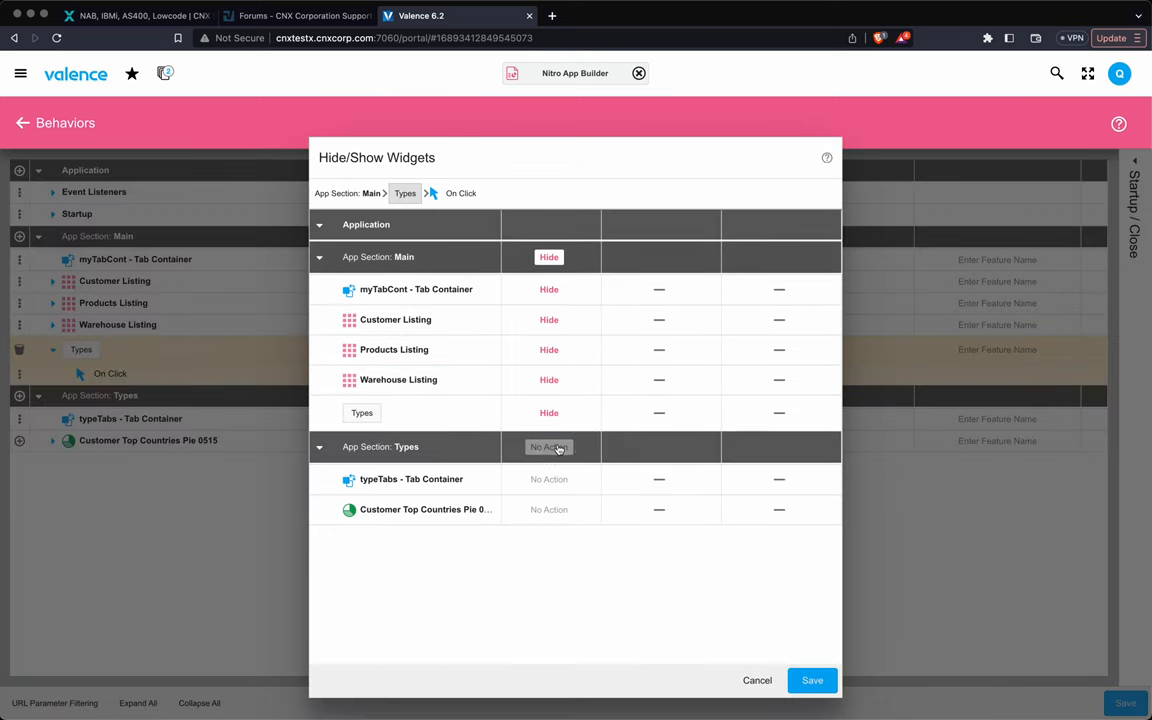
click(548, 448)
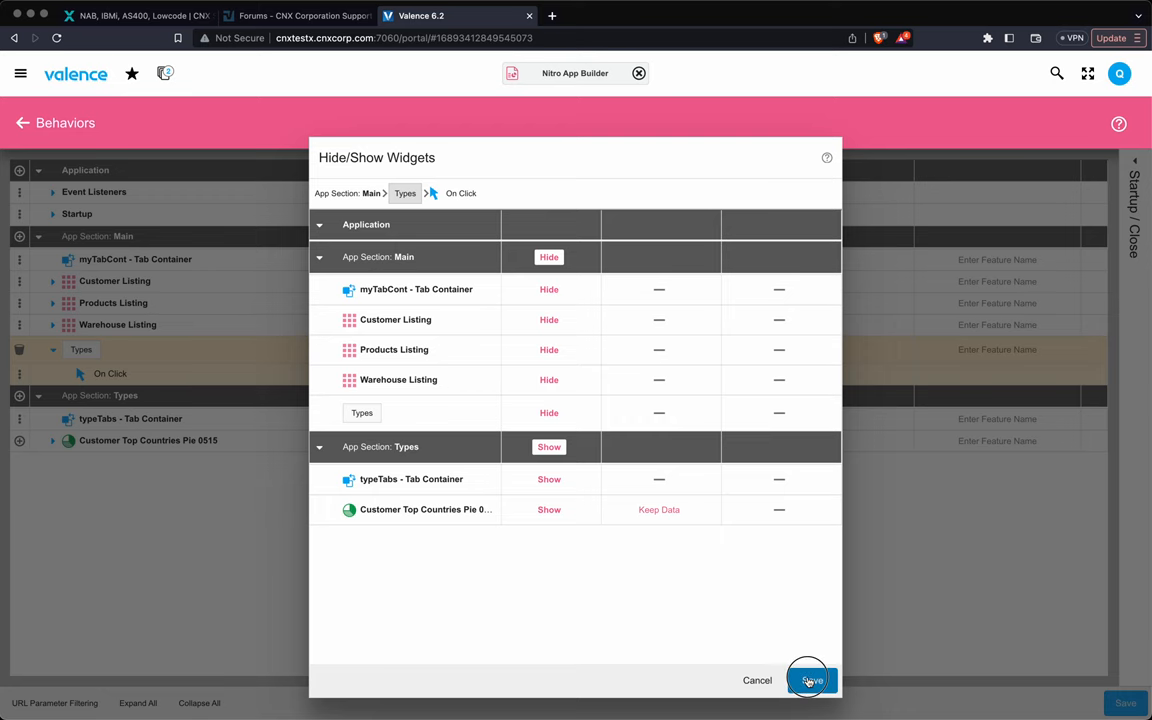
click(810, 680)
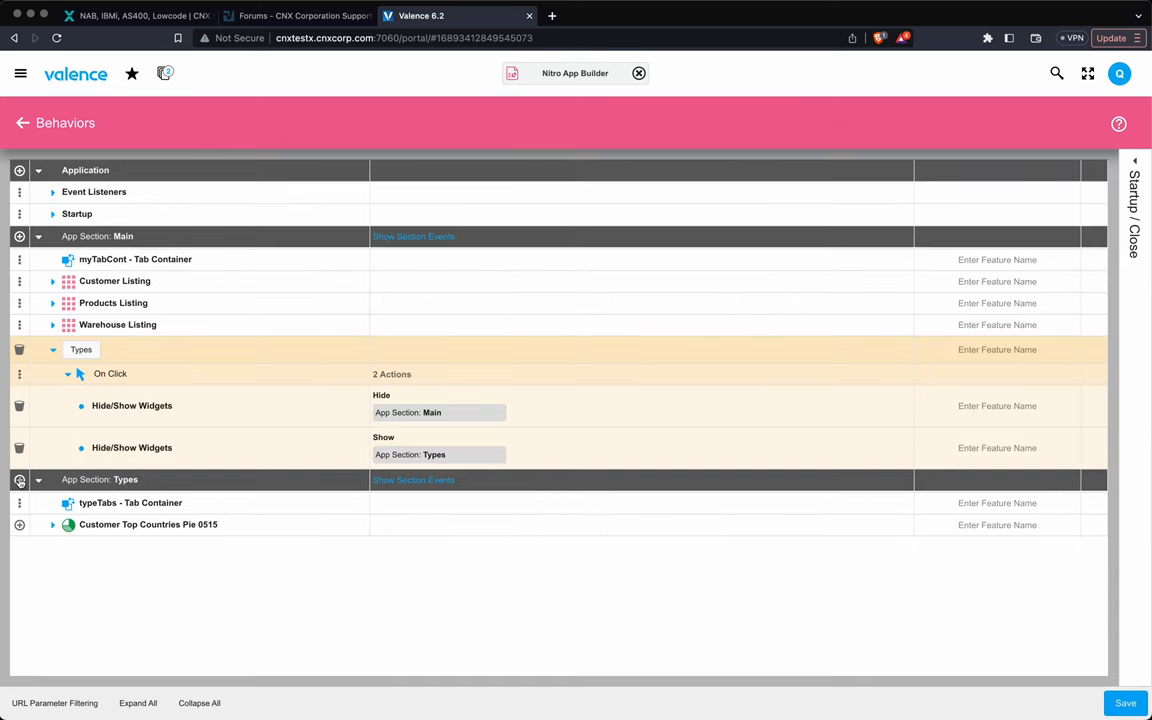
Add a button to the Types section using a left-arrow icon.
click(20, 480)
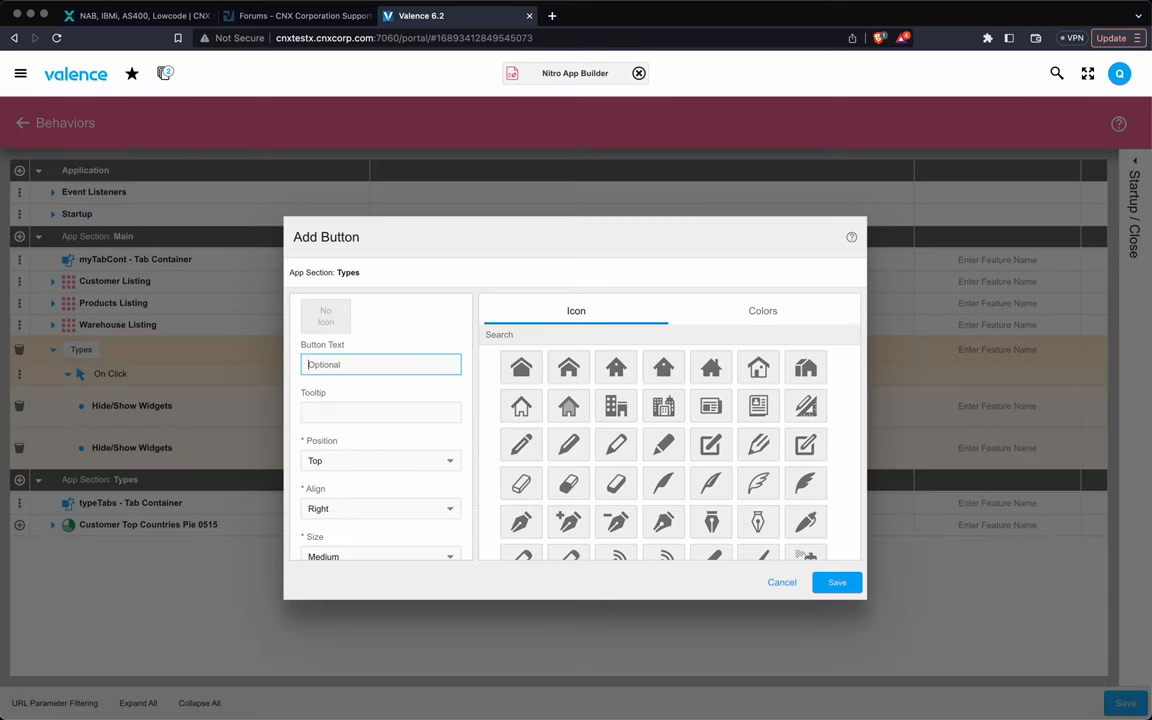
text(an)
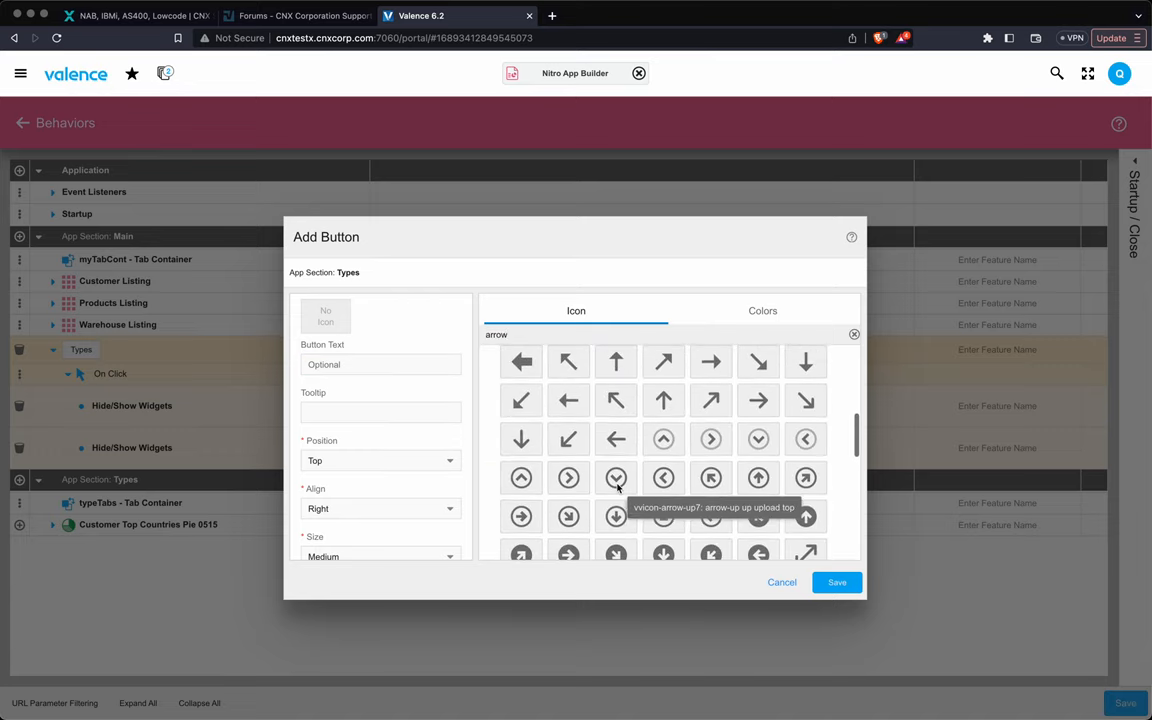
click(616, 440)
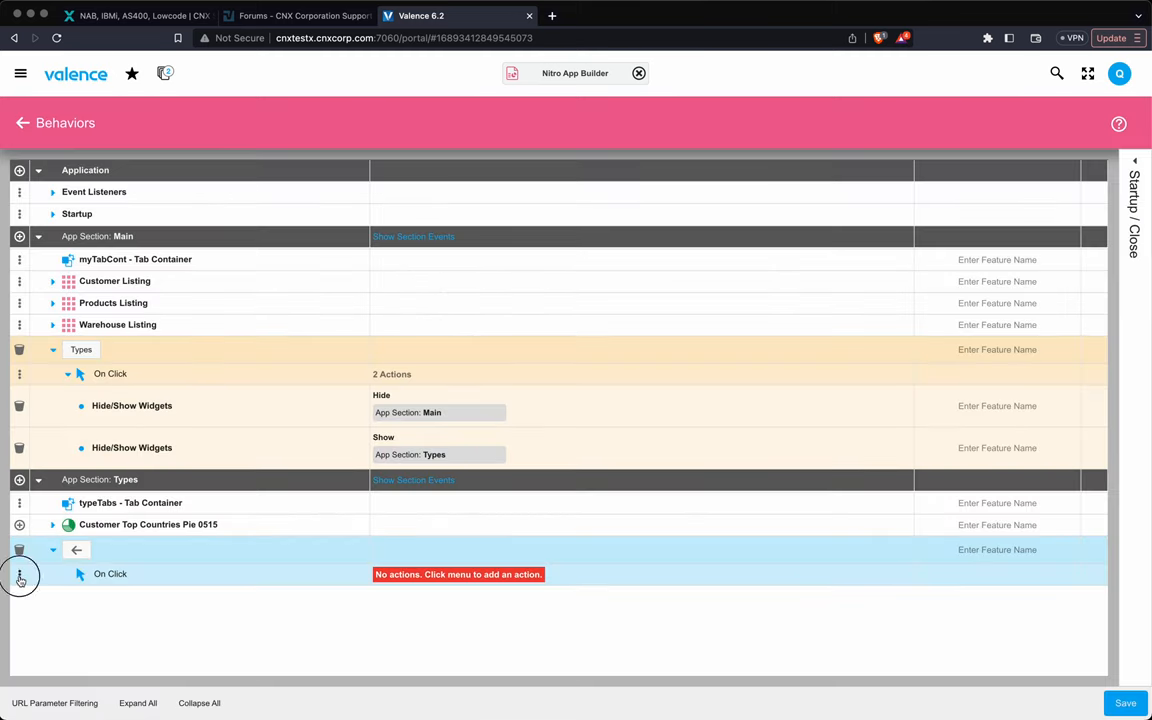
Give the arrow's click a Hide/Show Widgets action: Main = Show, Types = Hide.
click(20, 576)
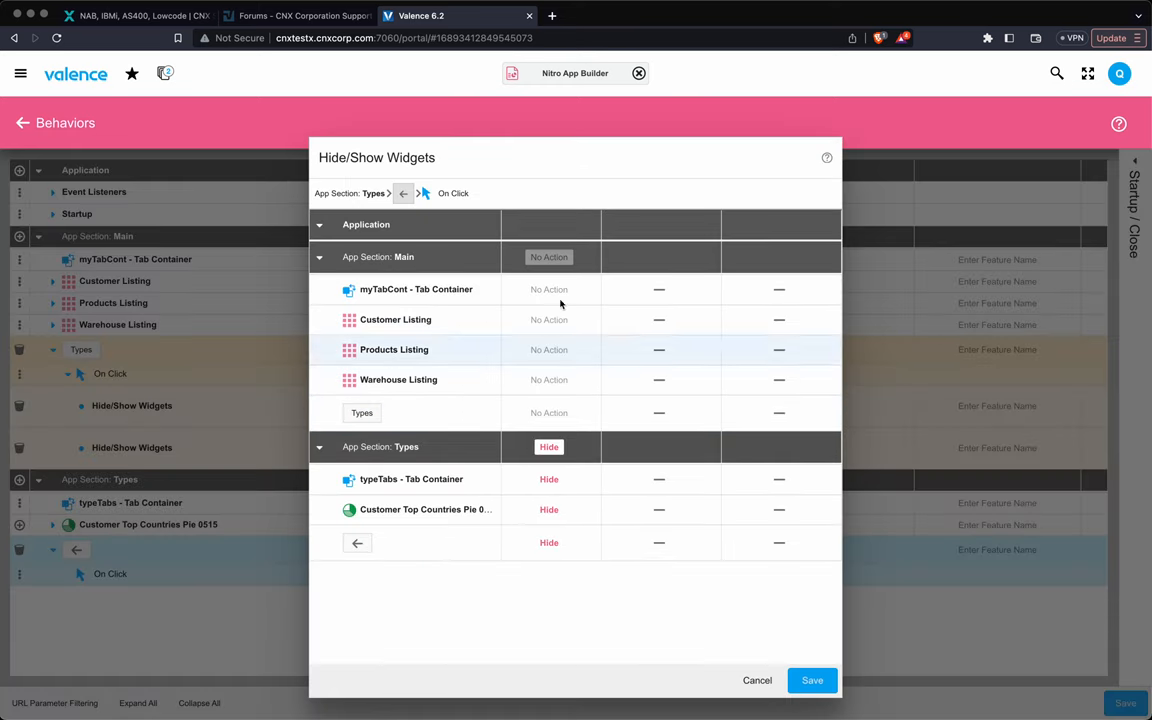
click(548, 256)
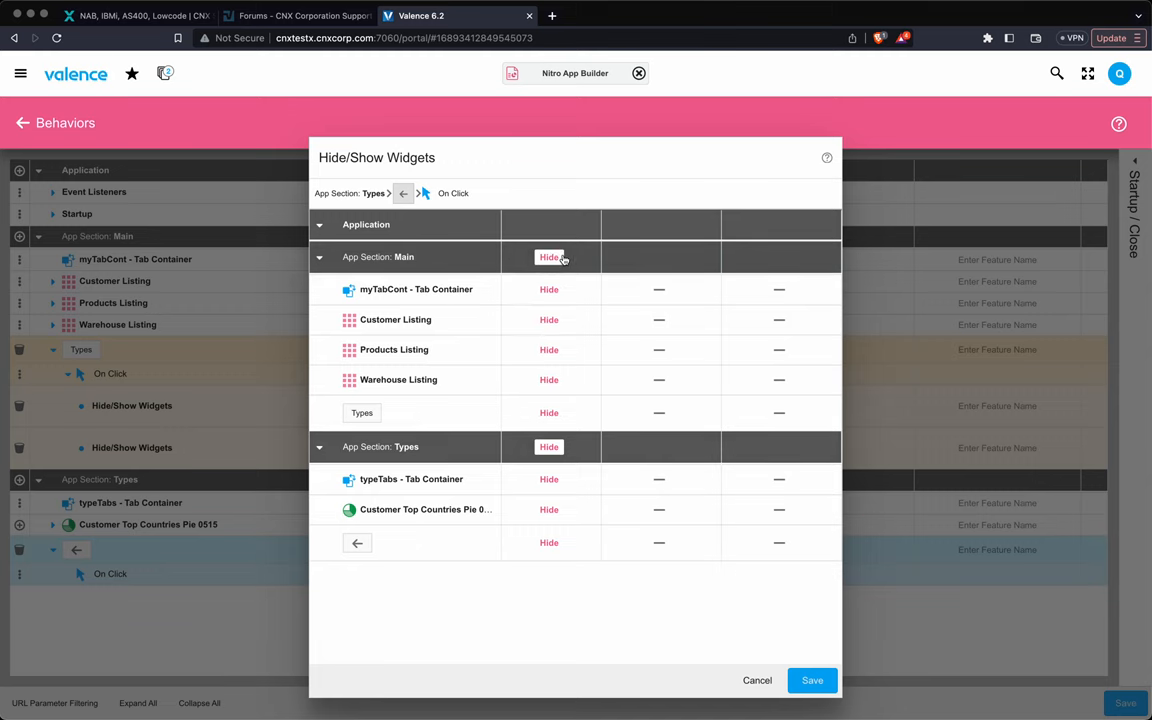
click(548, 256)
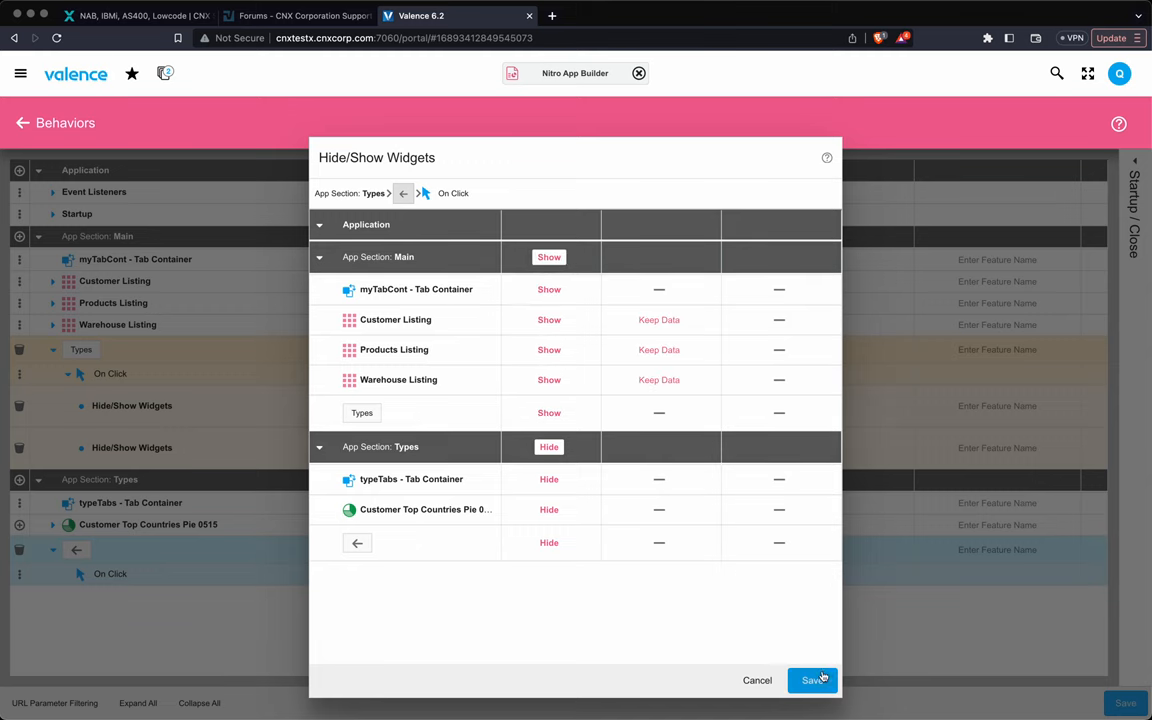
click(812, 680)
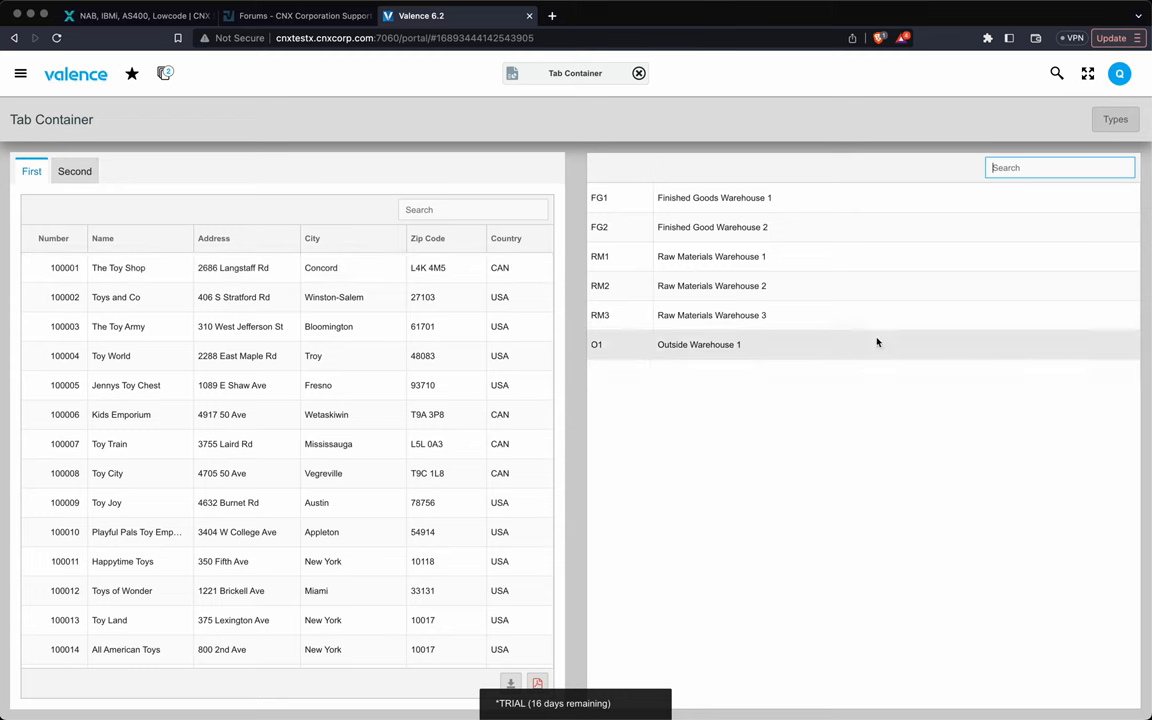
Switch the running app from Main to the Types section's First Type tab.
click(74, 172)
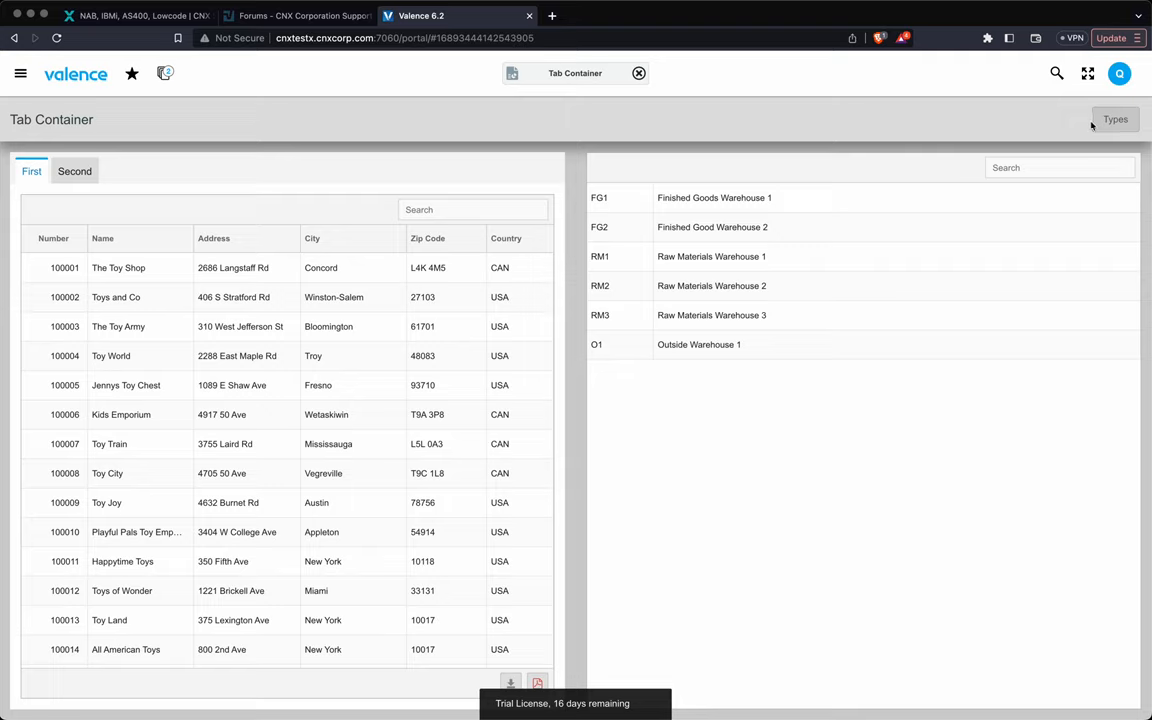
click(1114, 120)
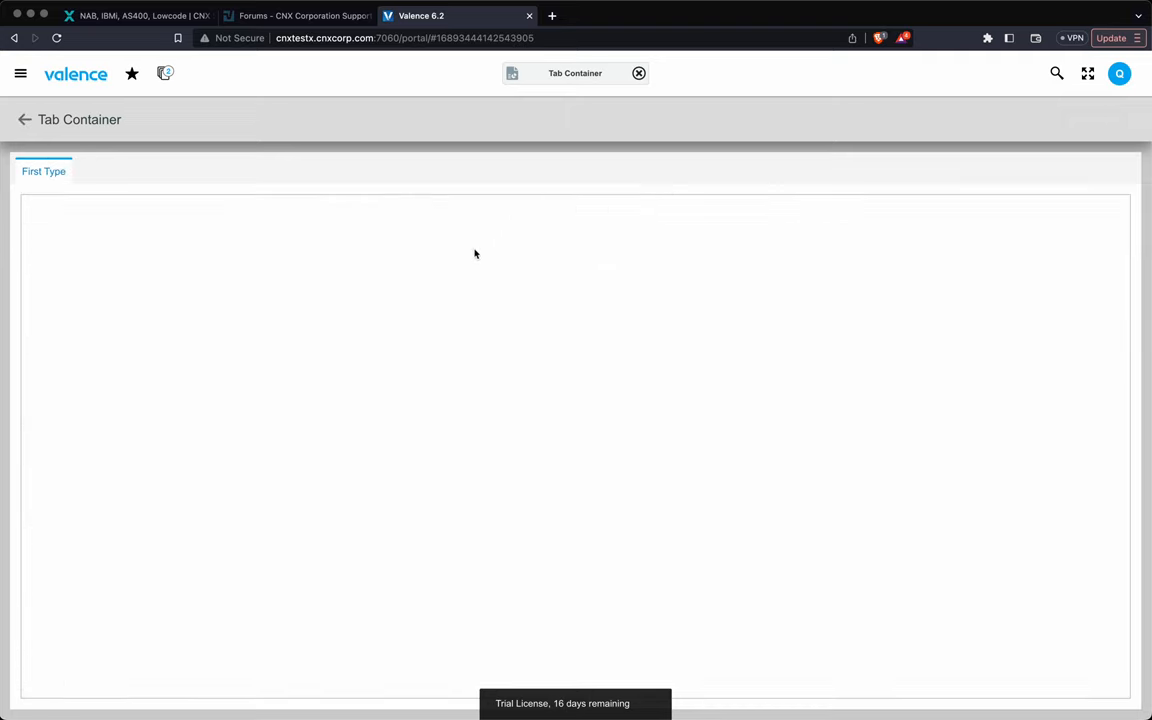
mouse_move(468, 400)
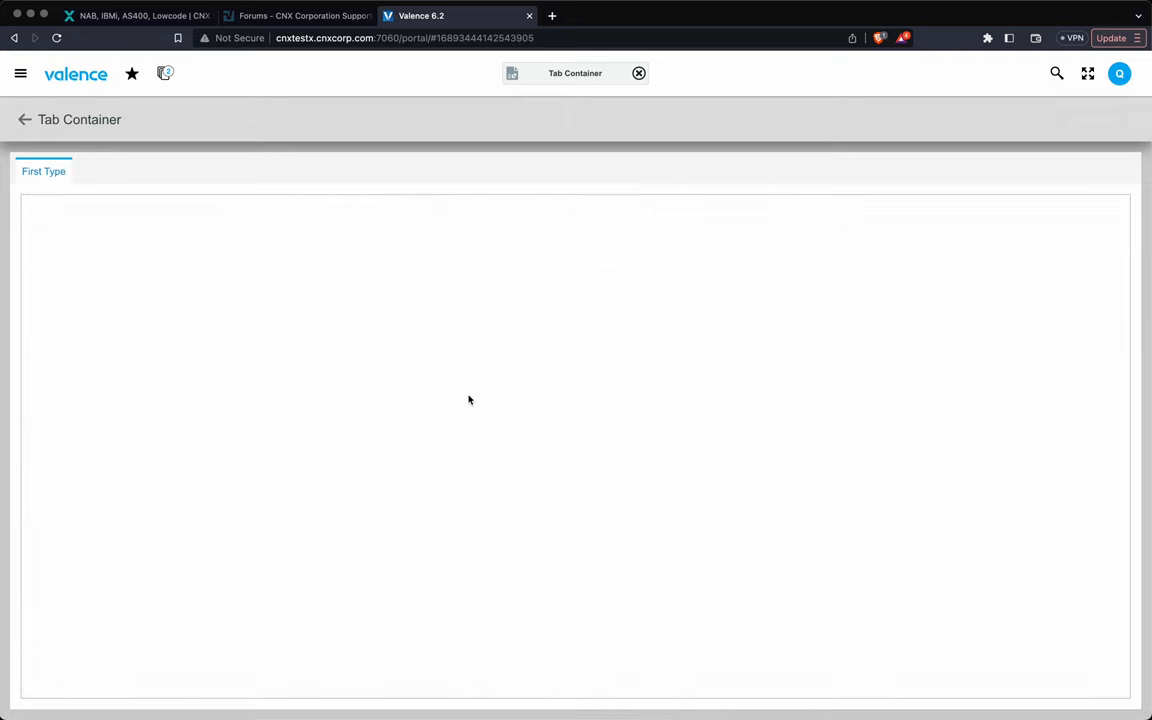
mouse_move(488, 252)
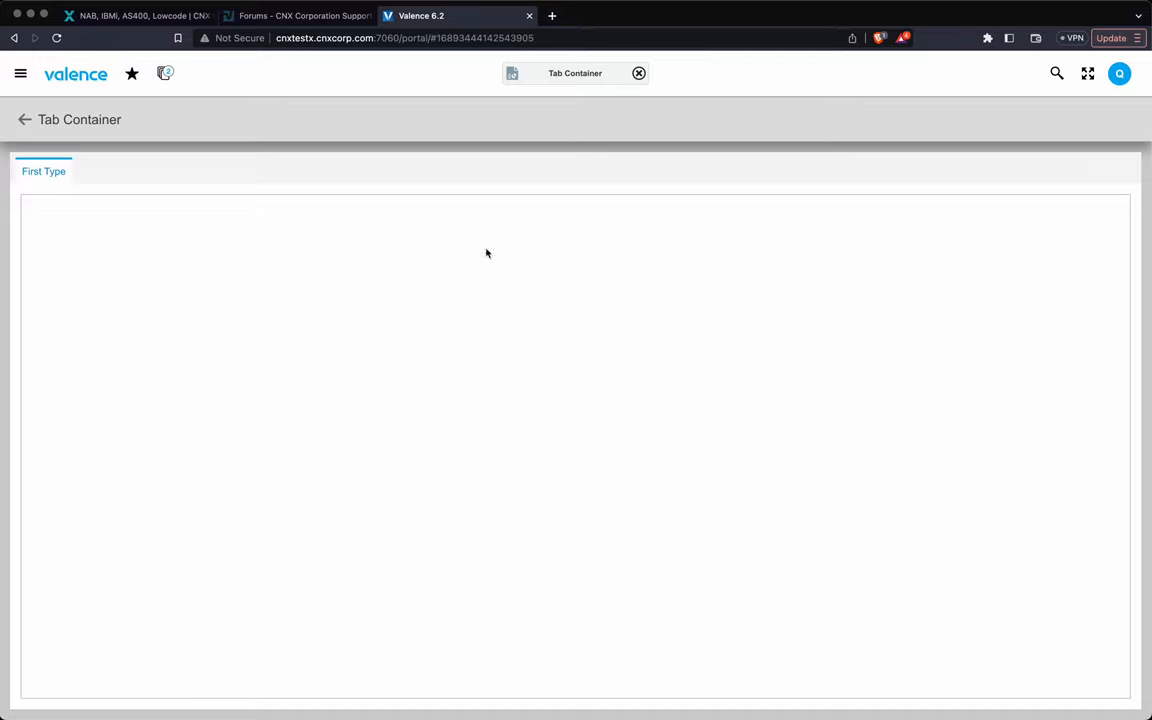
mouse_move(52, 110)
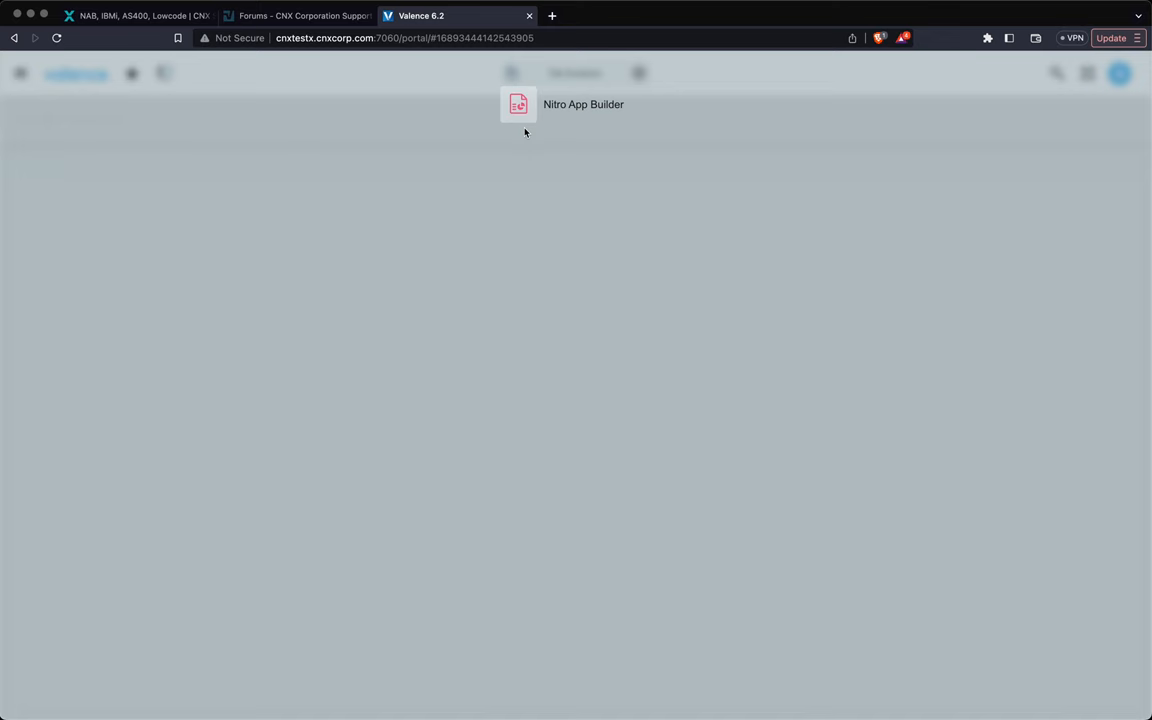
Back in the builder, add an app variable loadTypes and then remove it again.
click(584, 104)
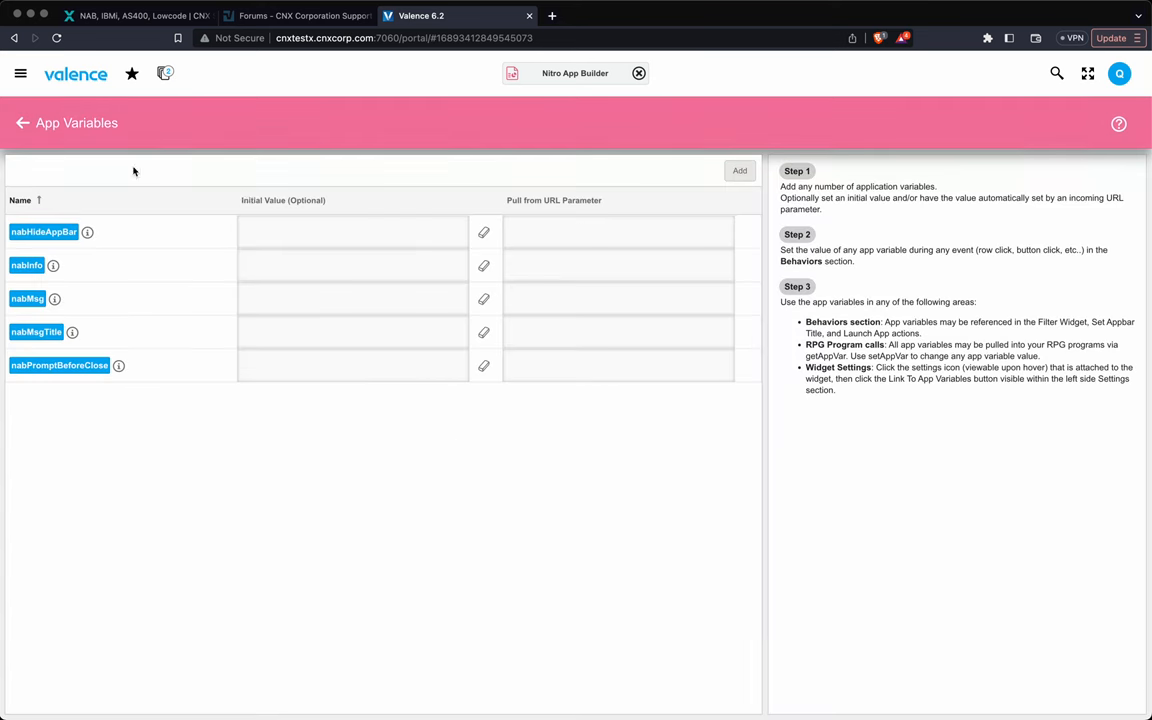
click(740, 170)
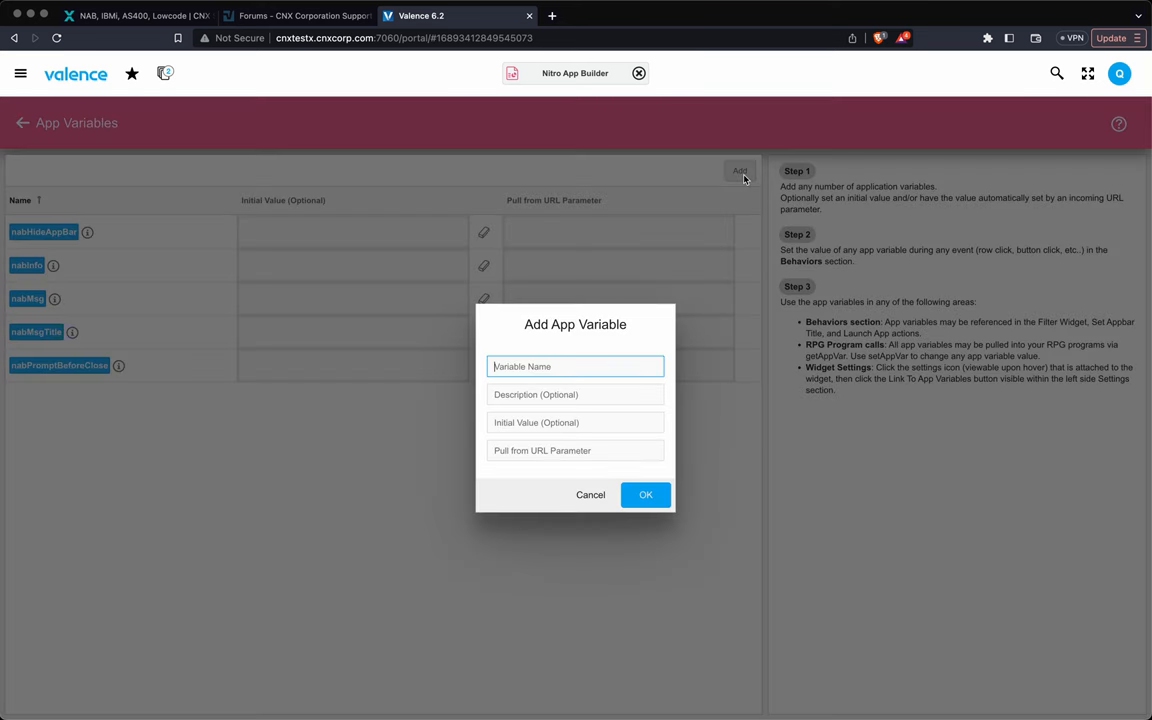
text(load)
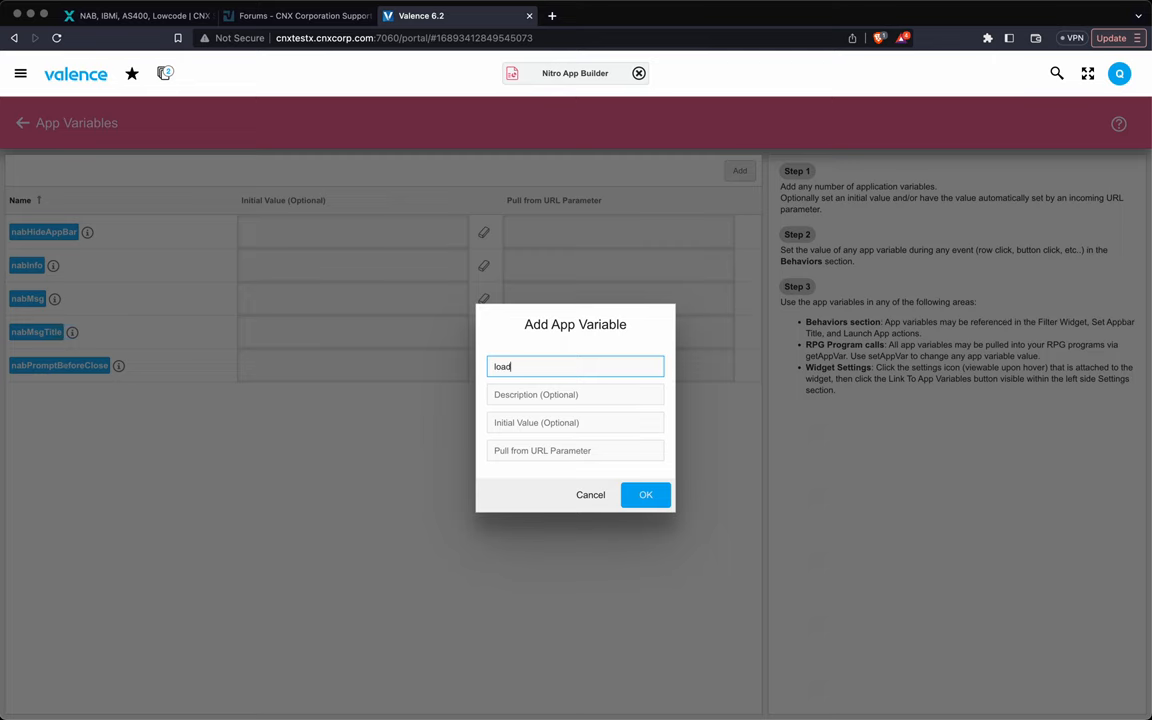
click(646, 494)
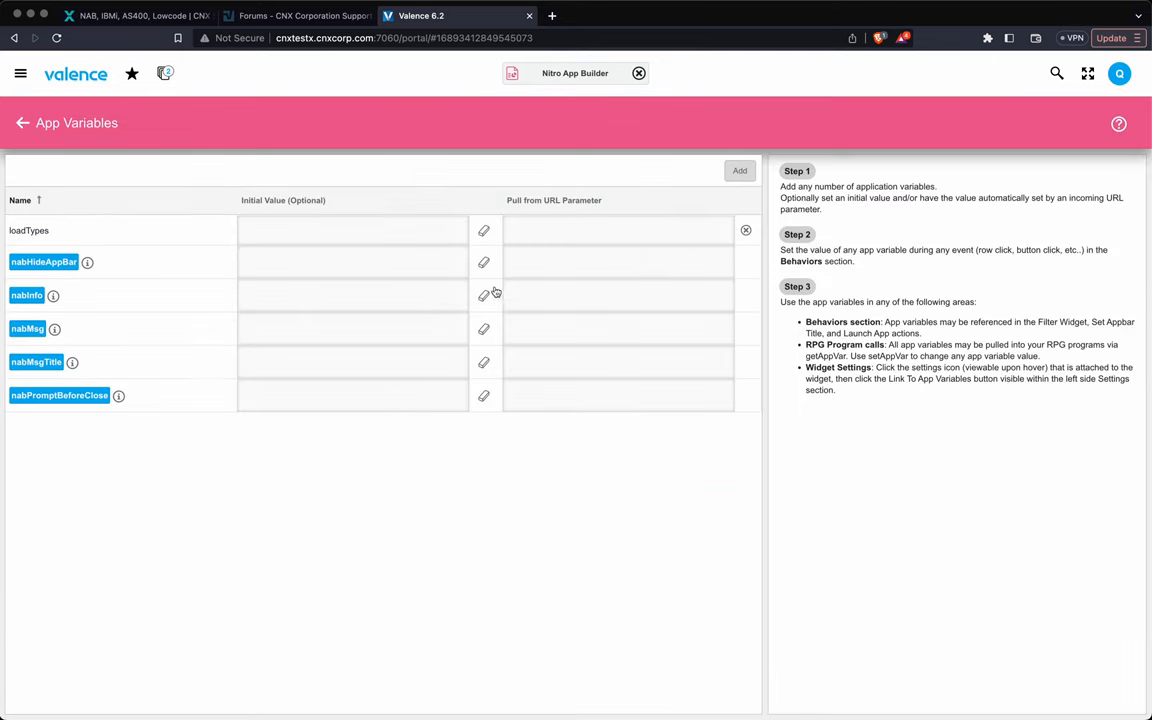
click(744, 230)
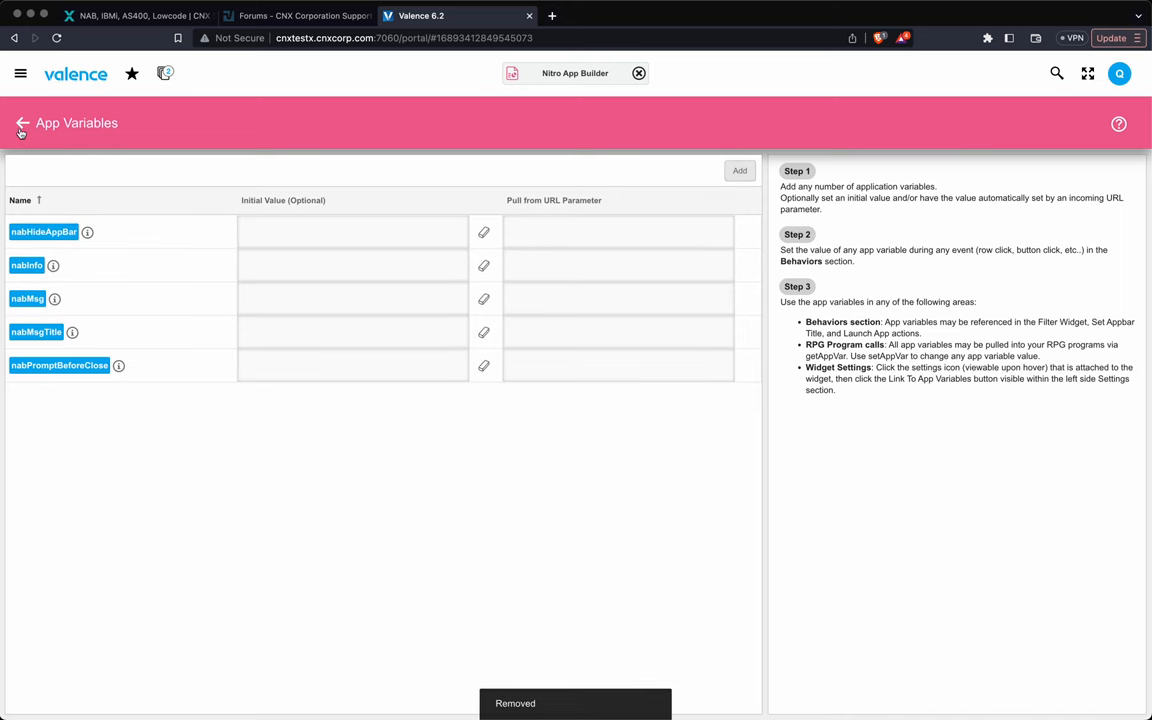
Review the Types button's On Click Hide/Show Widgets action and cancel without changes.
click(22, 124)
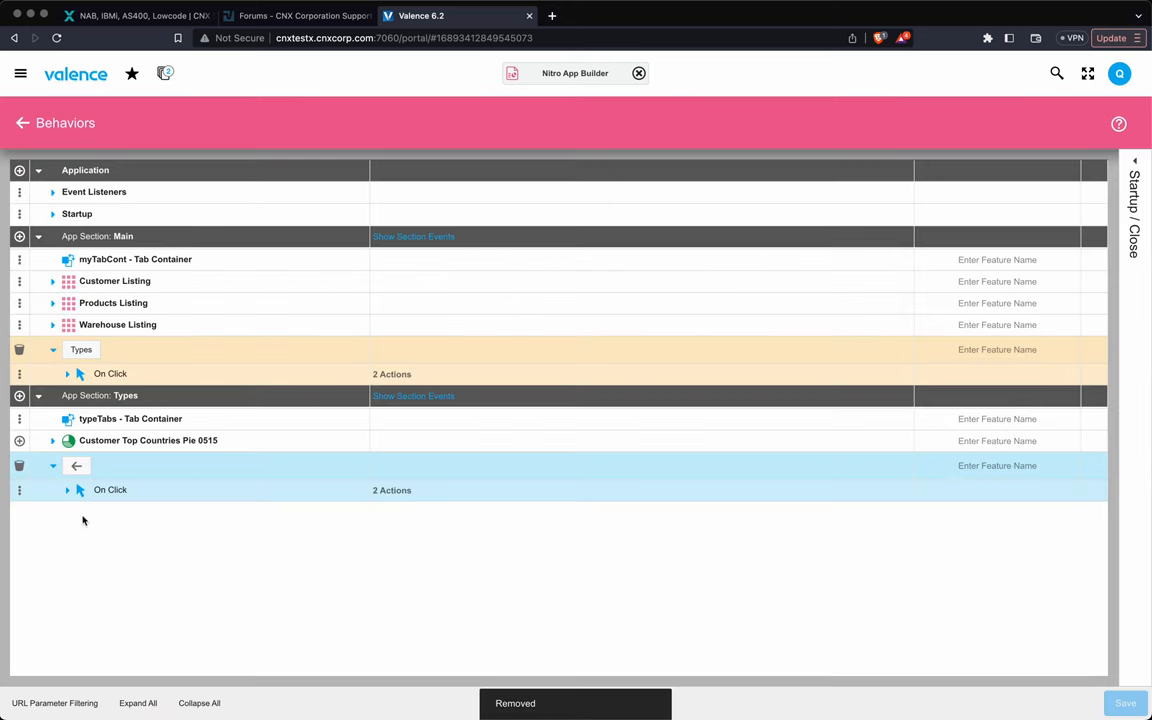
click(68, 374)
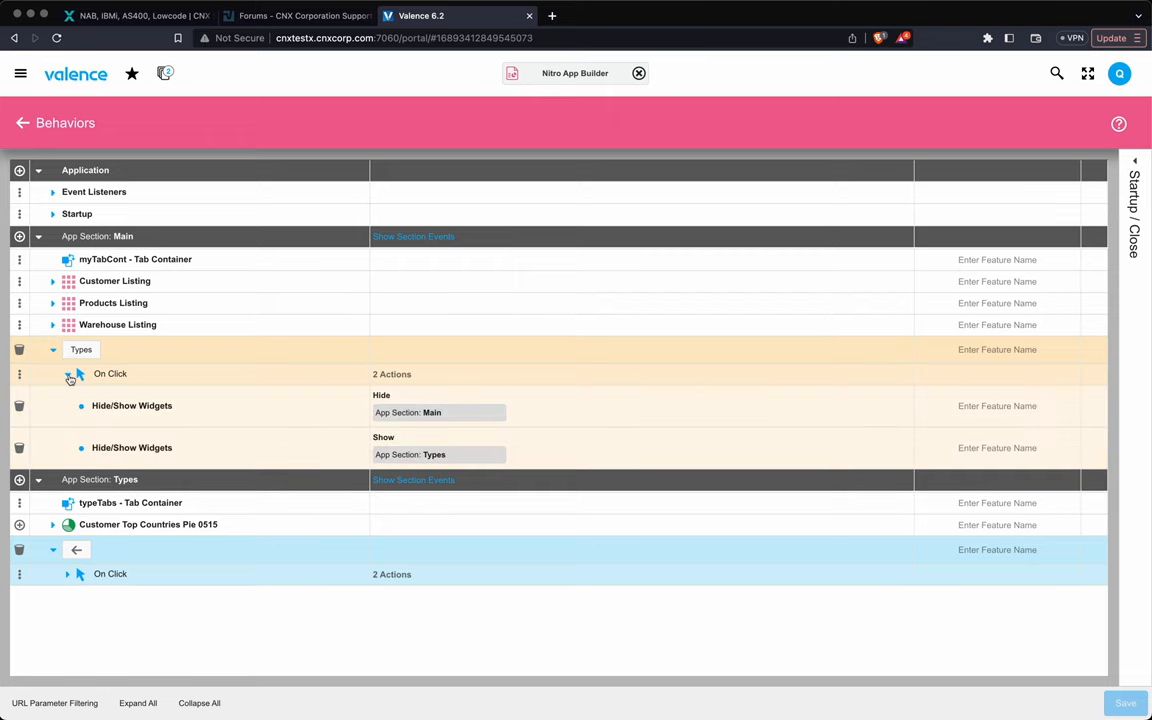
click(132, 404)
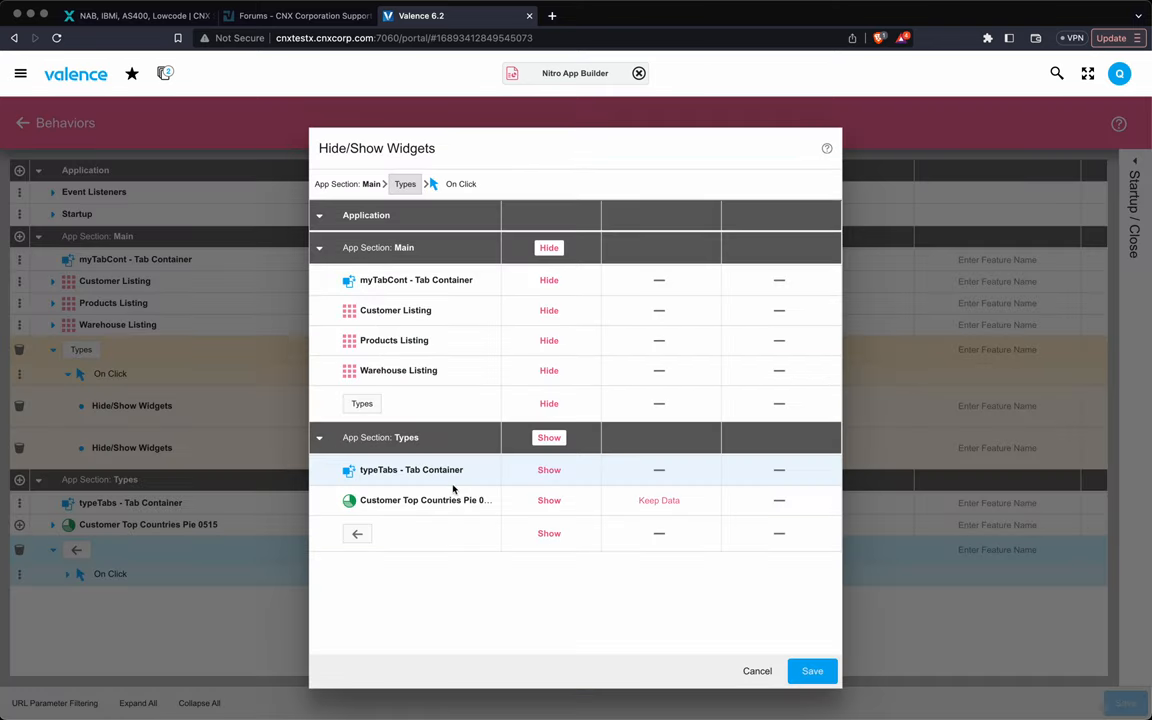
click(658, 500)
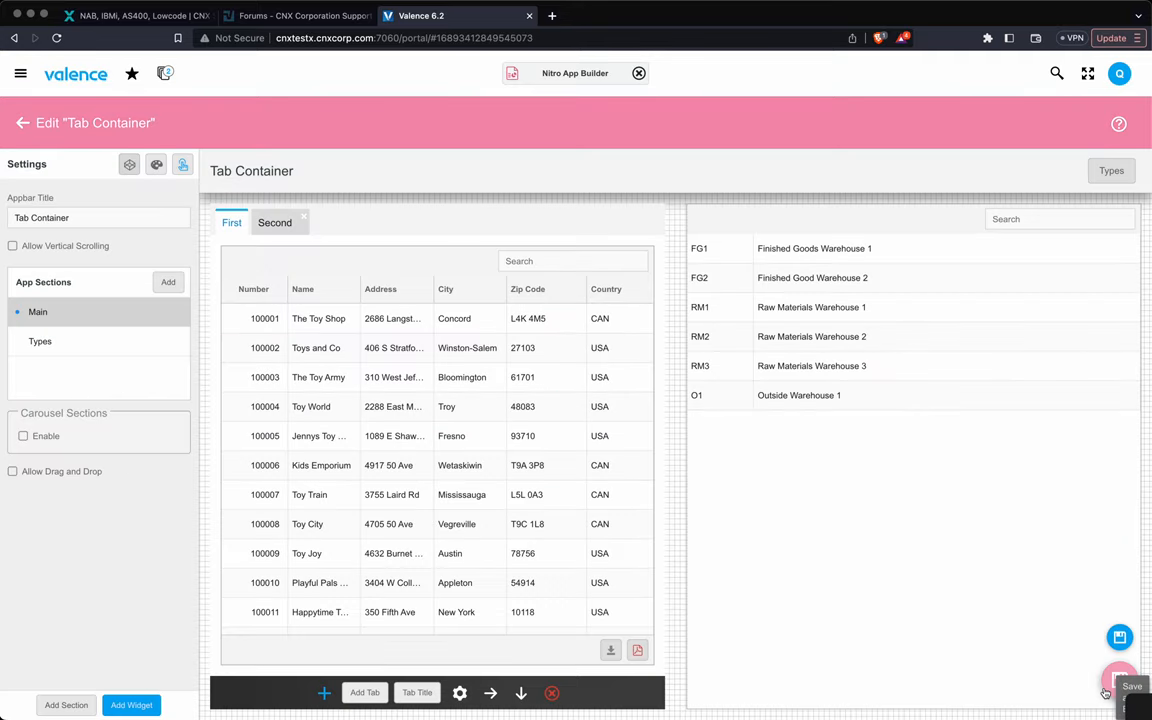
View the Types section's Link To App Variables options and cancel without changes.
click(40, 340)
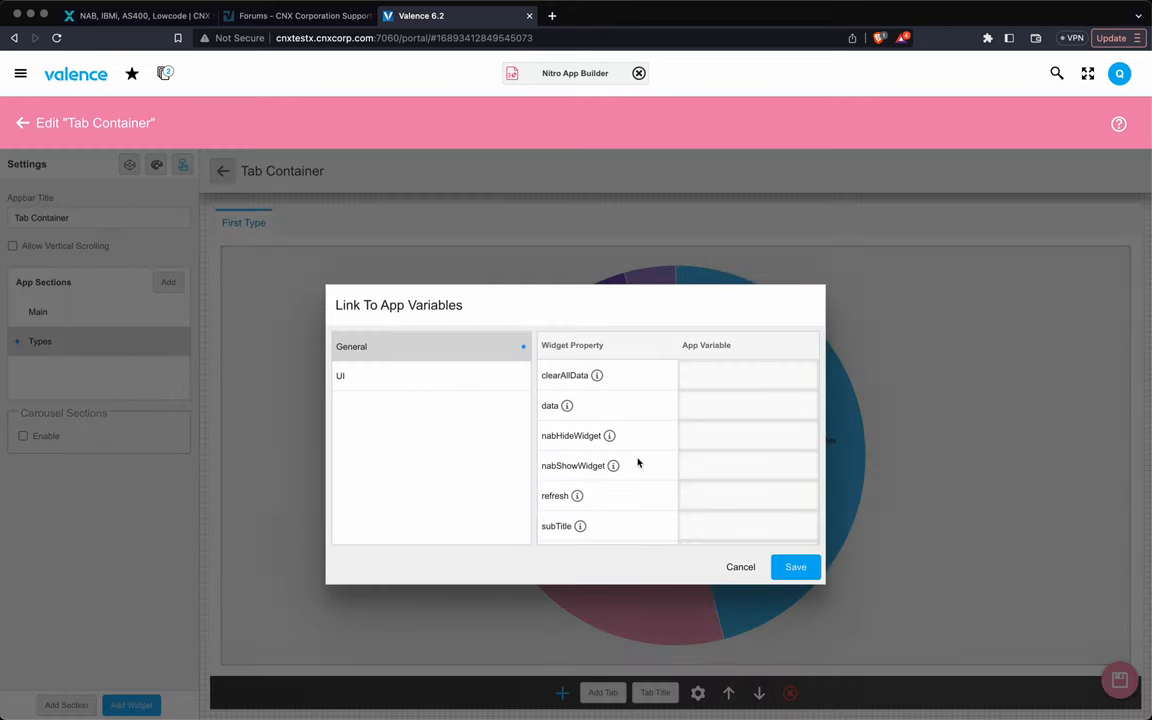
scroll(down, 3)
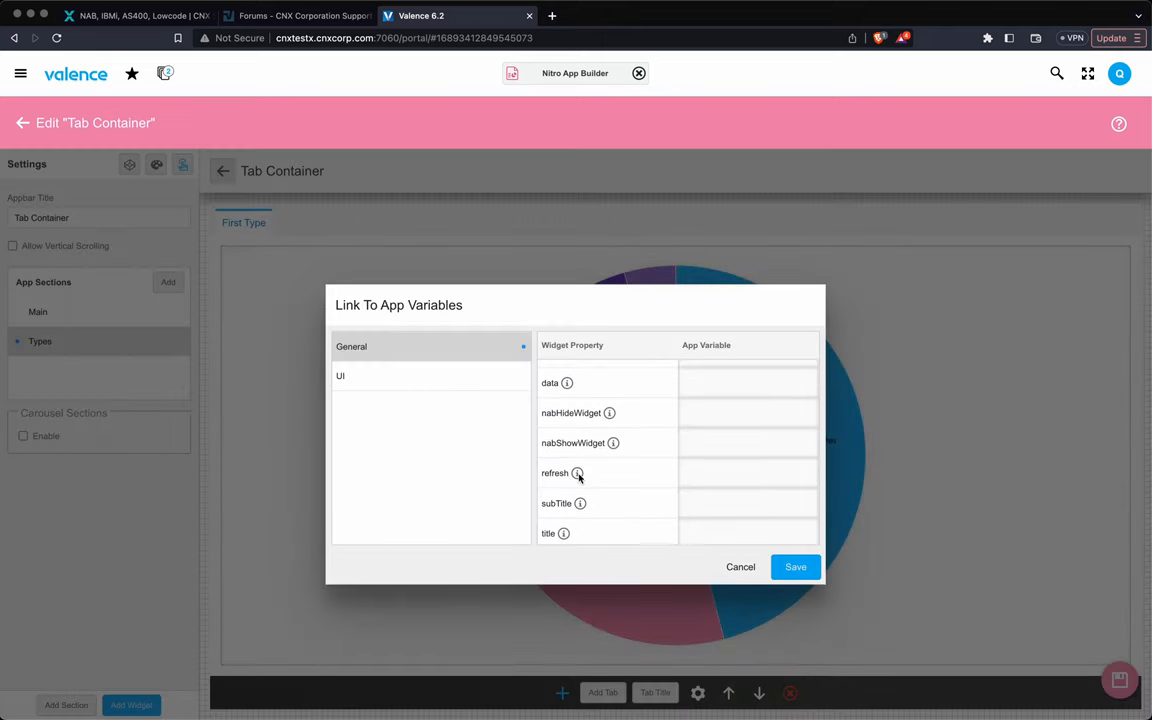
click(740, 568)
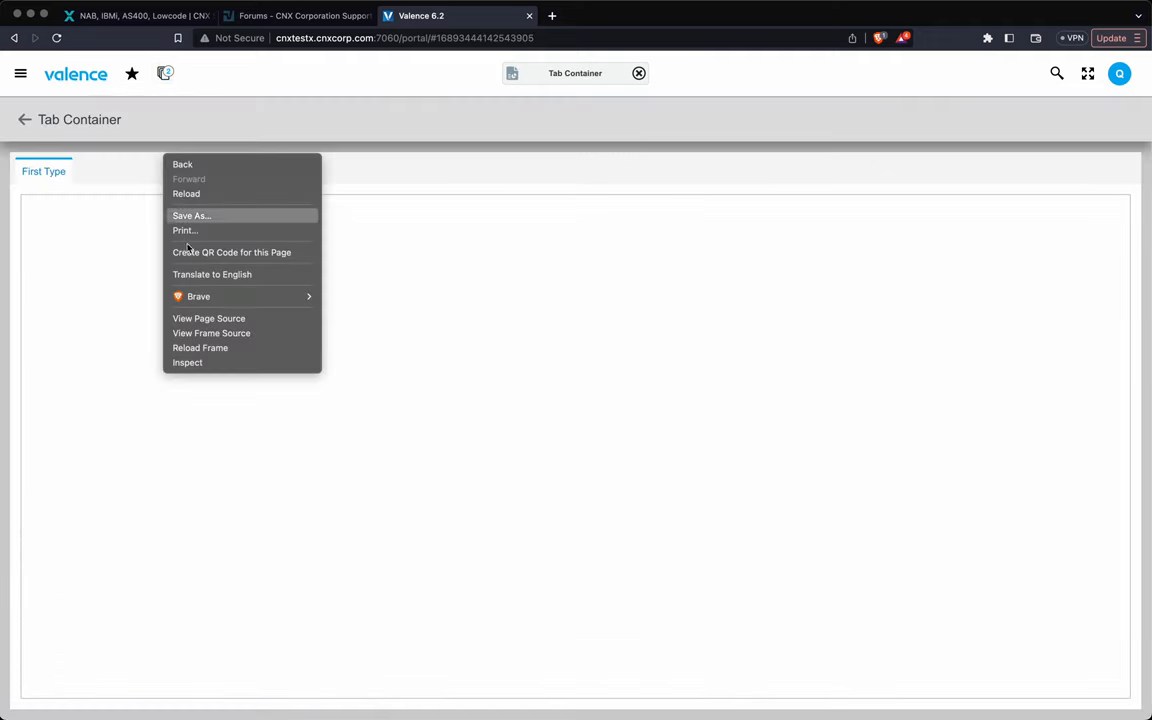
Check the Types pie chart, Main and the Second tab in preview, then close it.
click(200, 348)
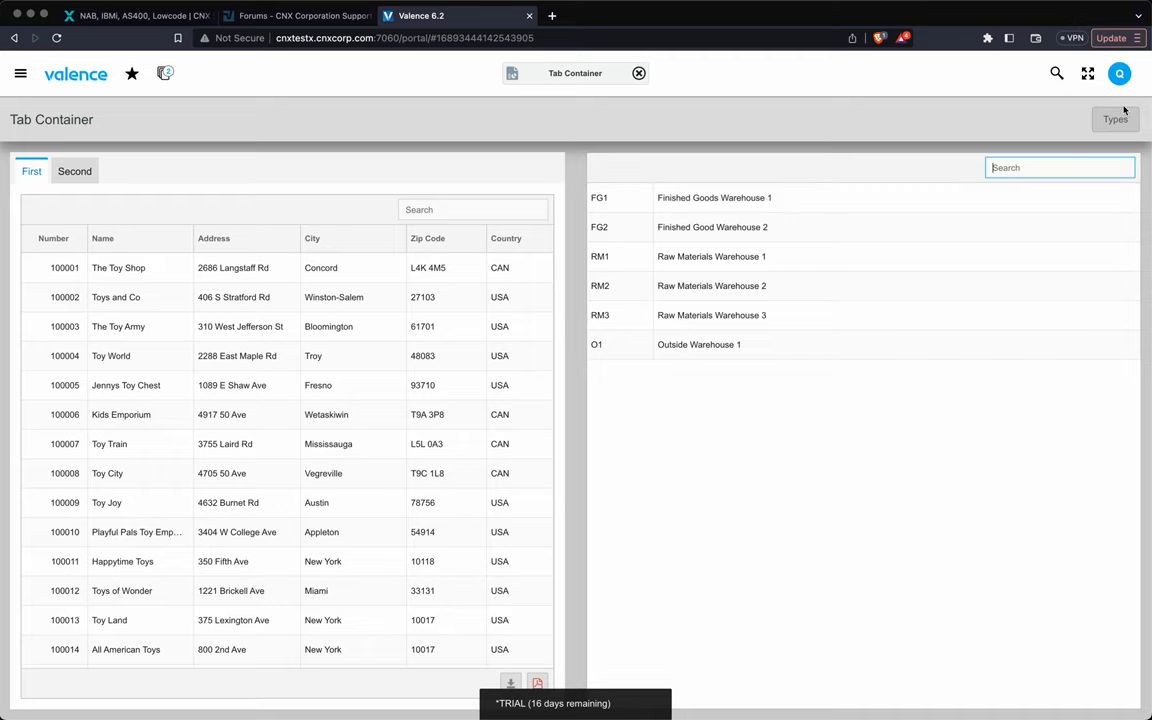
click(1114, 120)
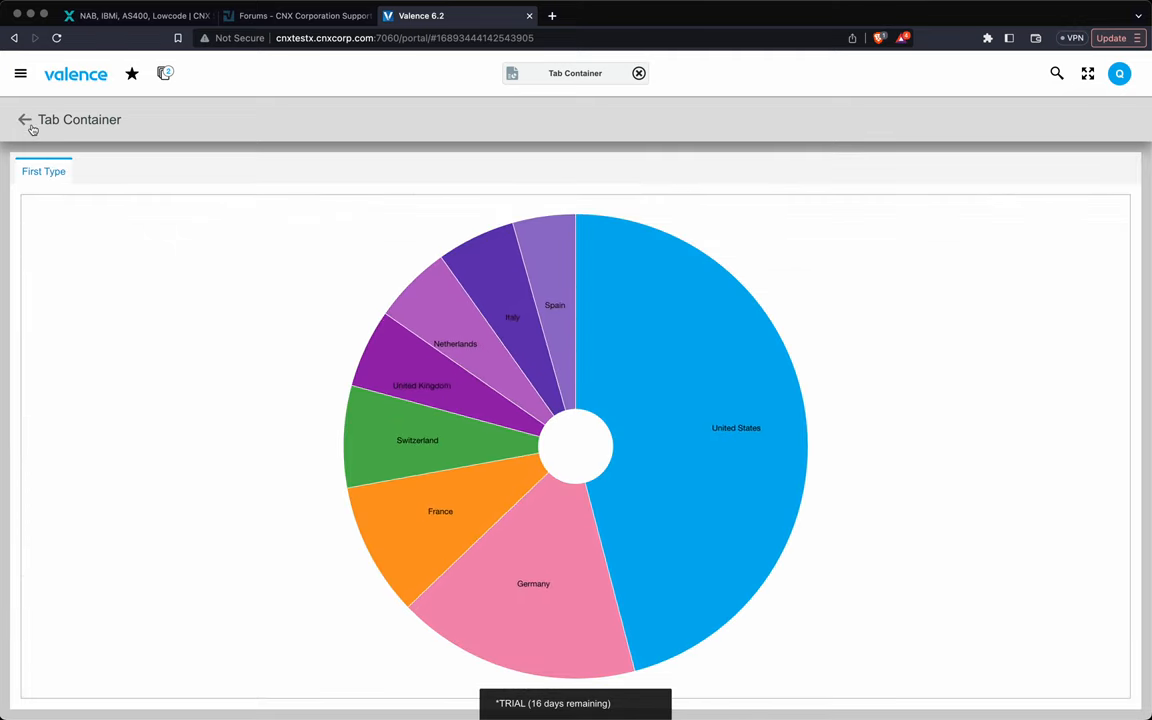
click(24, 120)
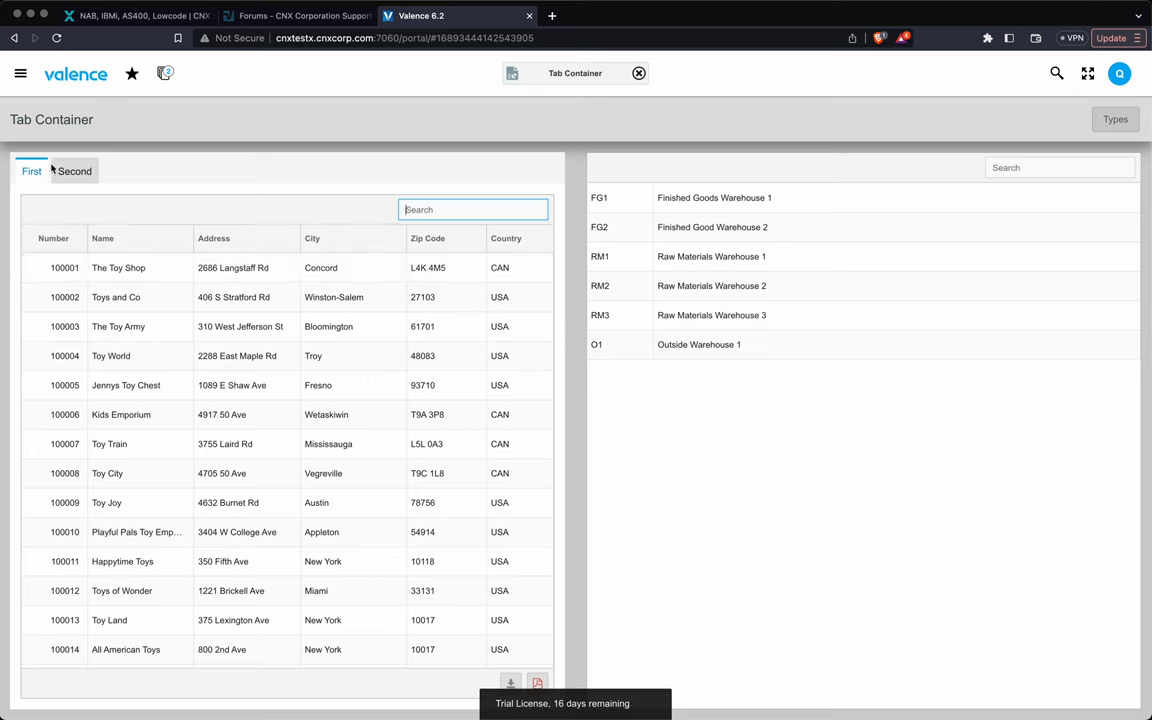
click(74, 172)
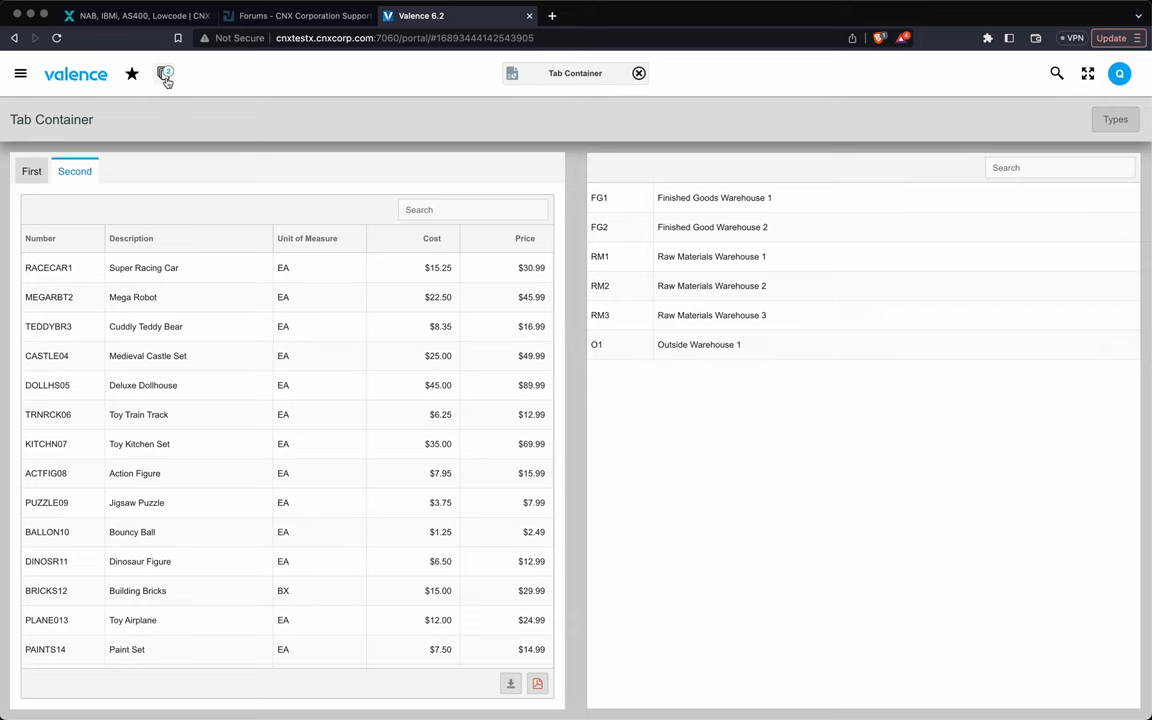
click(164, 72)
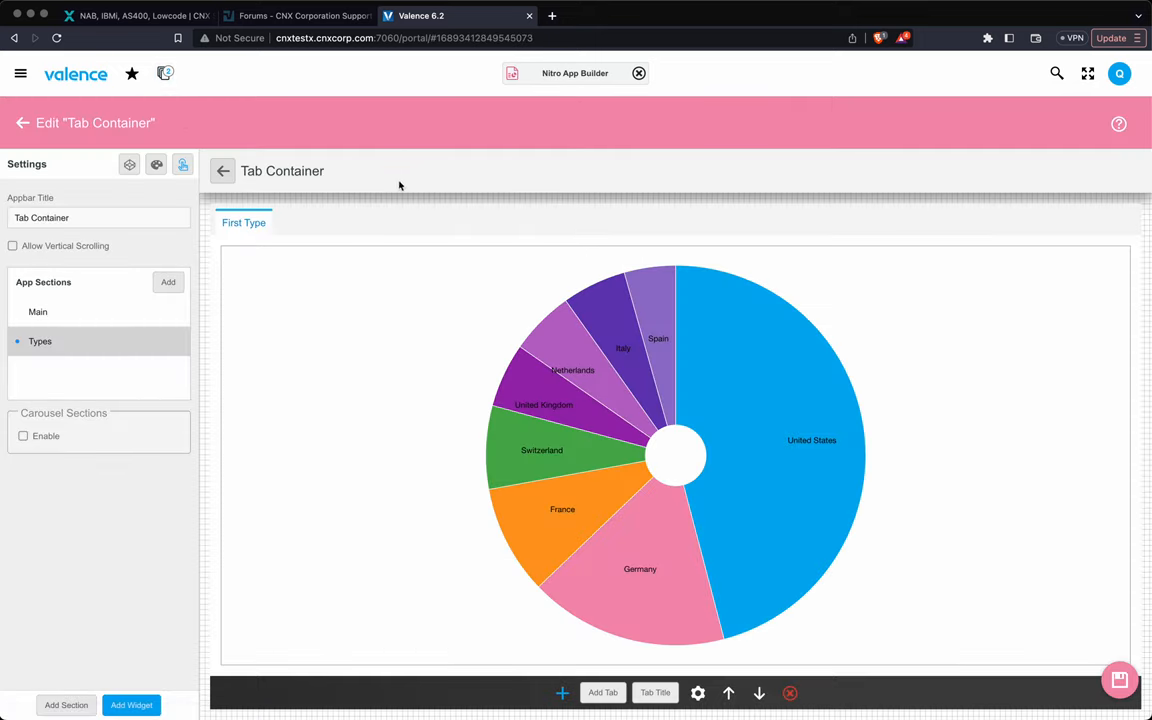
Add the Total Sales widget below the Types pie chart and launch the preview.
click(676, 456)
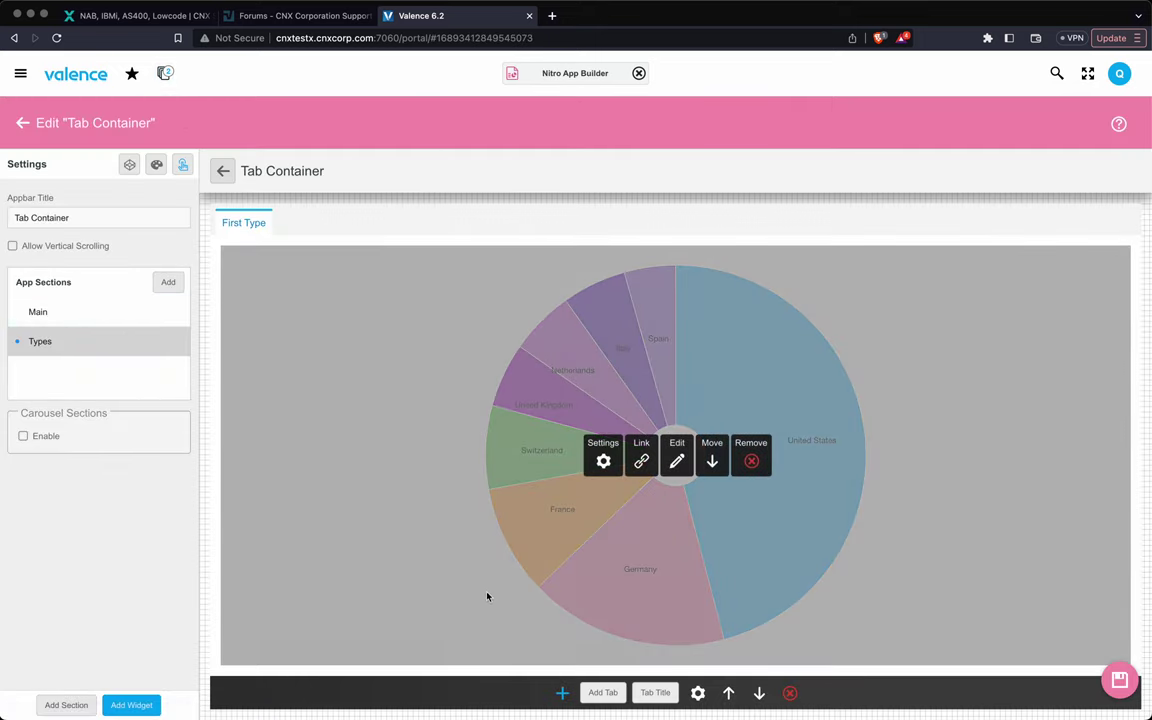
click(562, 692)
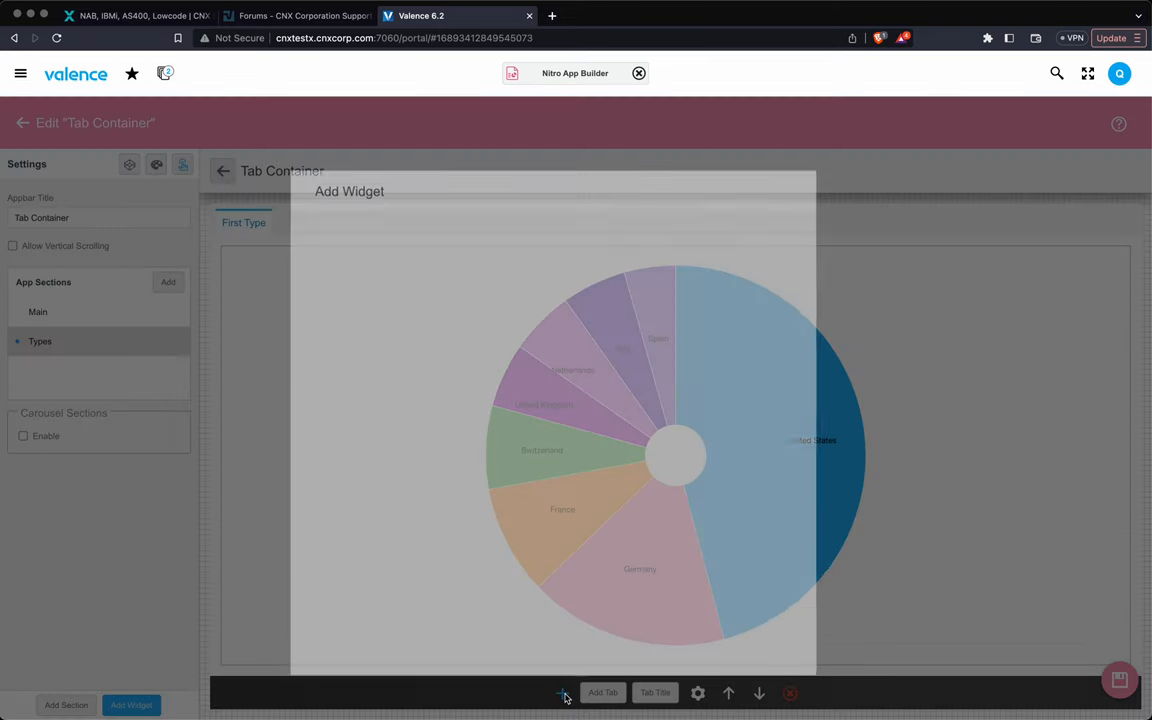
click(564, 692)
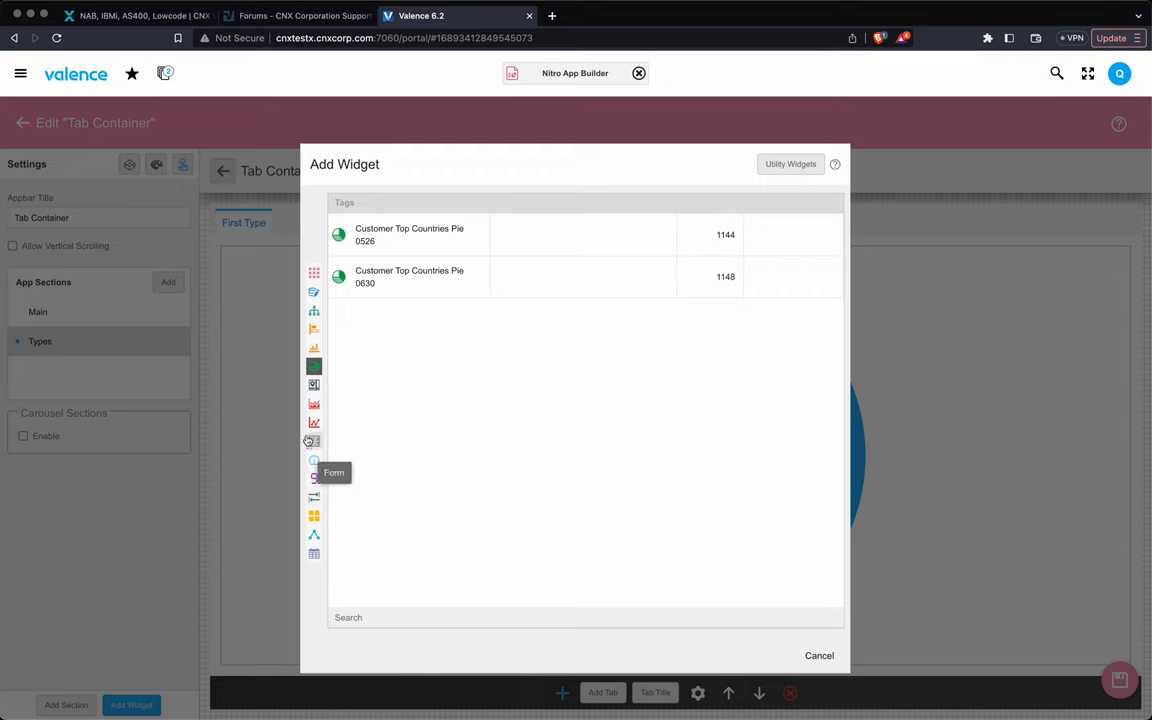
click(314, 348)
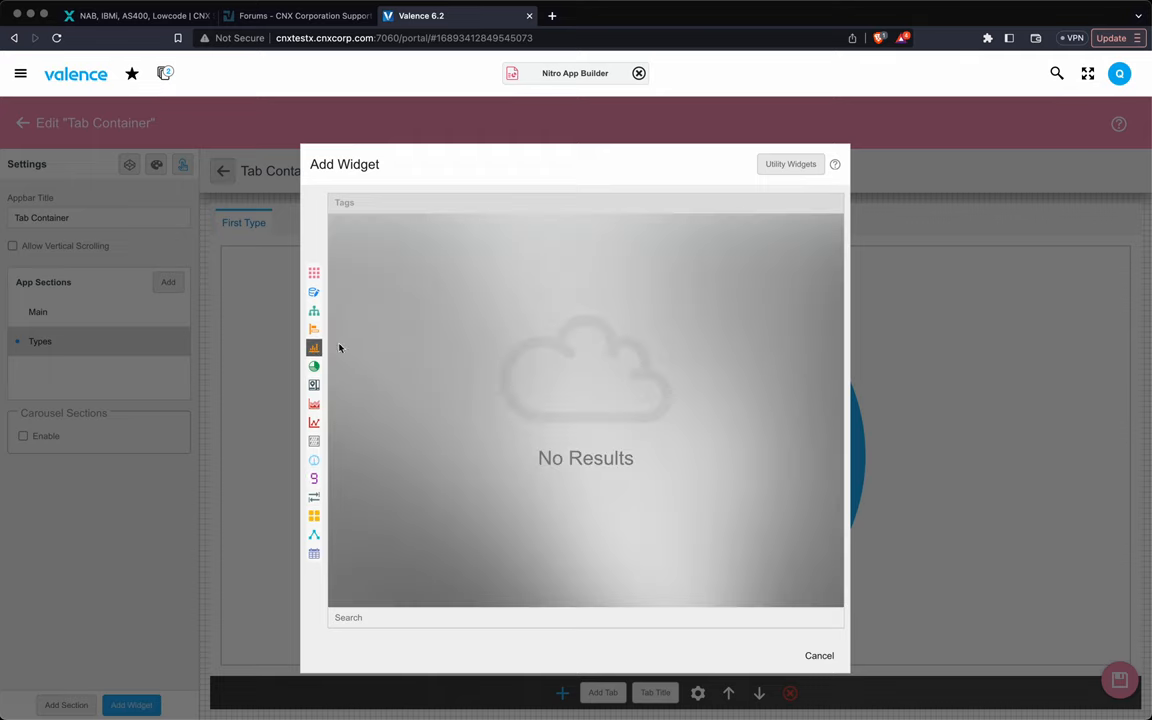
mouse_move(314, 328)
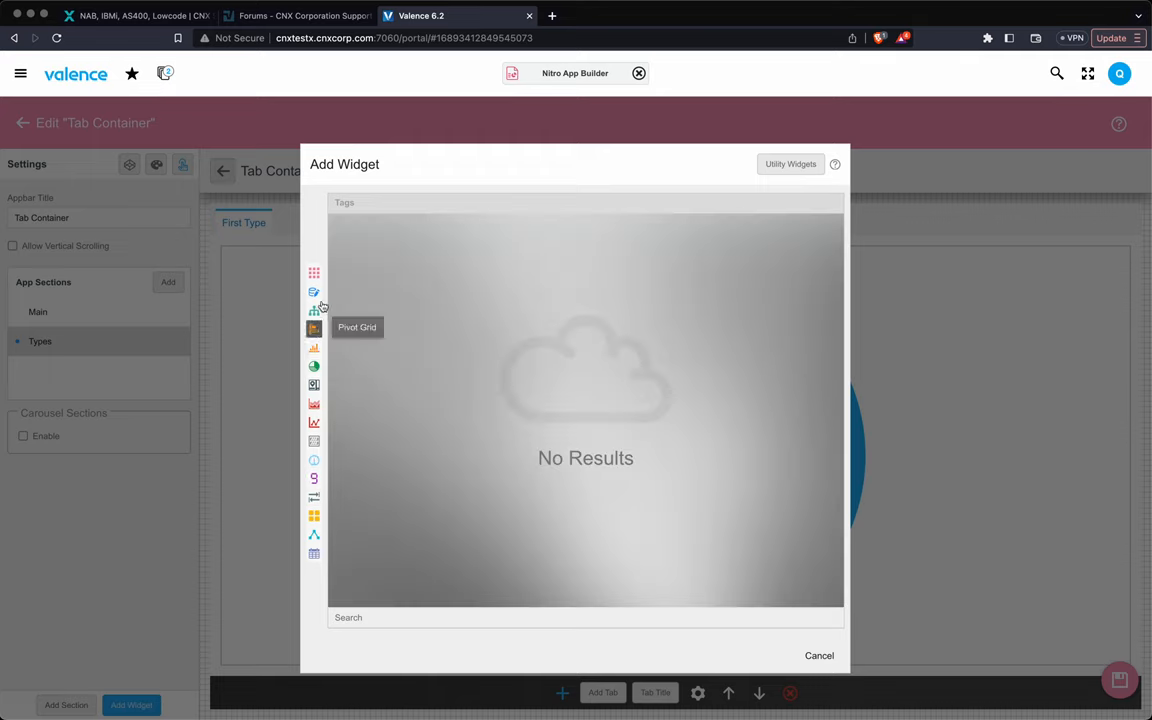
mouse_move(314, 464)
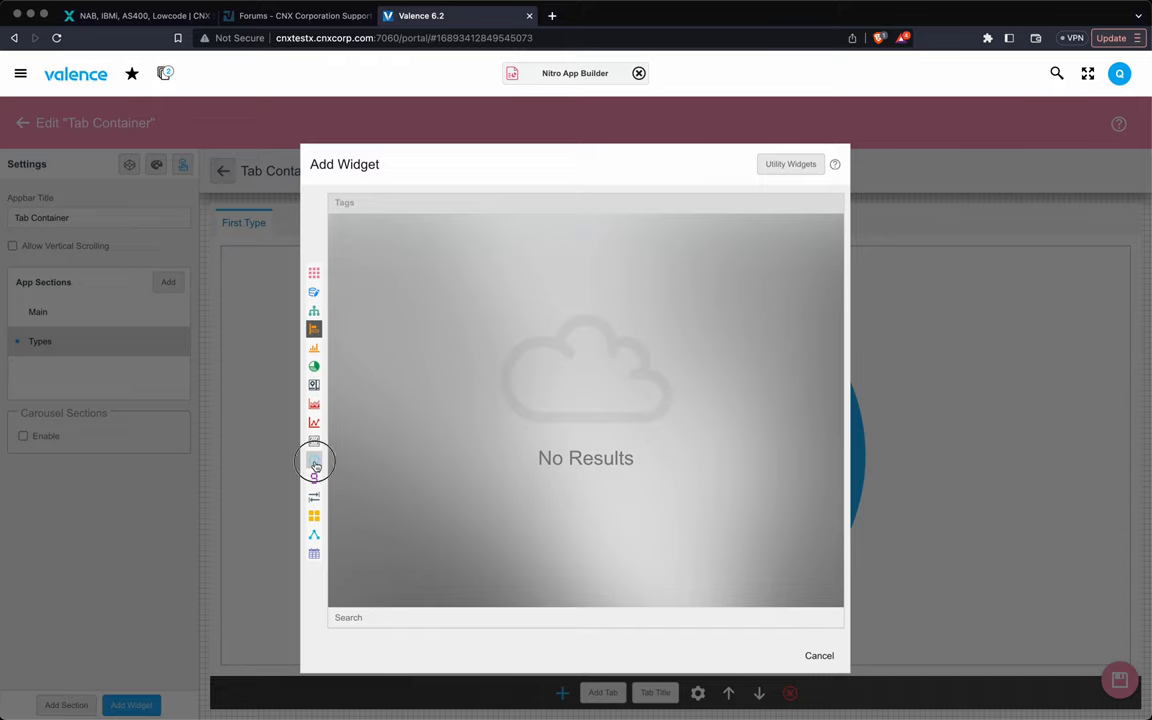
click(314, 462)
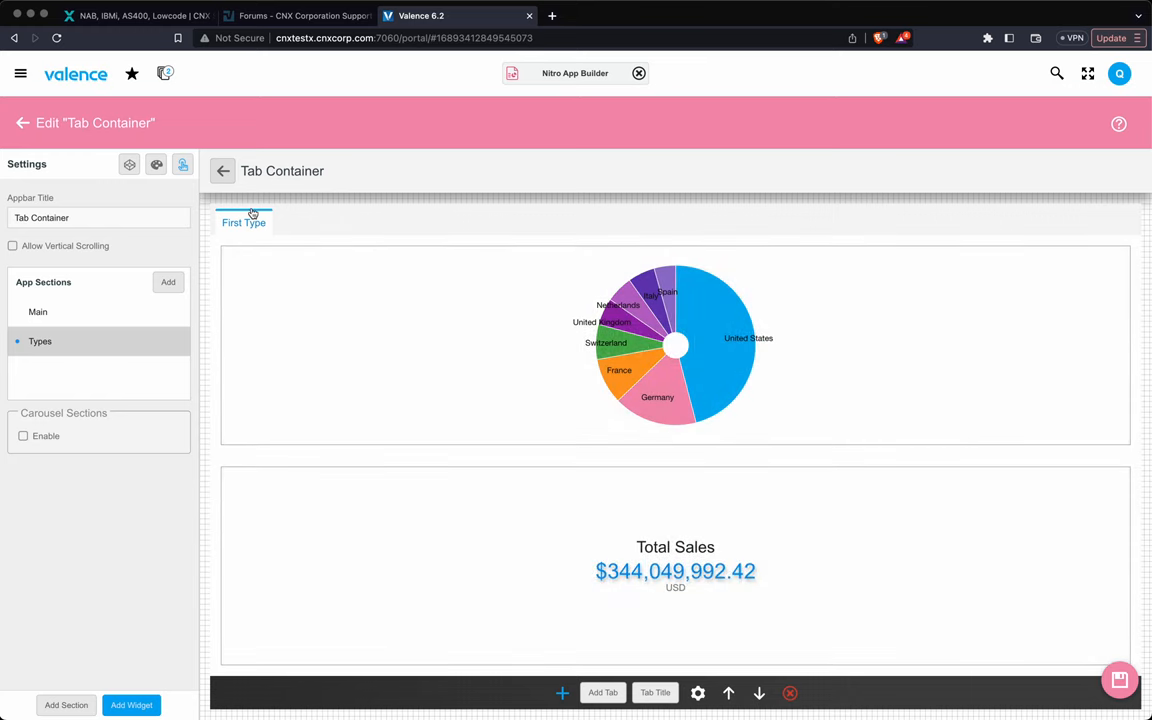
click(676, 564)
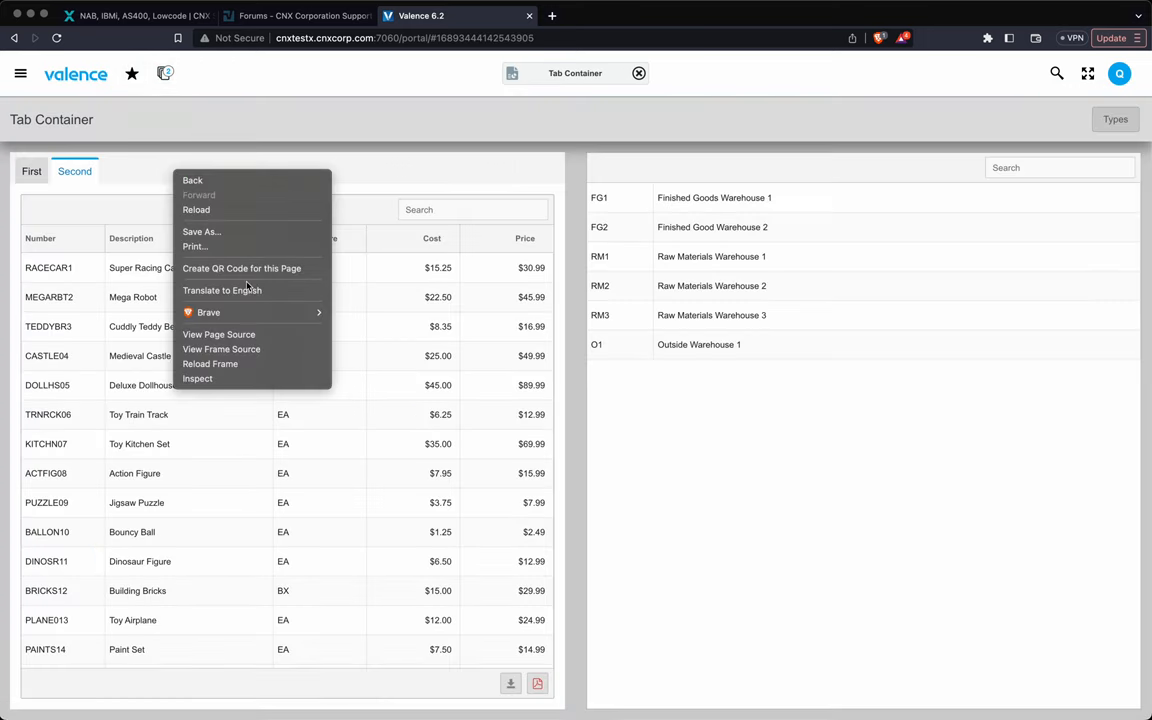
Reload the preview to see the pie chart beside Total Sales, then return to Main.
click(196, 210)
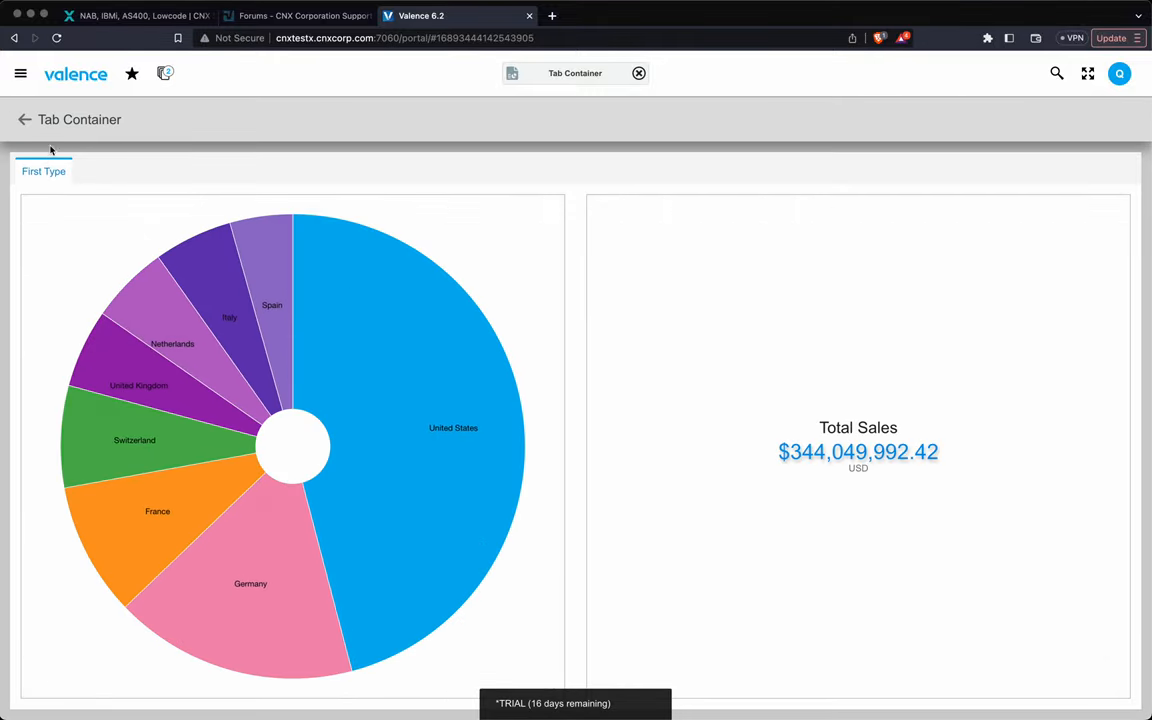
click(24, 120)
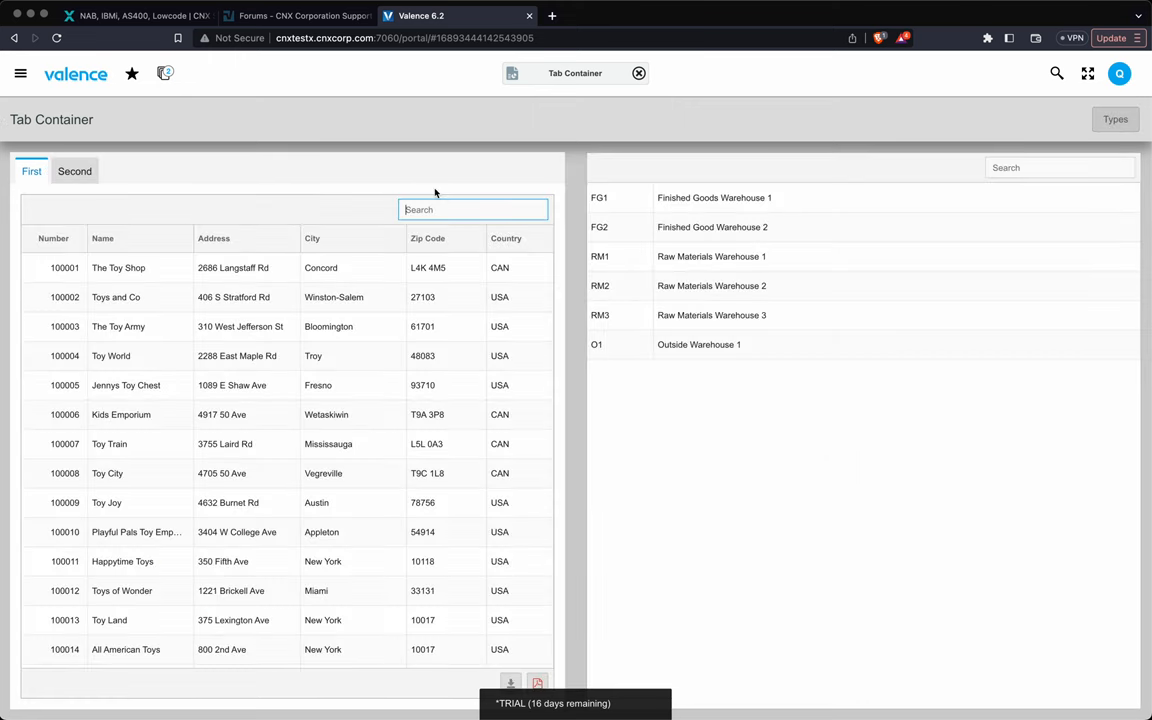
mouse_move(488, 108)
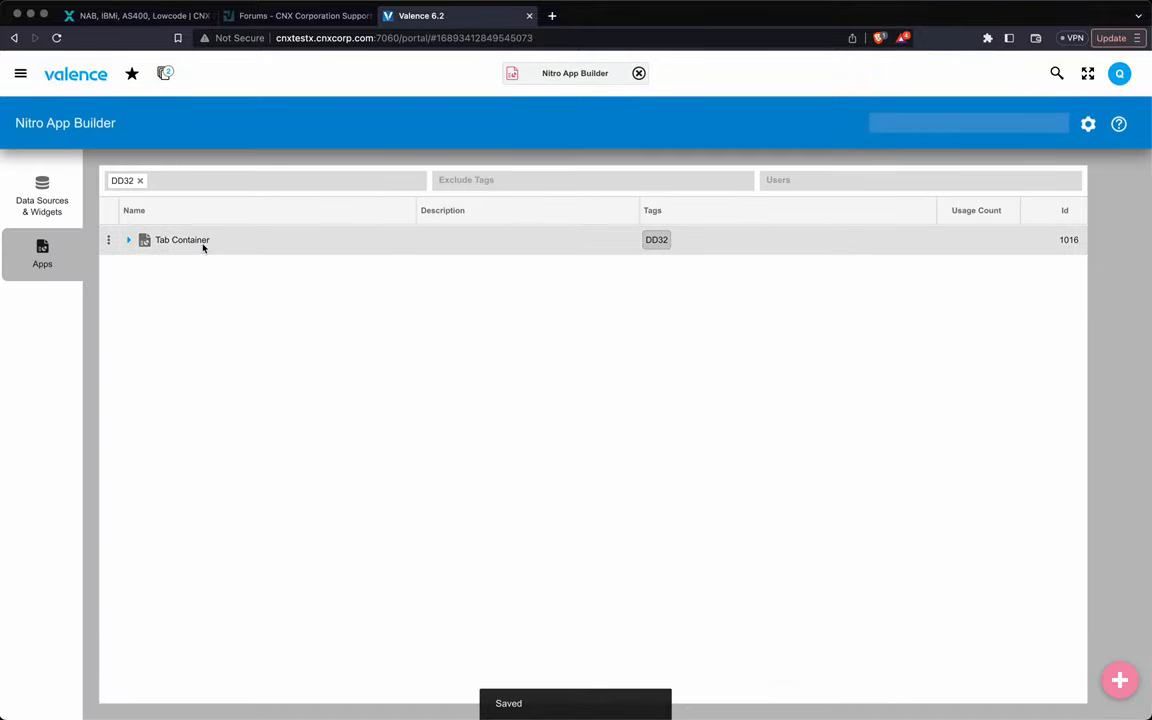
From Data Sources & Widgets, open Customer Form and go to its Refine stage.
click(42, 196)
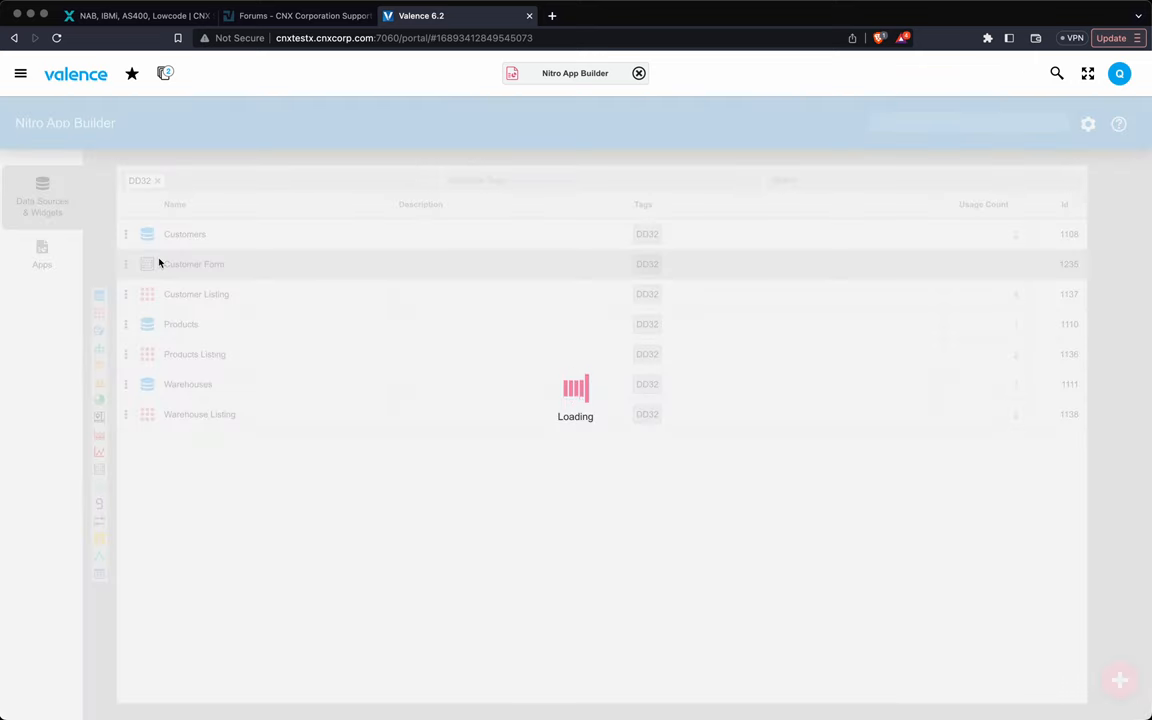
click(194, 264)
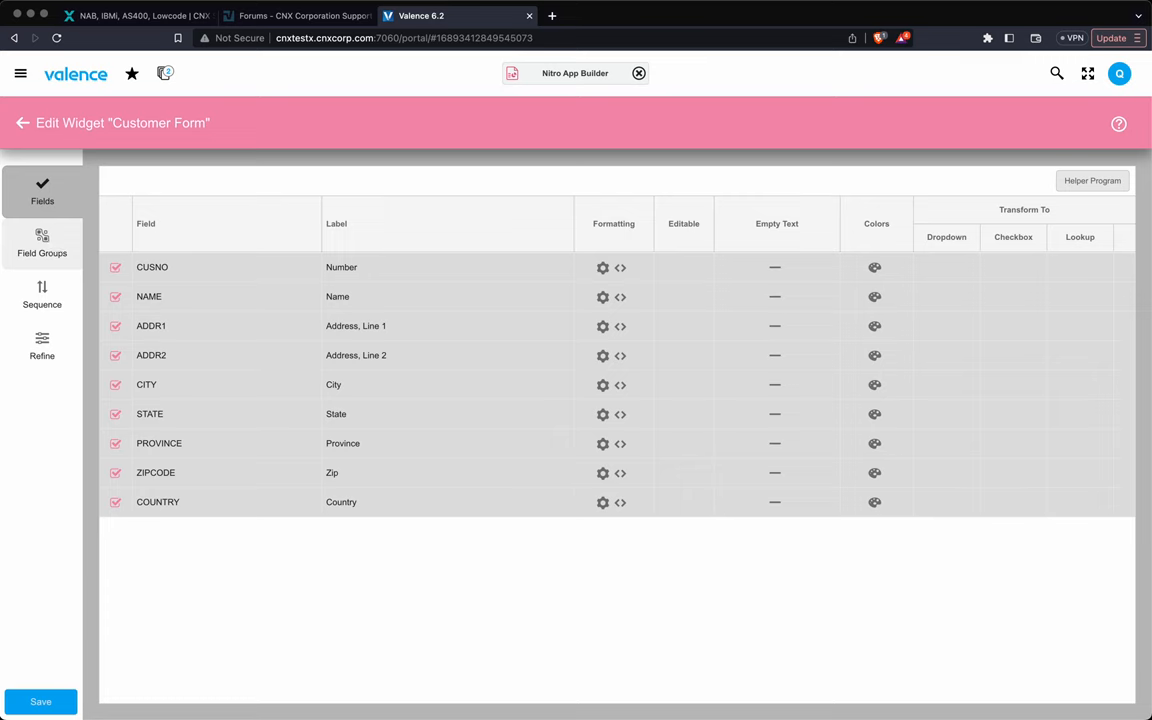
click(42, 344)
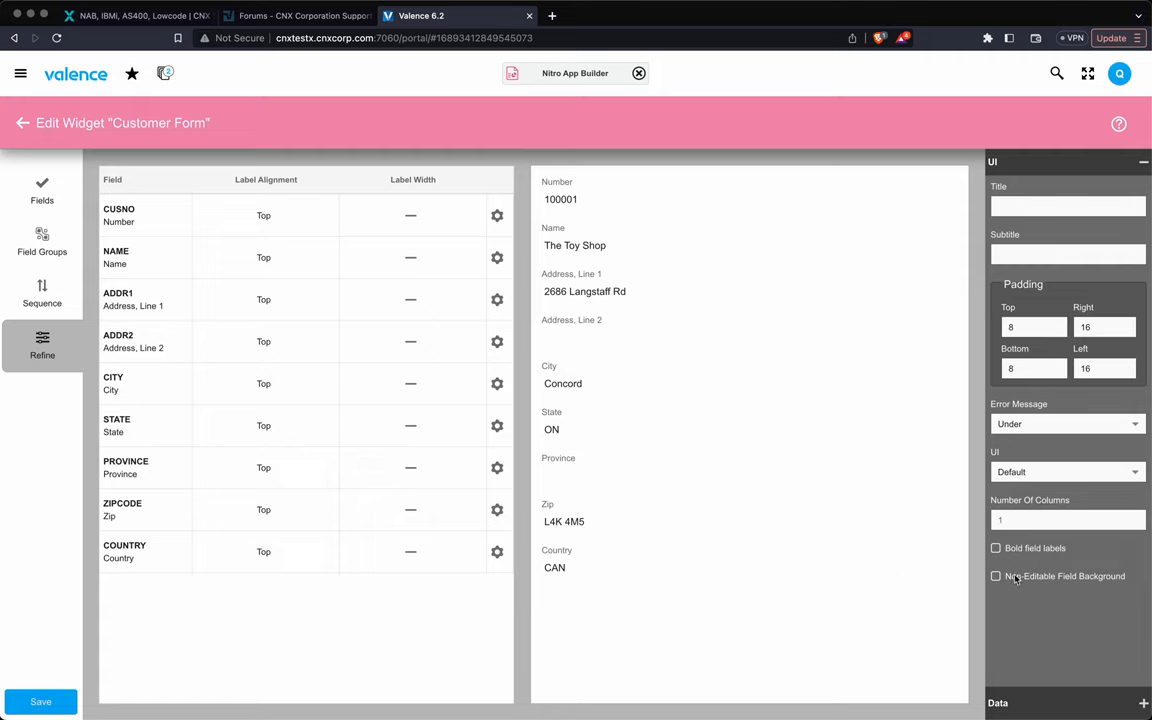
mouse_move(996, 576)
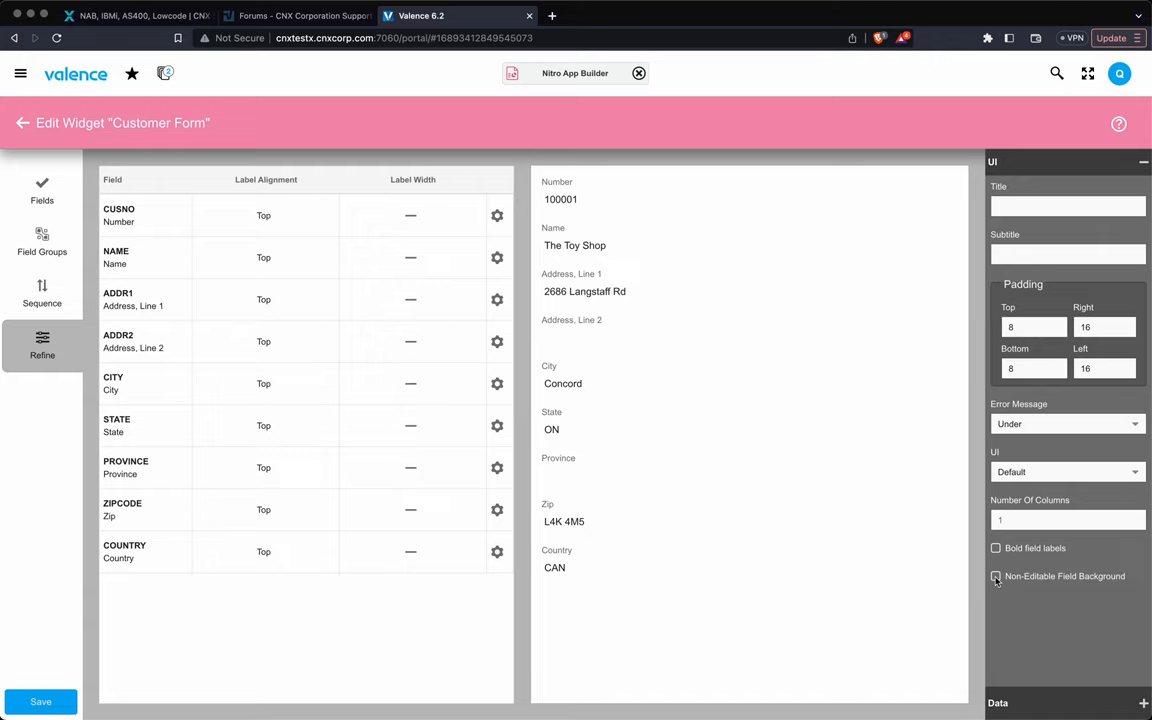
Enable non-editable field background and bold labels, and set the column count to 2, then 3.
click(996, 576)
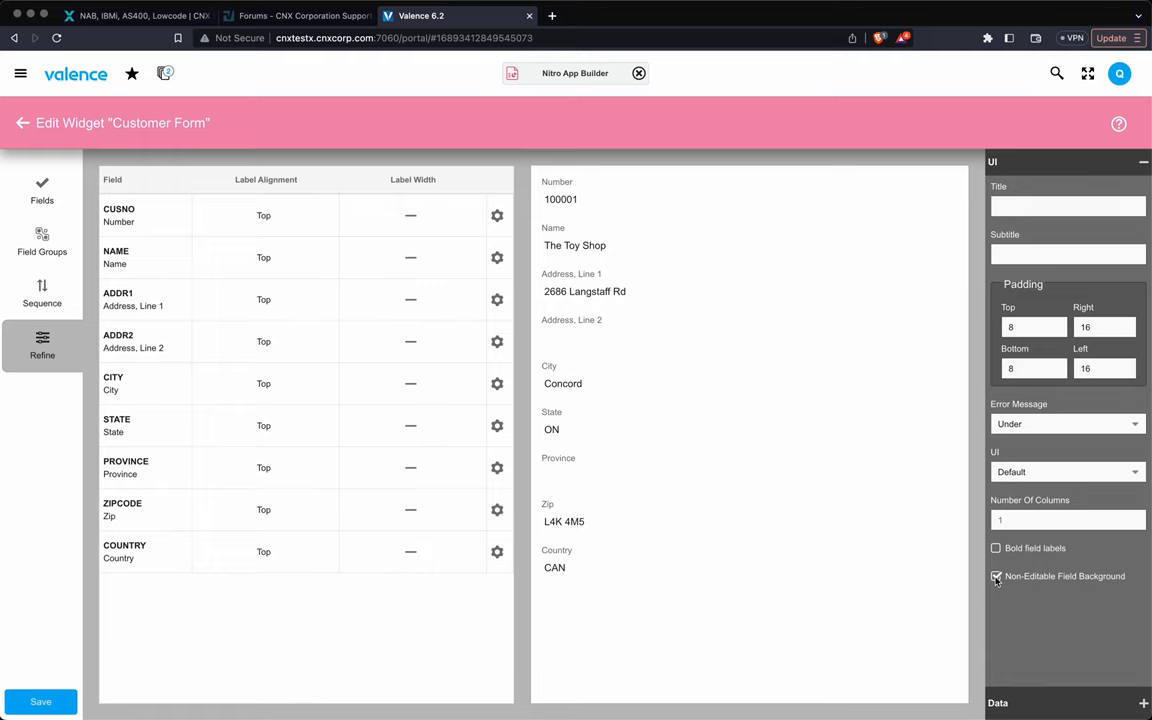
click(996, 576)
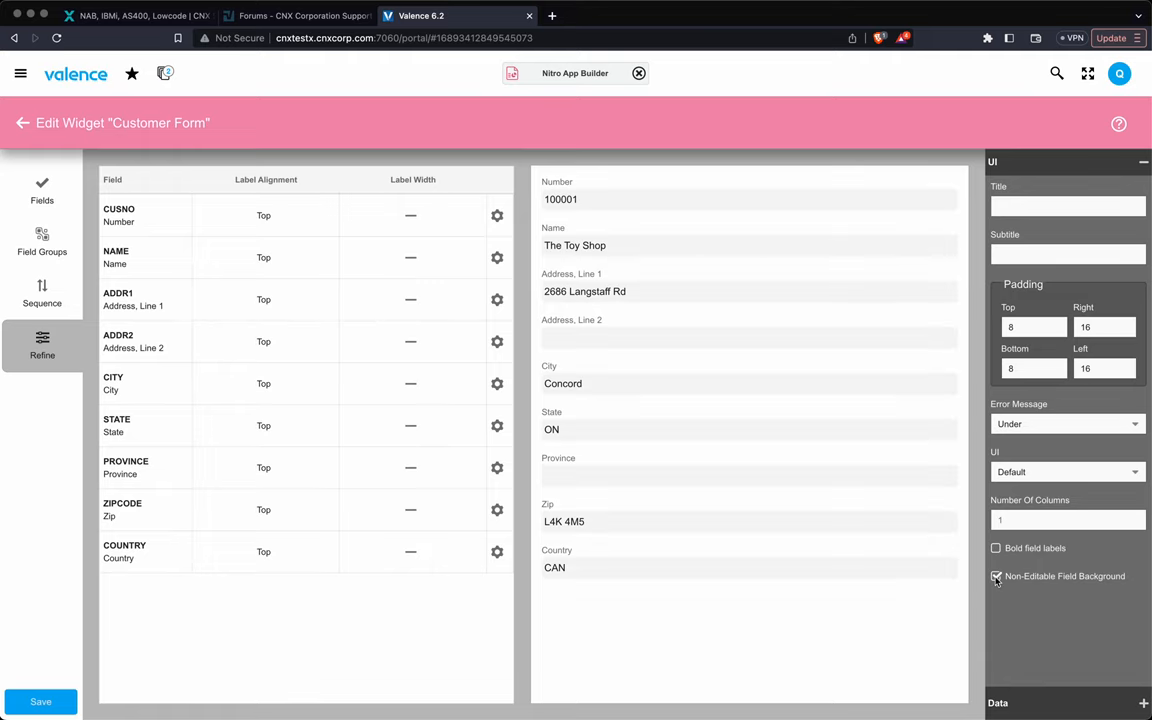
click(996, 576)
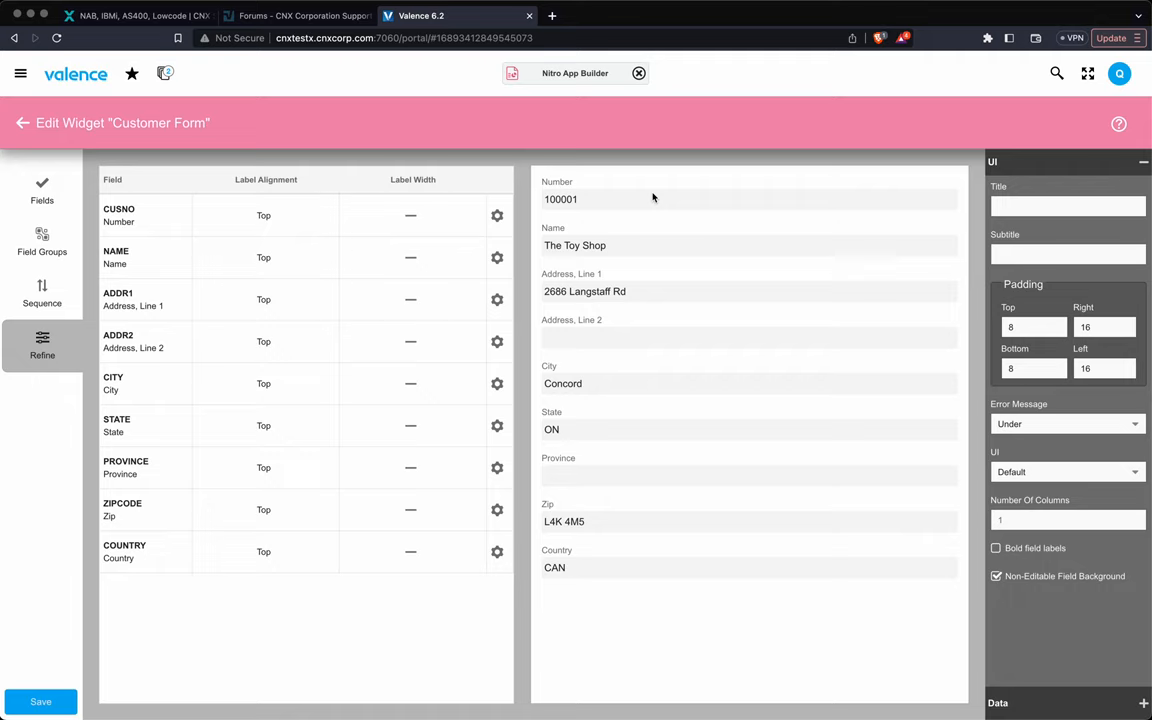
mouse_move(596, 344)
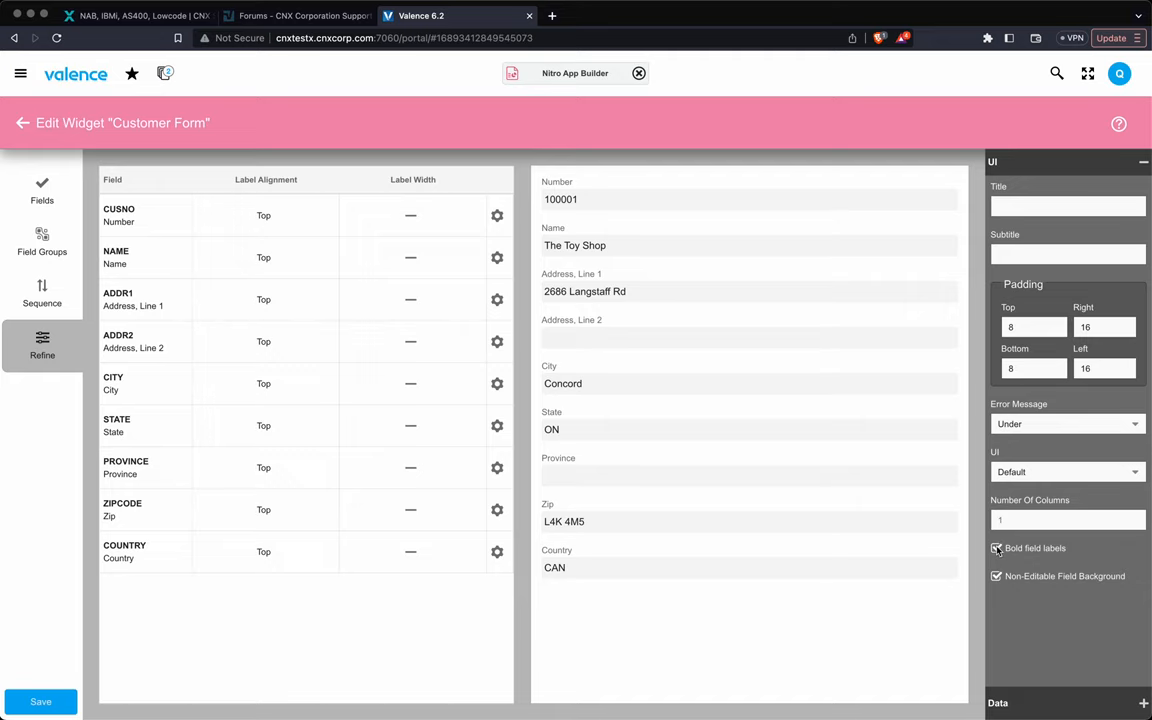
click(996, 548)
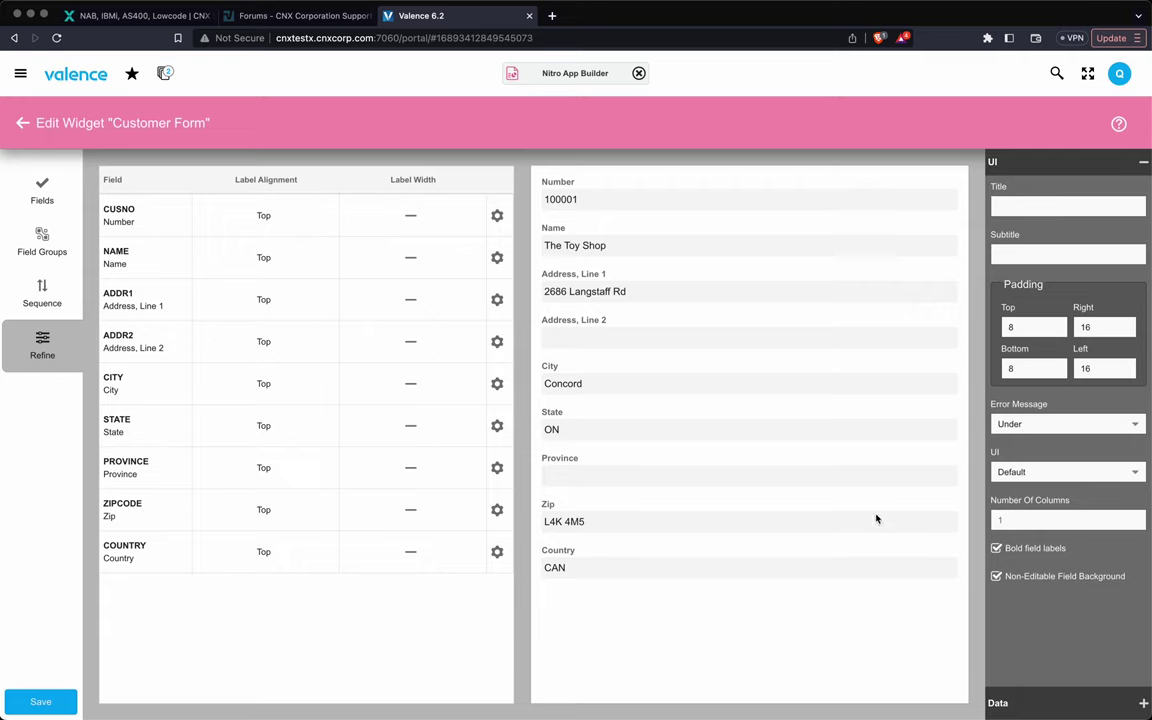
mouse_move(648, 480)
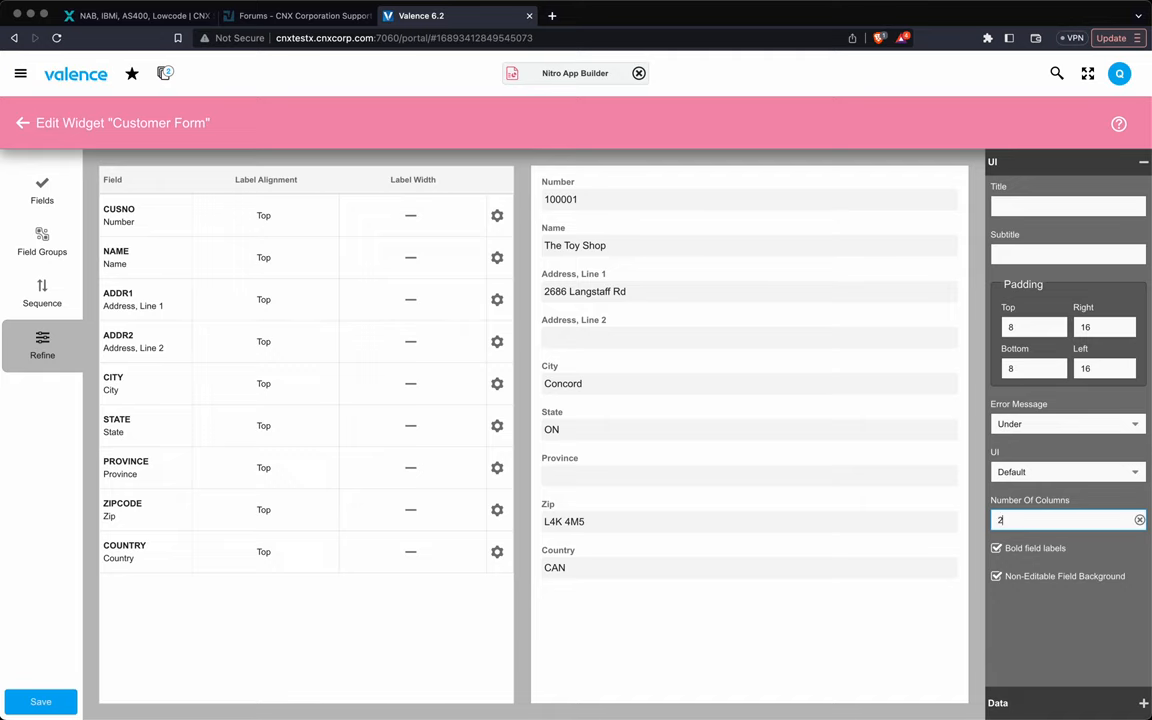
text(2)
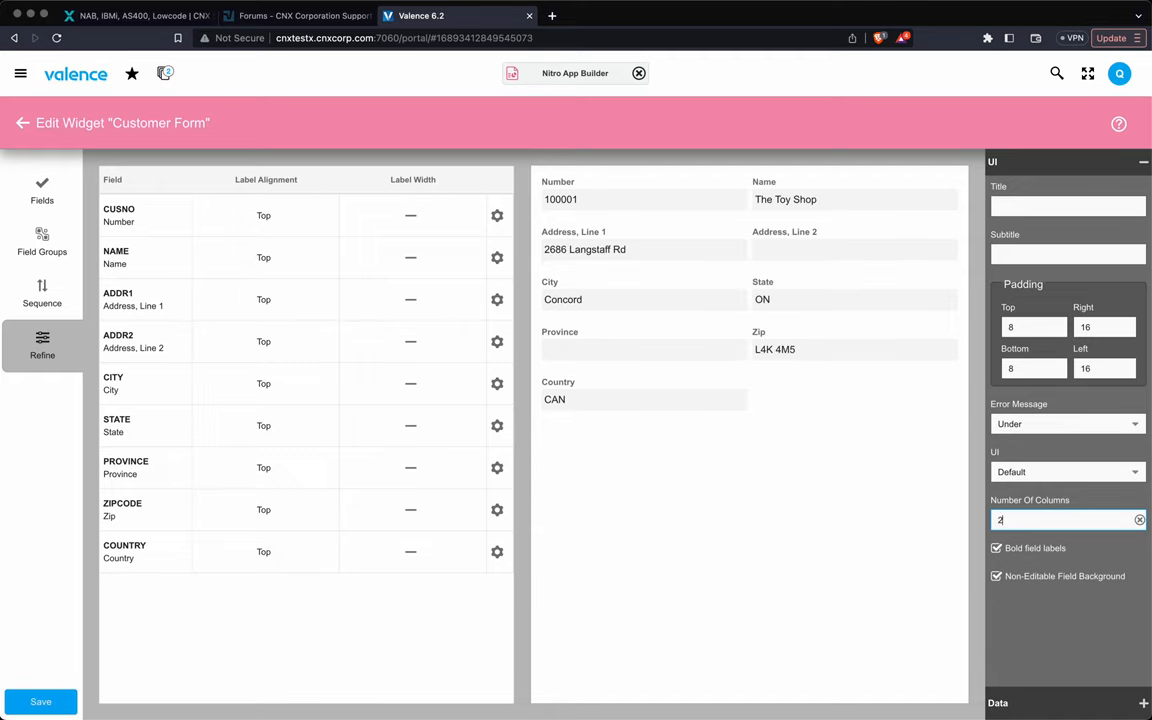
mouse_move(700, 344)
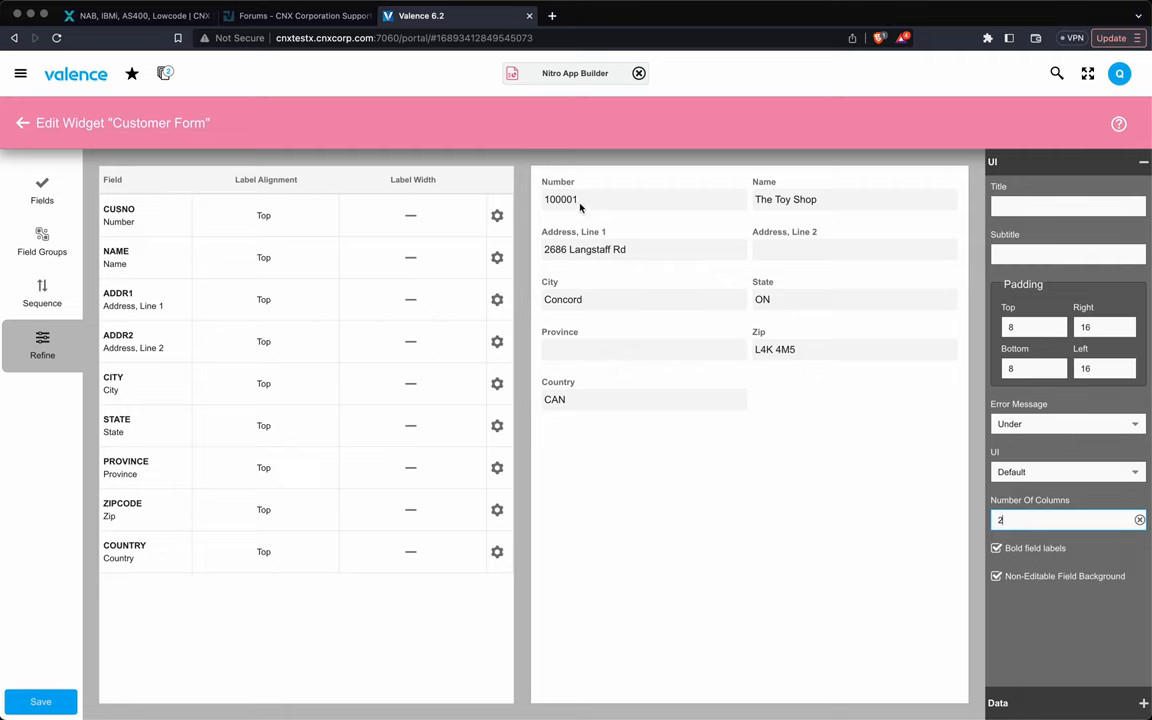
mouse_move(710, 208)
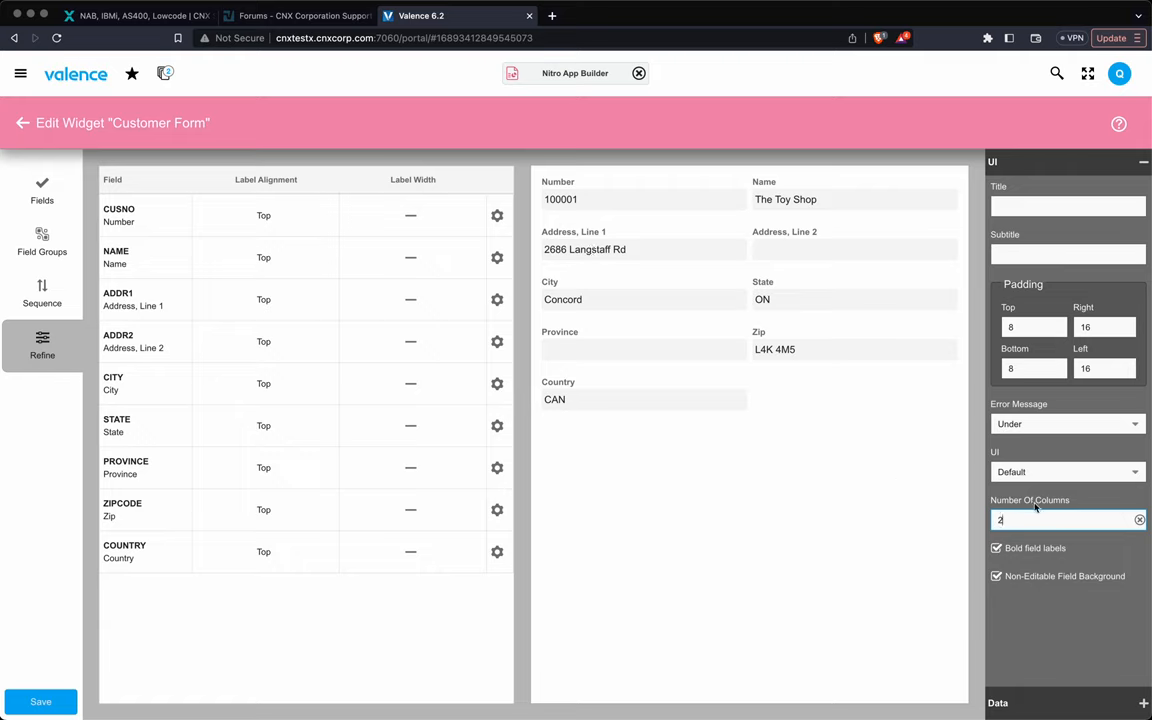
mouse_move(696, 208)
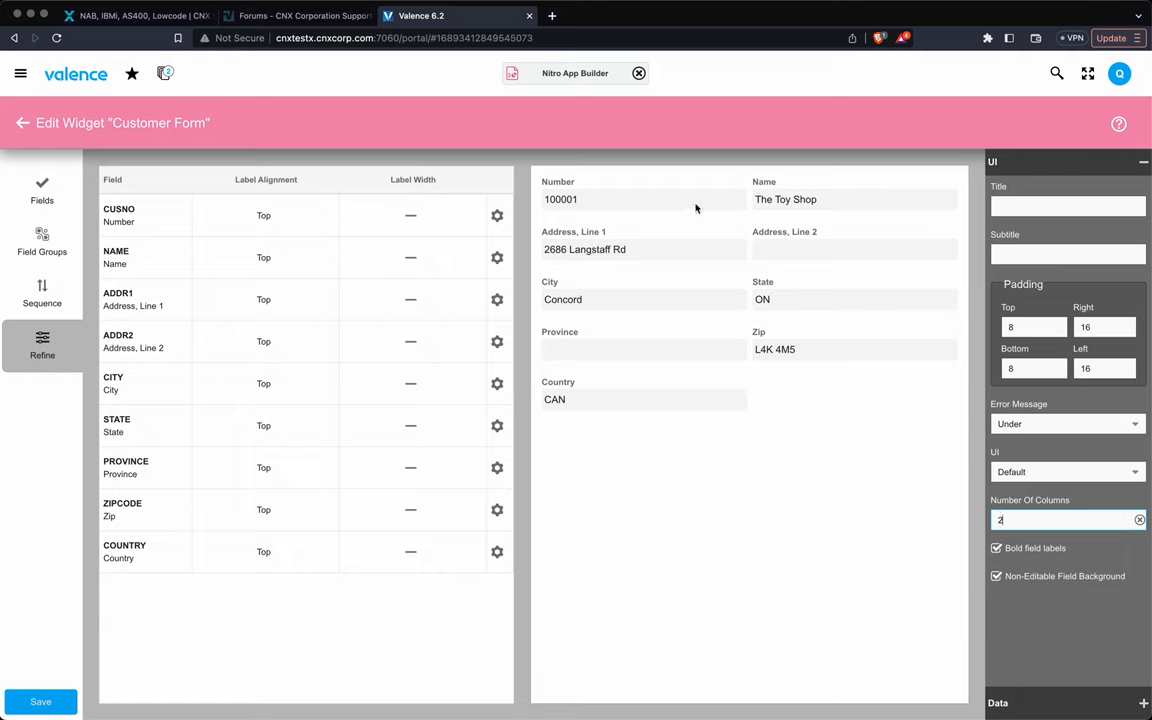
mouse_move(728, 272)
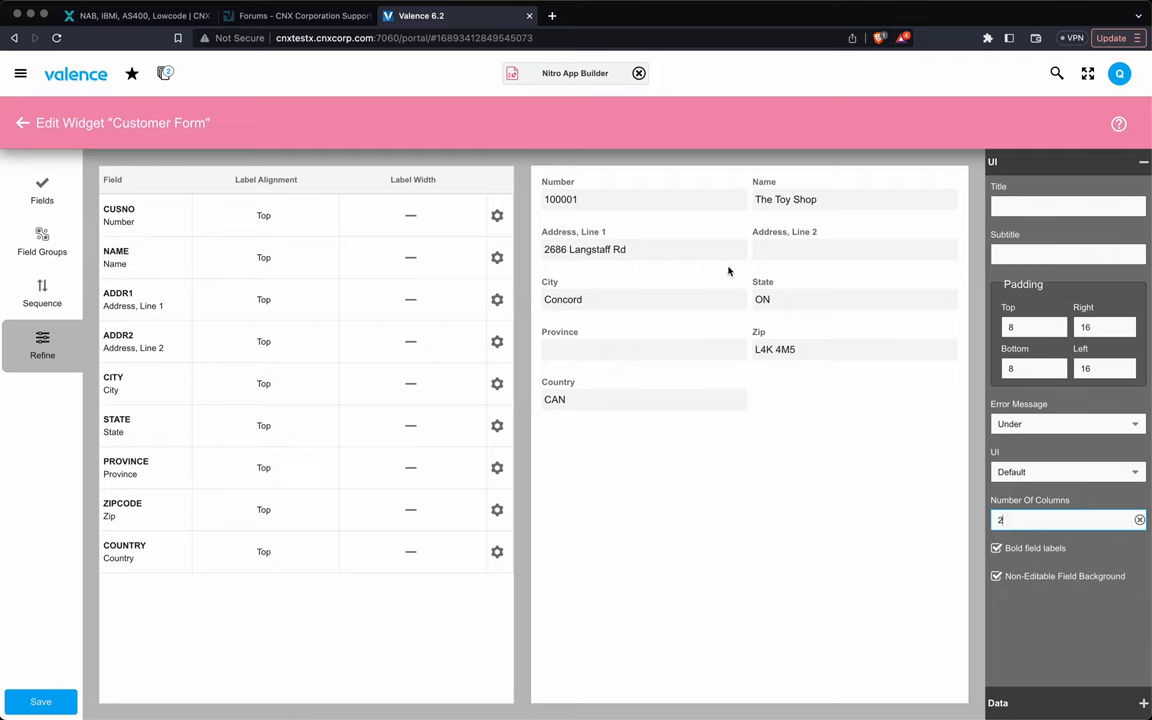
mouse_move(916, 210)
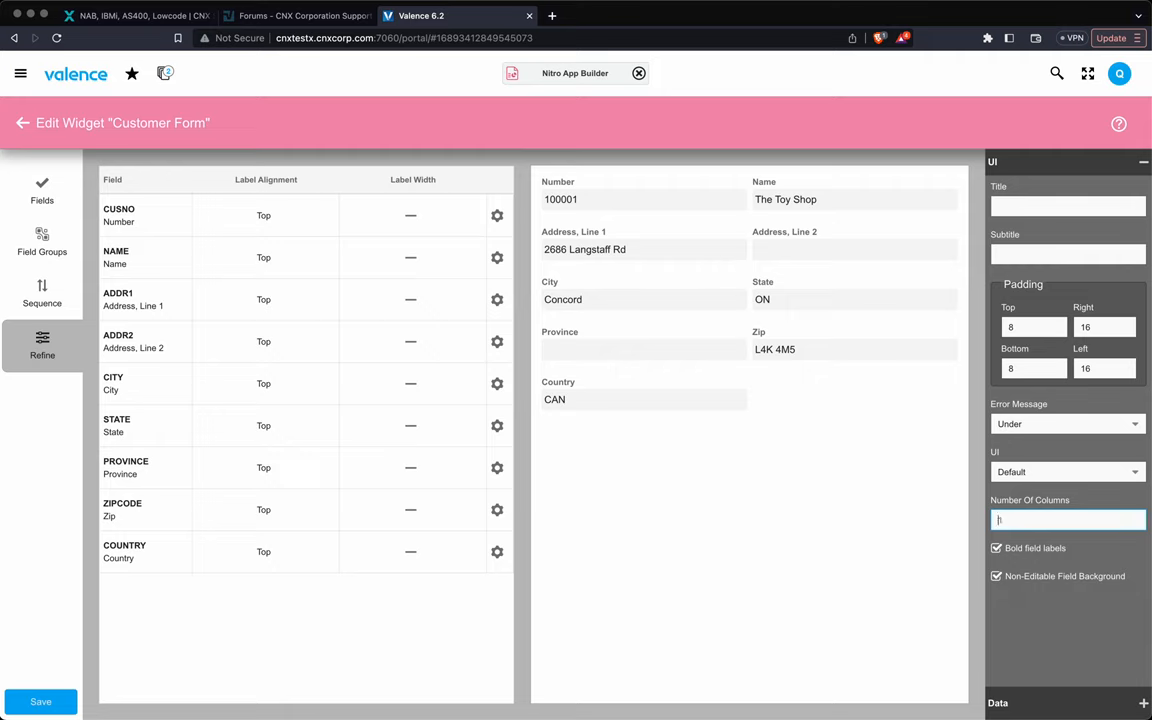
text(3)
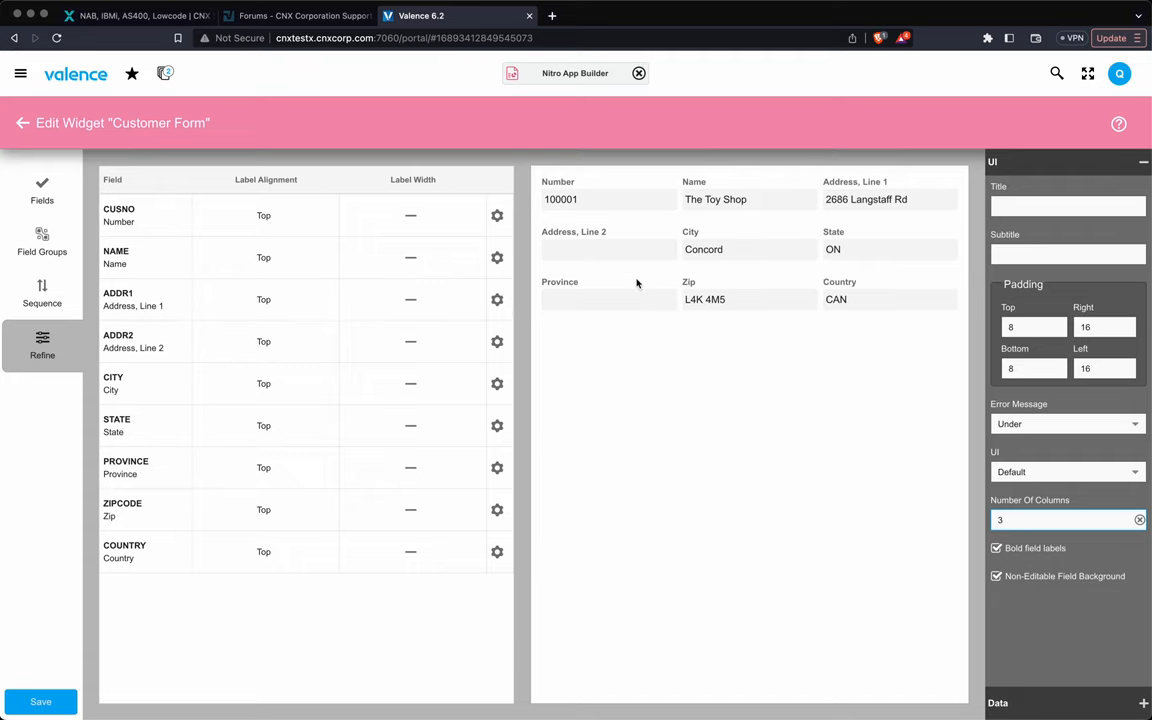
mouse_move(840, 500)
text(2)
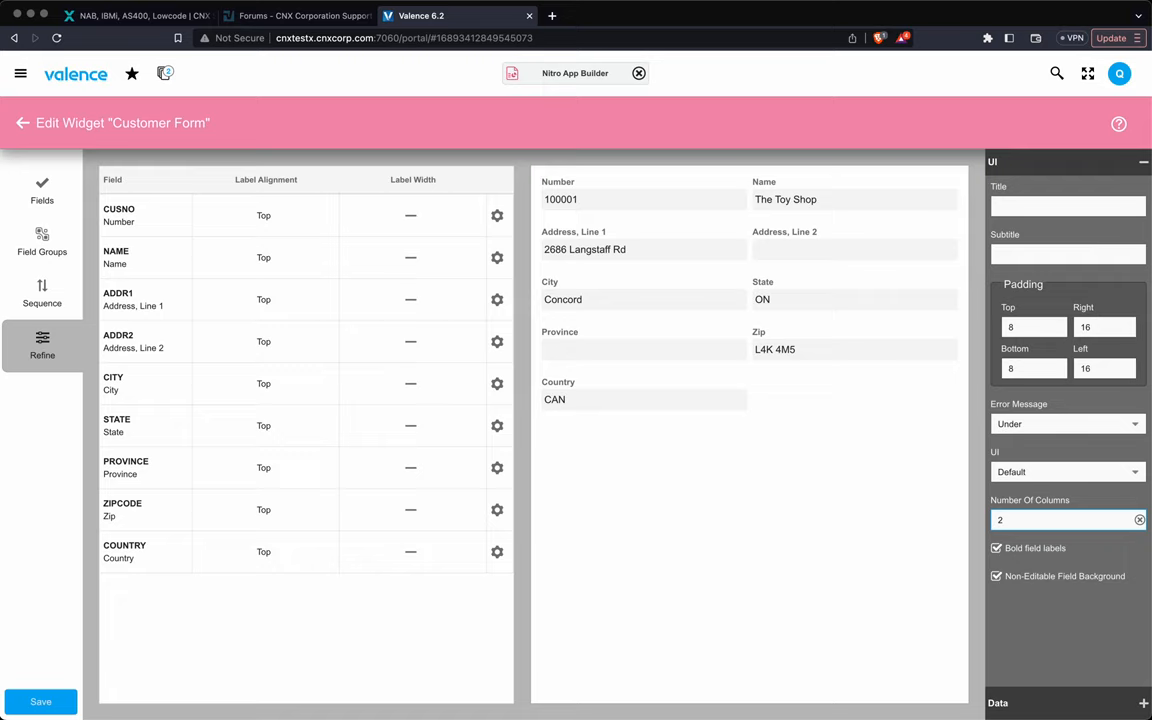
mouse_move(42, 244)
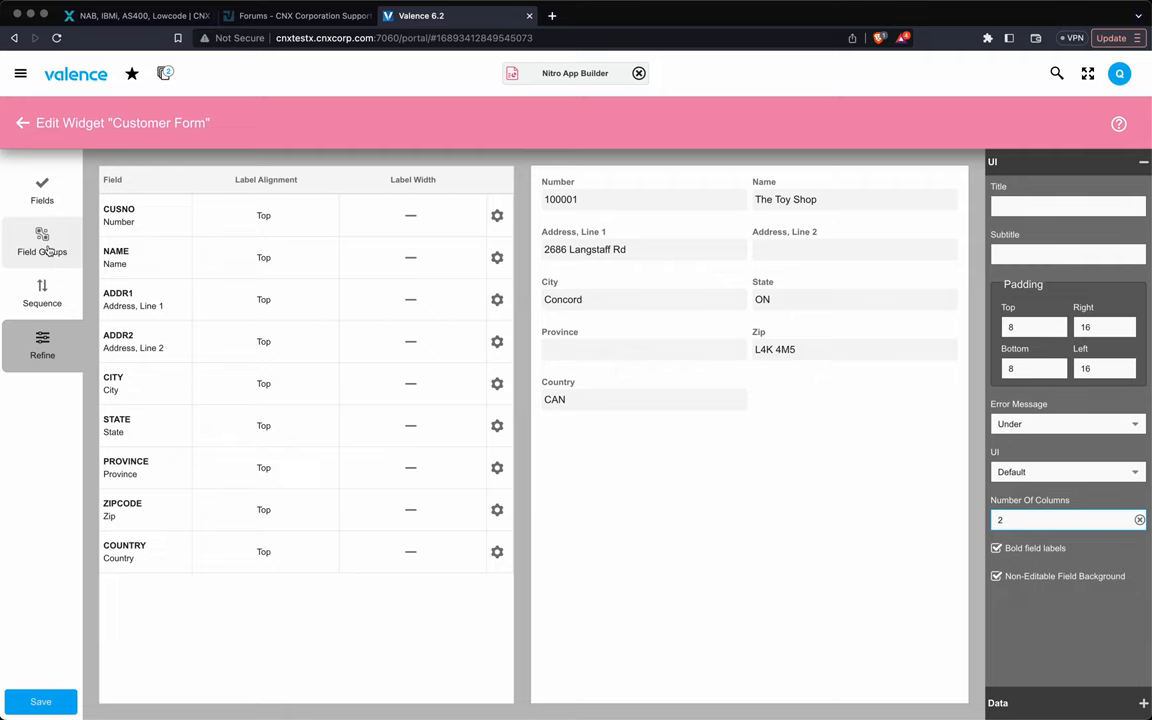
mouse_move(624, 350)
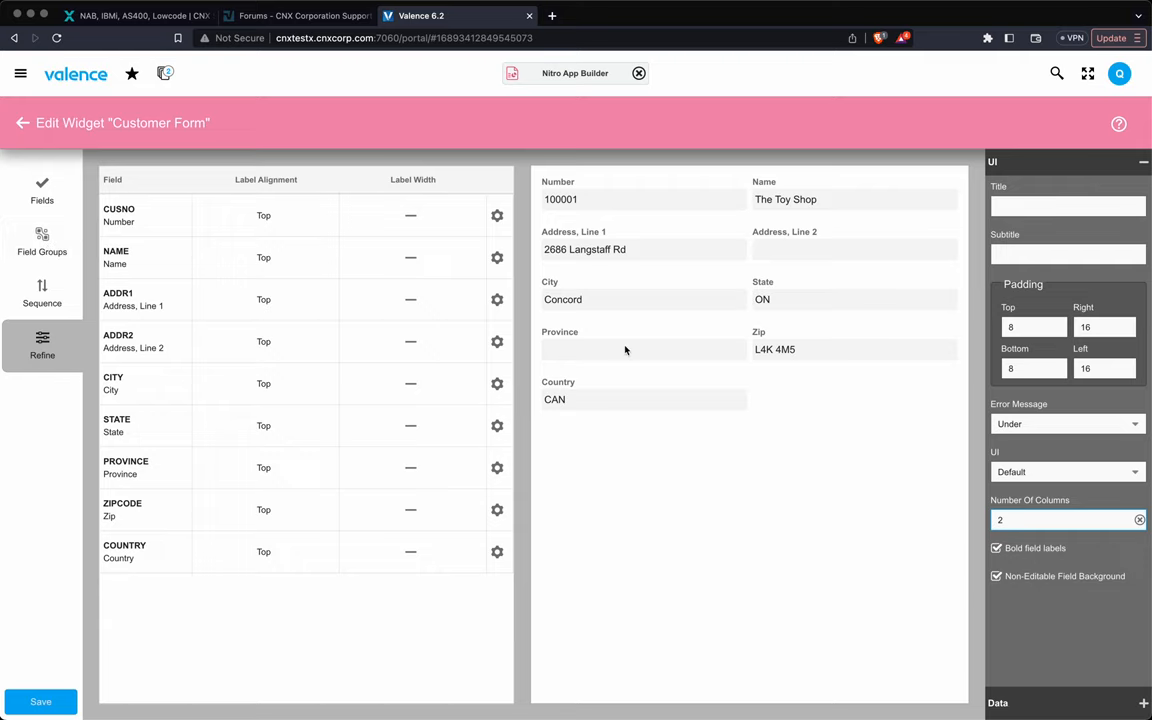
mouse_move(532, 398)
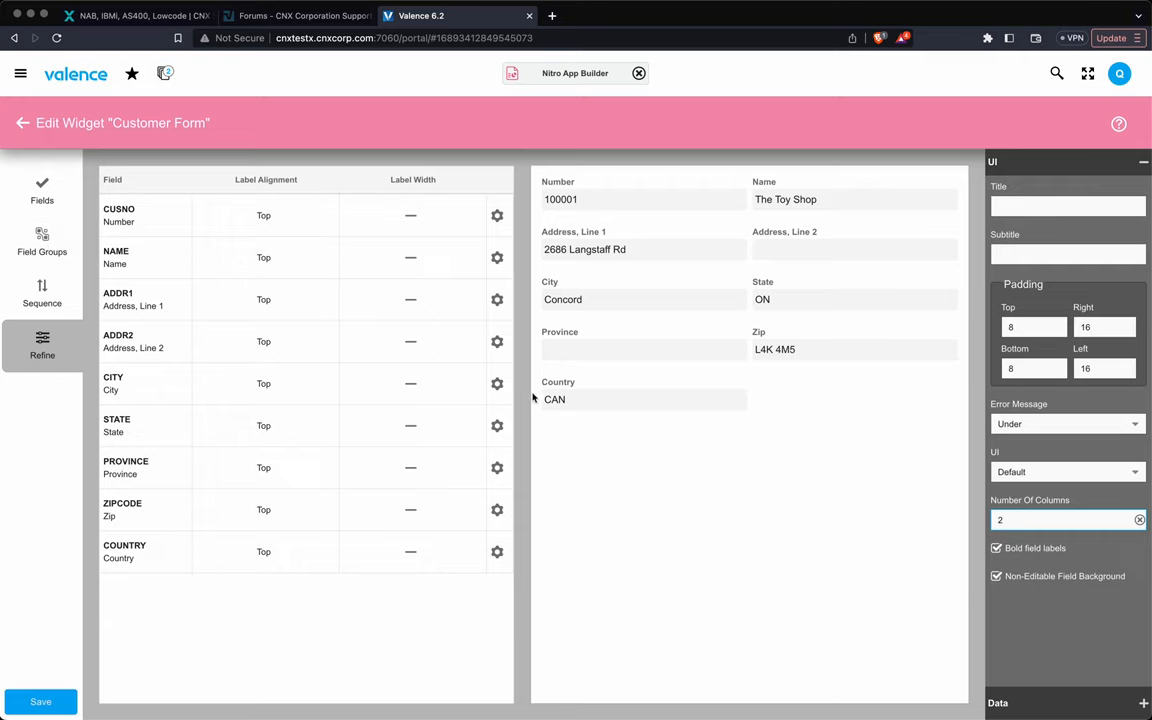
mouse_move(588, 400)
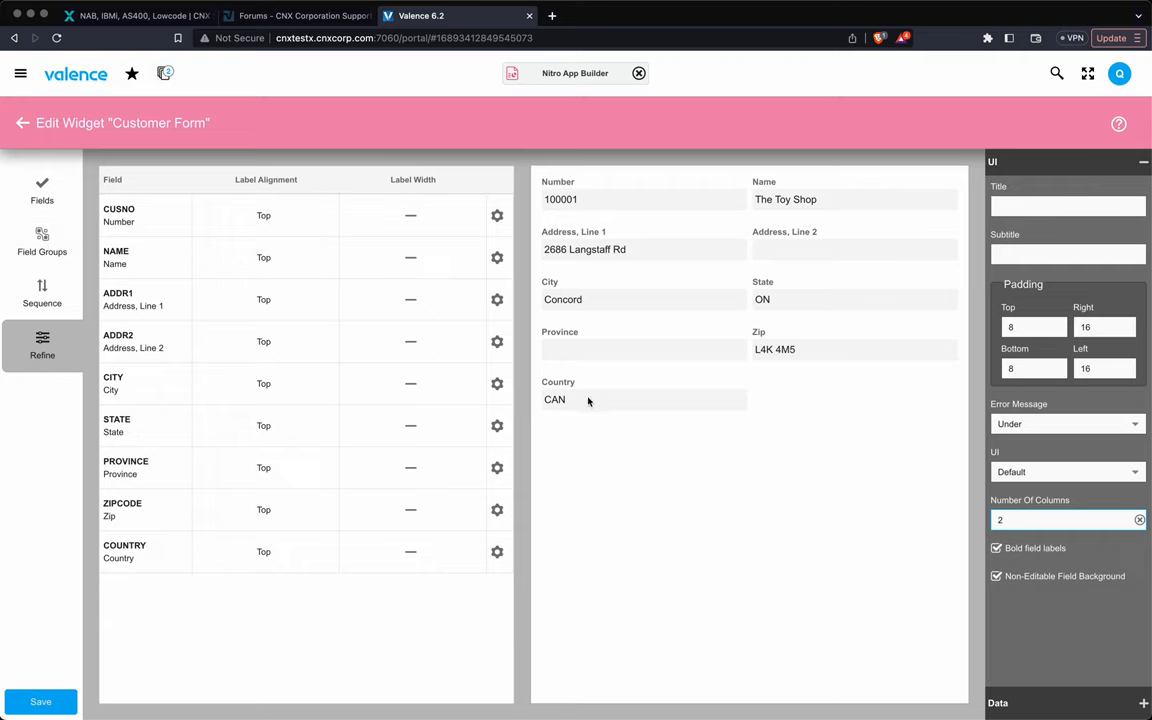
mouse_move(578, 468)
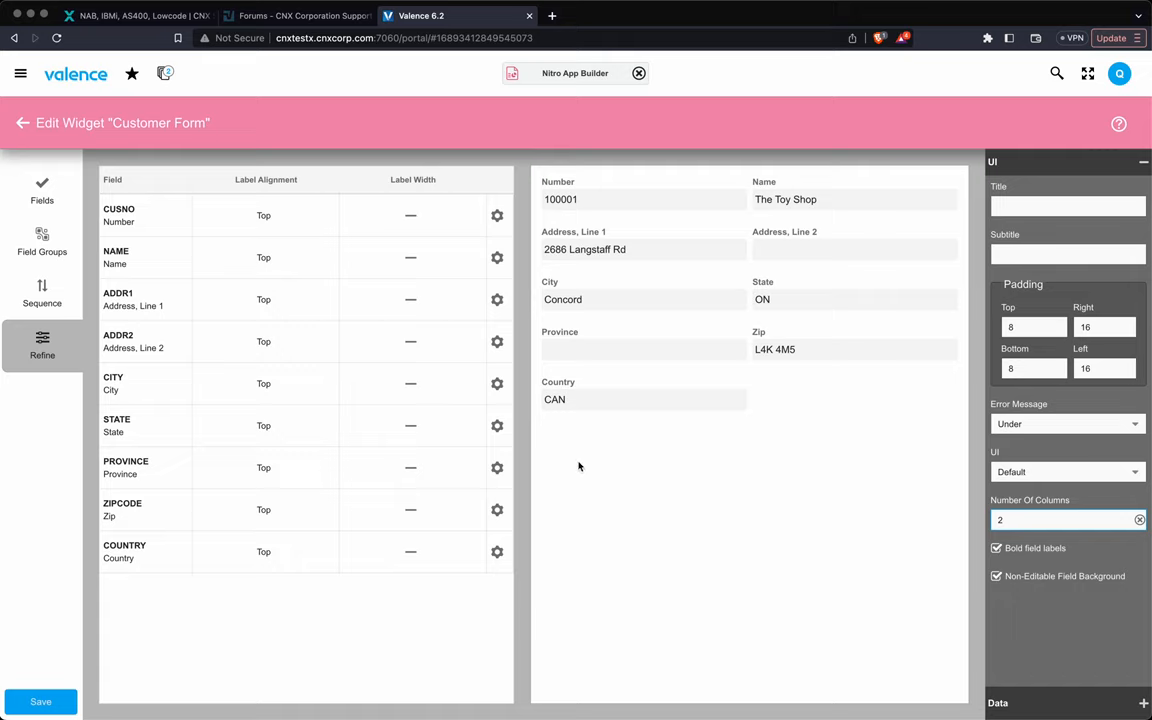
mouse_move(538, 396)
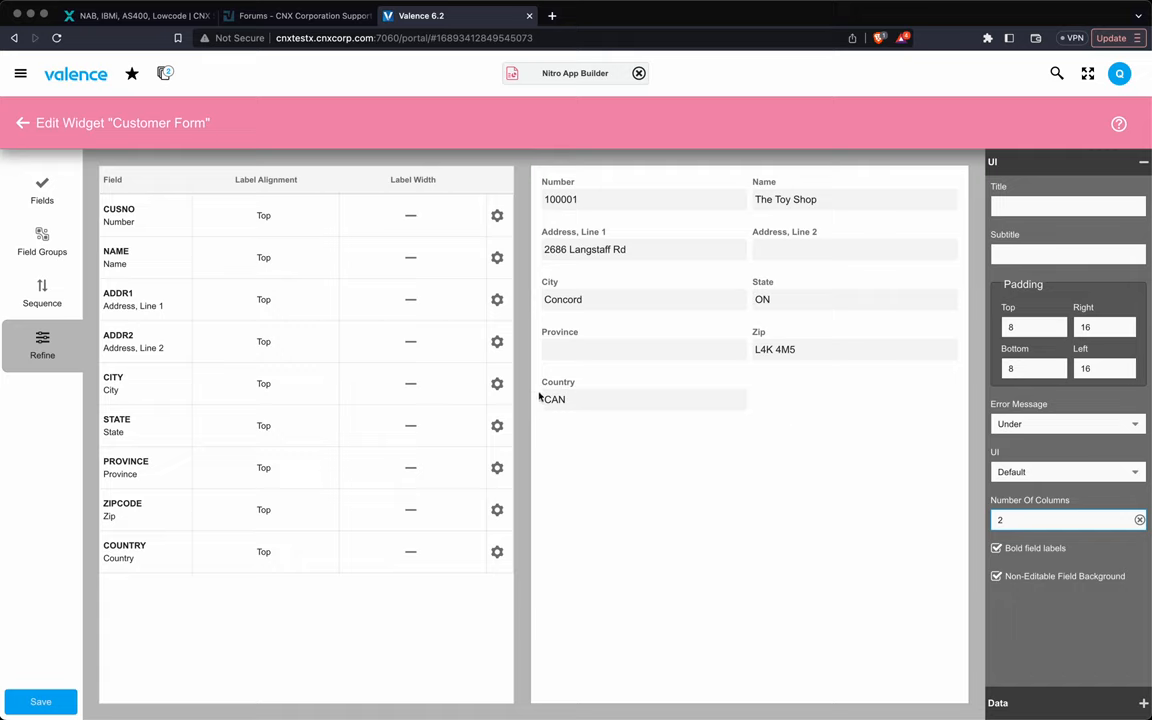
mouse_move(898, 384)
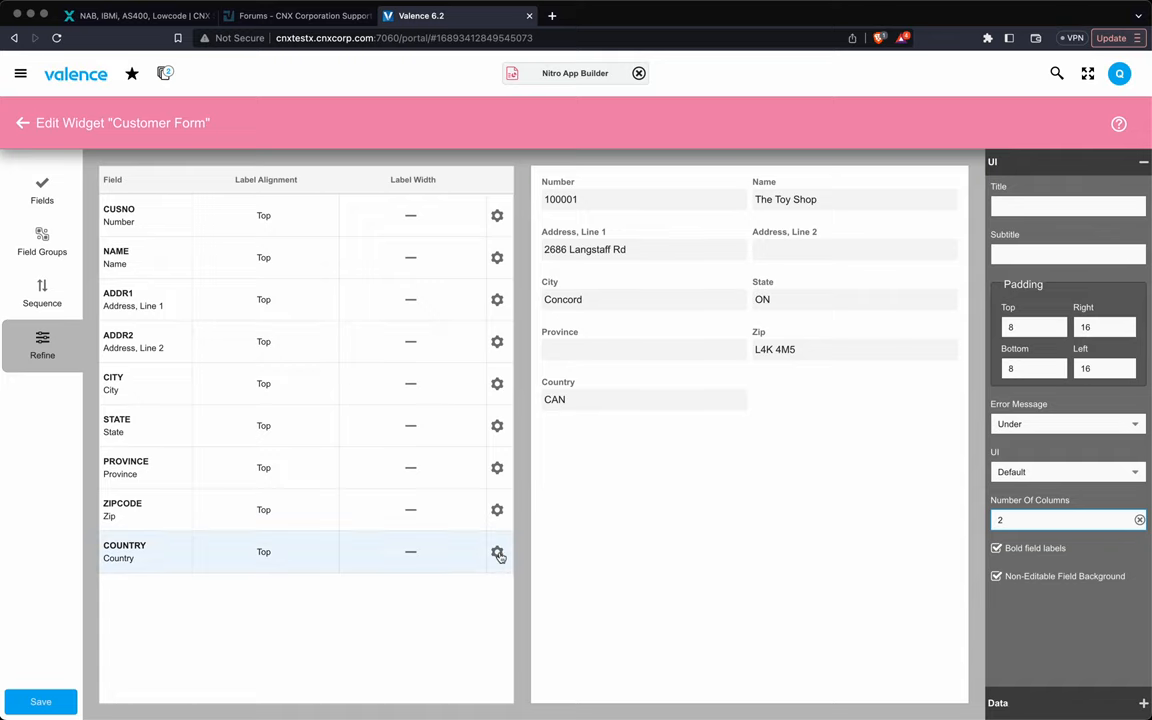
Set the Country field's Span Columns to 2.
click(496, 552)
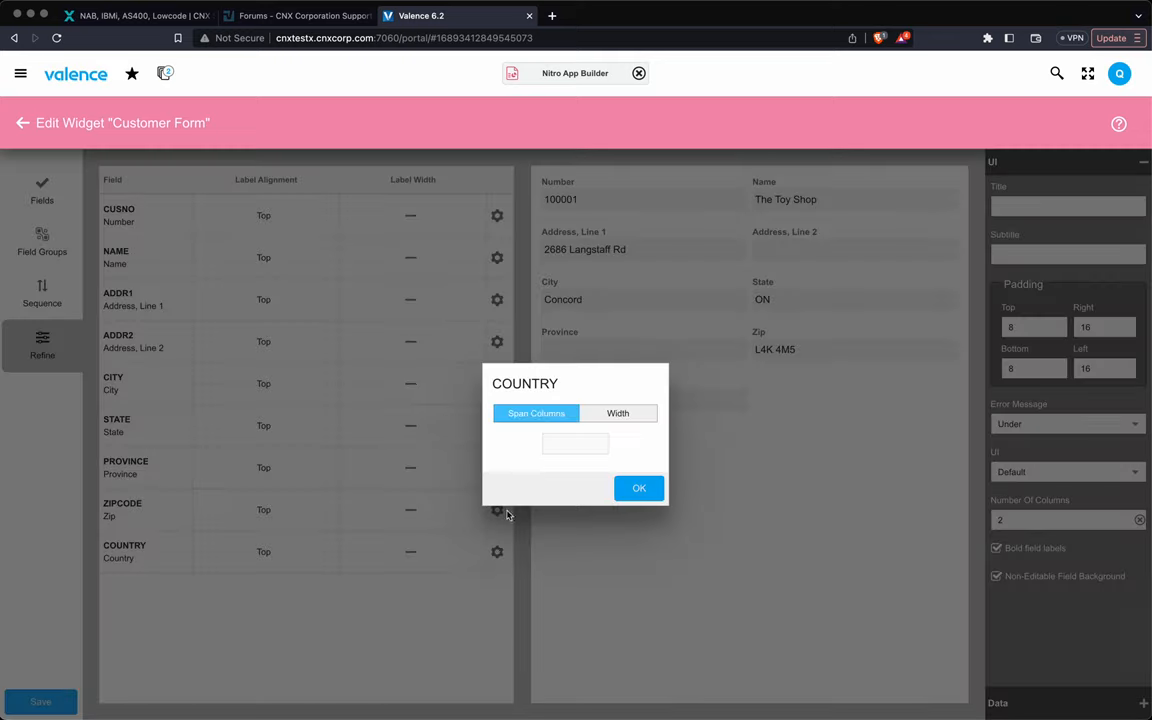
click(576, 444)
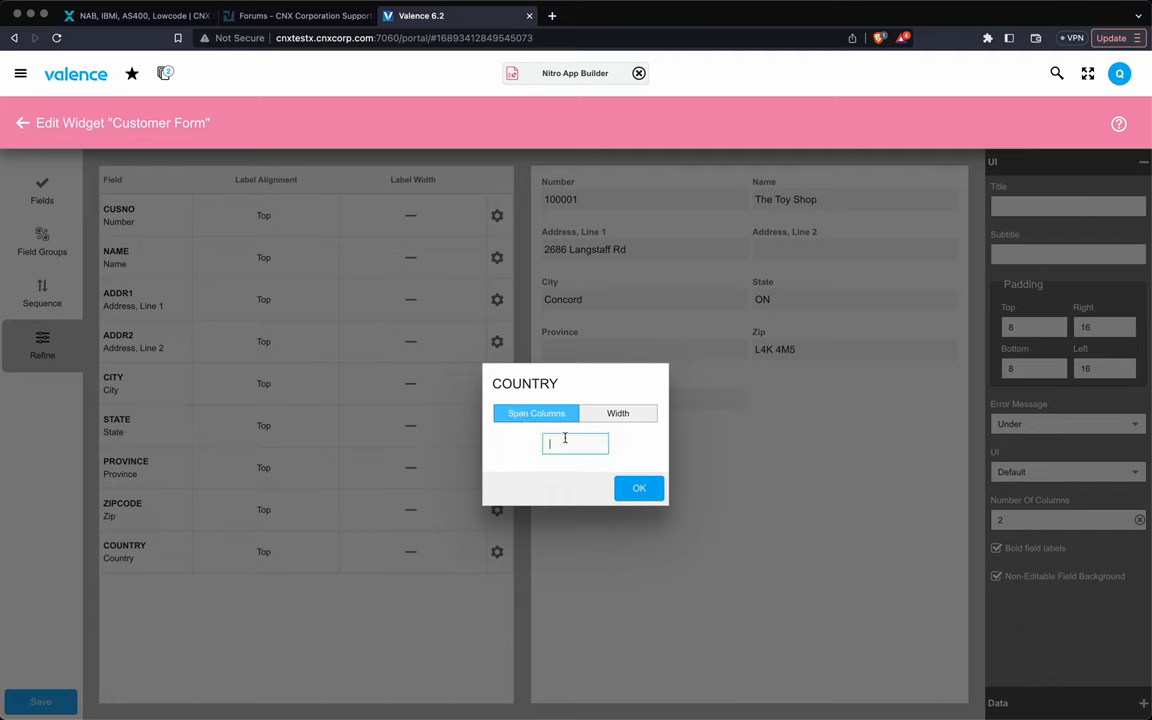
text(2)
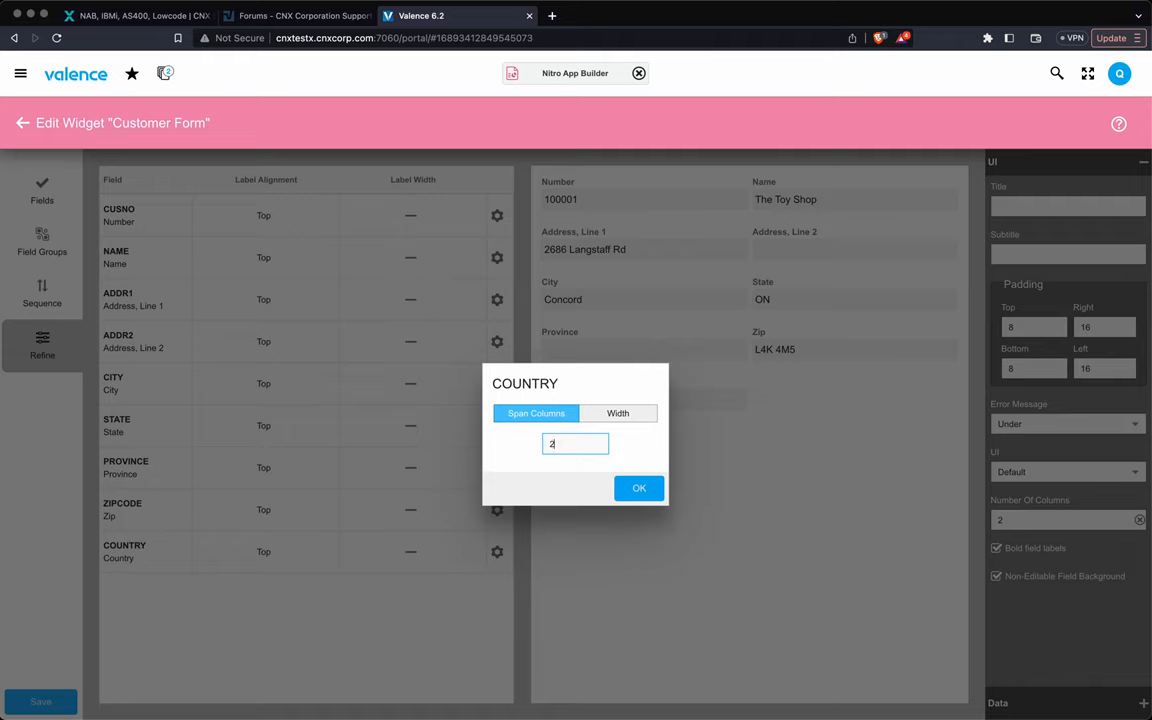
click(640, 488)
text(3)
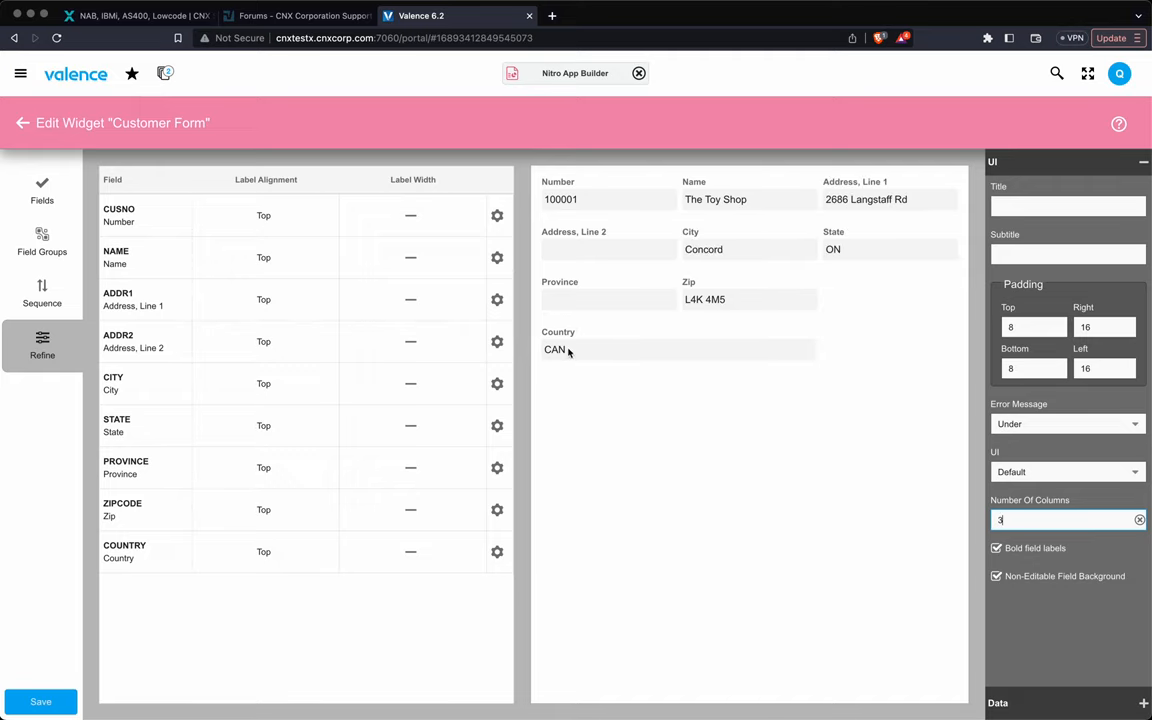
mouse_move(690, 346)
text(2)
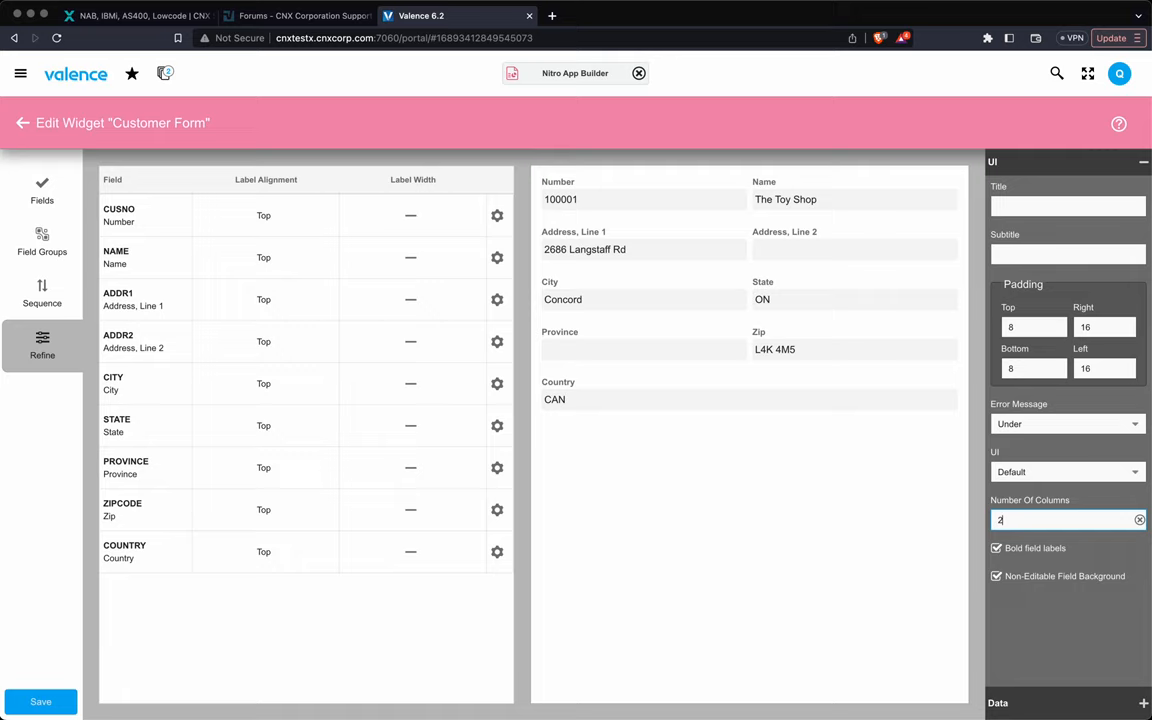
mouse_move(1010, 646)
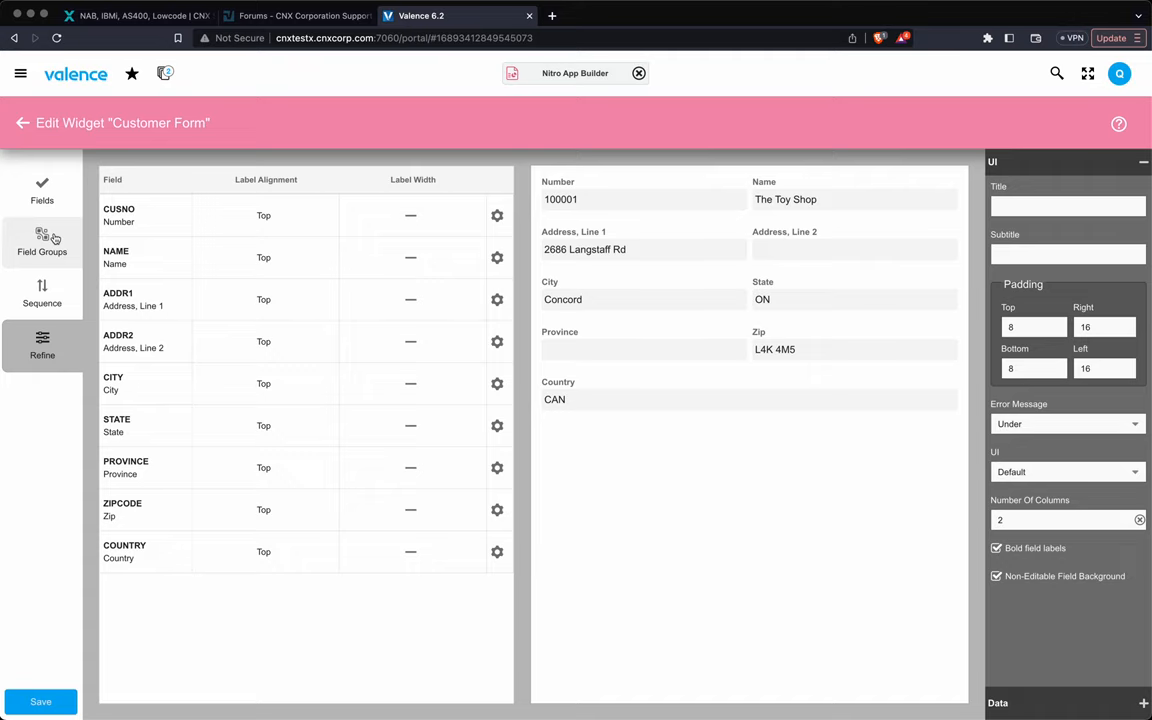
Create two field groups, the second holding State and Zipcode.
click(42, 244)
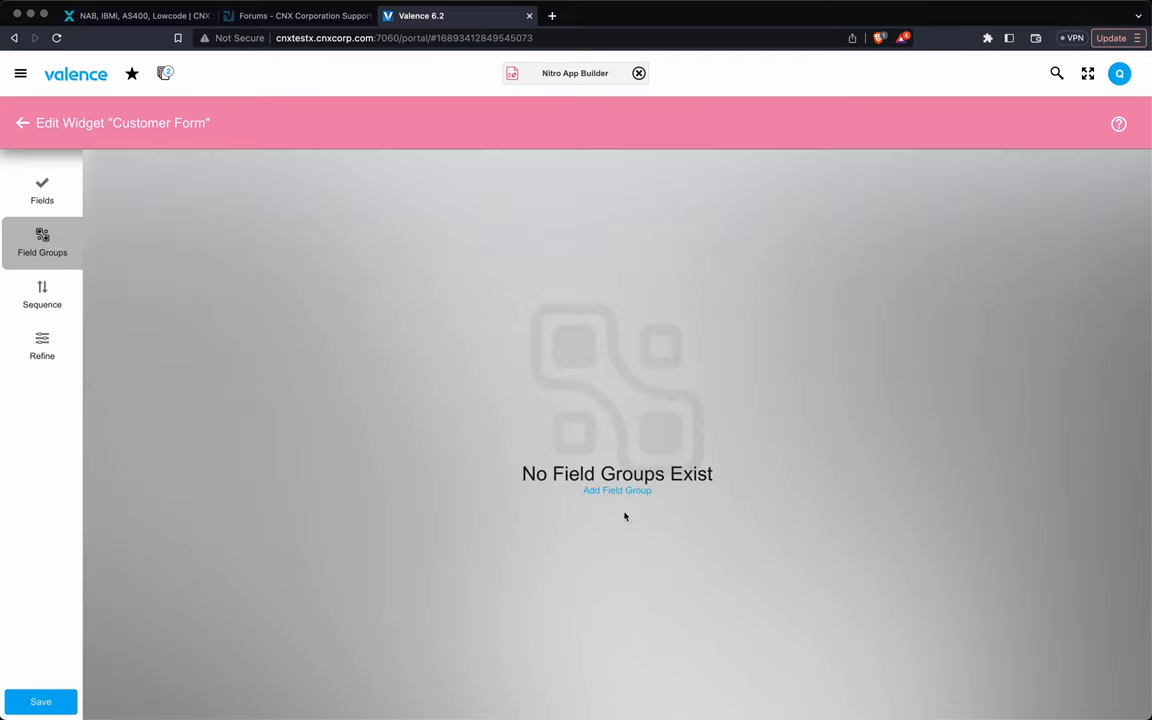
click(616, 490)
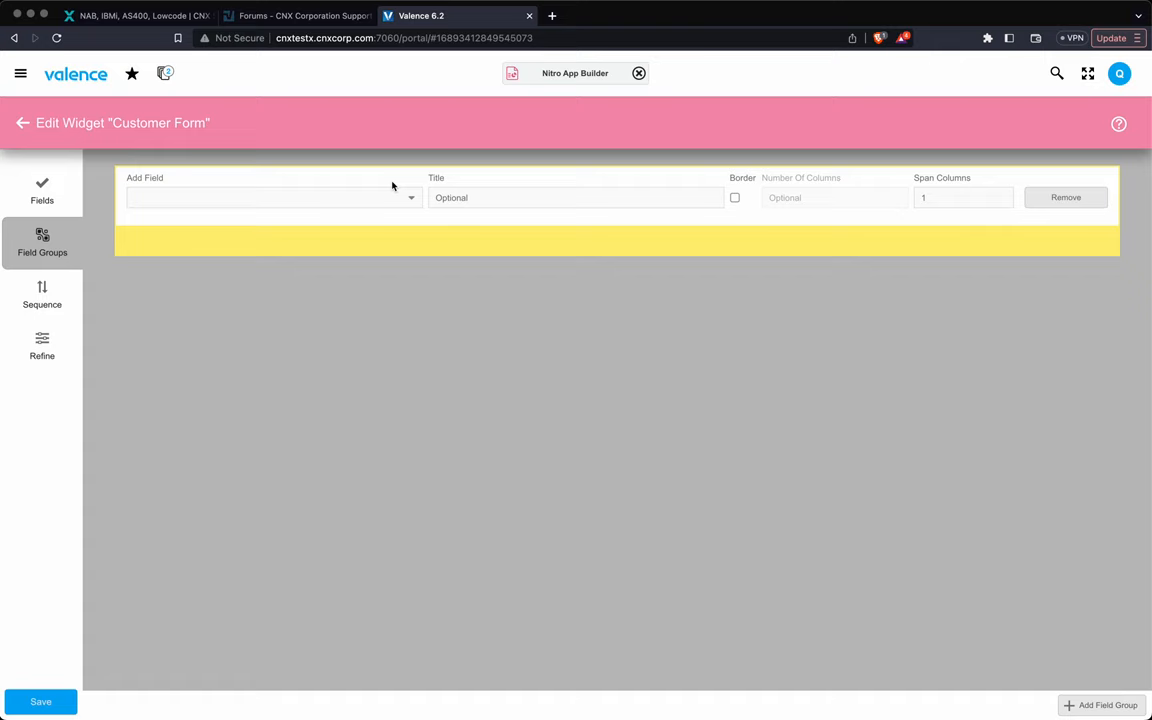
click(270, 198)
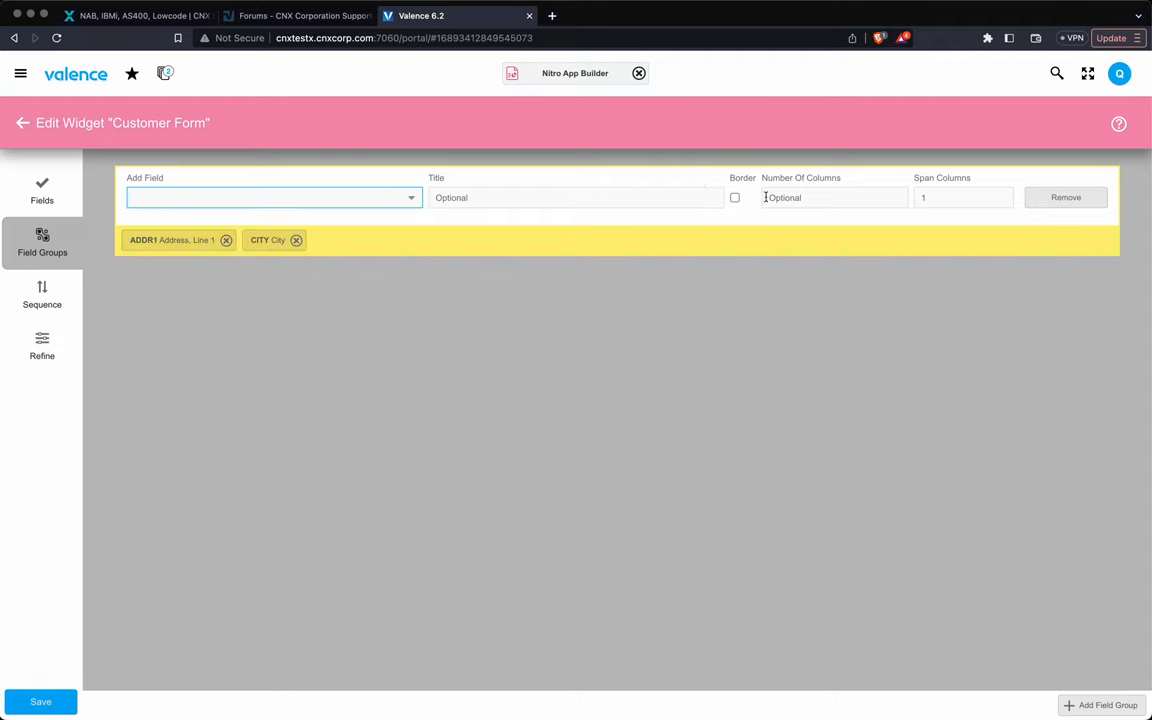
mouse_move(552, 232)
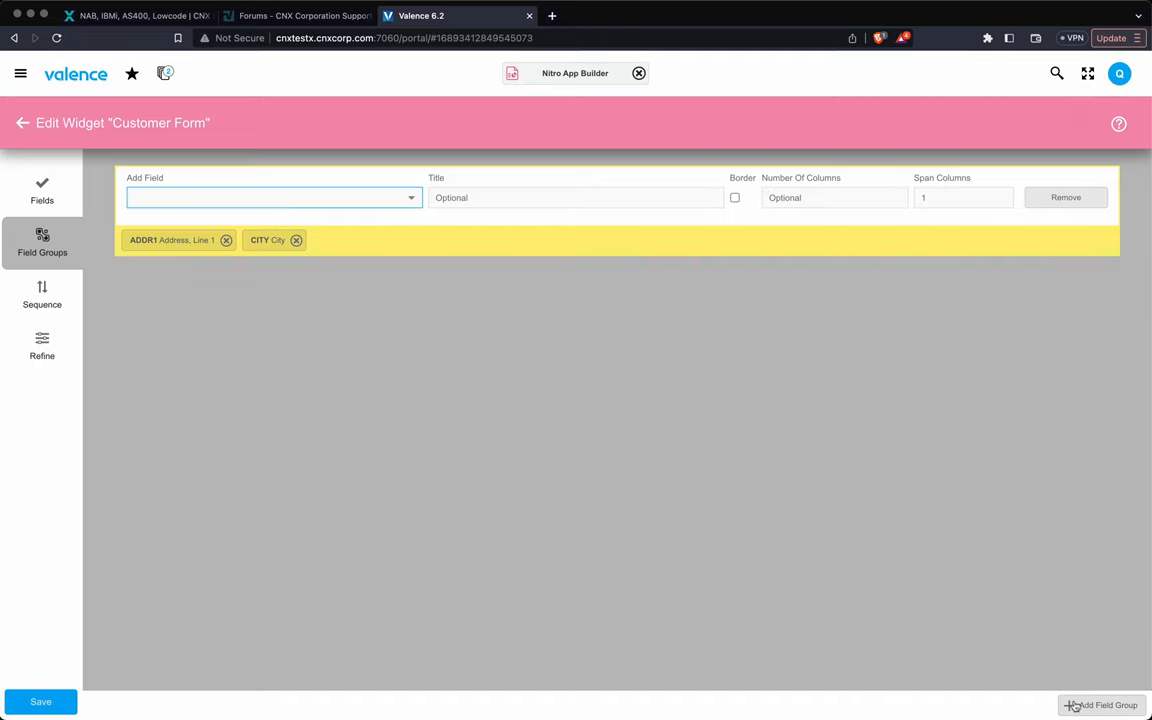
click(1100, 704)
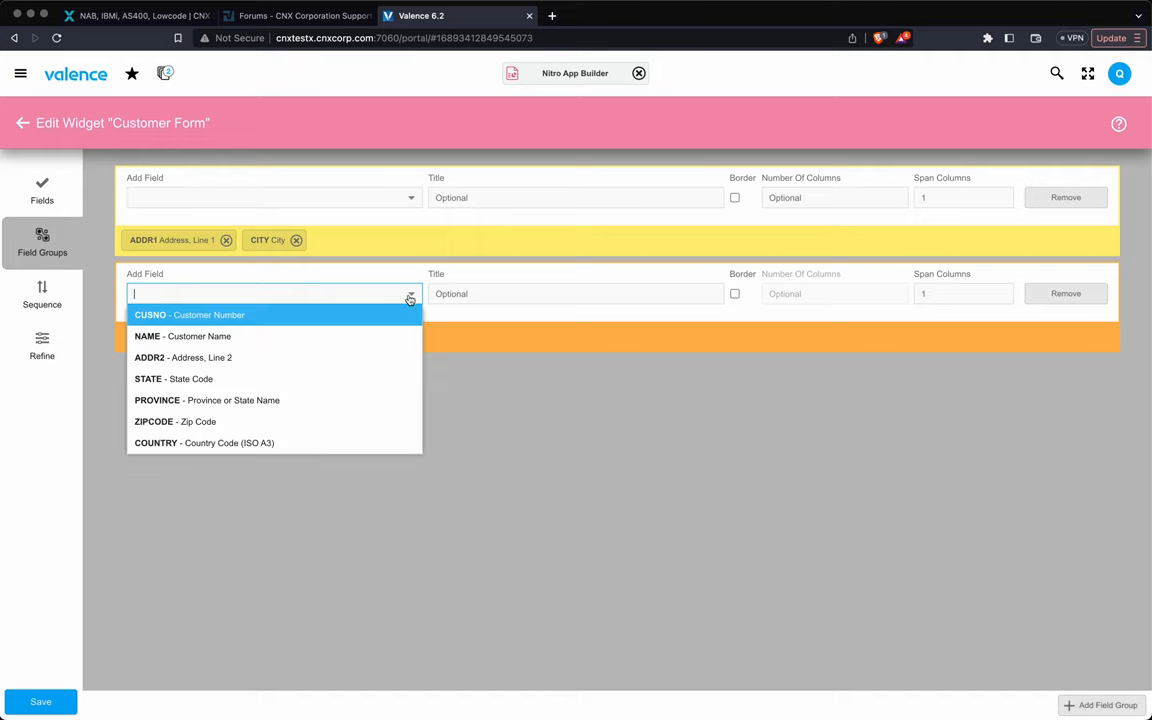
mouse_move(210, 378)
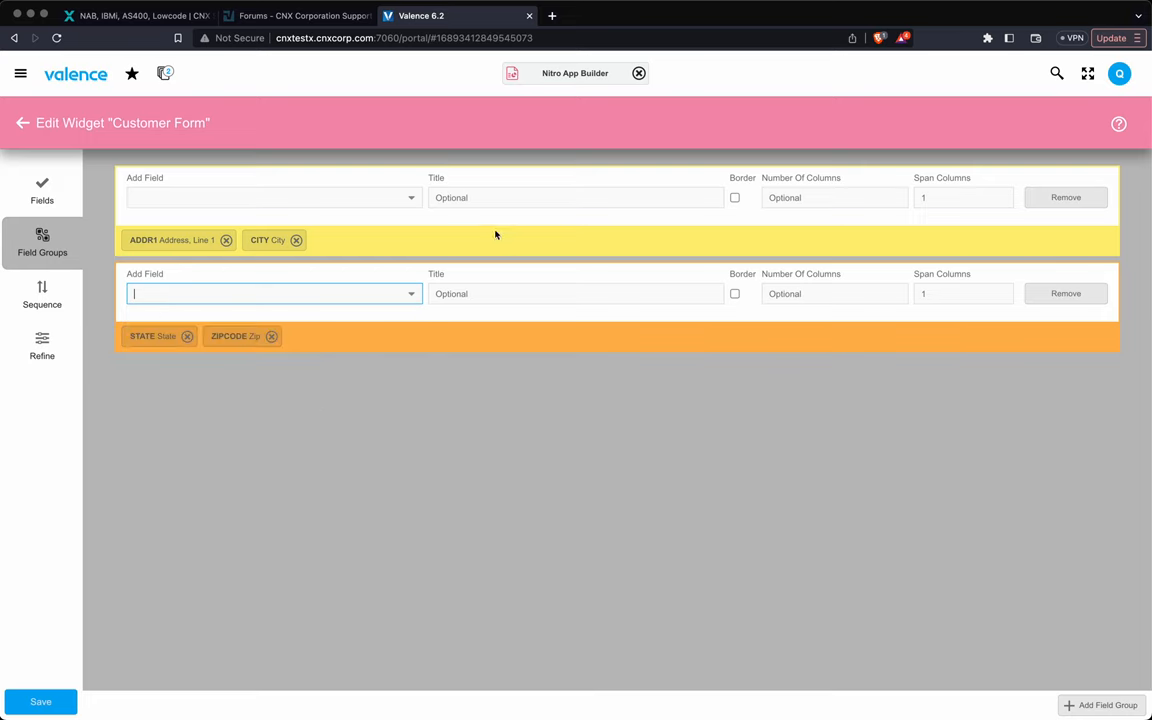
Title the groups Addr 1 and Addr 2 and view the form in Refine.
text(Add)
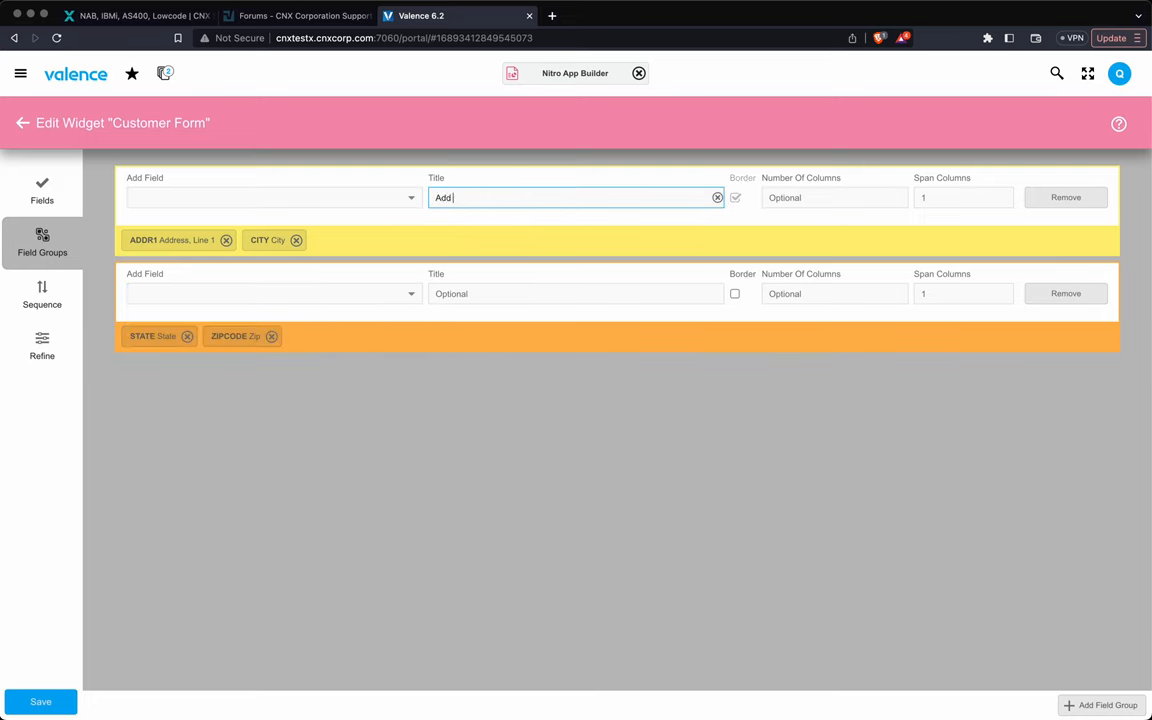
text(r 1)
click(576, 294)
text(A)
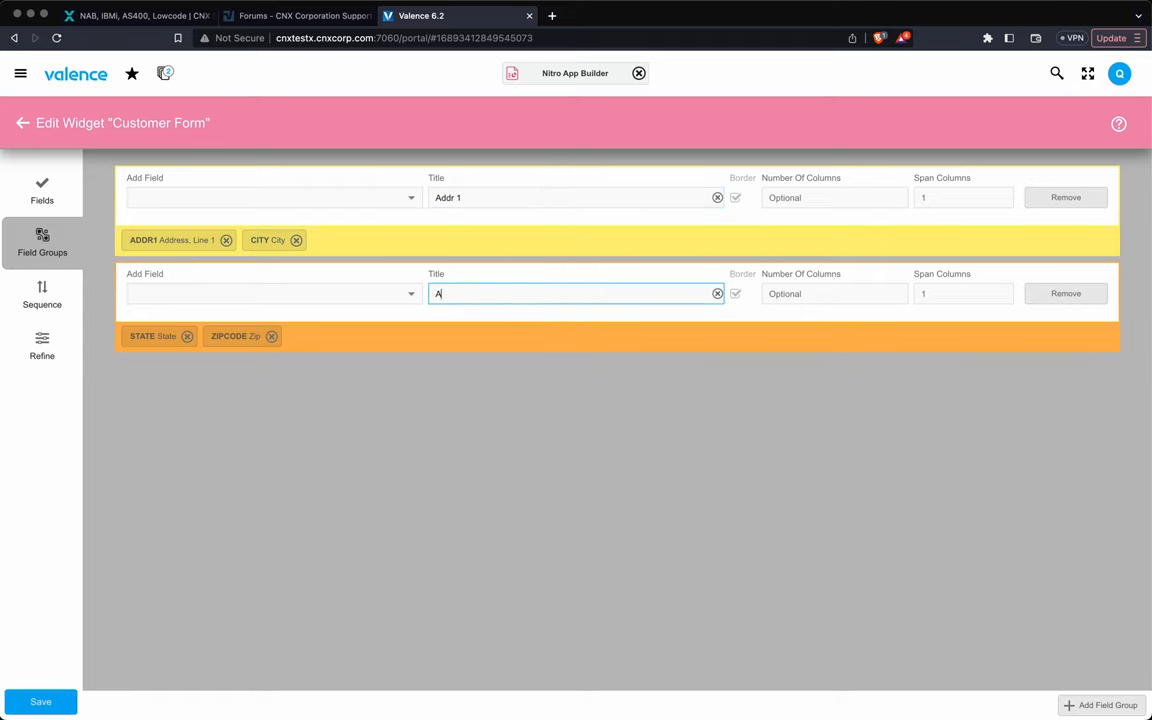
text(ddr 2)
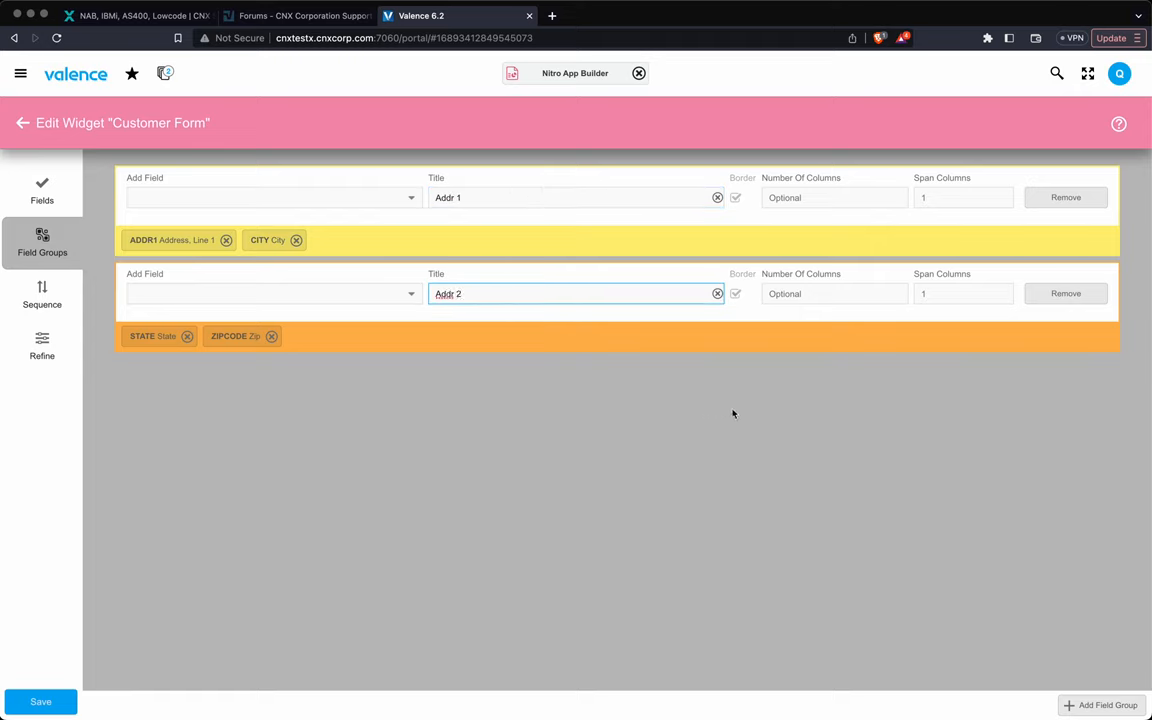
click(42, 344)
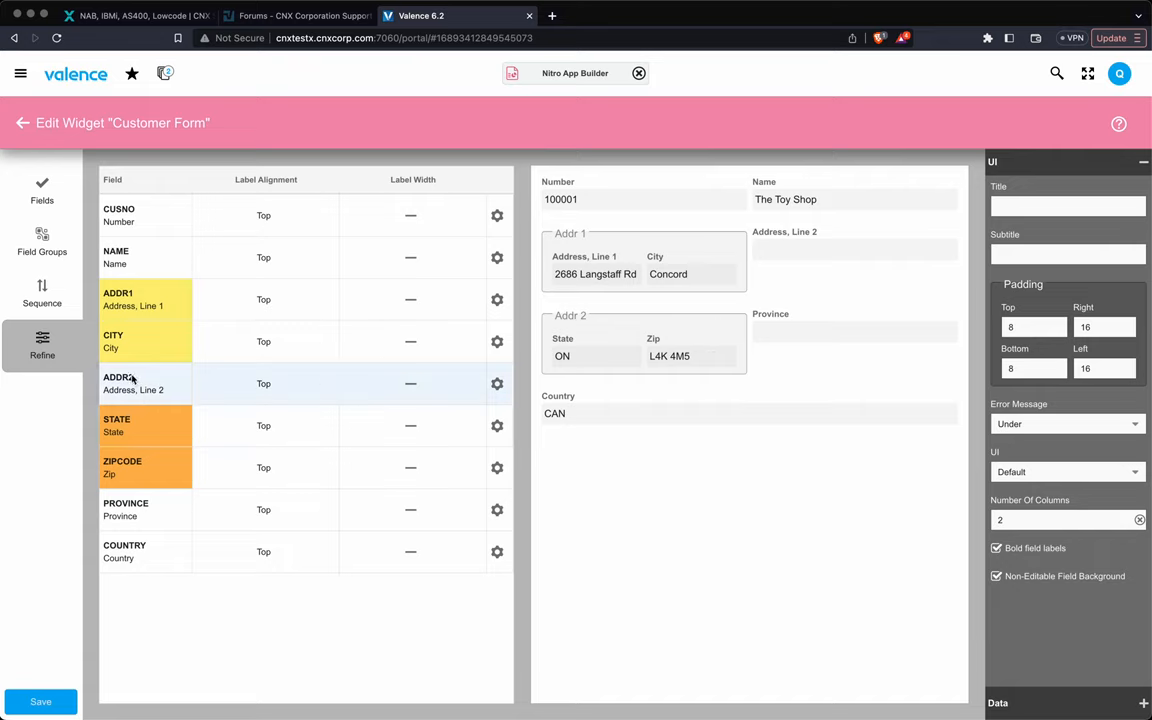
Reorder the fields so the STATE/ZIPCODE group sits above ADDR2 and check the layout in Refine.
click(42, 292)
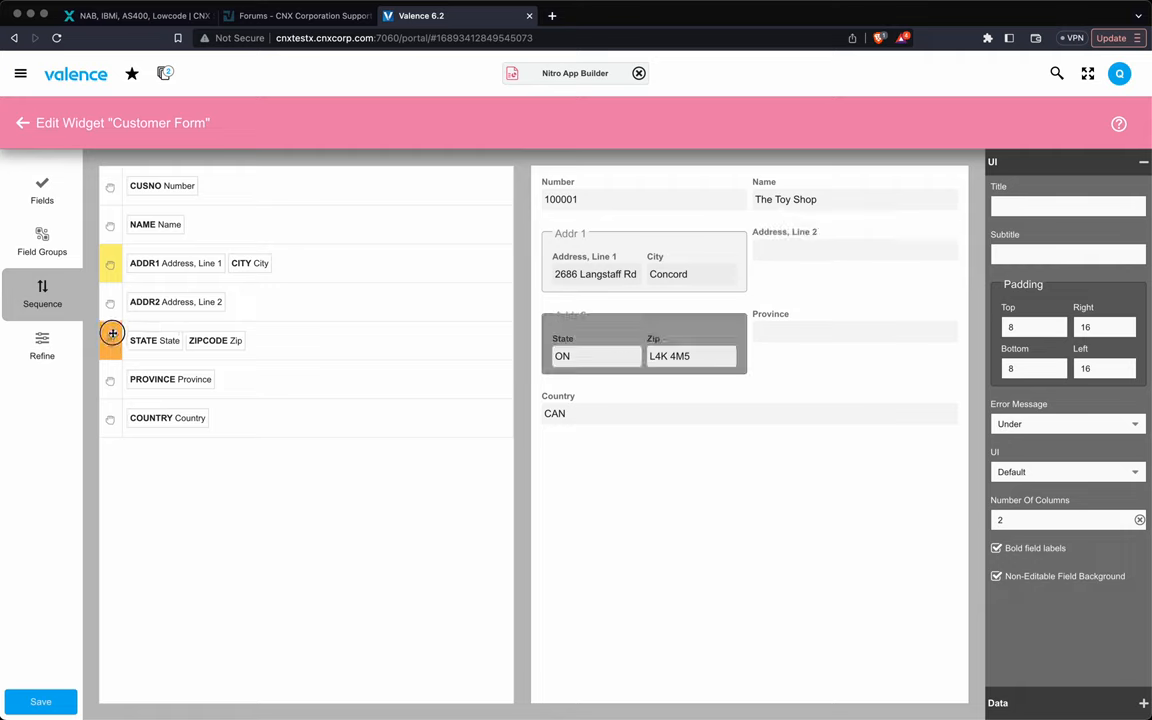
drag(112, 332, 112, 300)
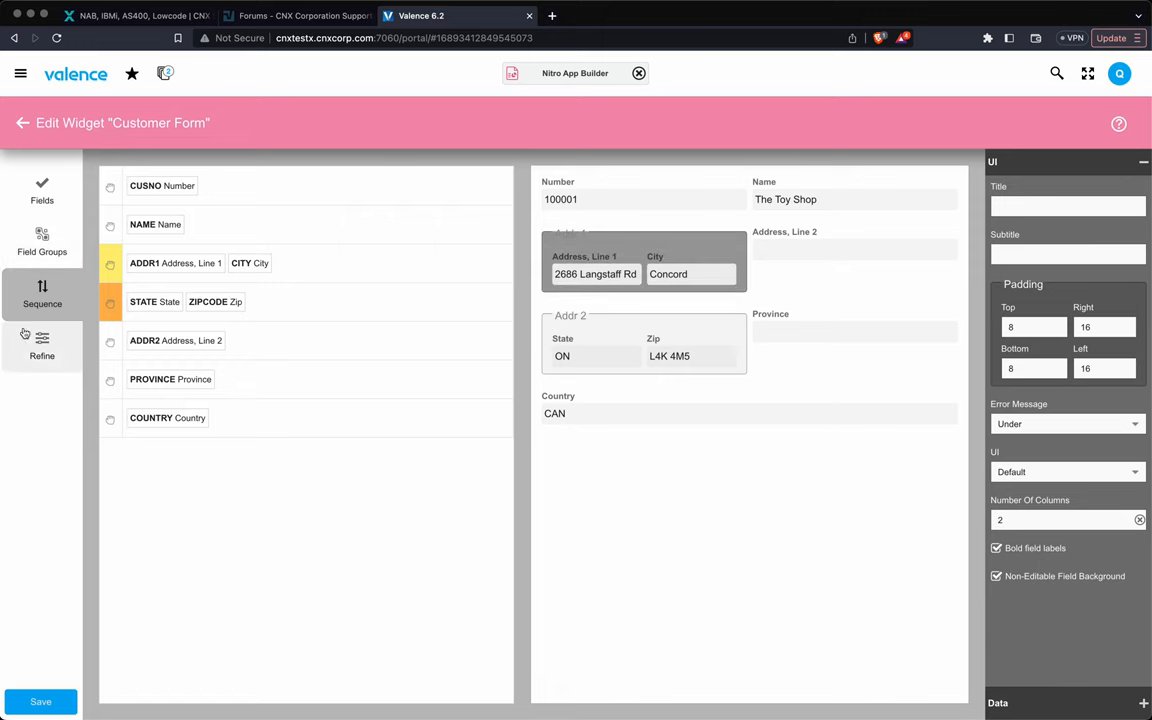
click(42, 344)
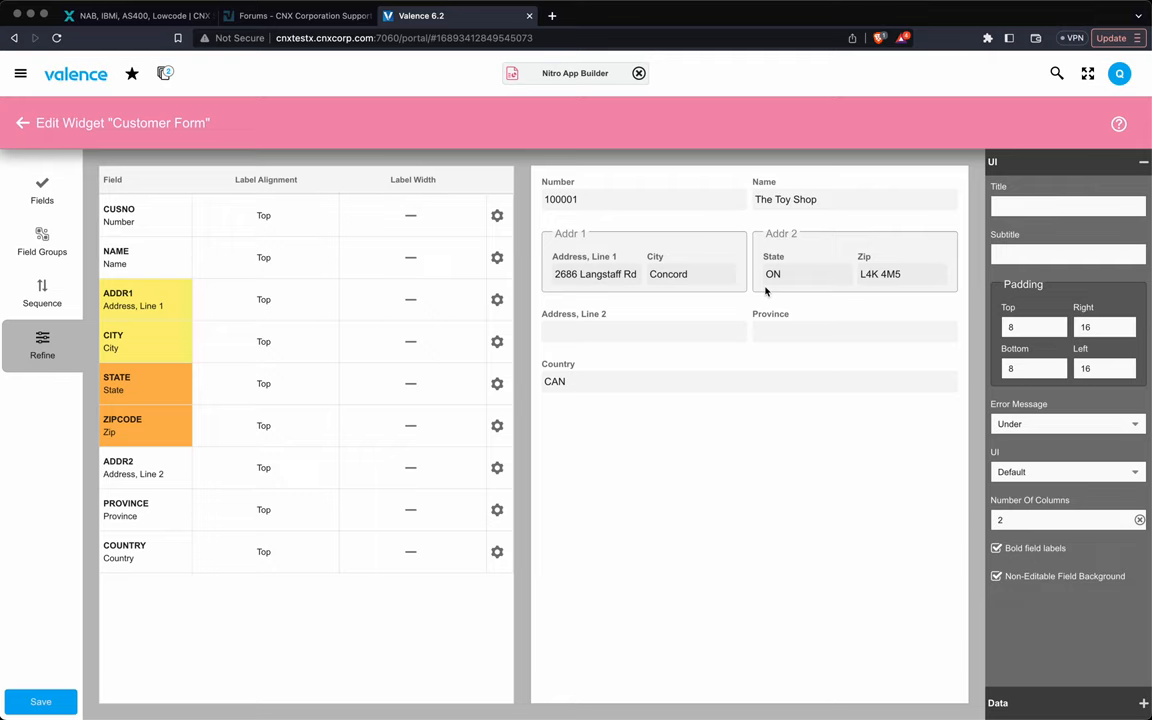
mouse_move(852, 346)
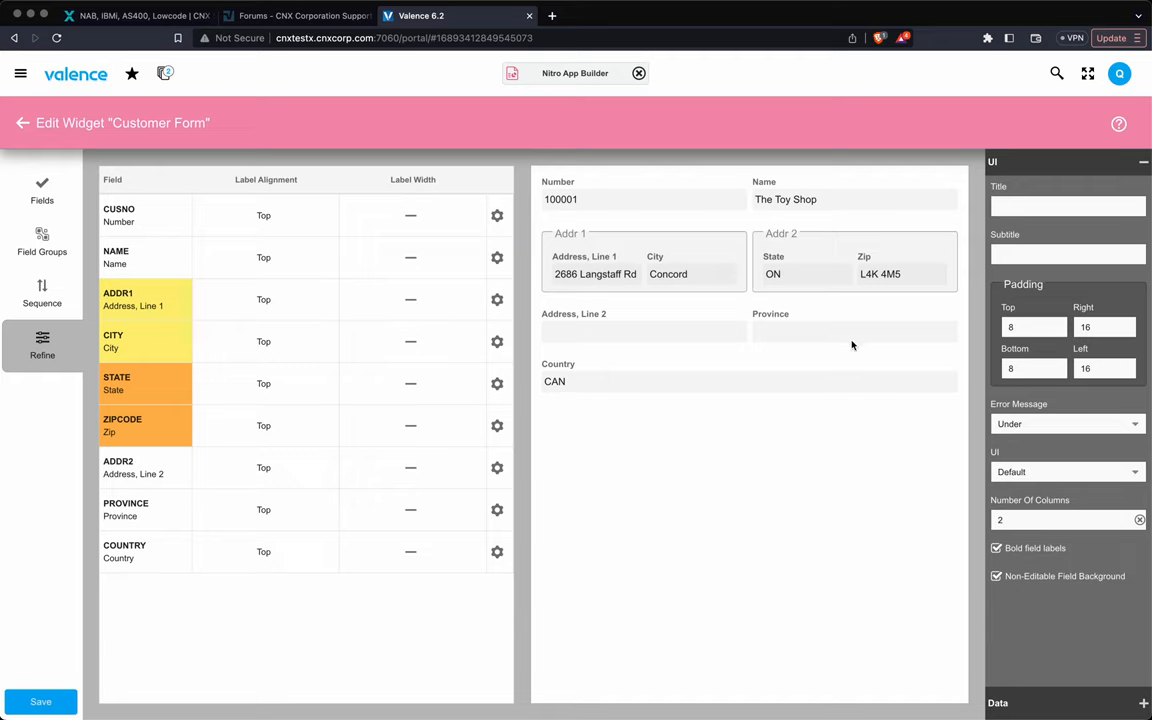
mouse_move(730, 312)
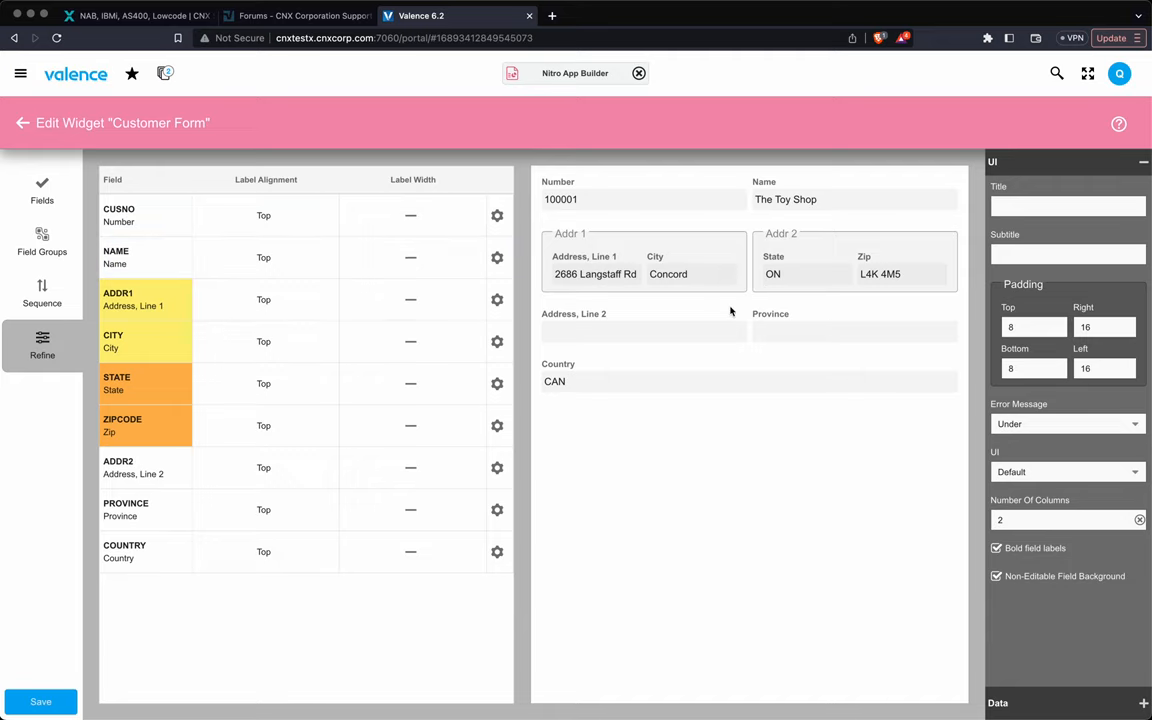
click(42, 244)
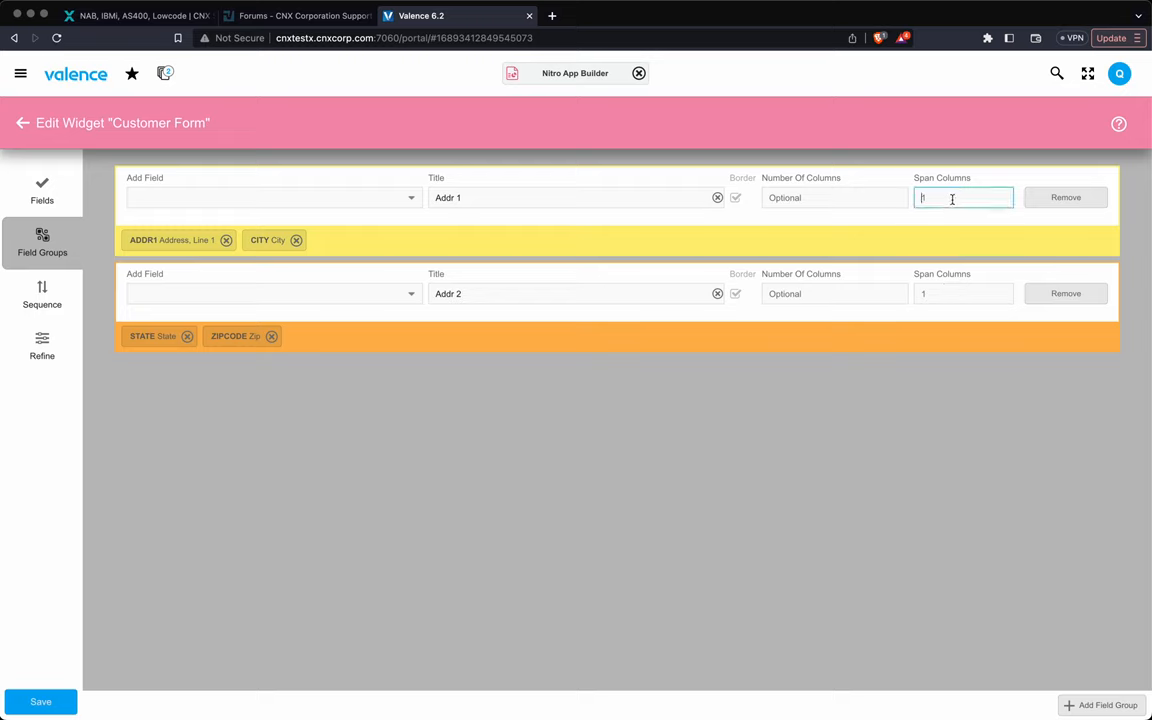
Try Span Columns 2 on the Addr 1 group, reset it to 1 and review the fields and layout.
text(2)
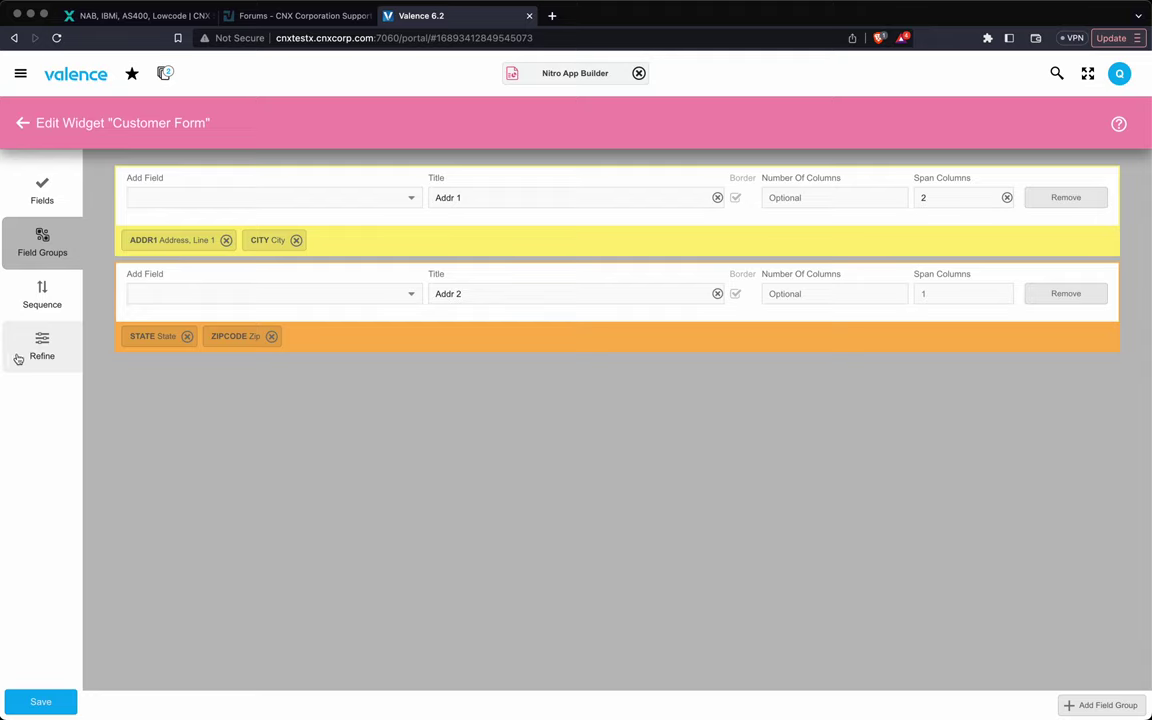
click(42, 344)
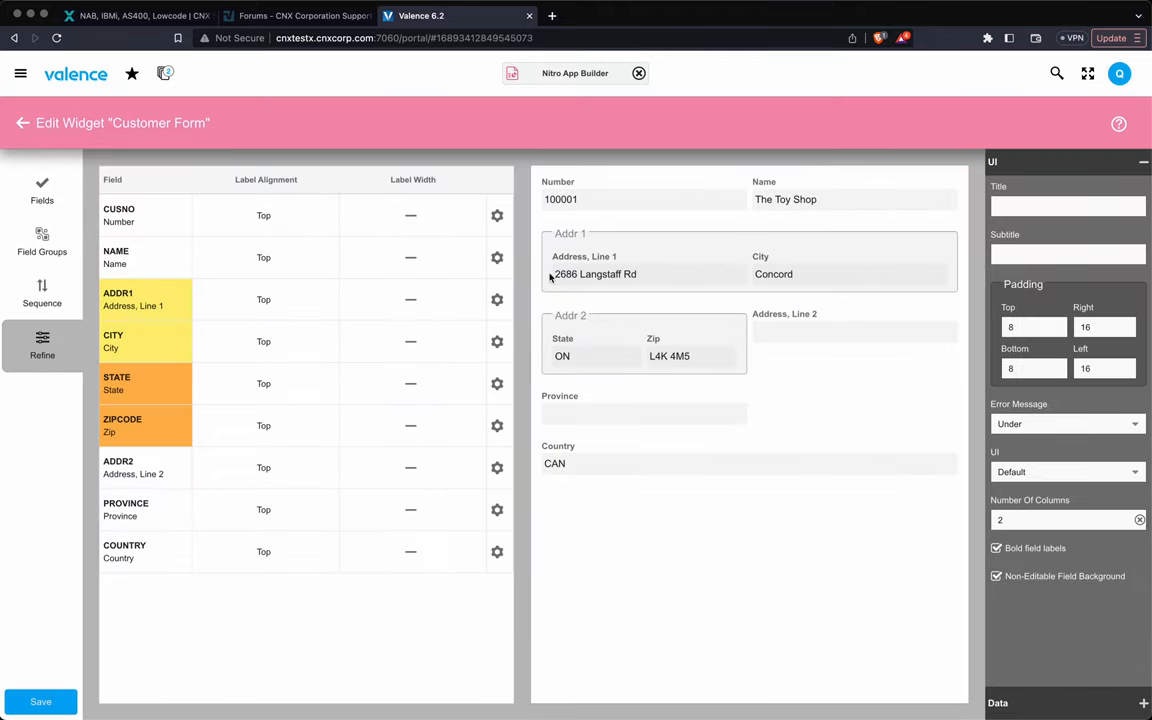
click(42, 242)
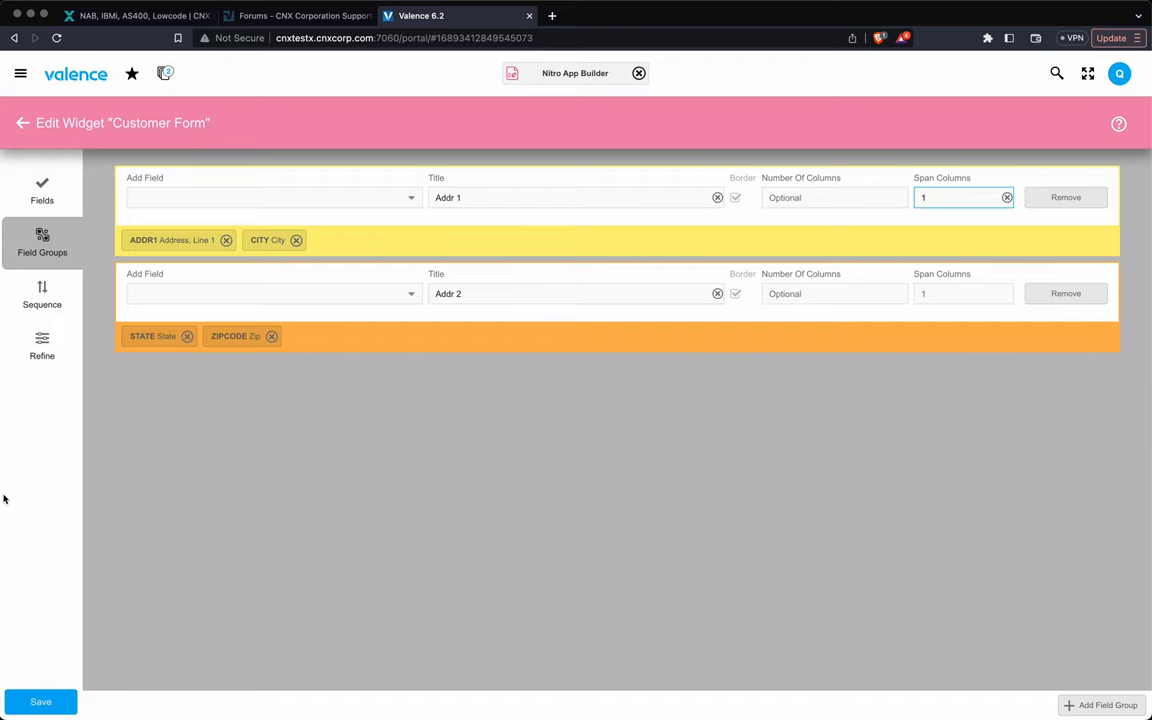
click(42, 348)
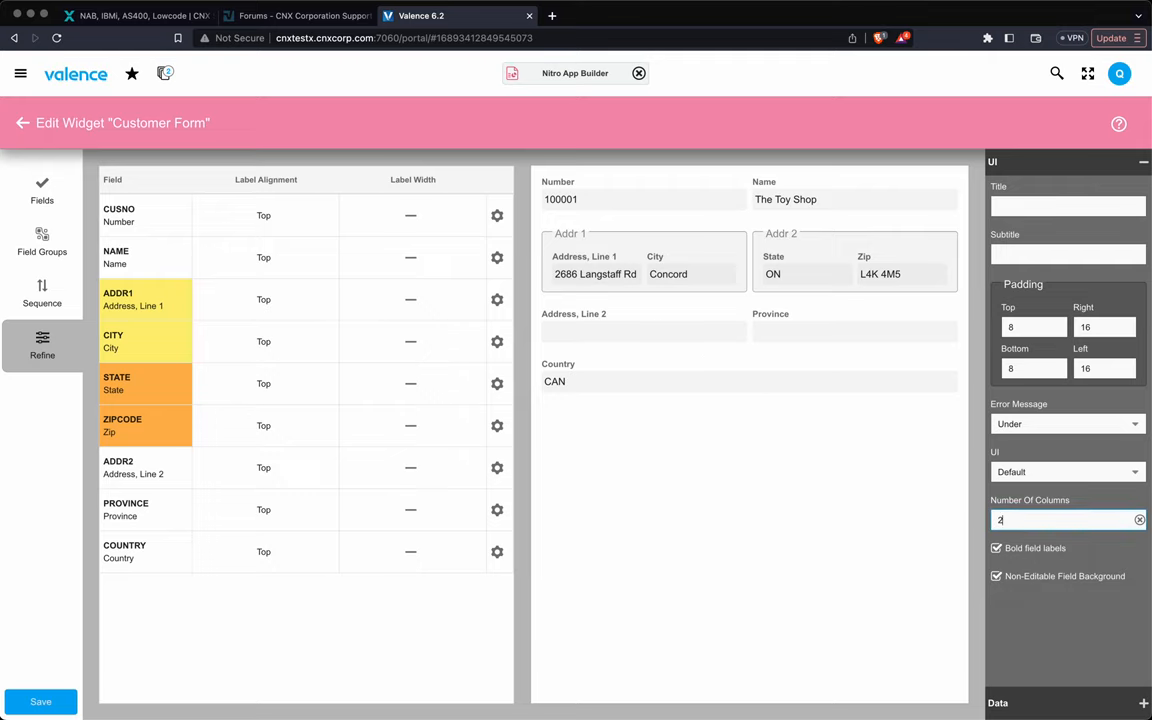
mouse_move(796, 414)
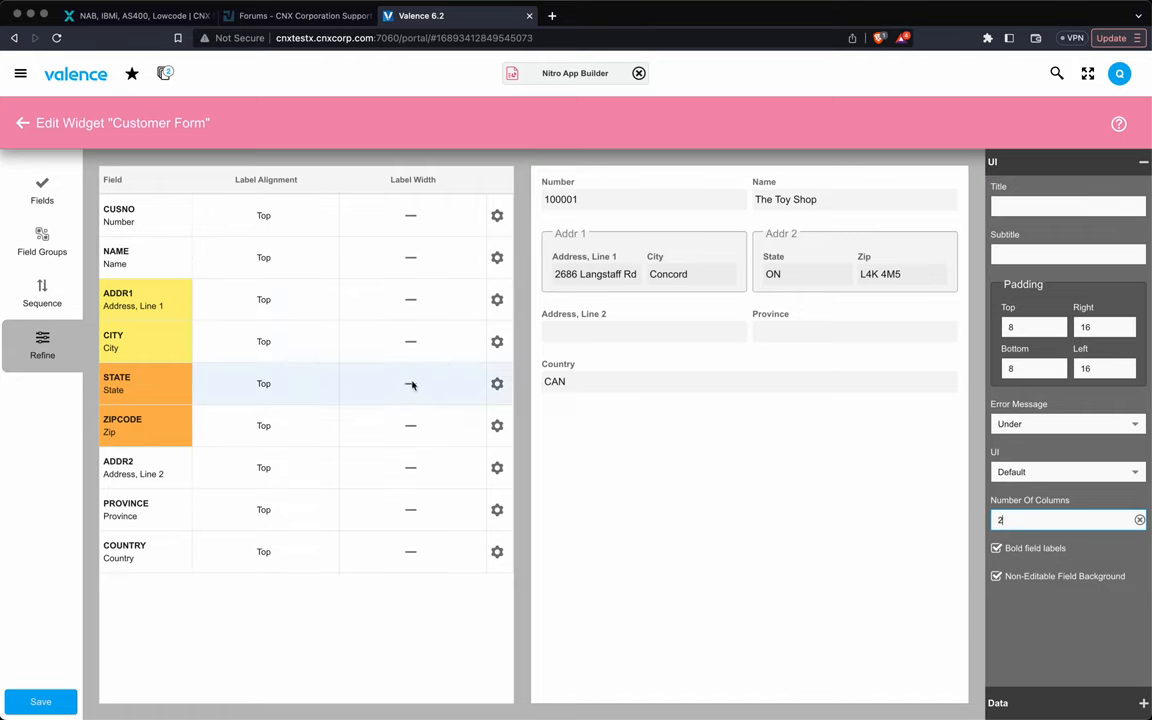
click(42, 190)
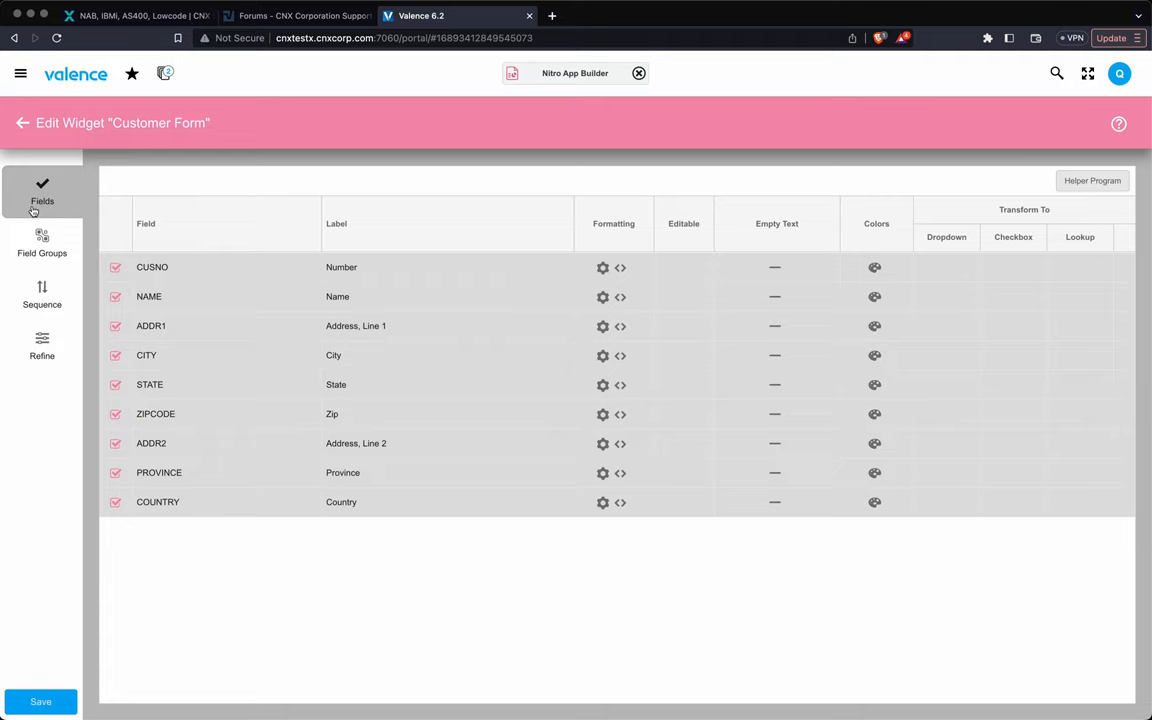
mouse_move(42, 244)
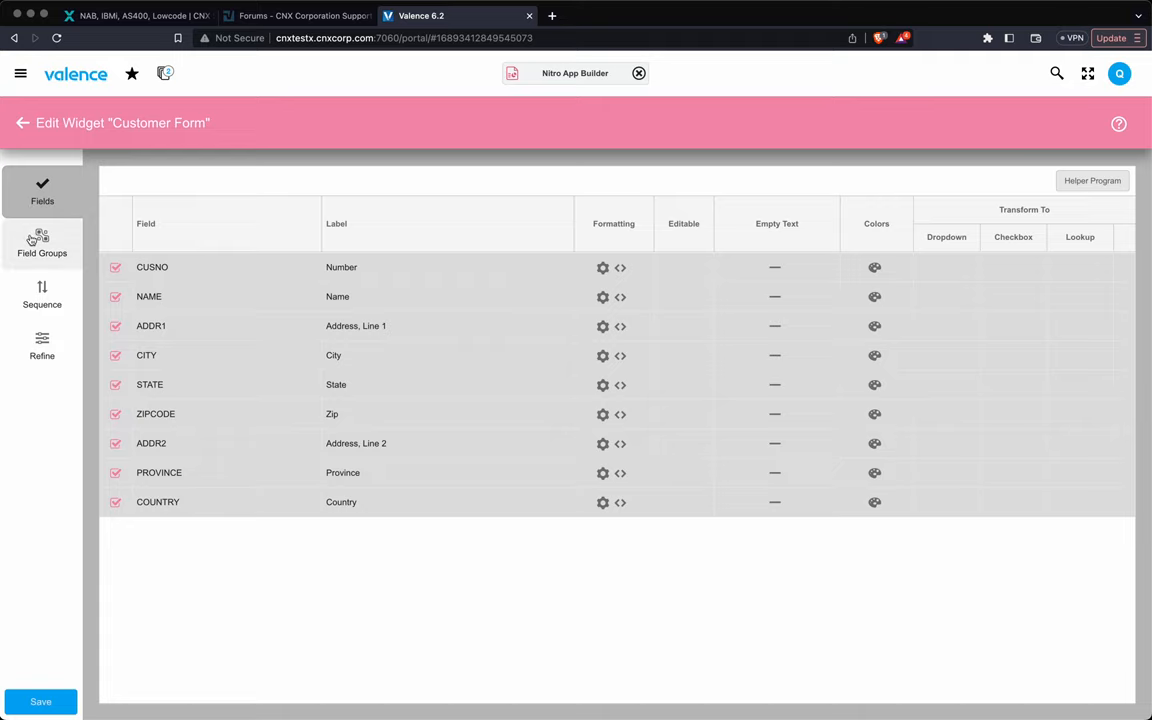
click(42, 344)
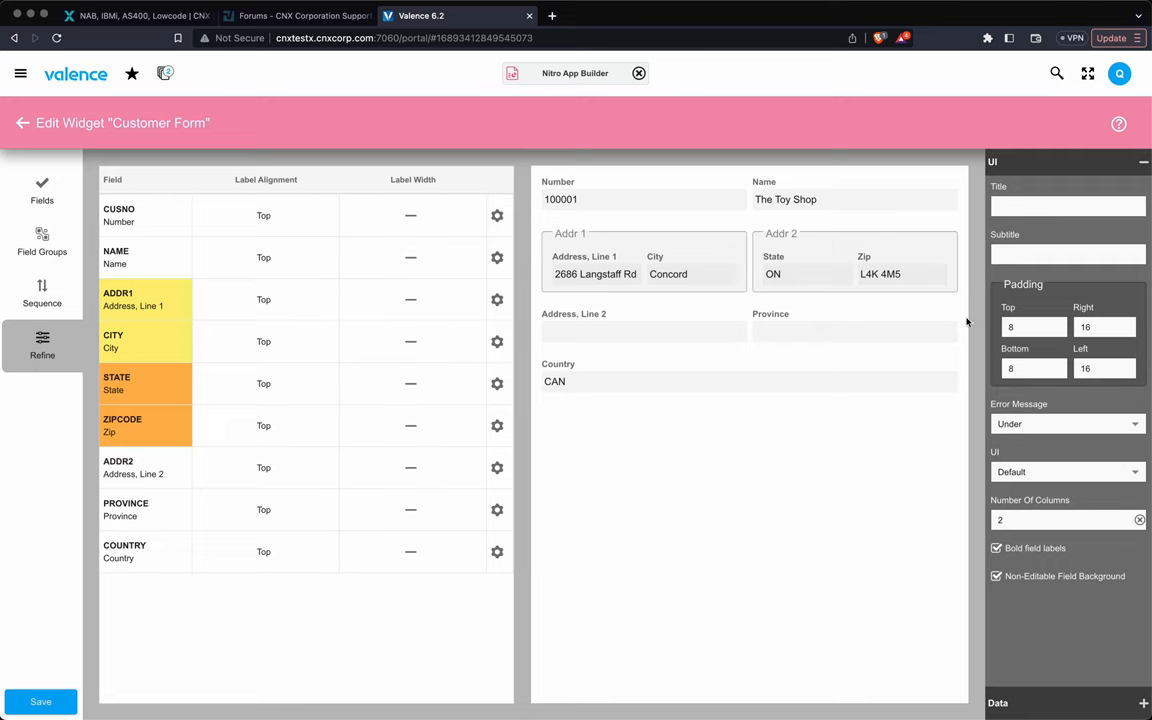
mouse_move(24, 710)
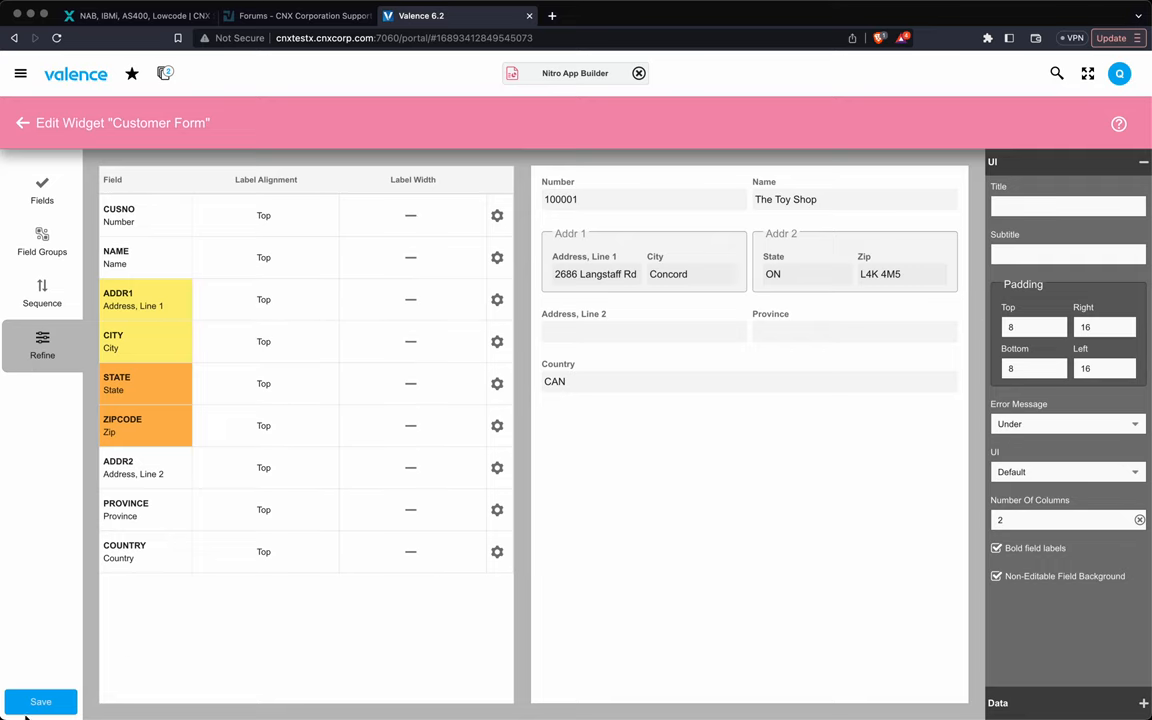
Save the Customer Form widget and reopen the Tab Container app for editing.
click(40, 700)
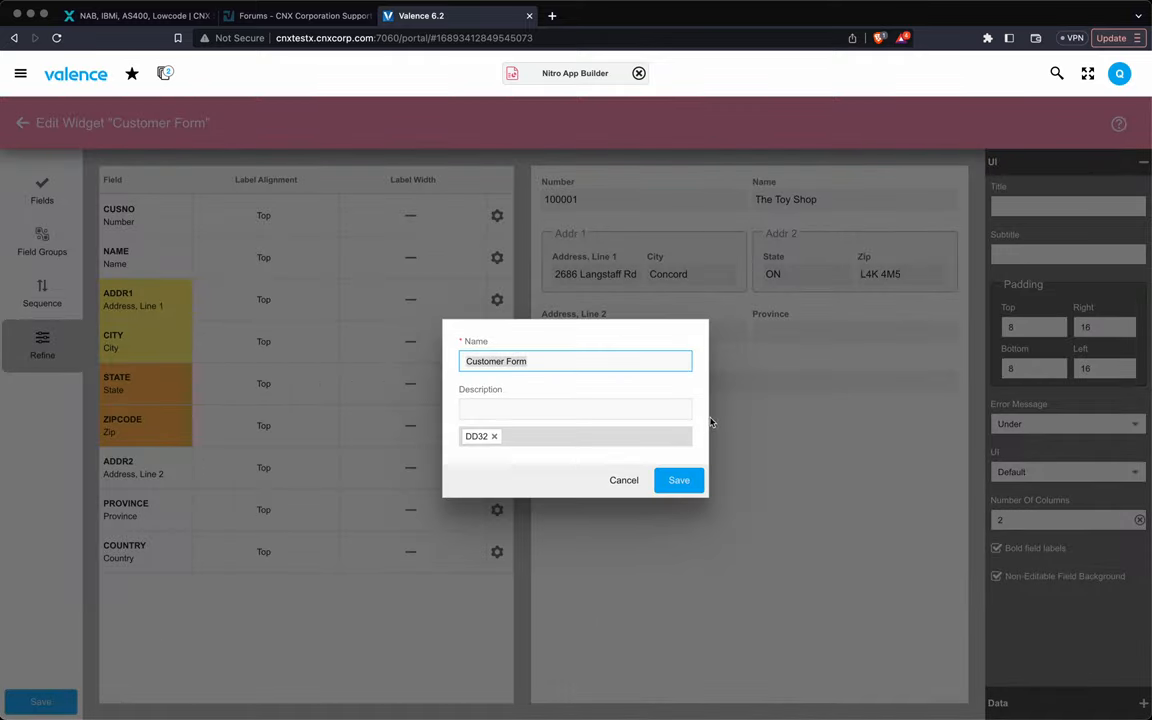
click(678, 480)
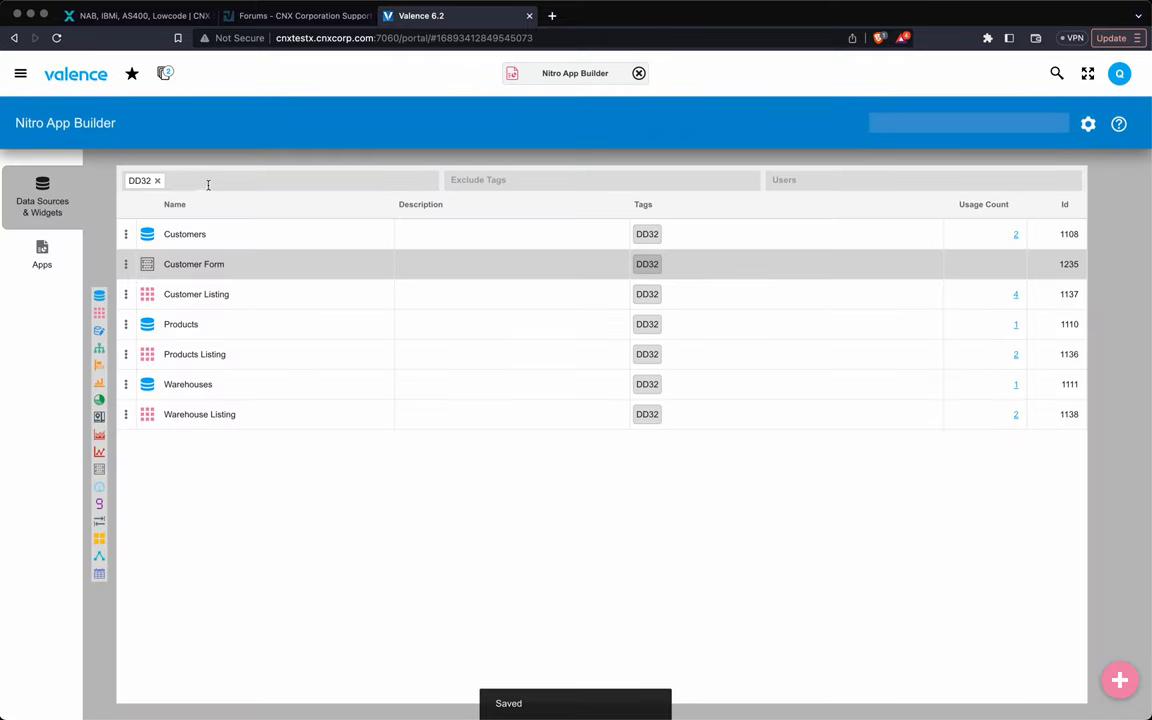
click(42, 254)
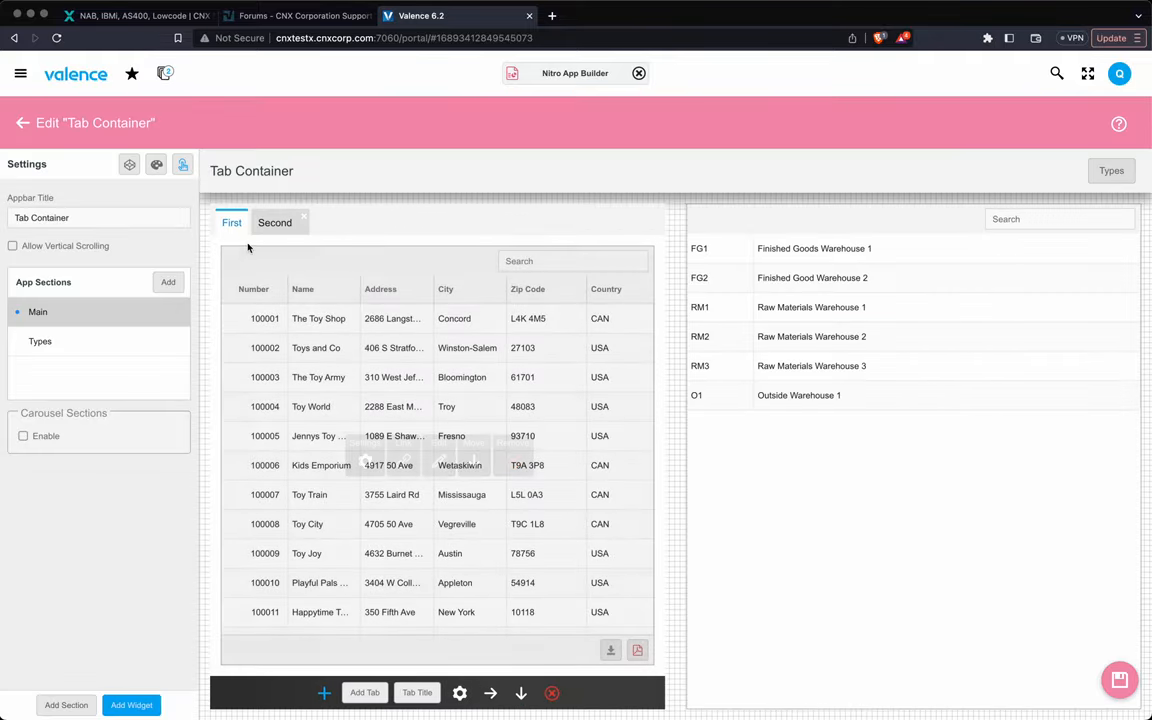
Look over the First and Second tabs, then add a third tab named Form.
click(276, 222)
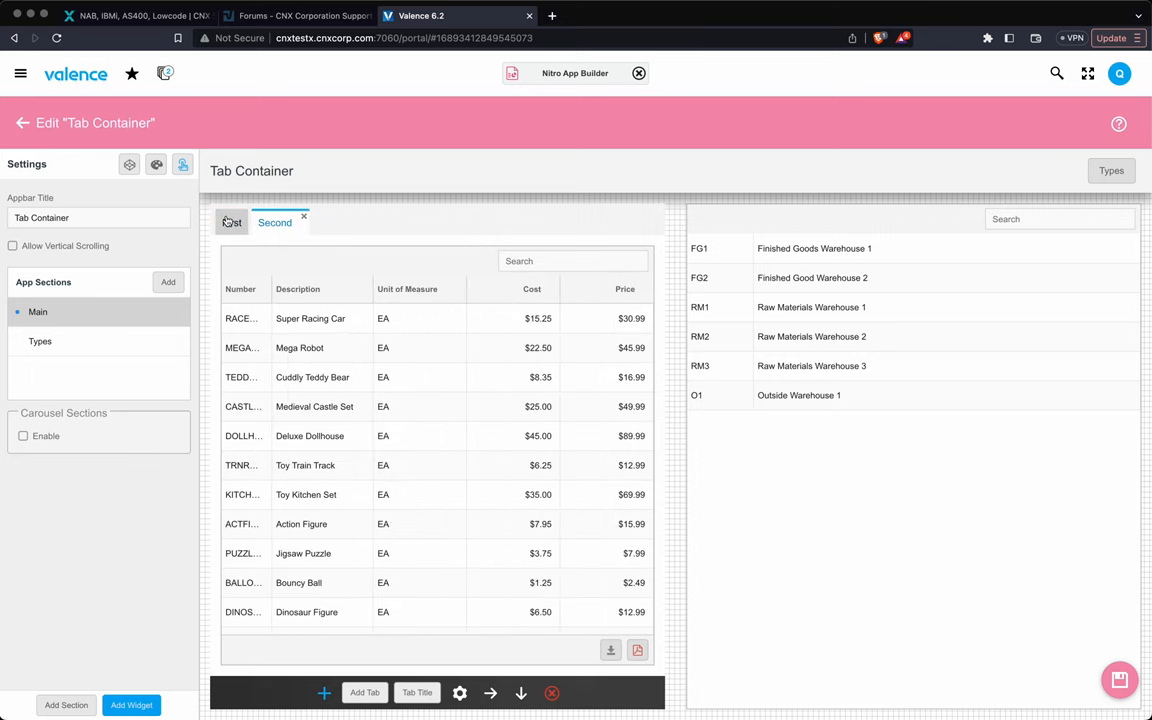
click(232, 224)
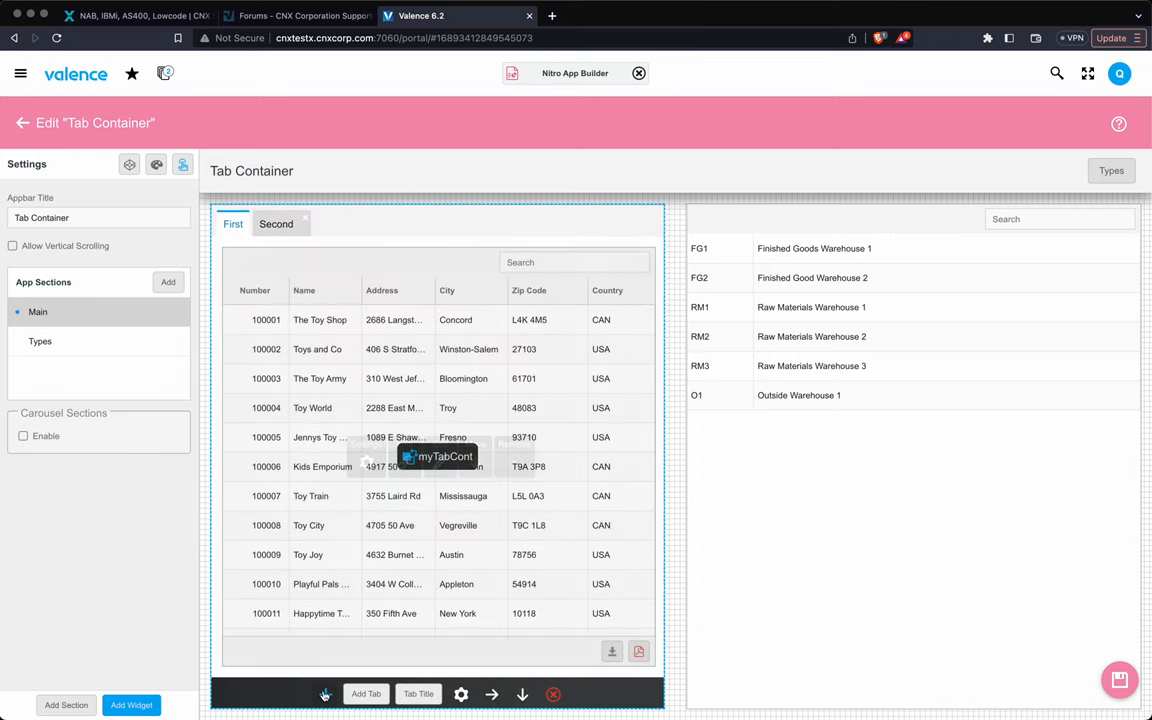
click(364, 692)
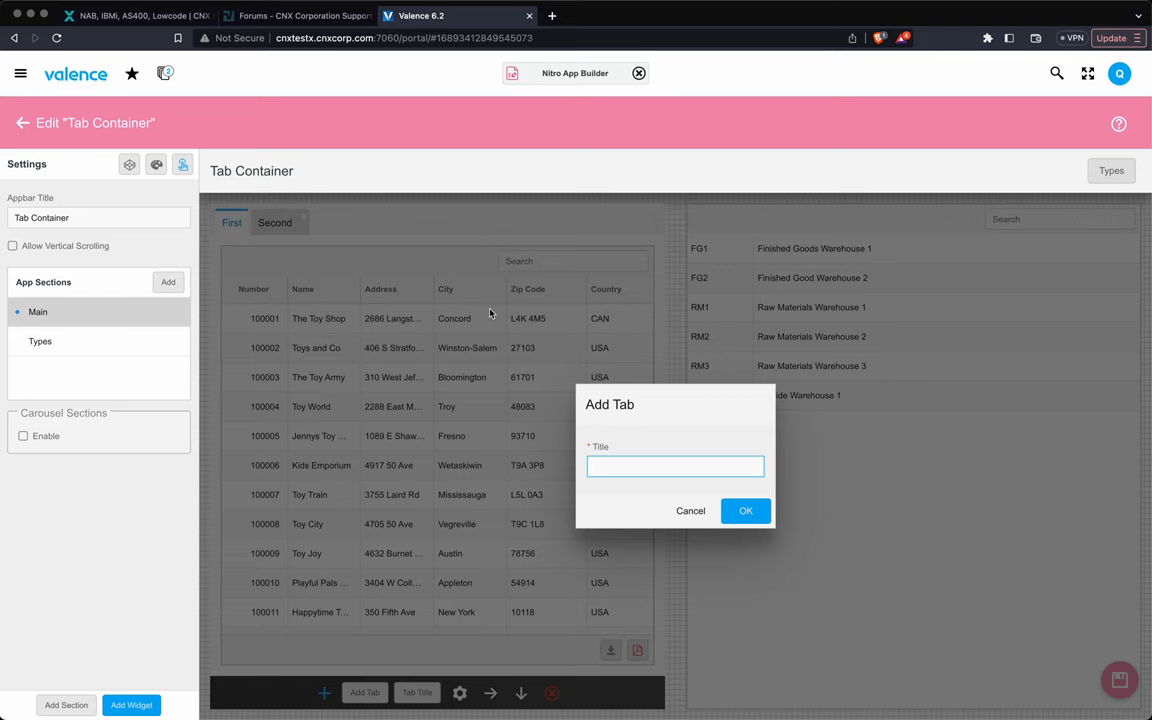
click(744, 512)
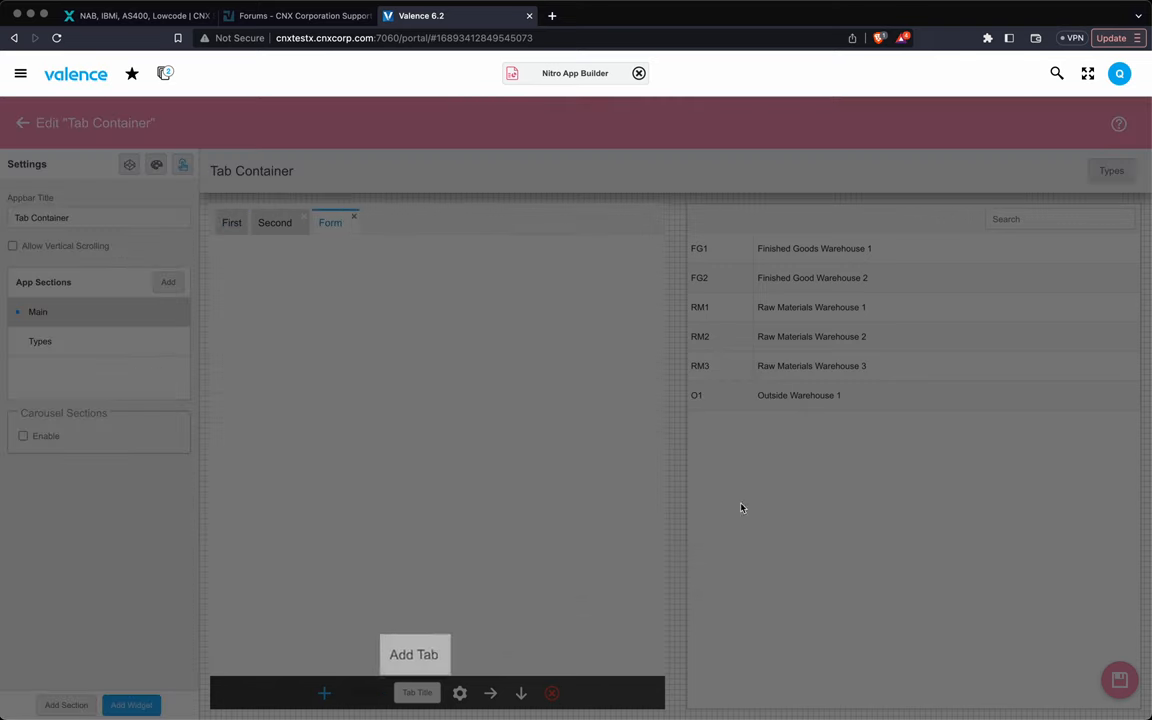
Place the Customer Form widget in the new Form tab.
click(132, 704)
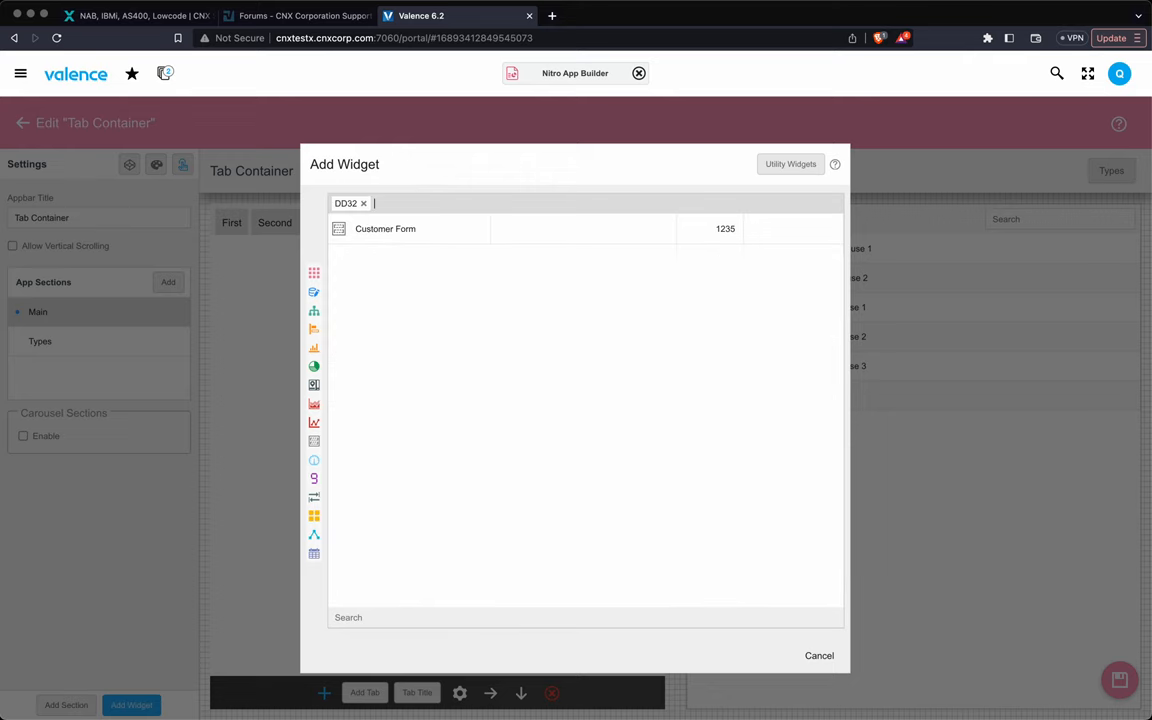
click(384, 228)
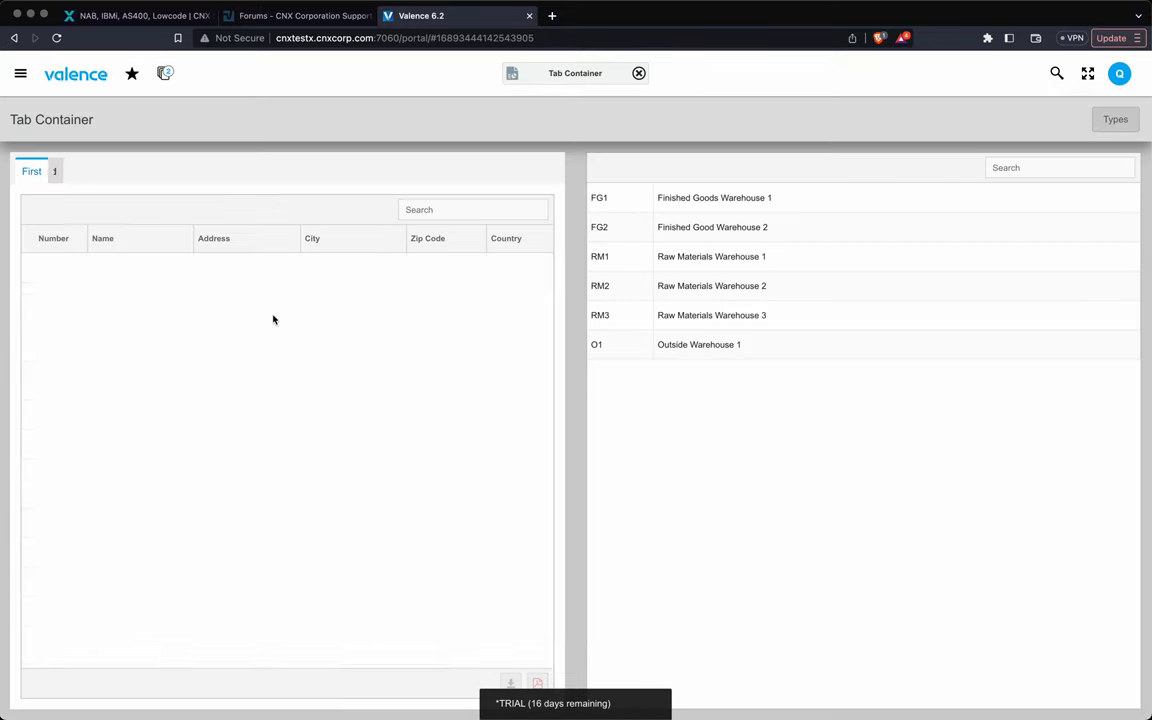
View The Toy Shop's record on the running Form tab, then list the open apps.
click(120, 172)
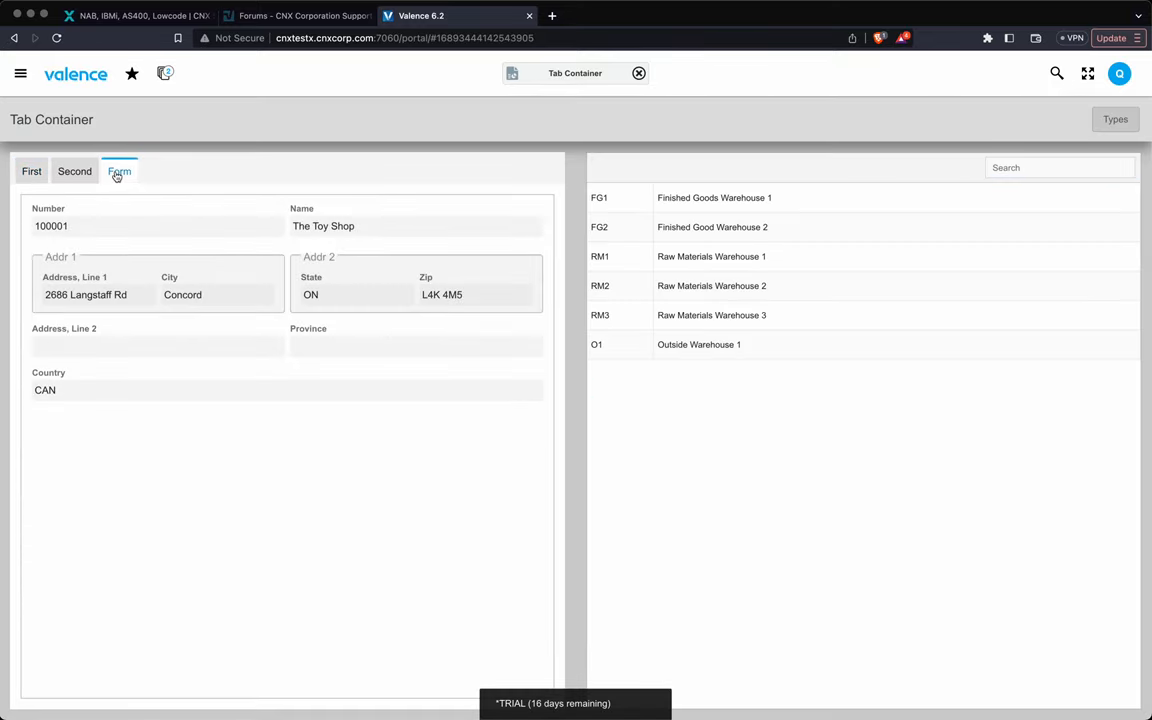
mouse_move(110, 376)
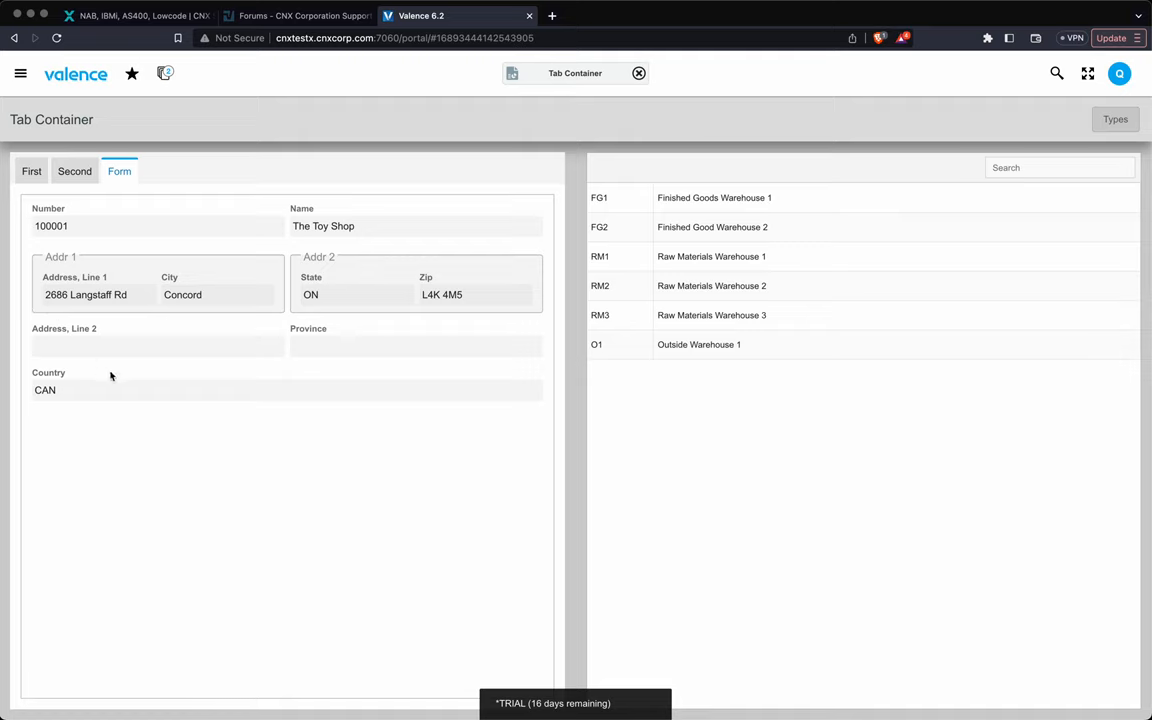
mouse_move(120, 380)
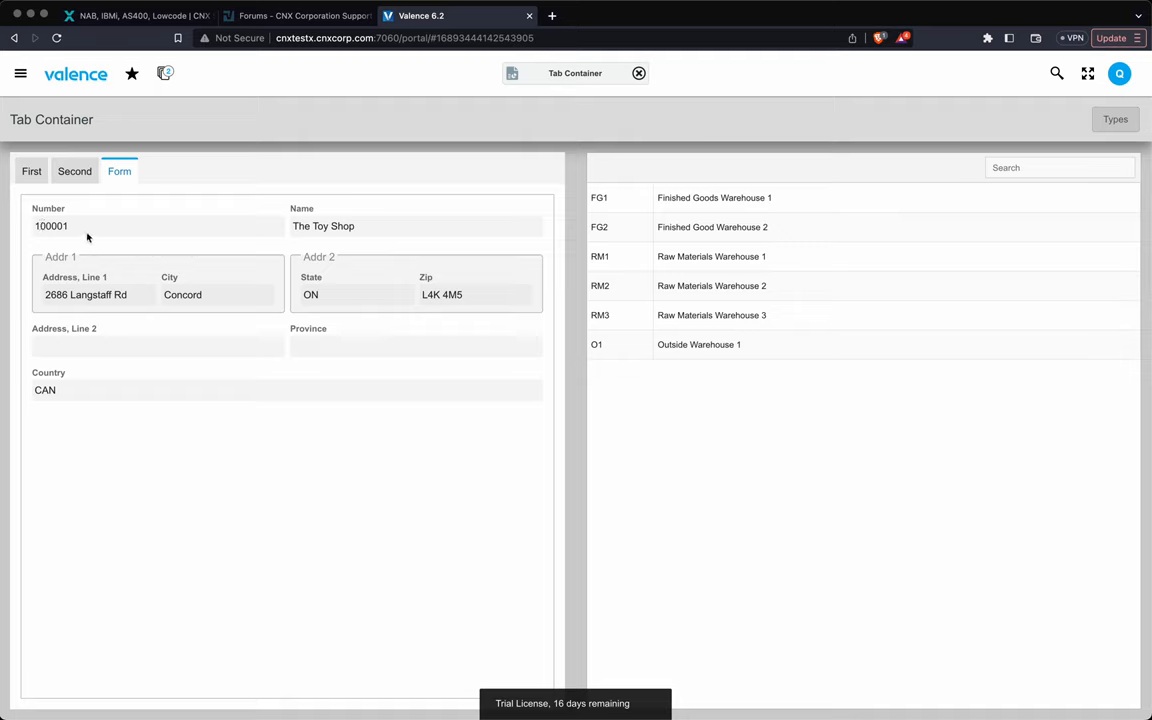
mouse_move(104, 216)
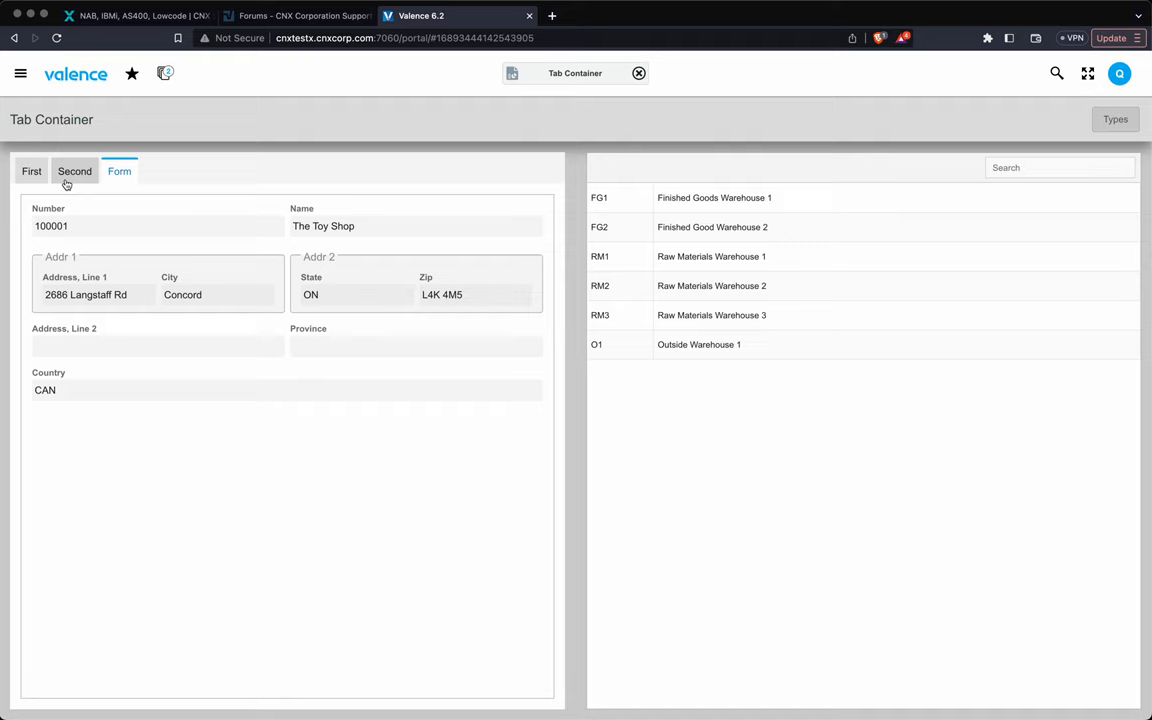
mouse_move(164, 76)
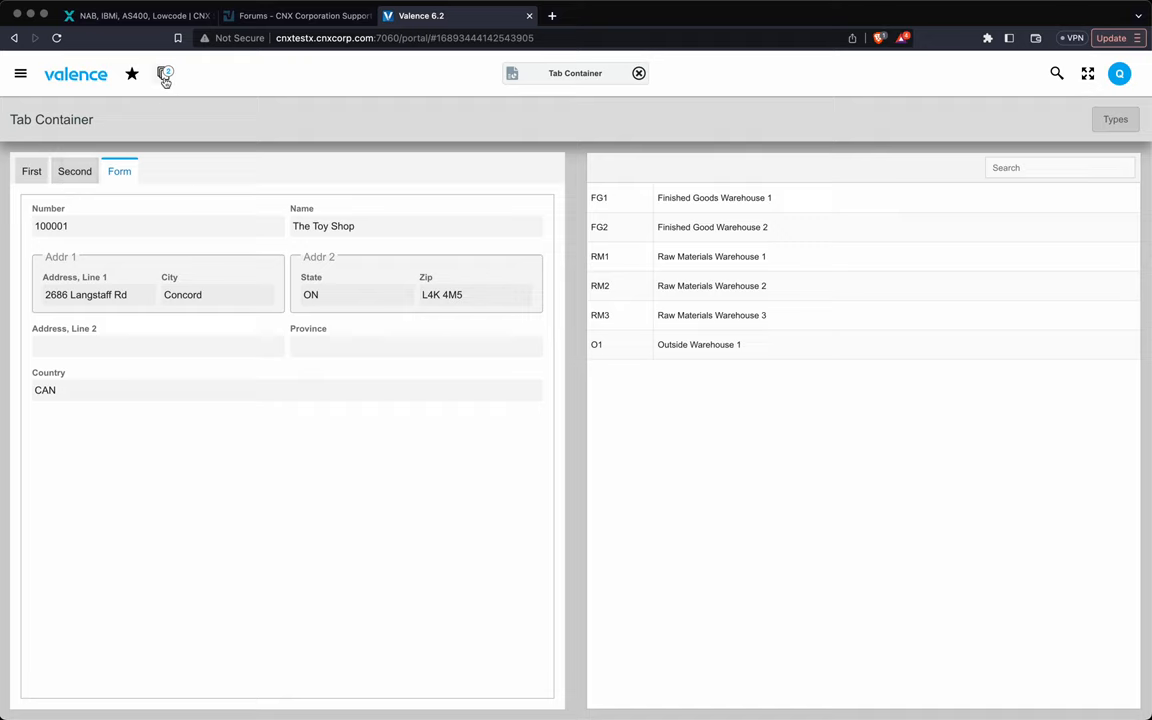
click(164, 74)
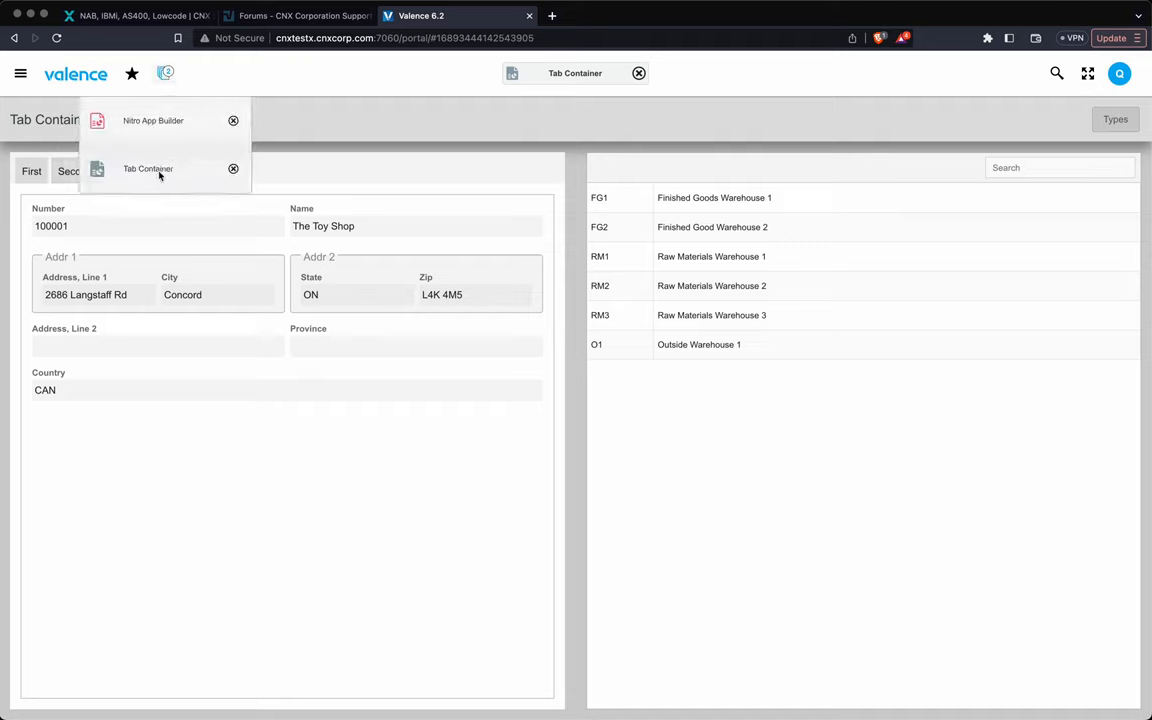
mouse_move(108, 180)
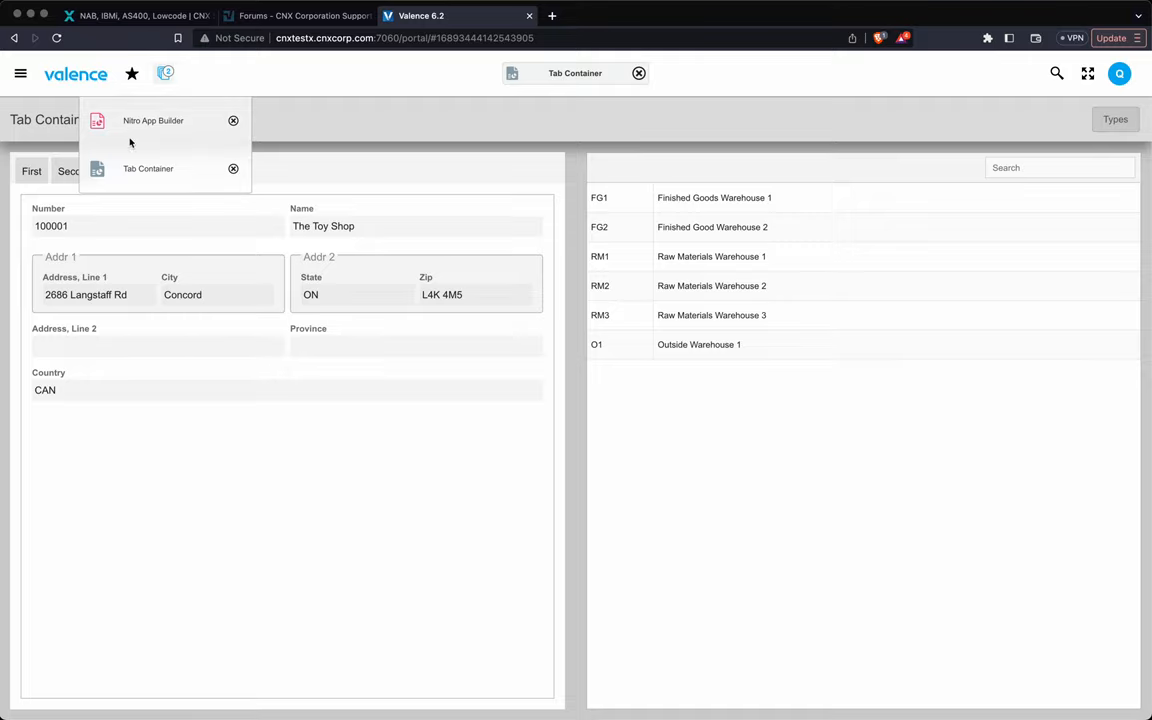
Return to the Tab Container editor and glance at the form's Link To App Variables options.
click(152, 120)
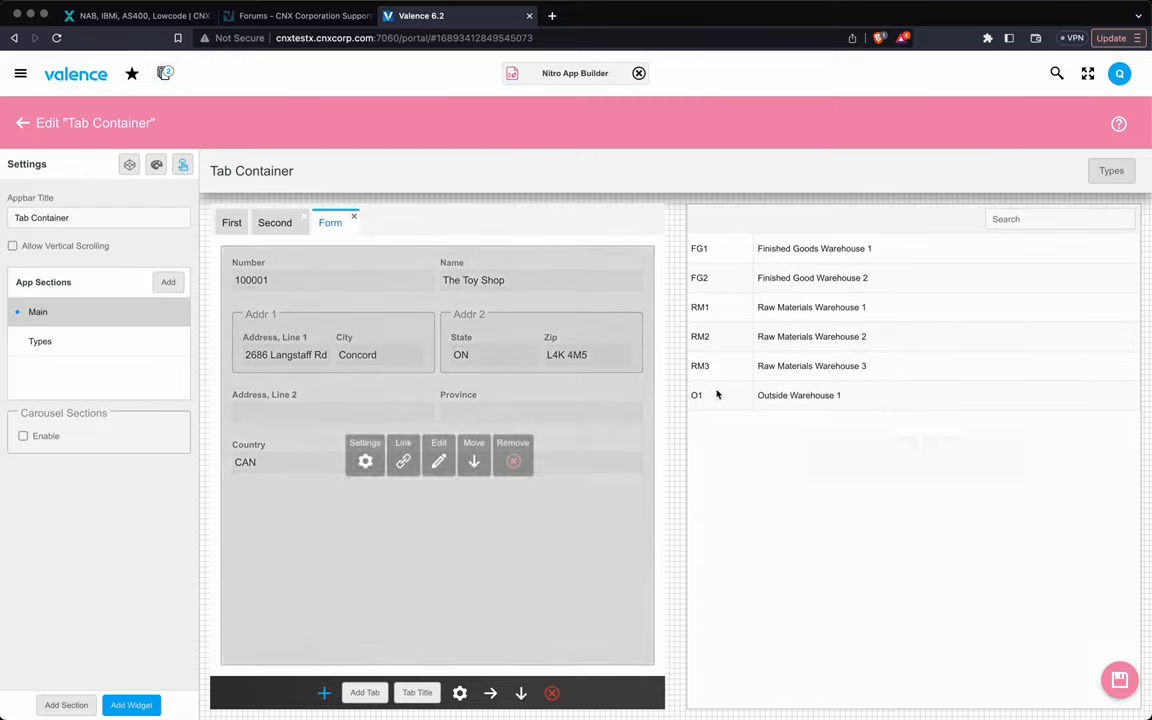
click(404, 460)
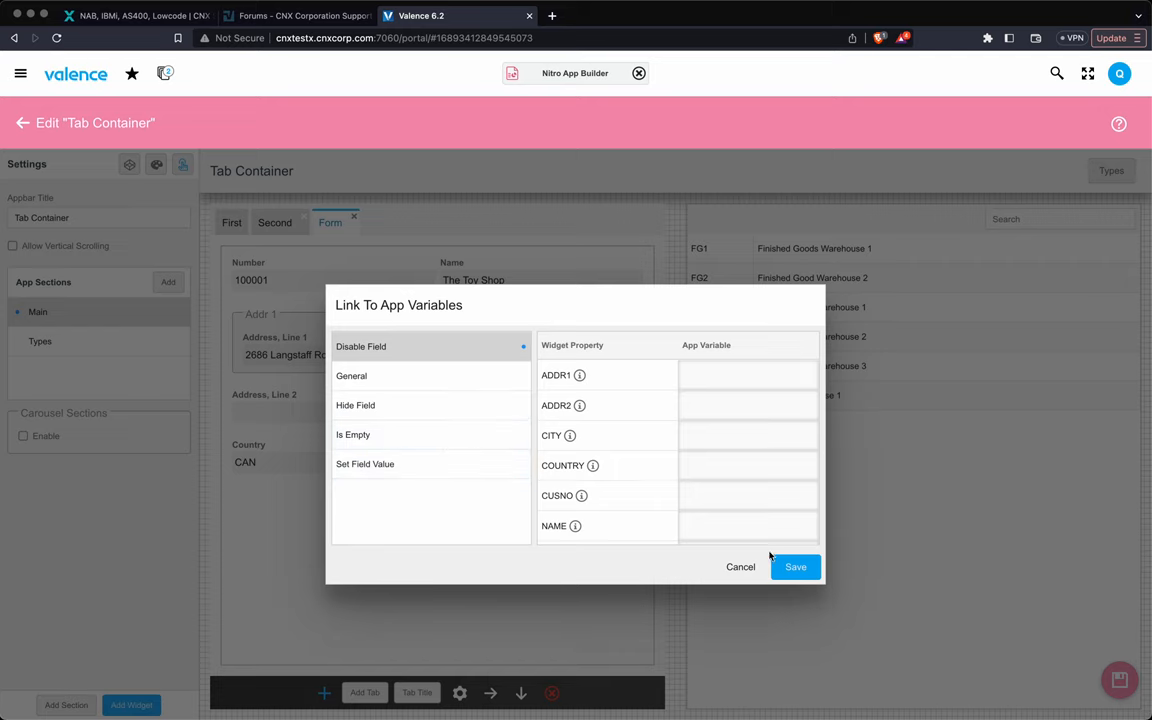
click(740, 568)
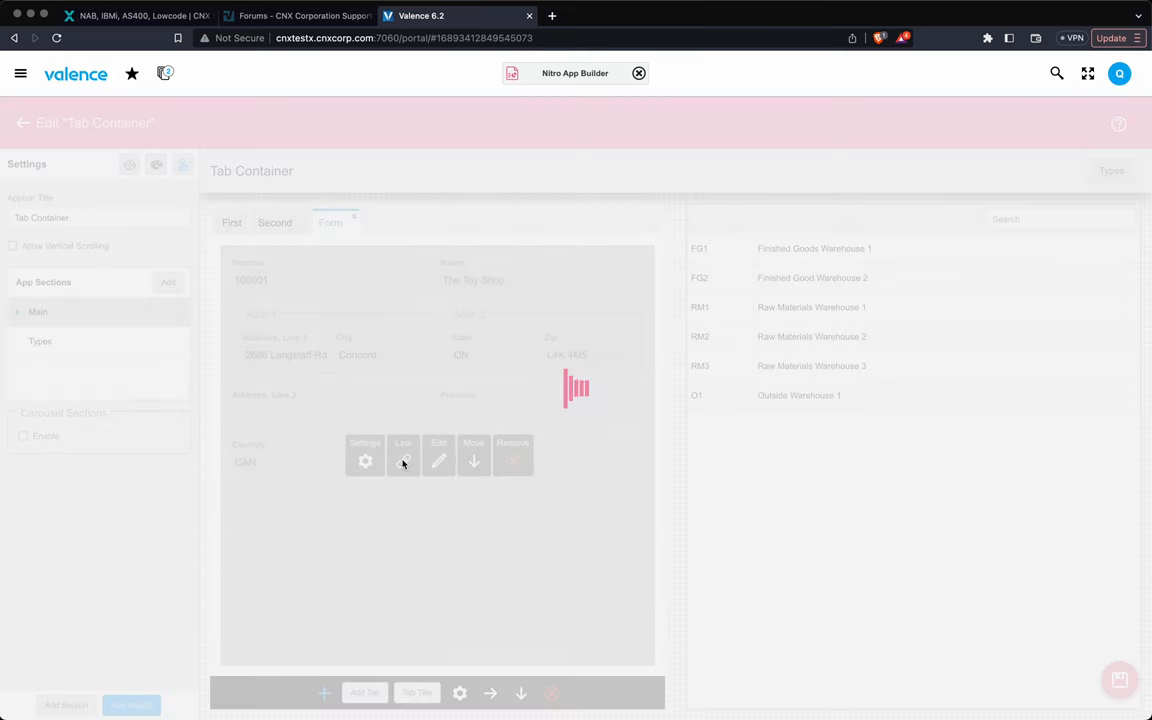
Reopen the link options and inspect the ADDR2 property and field-hiding options.
click(404, 456)
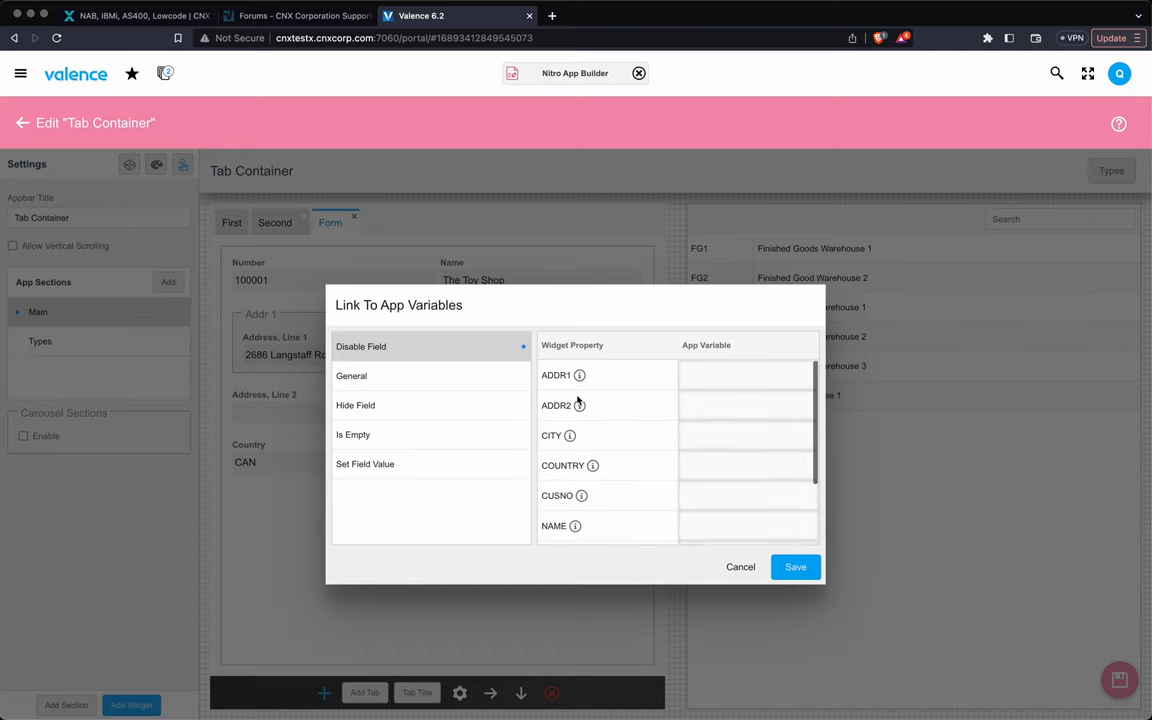
click(352, 434)
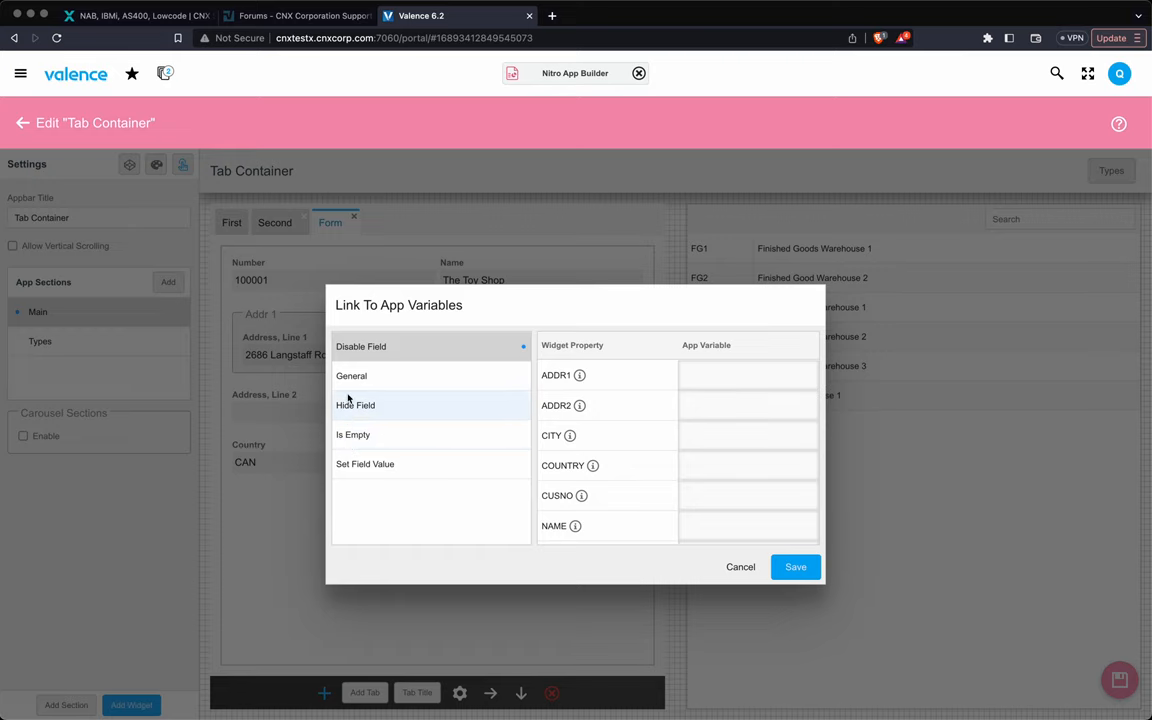
click(740, 568)
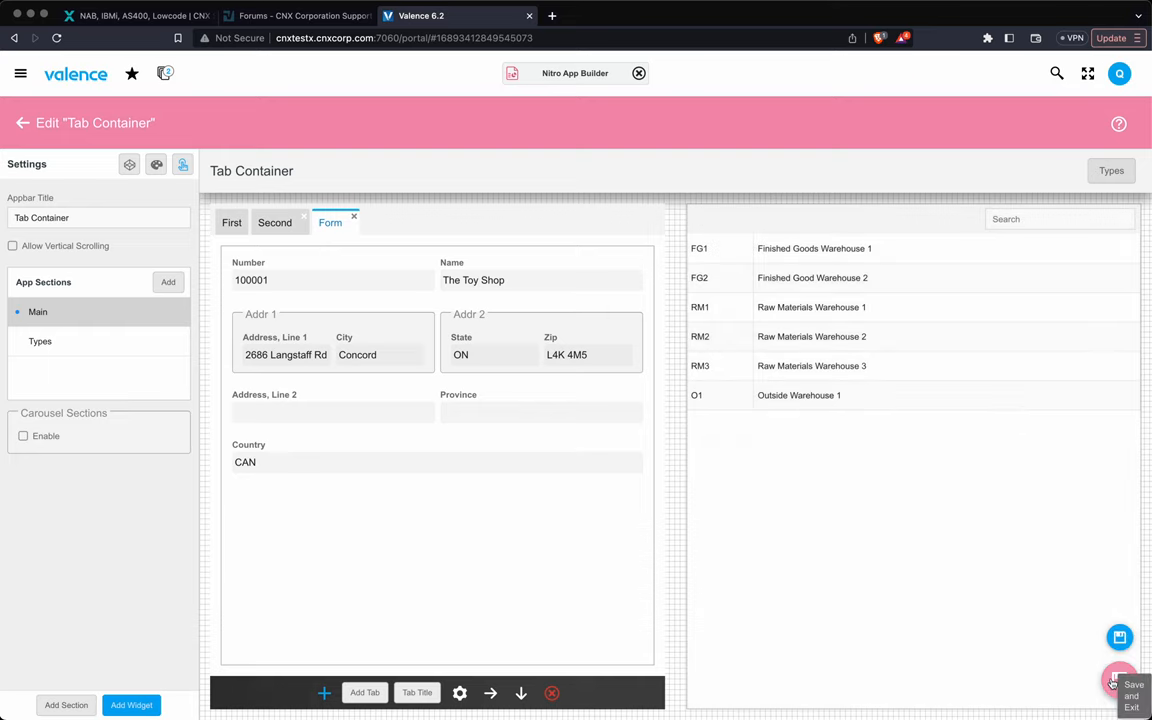
Save and exit the Tab Container app, then confirm saving the Customer Form widget with its DD32 tag.
click(1132, 690)
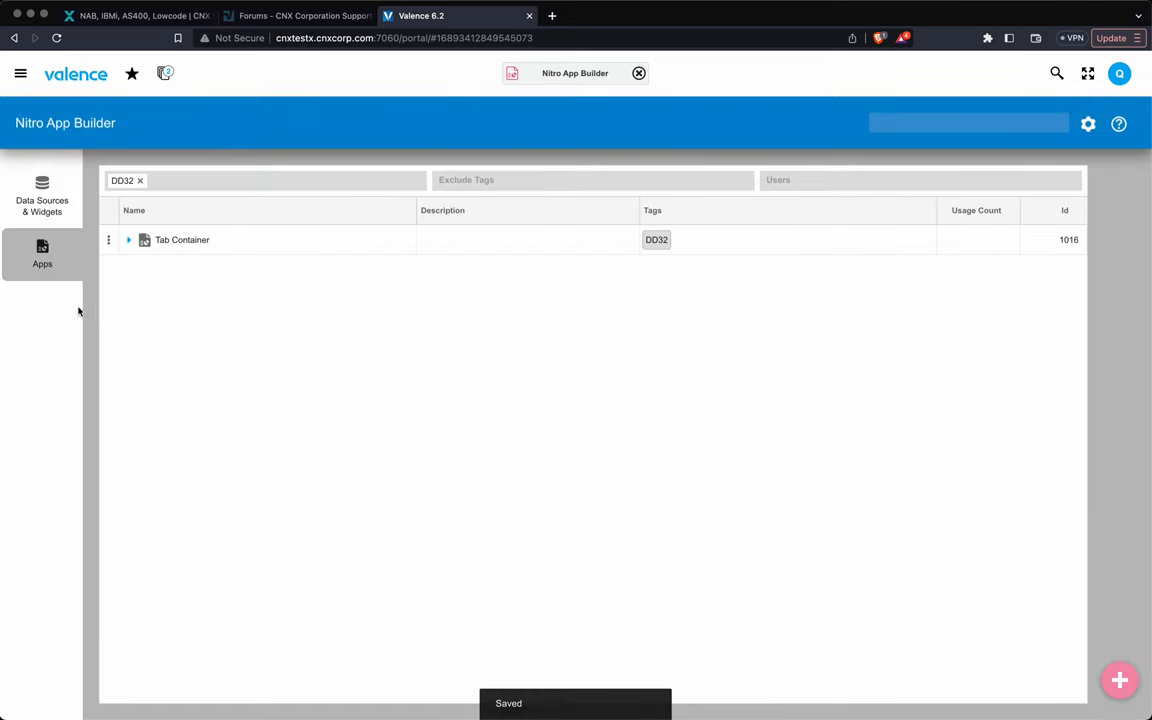
click(128, 240)
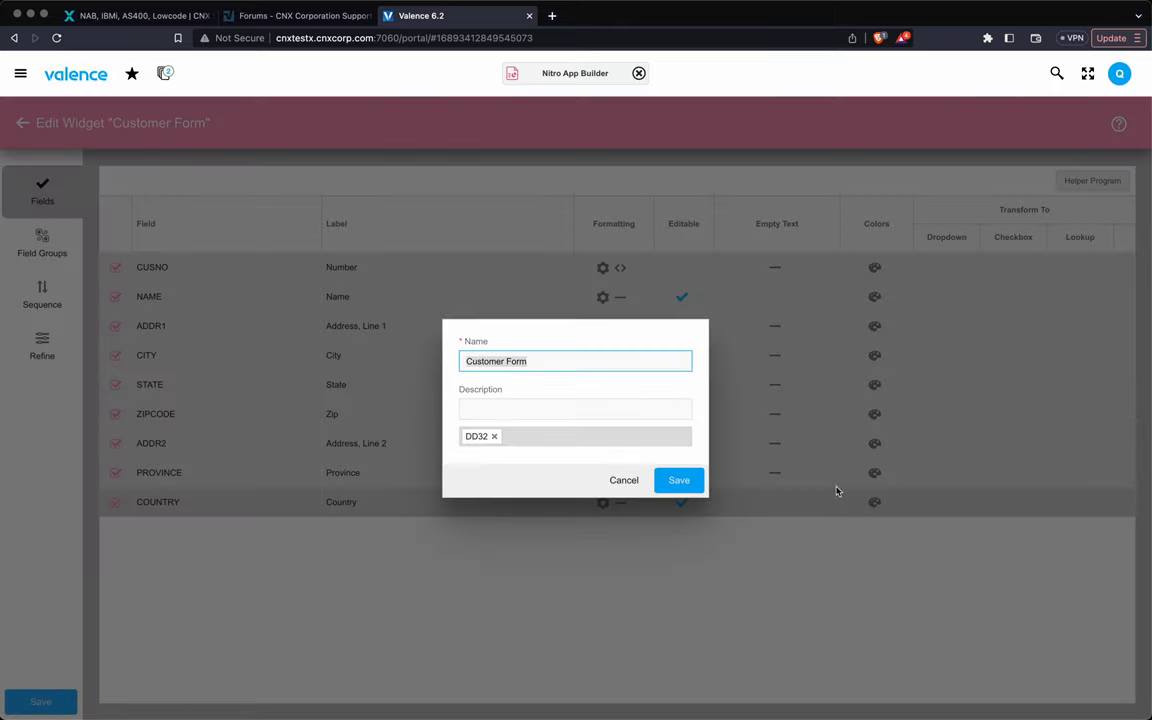
click(678, 480)
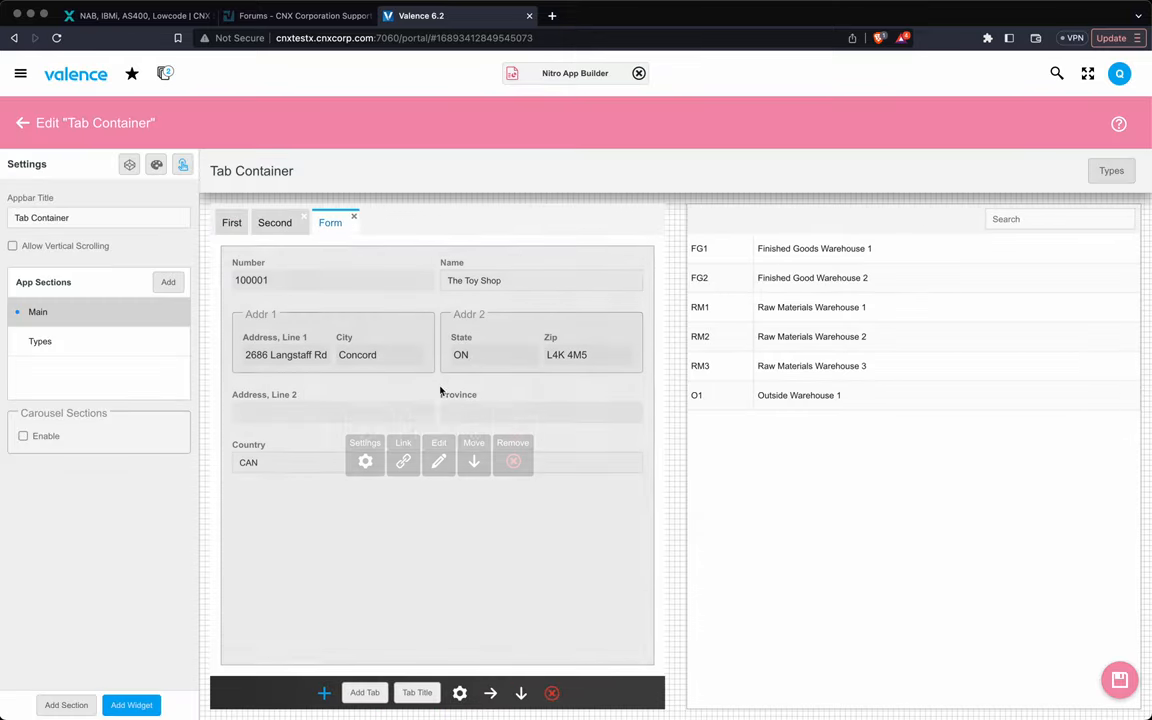
click(404, 460)
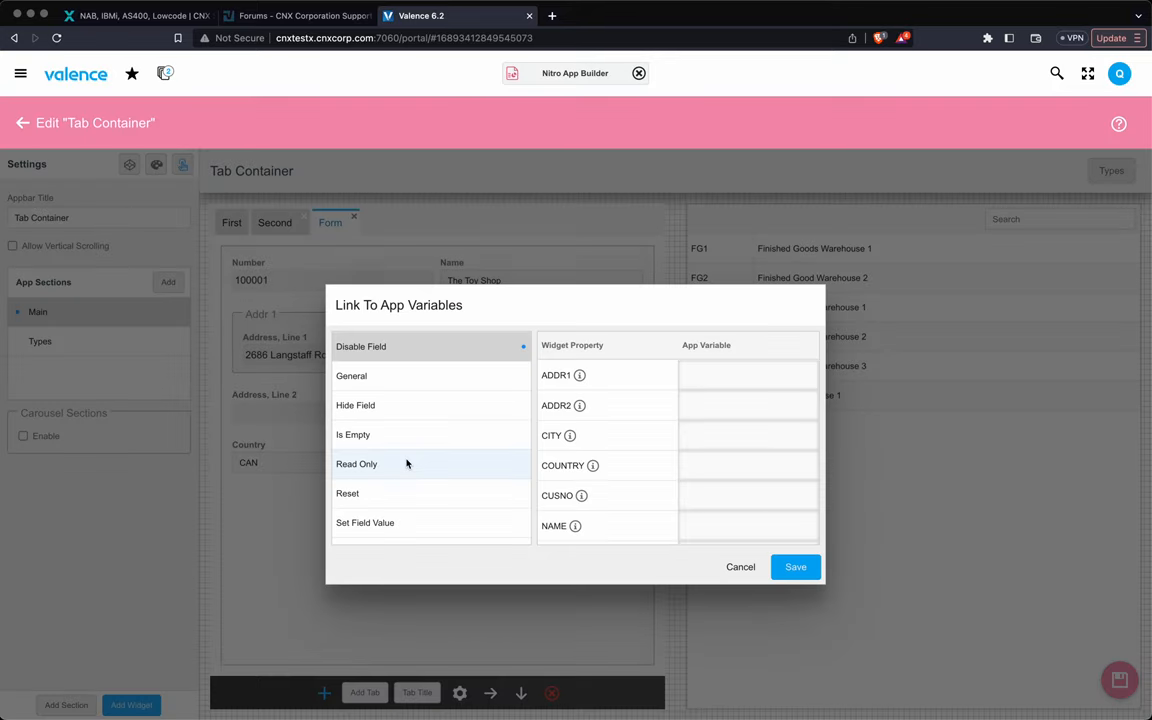
click(356, 464)
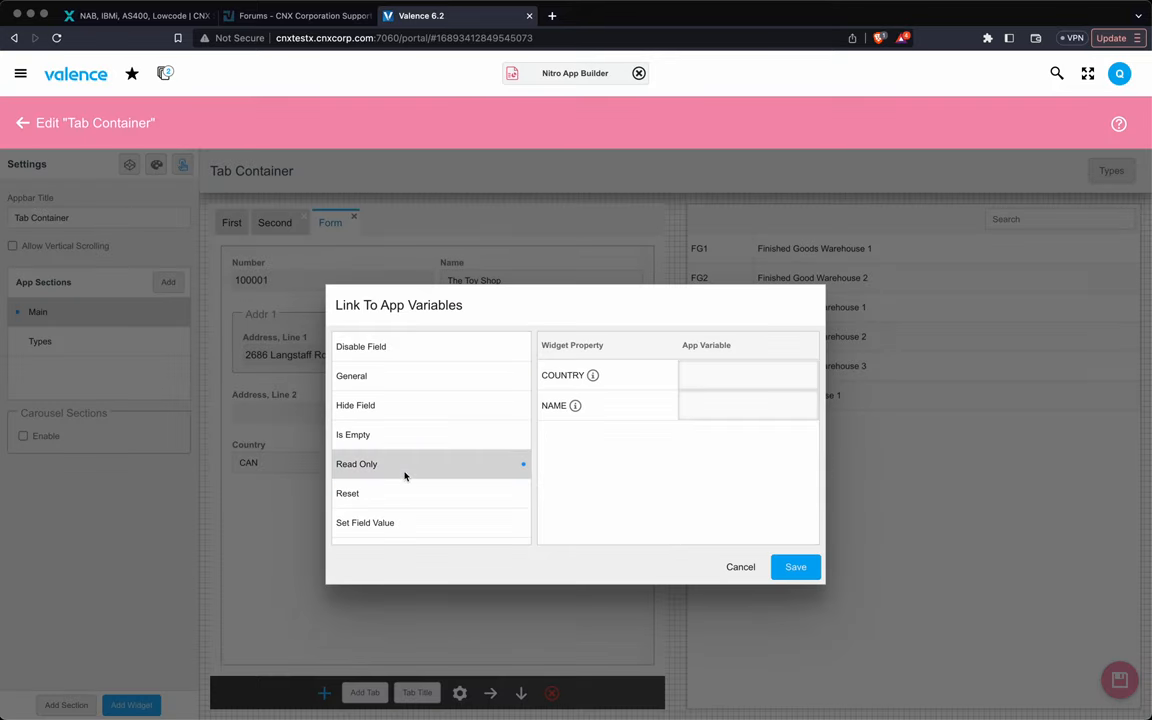
mouse_move(456, 436)
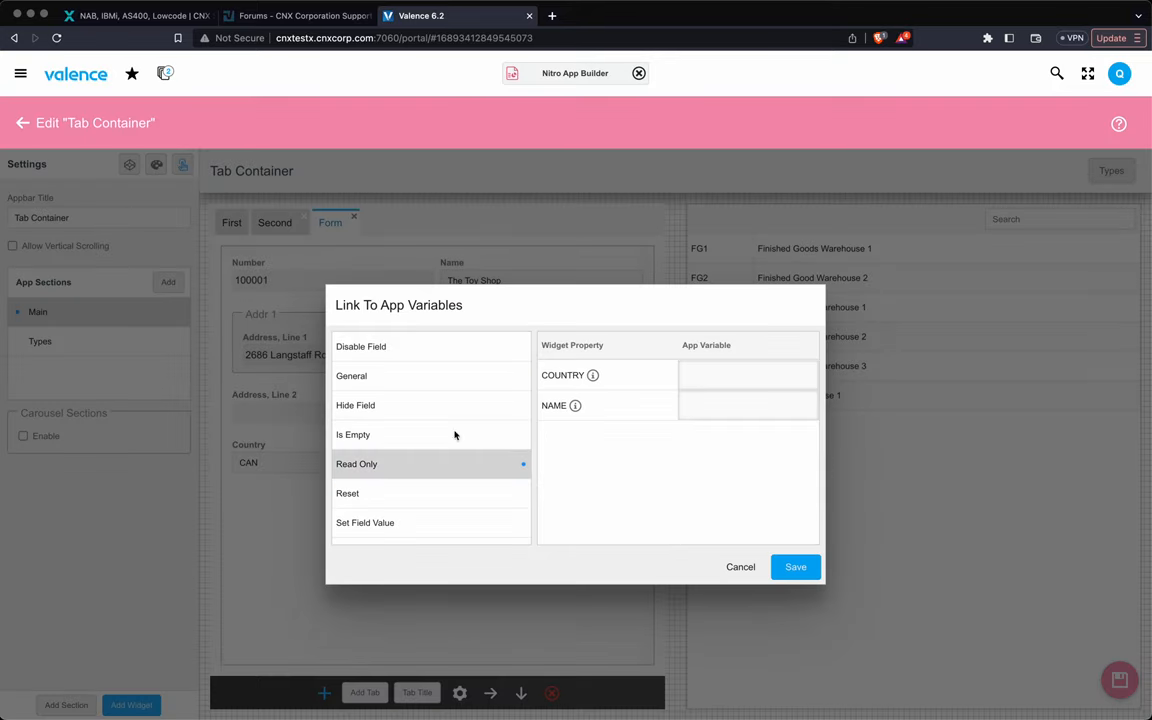
mouse_move(740, 568)
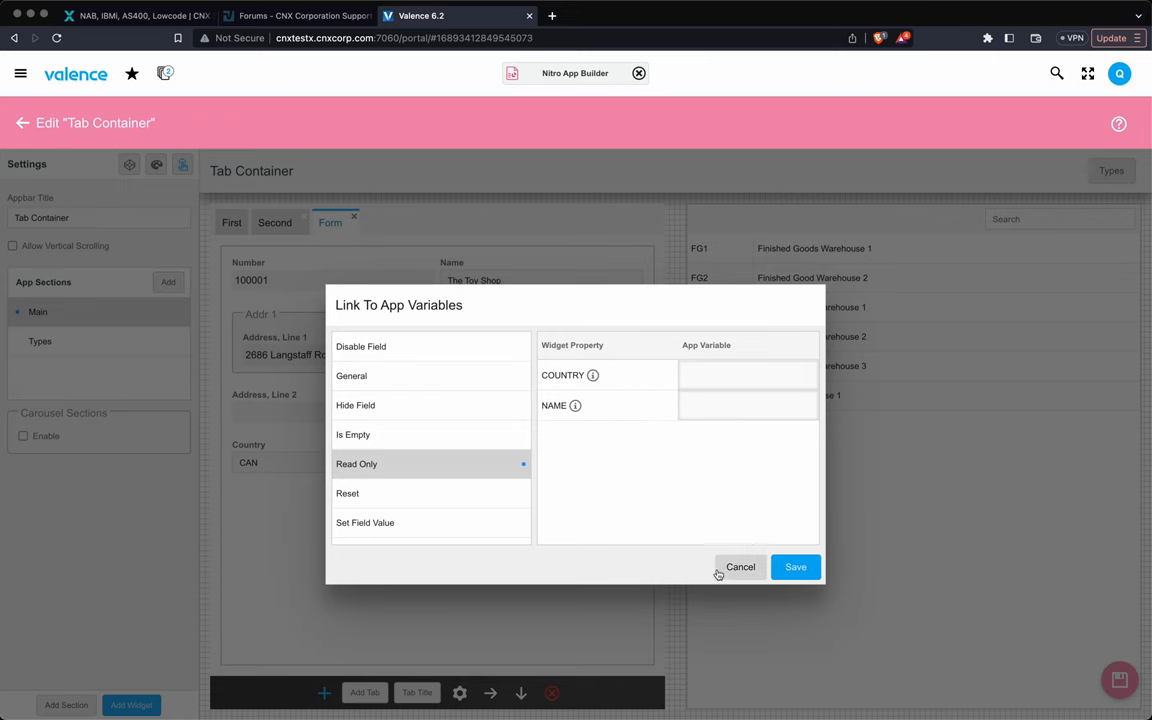
click(740, 568)
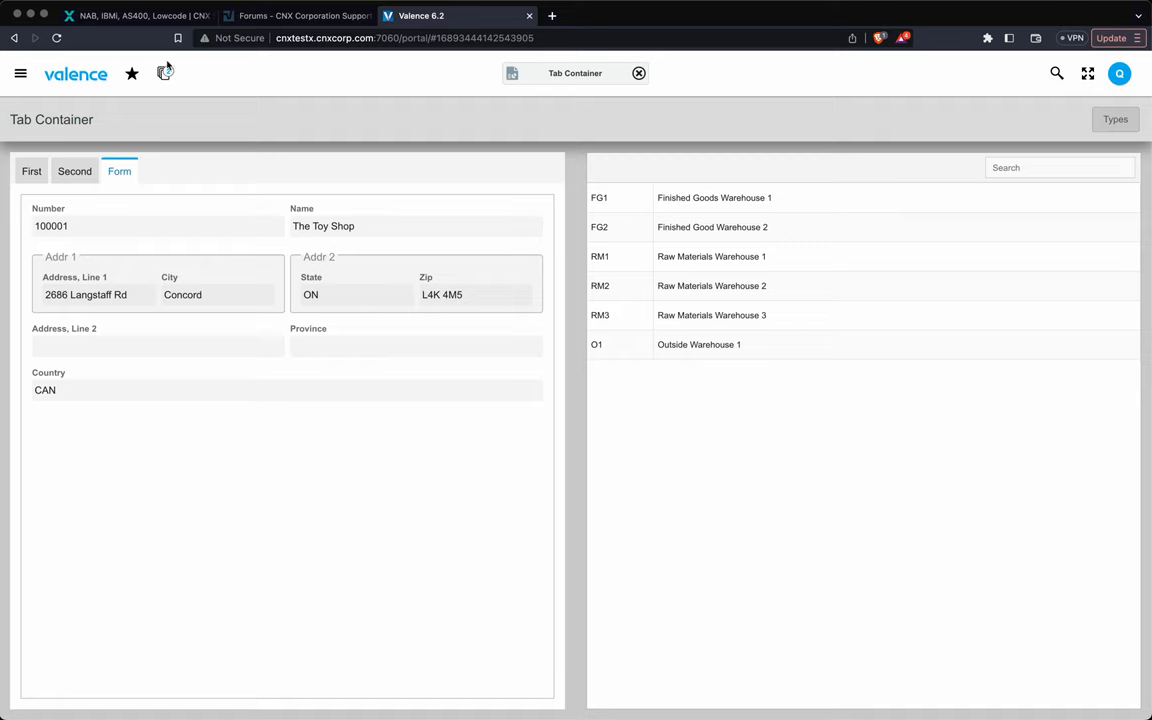
mouse_move(88, 140)
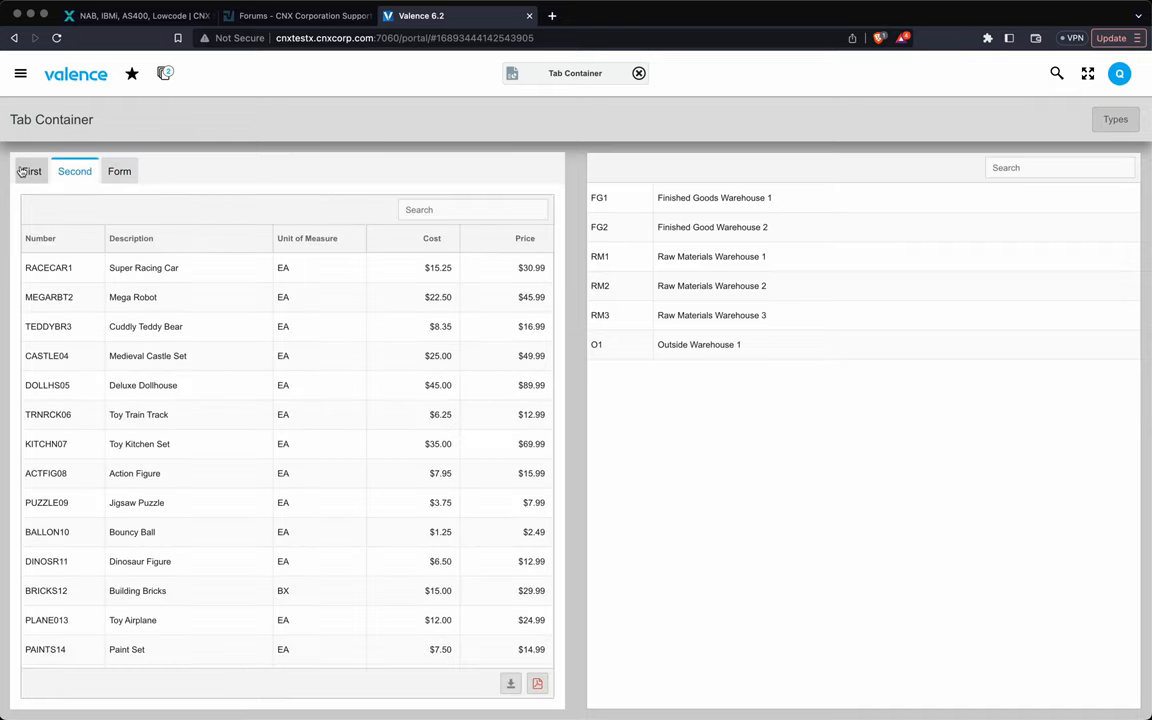
click(32, 172)
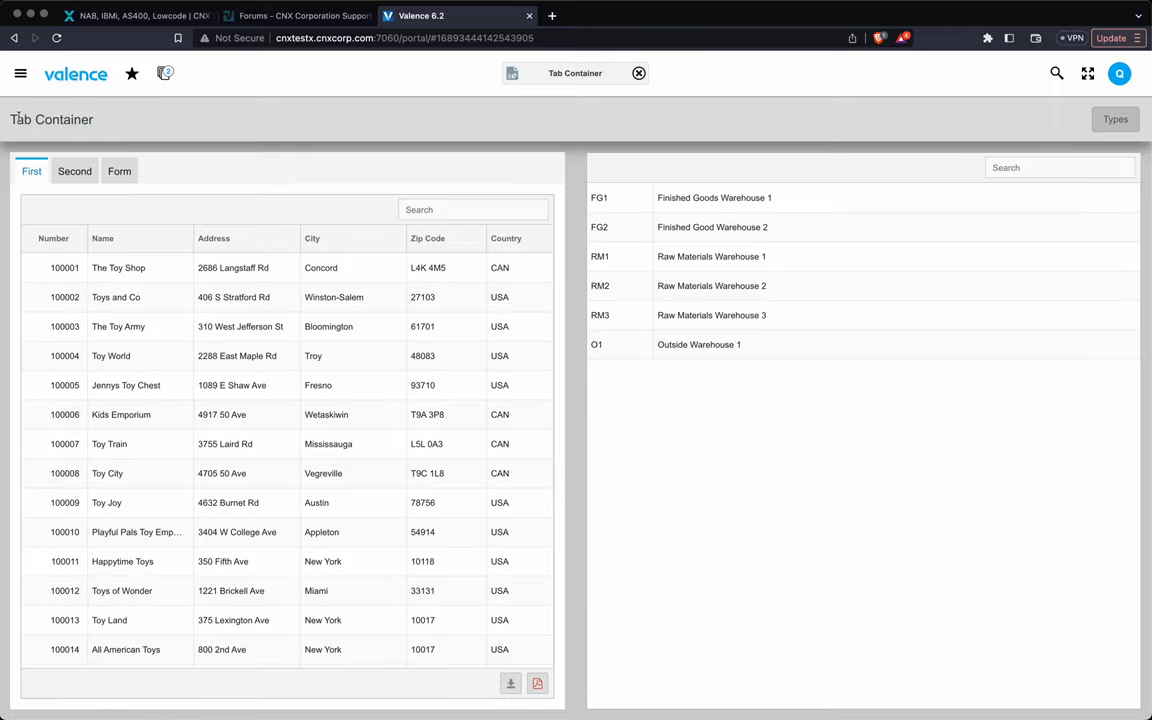
click(120, 172)
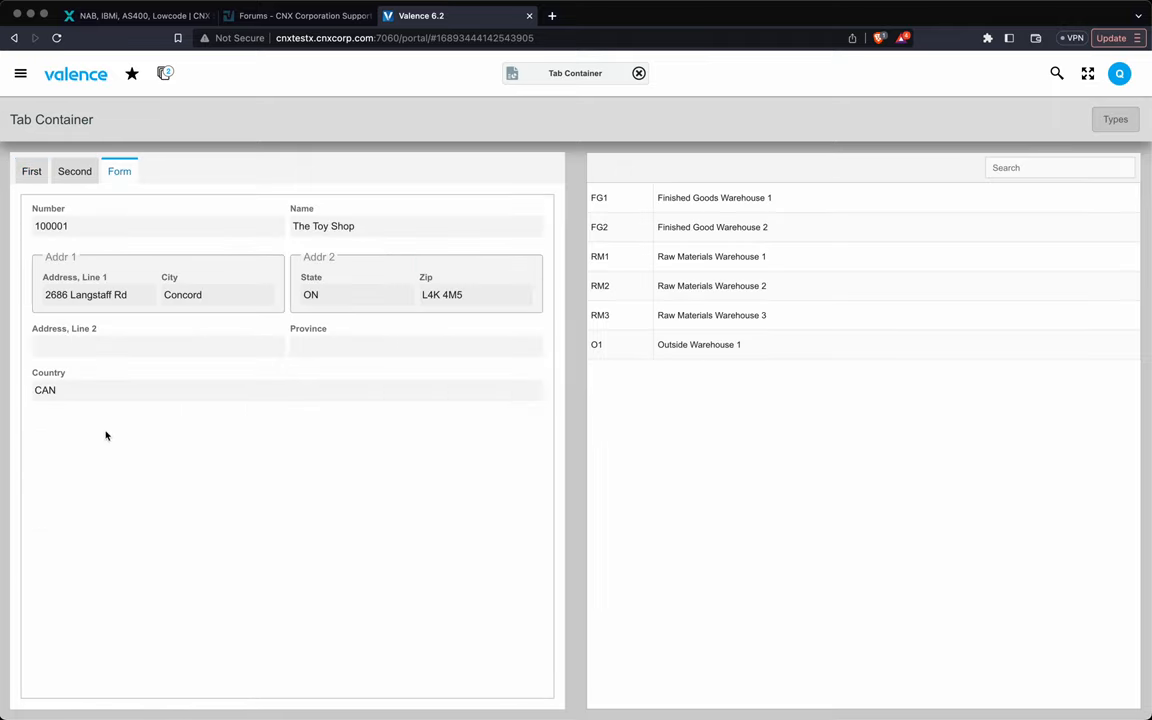
mouse_move(450, 344)
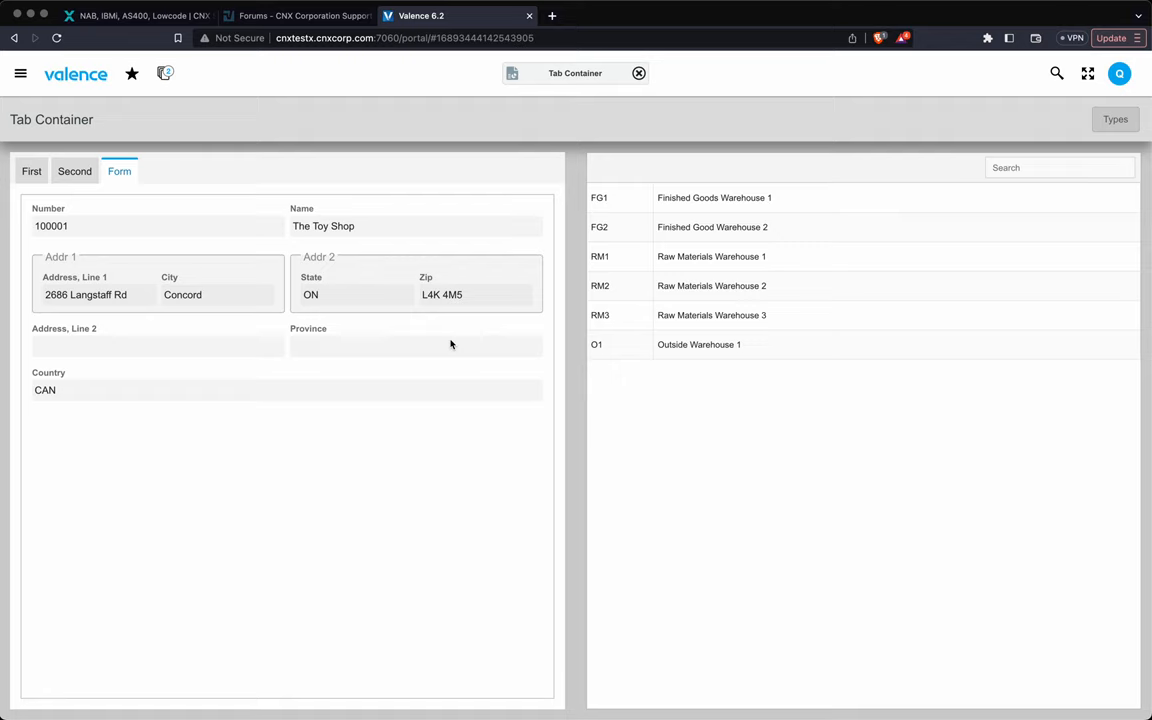